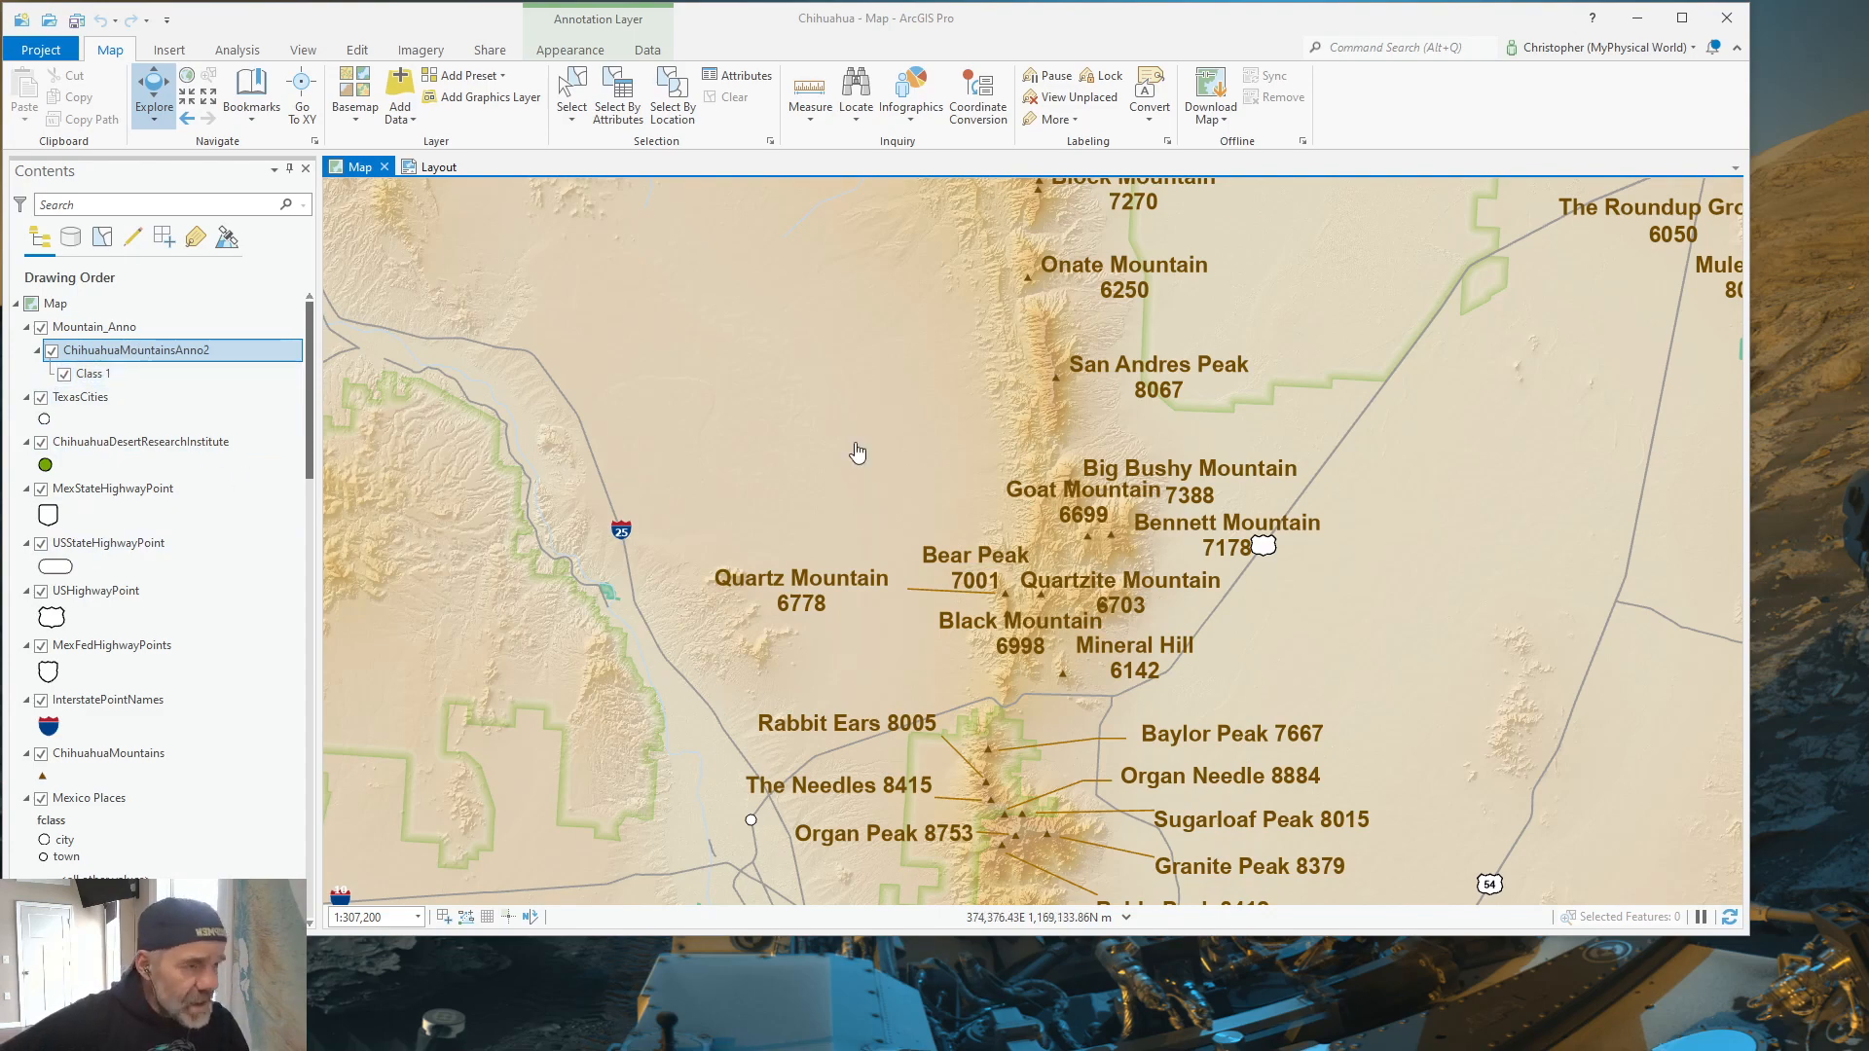
Step: Select the peak annotations and drag Quartzite Mountain's label east into the plain
{"action": "left_click", "coordinate": [355, 48]}
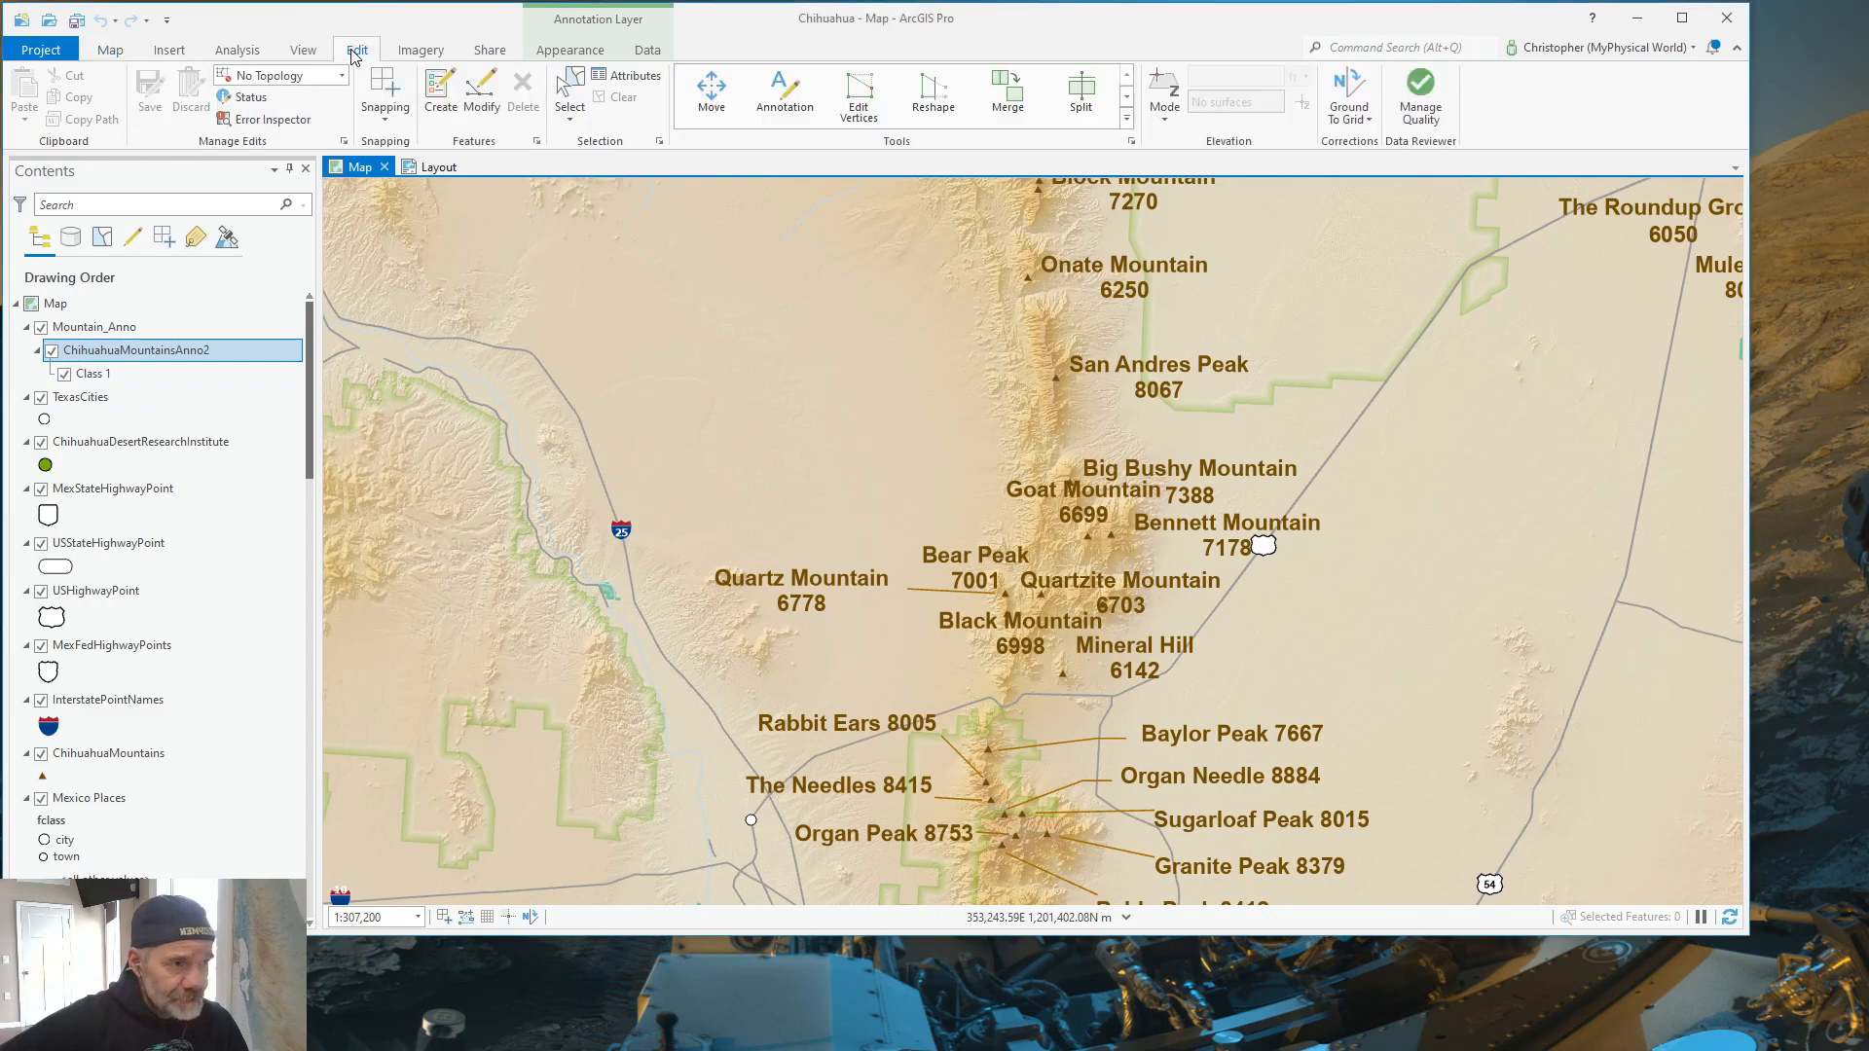
{"action": "left_click", "coordinate": [784, 92]}
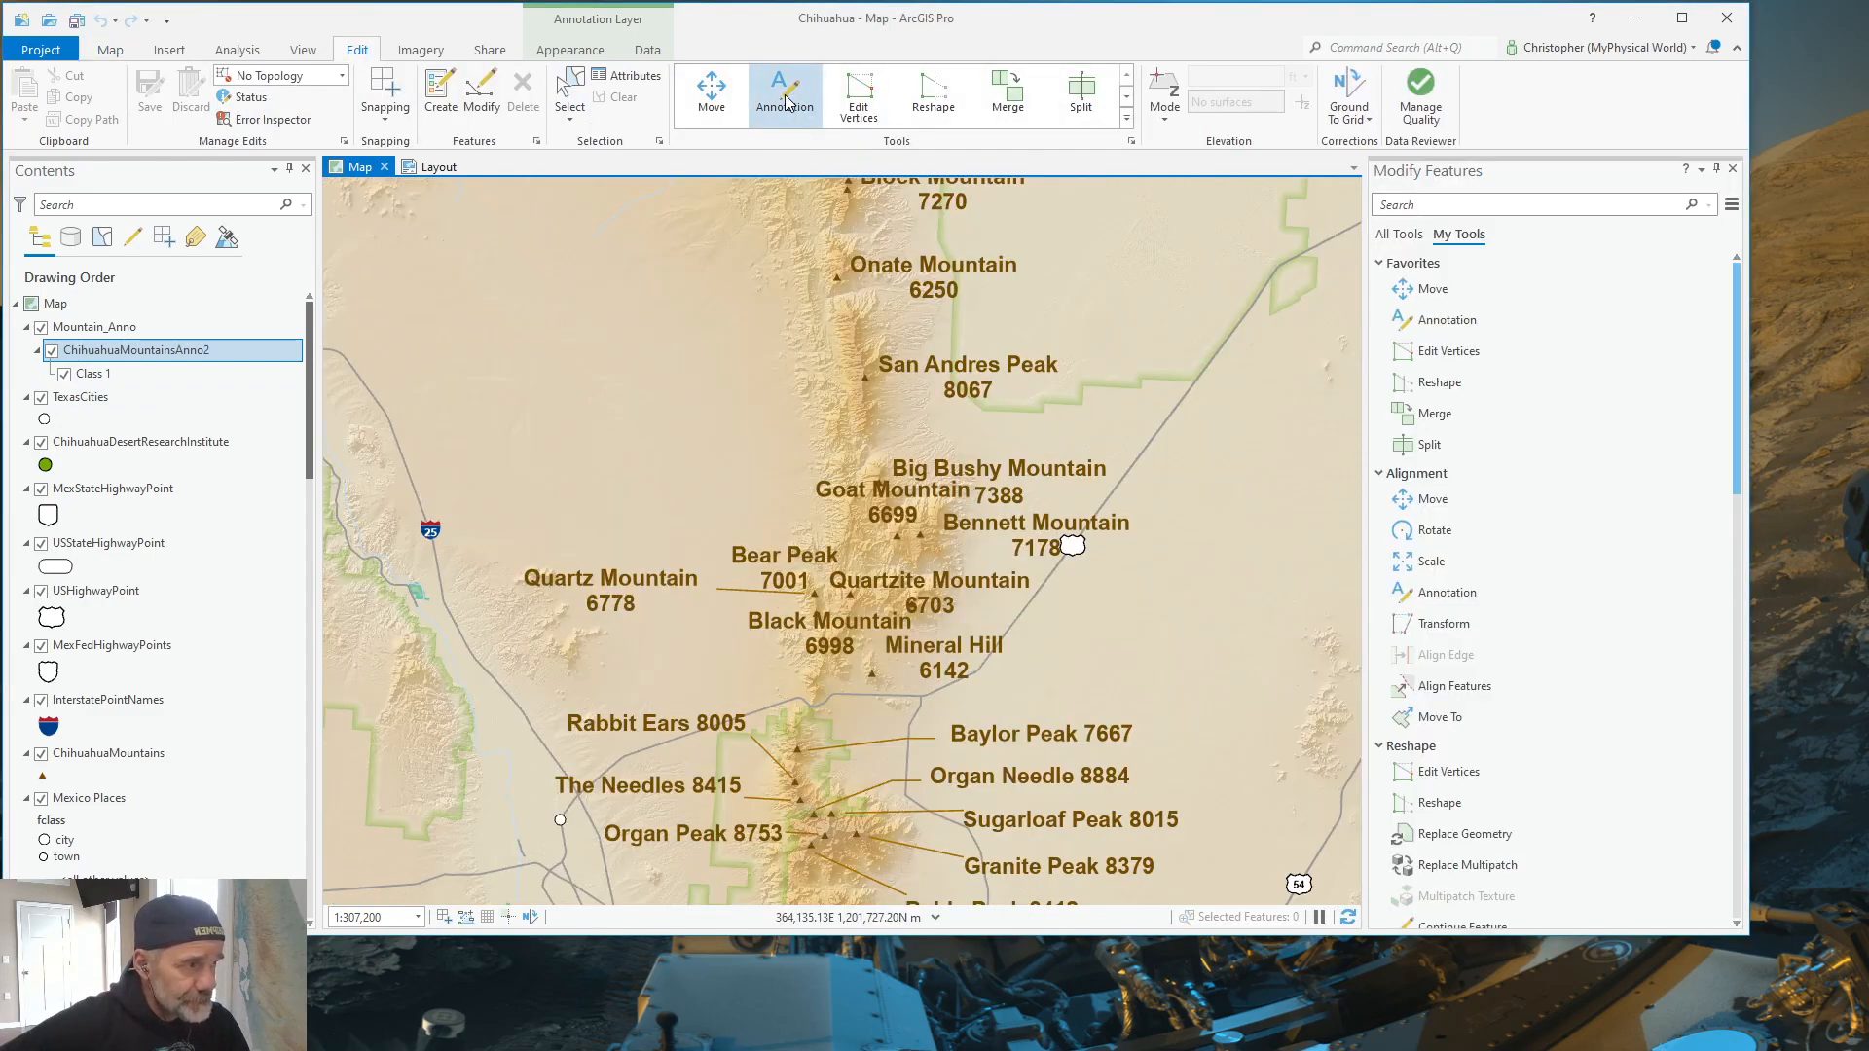
{"action": "left_click", "coordinate": [784, 93]}
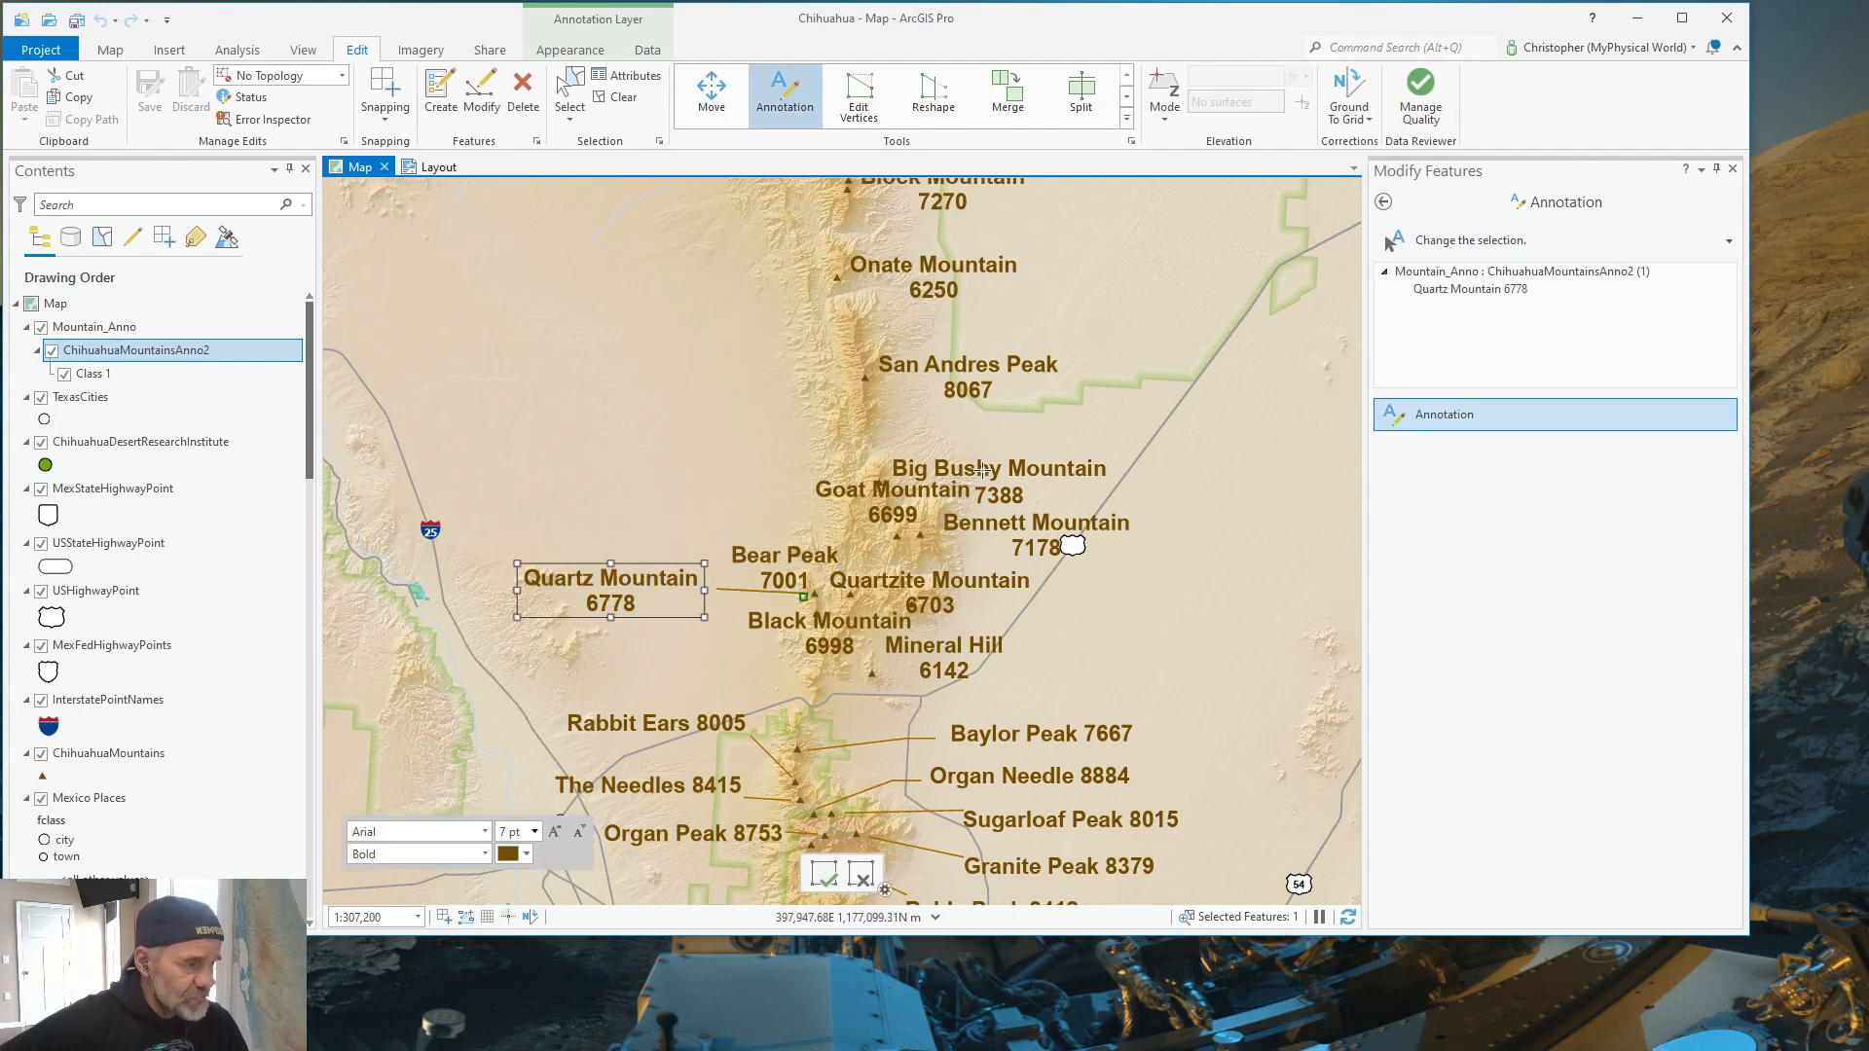
{"action": "left_click", "coordinate": [999, 467]}
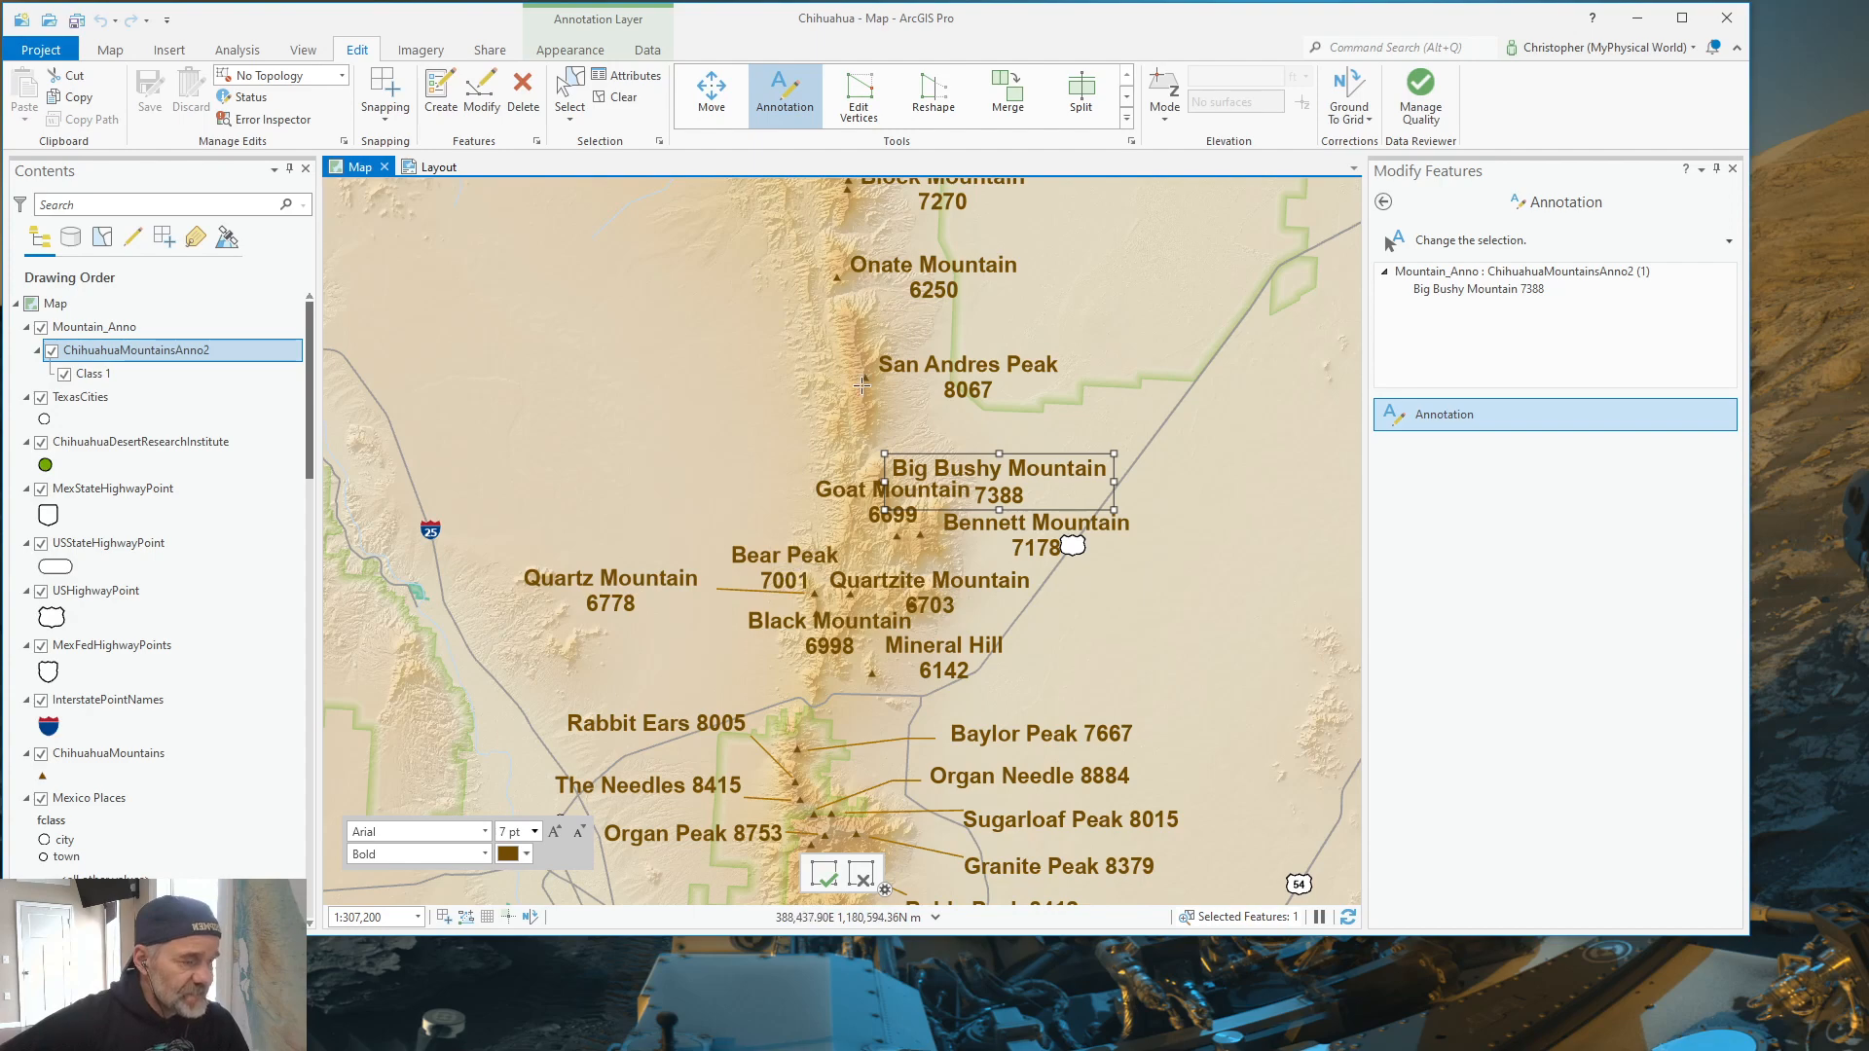
{"action": "mouse_move", "coordinate": [762, 540]}
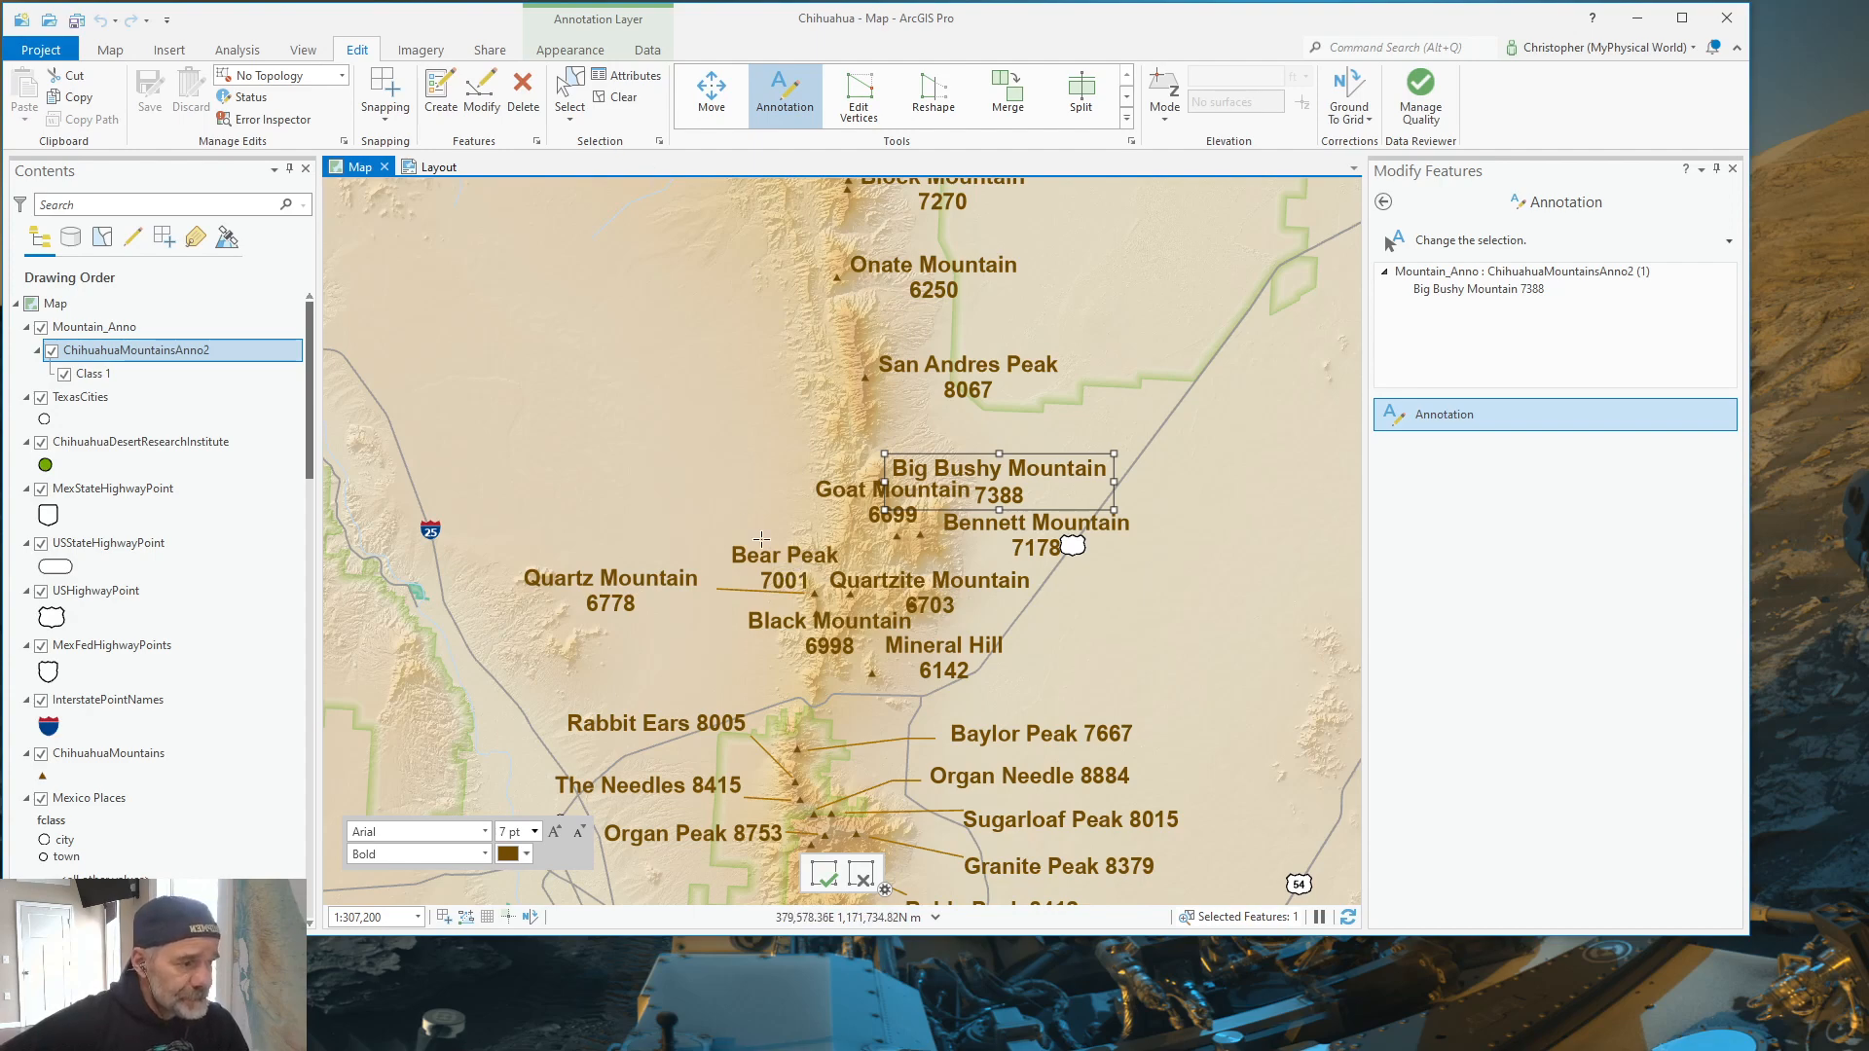
{"action": "left_click", "coordinate": [783, 554]}
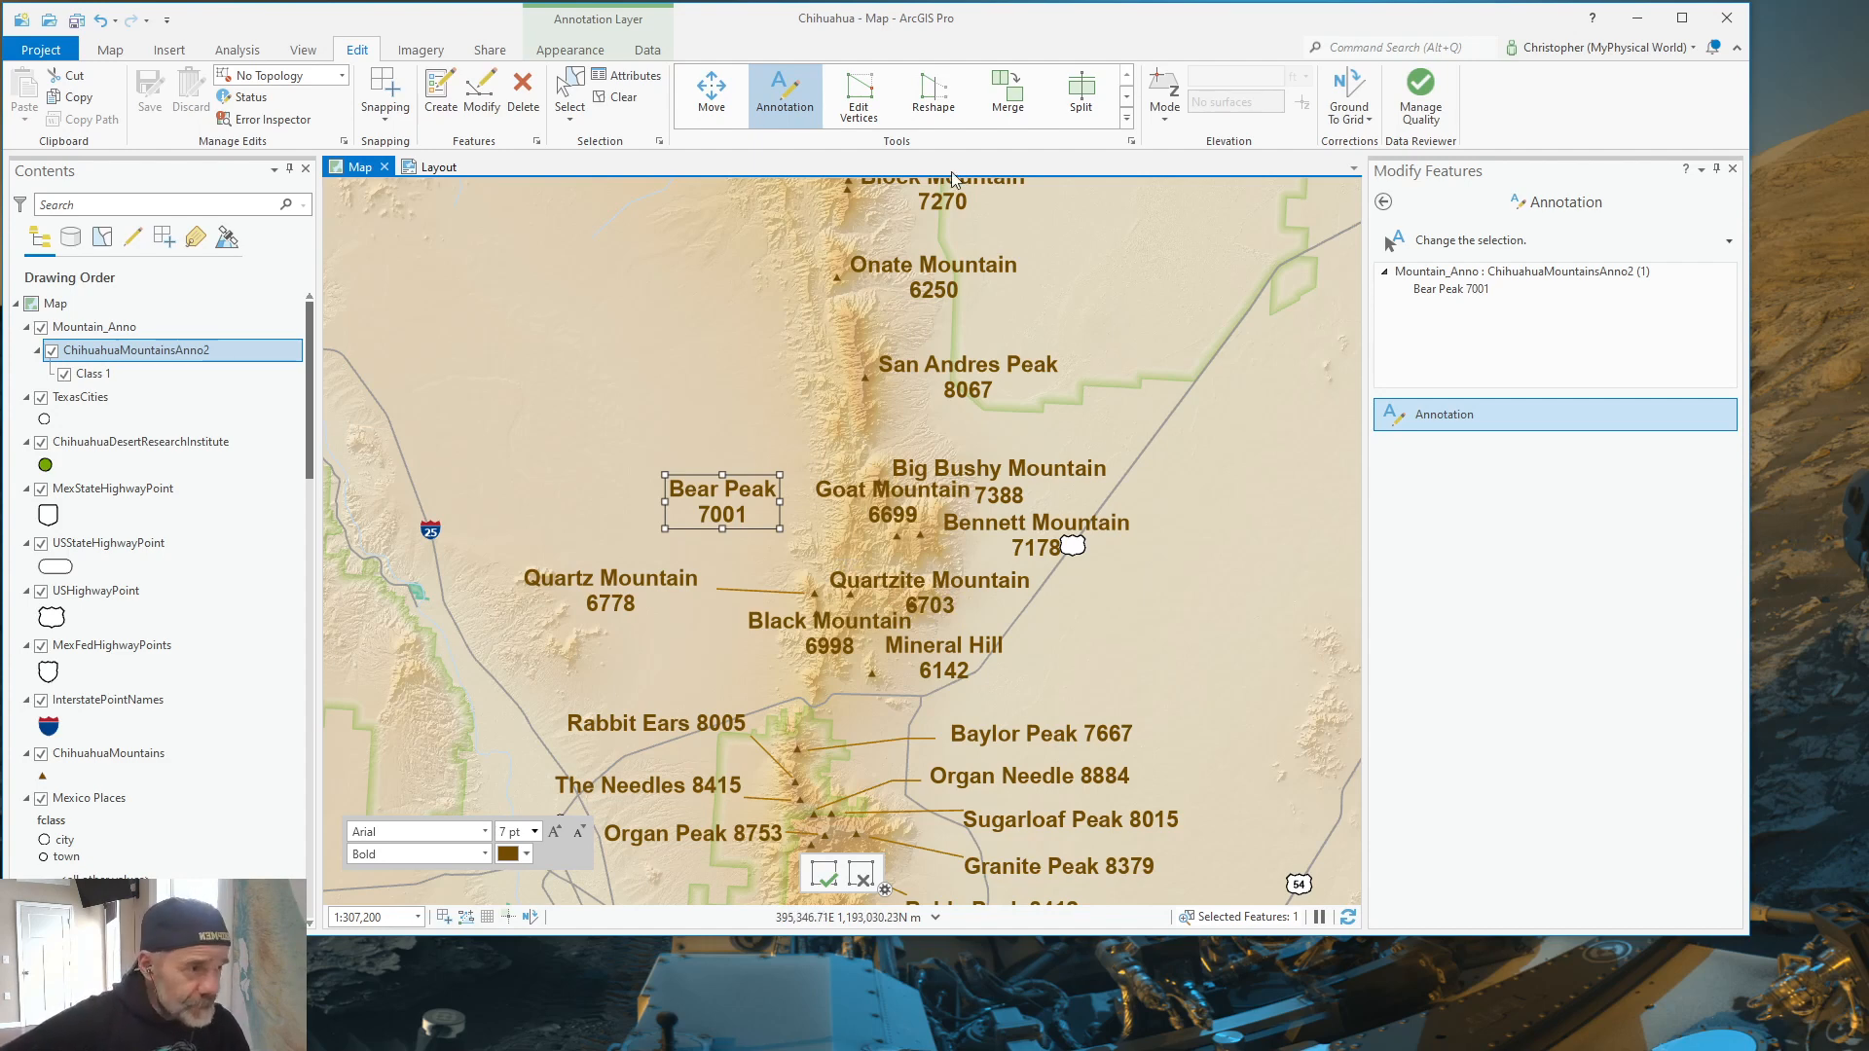
{"action": "mouse_move", "coordinate": [891, 601]}
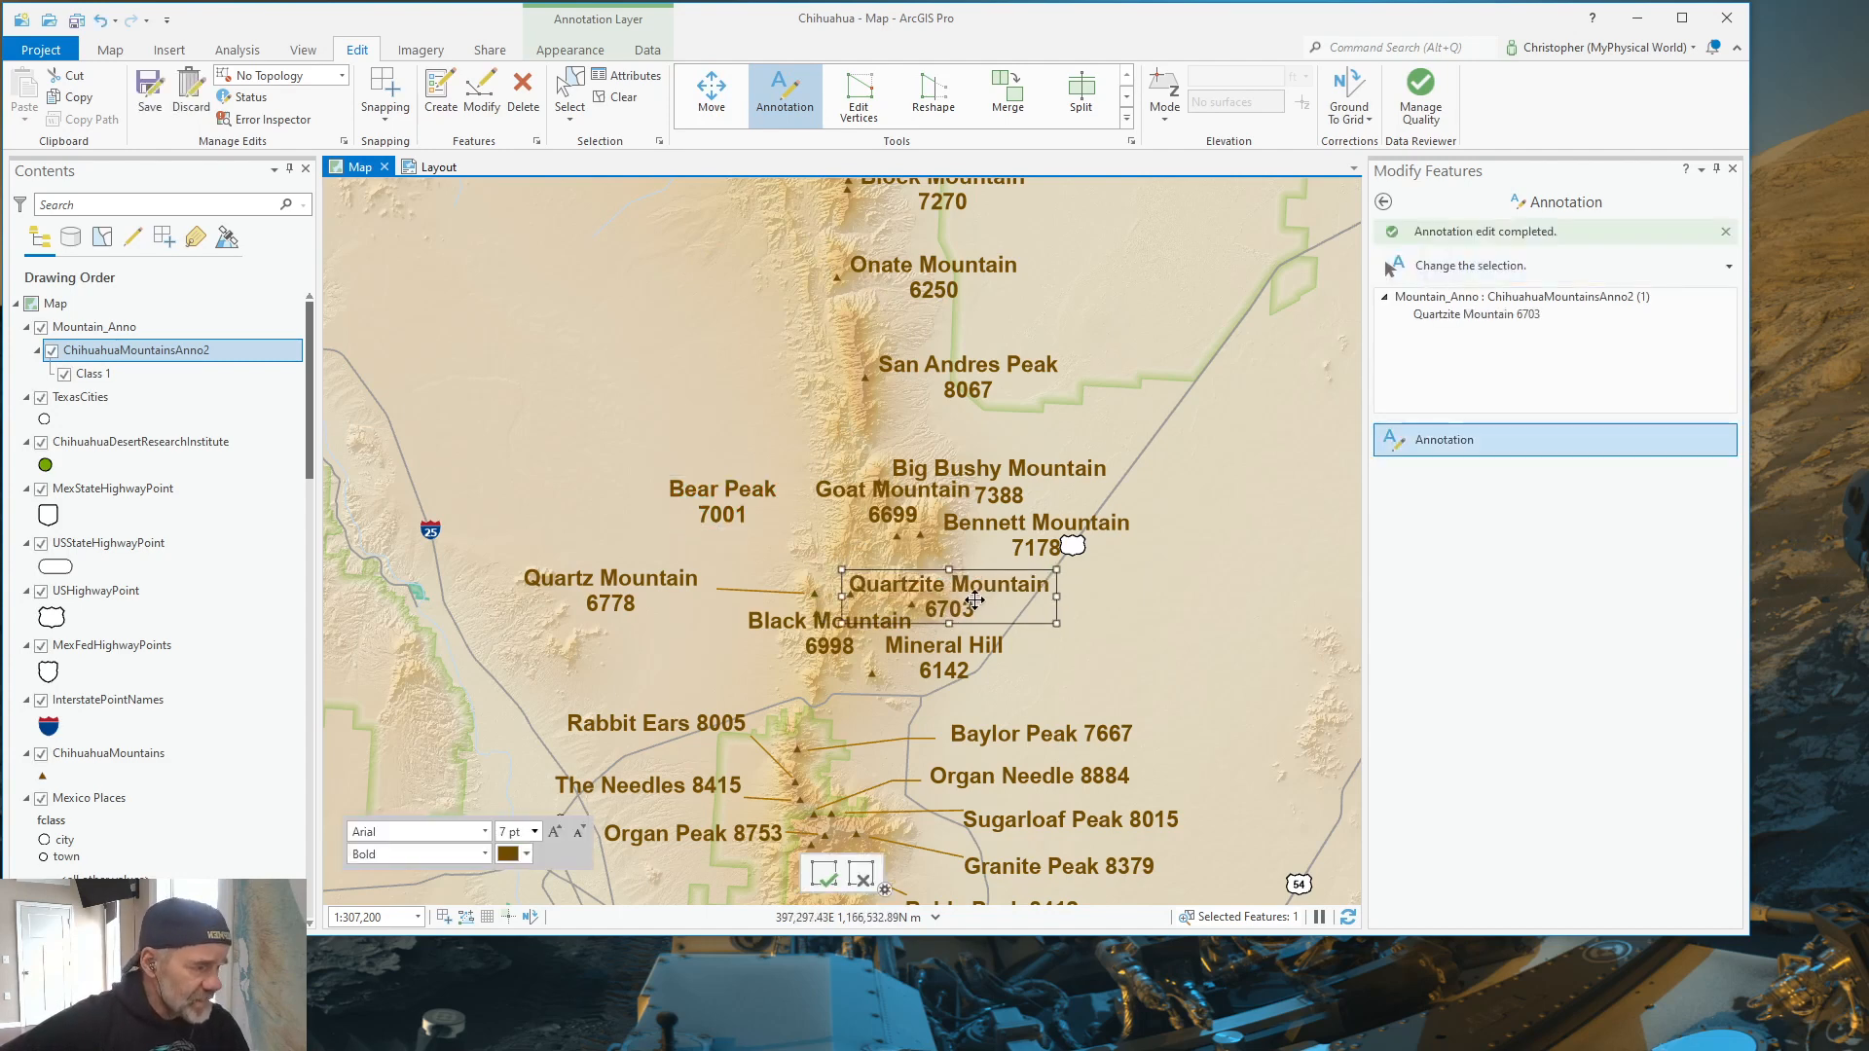
{"action": "left_click_drag", "start_coordinate": [947, 595], "coordinate": [1126, 607]}
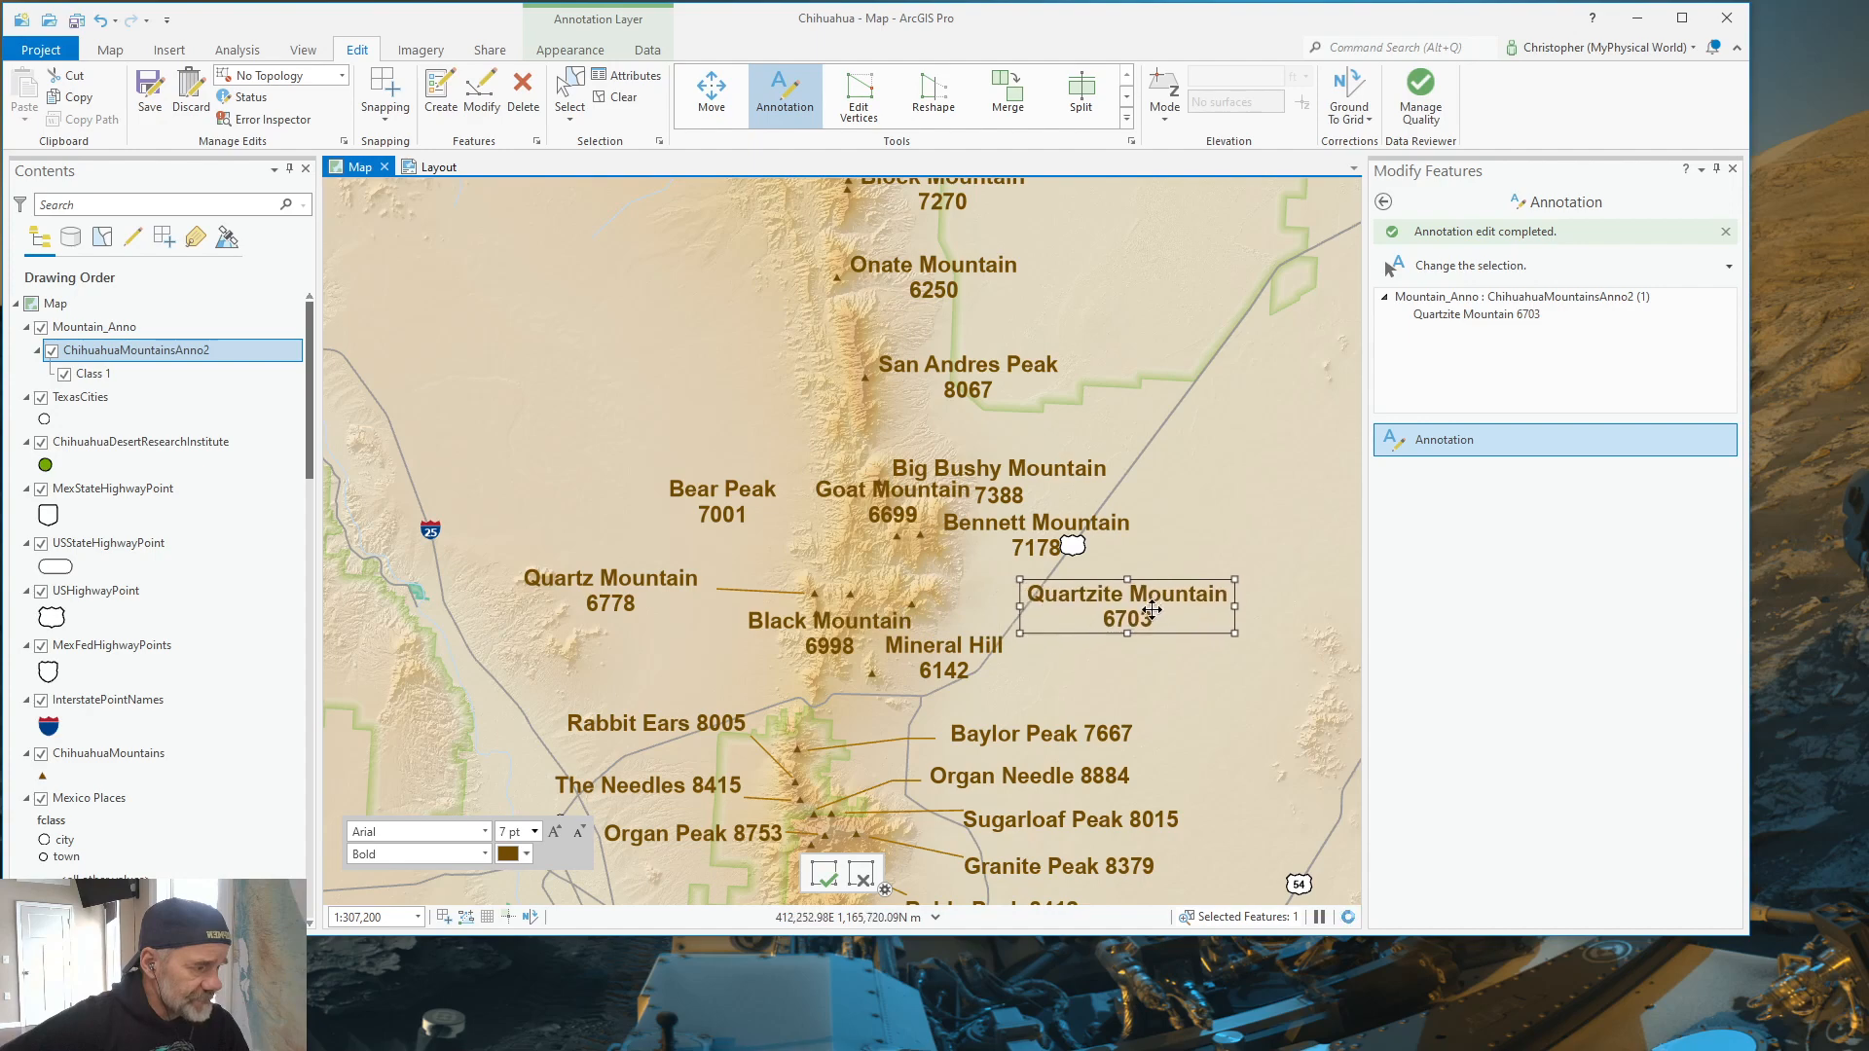
{"action": "mouse_move", "coordinate": [1034, 628]}
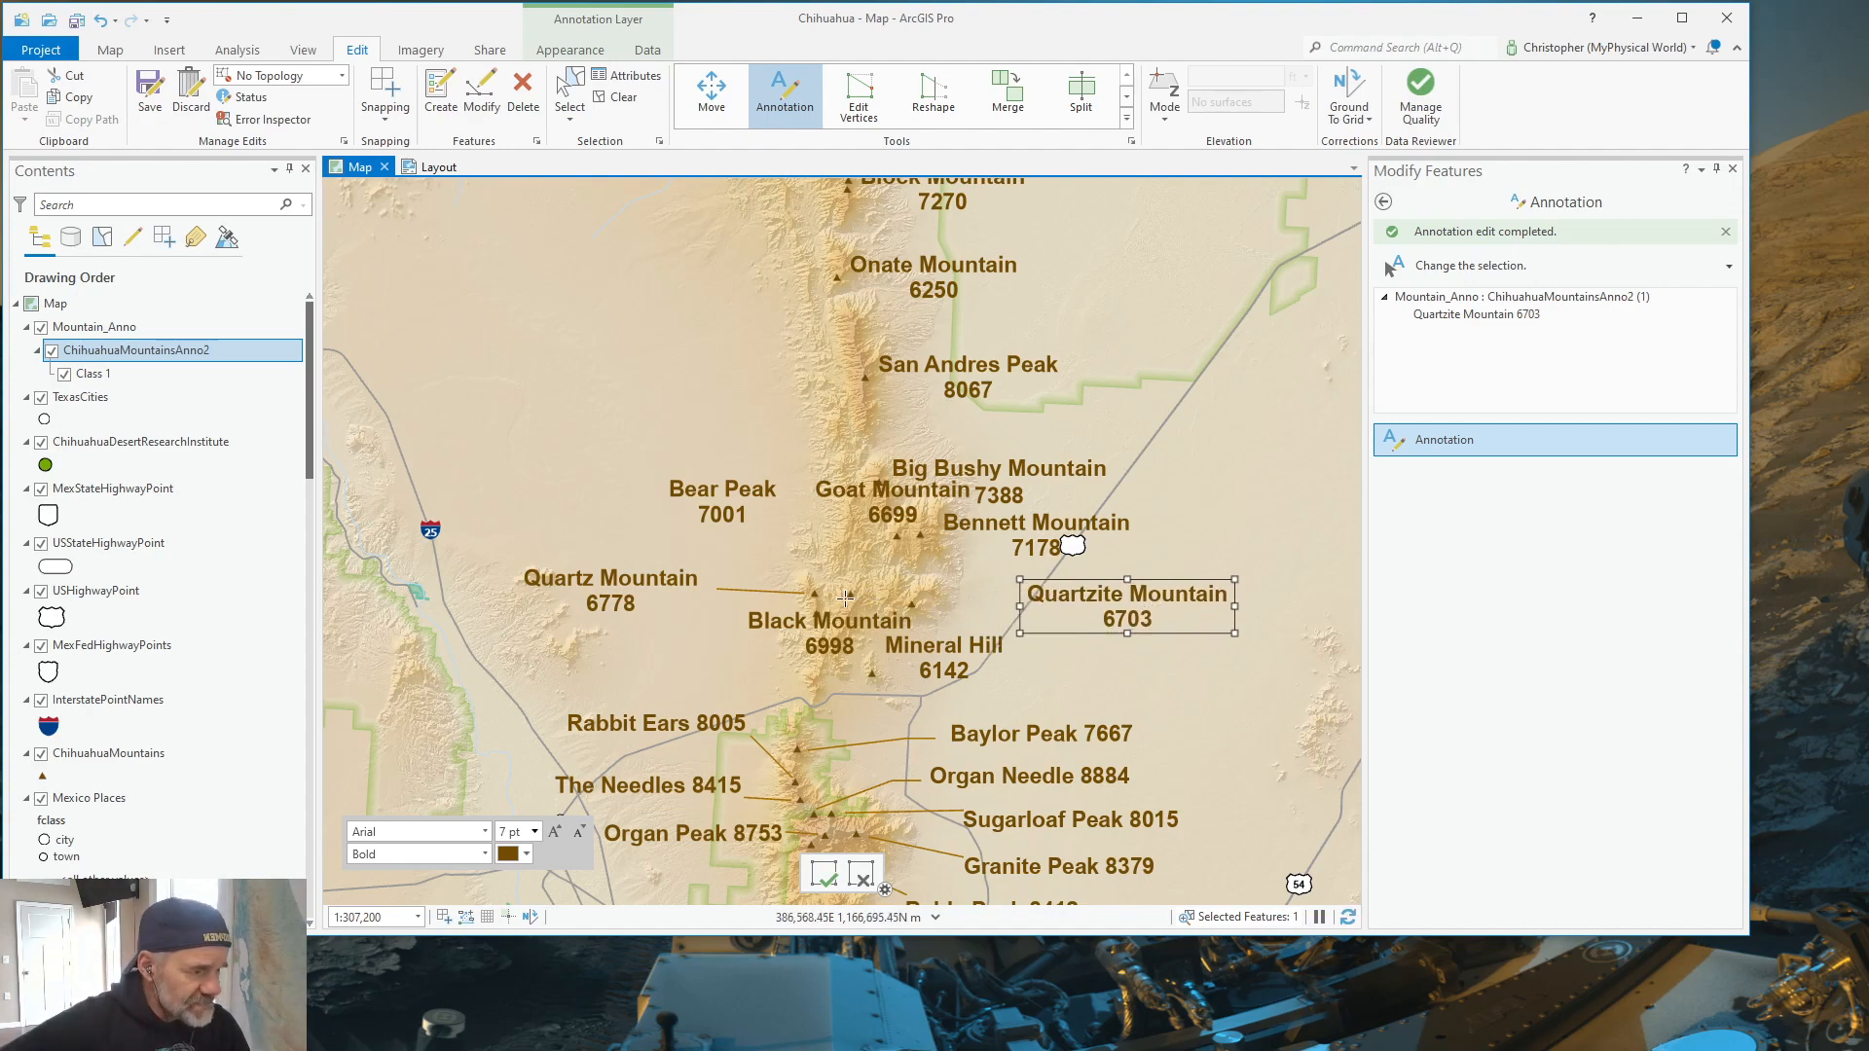
{"action": "mouse_move", "coordinate": [947, 506]}
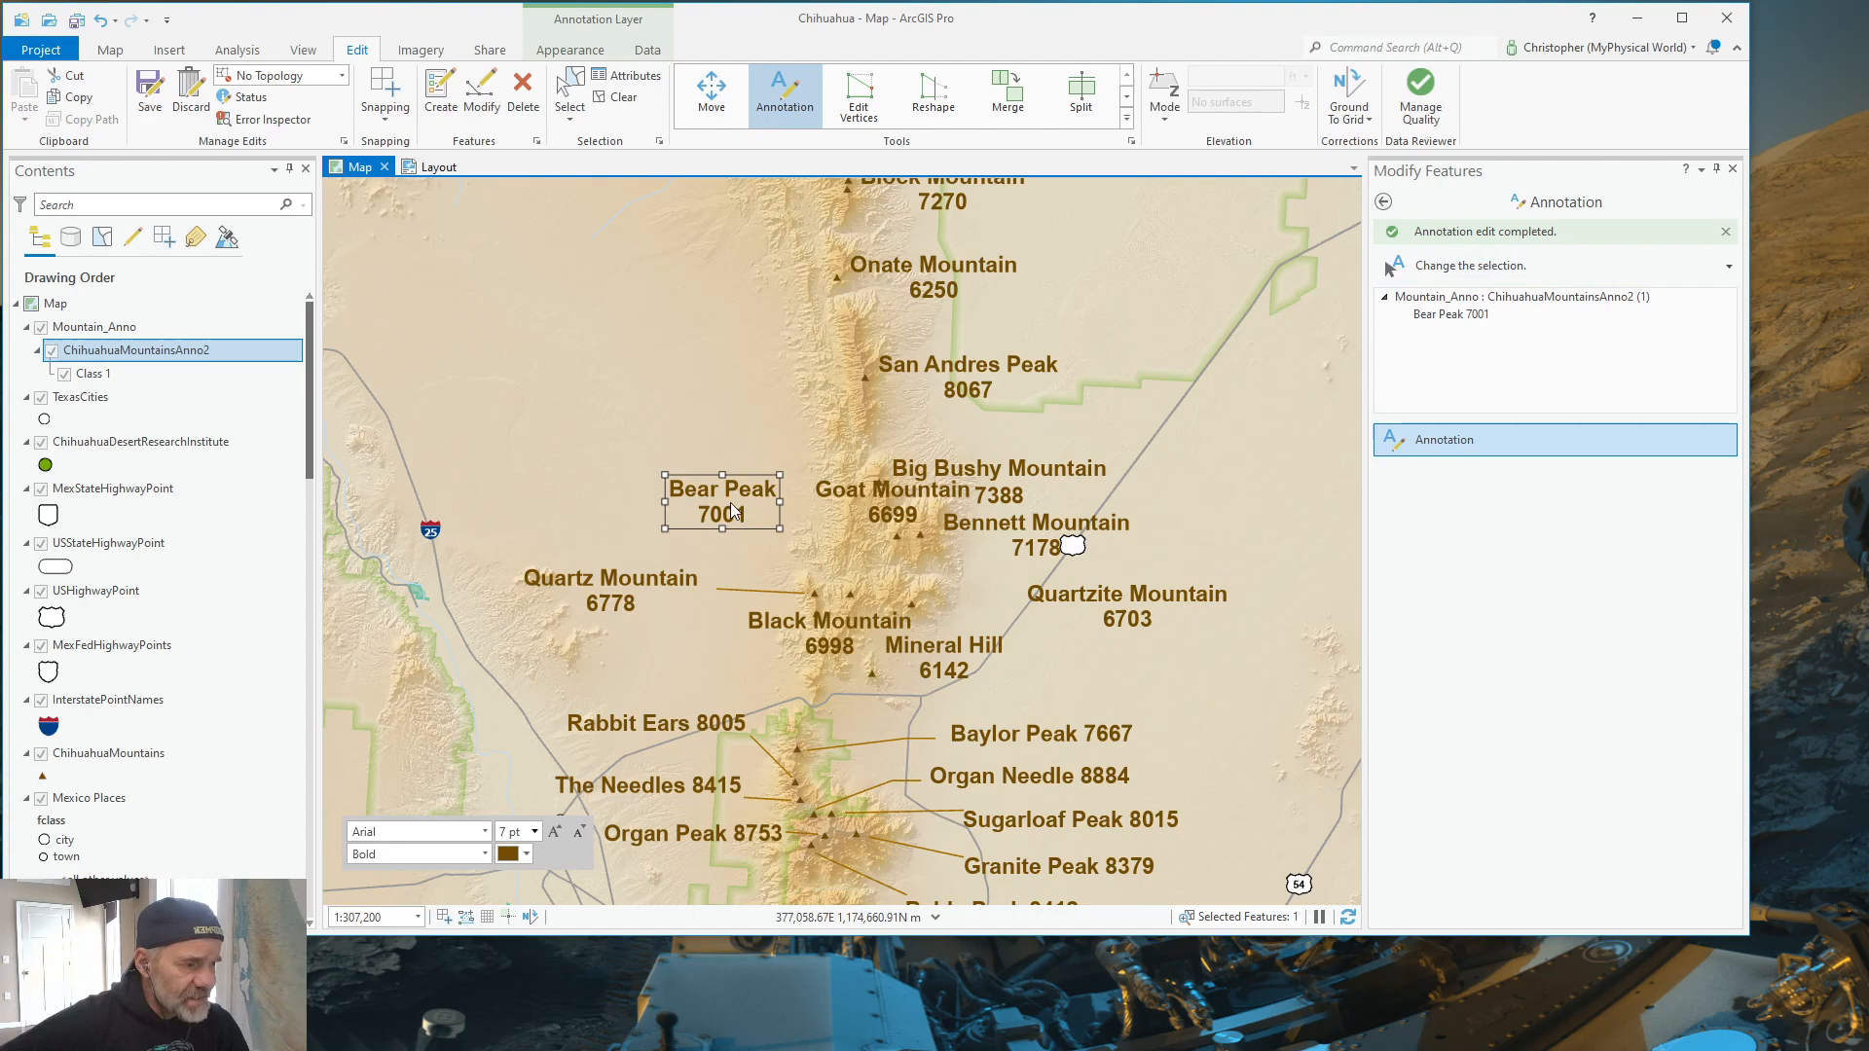
Step: Add a leader to the Bear Peak annotation, drawn from the label to its peak
{"action": "right_click", "coordinate": [724, 500]}
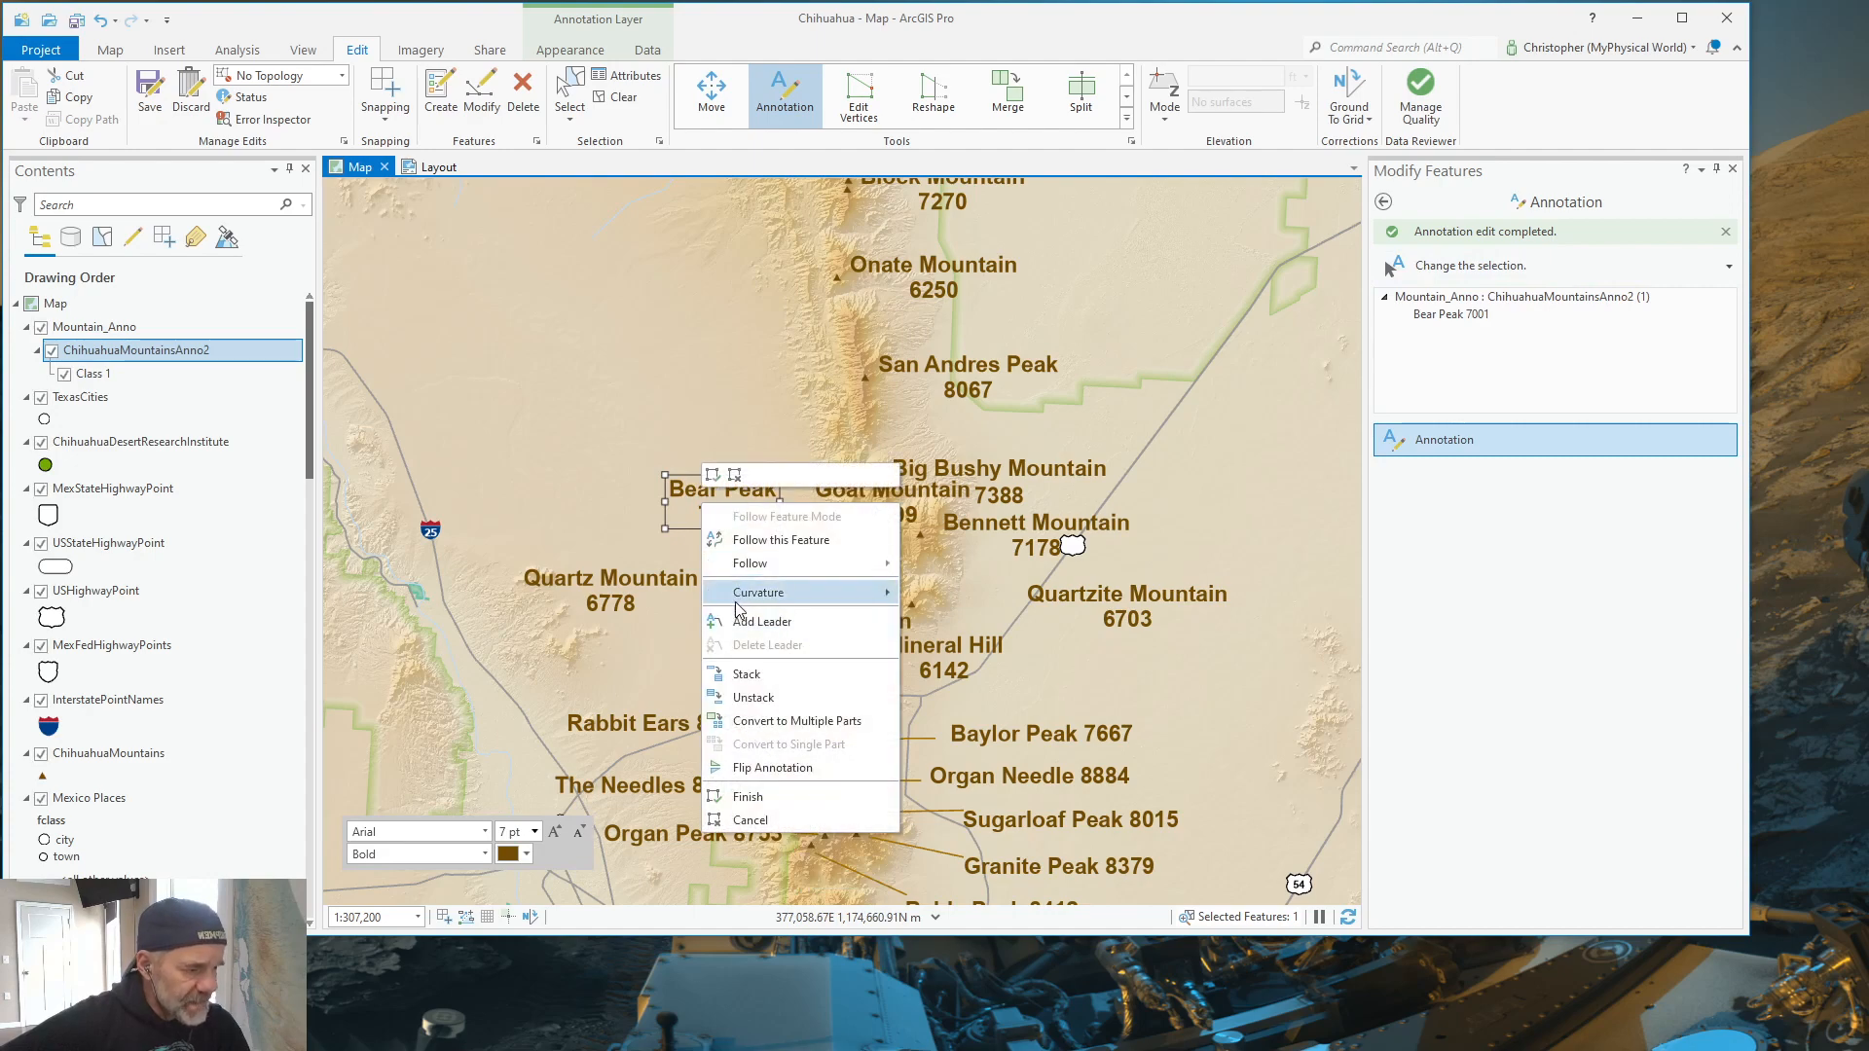
{"action": "mouse_move", "coordinate": [850, 701]}
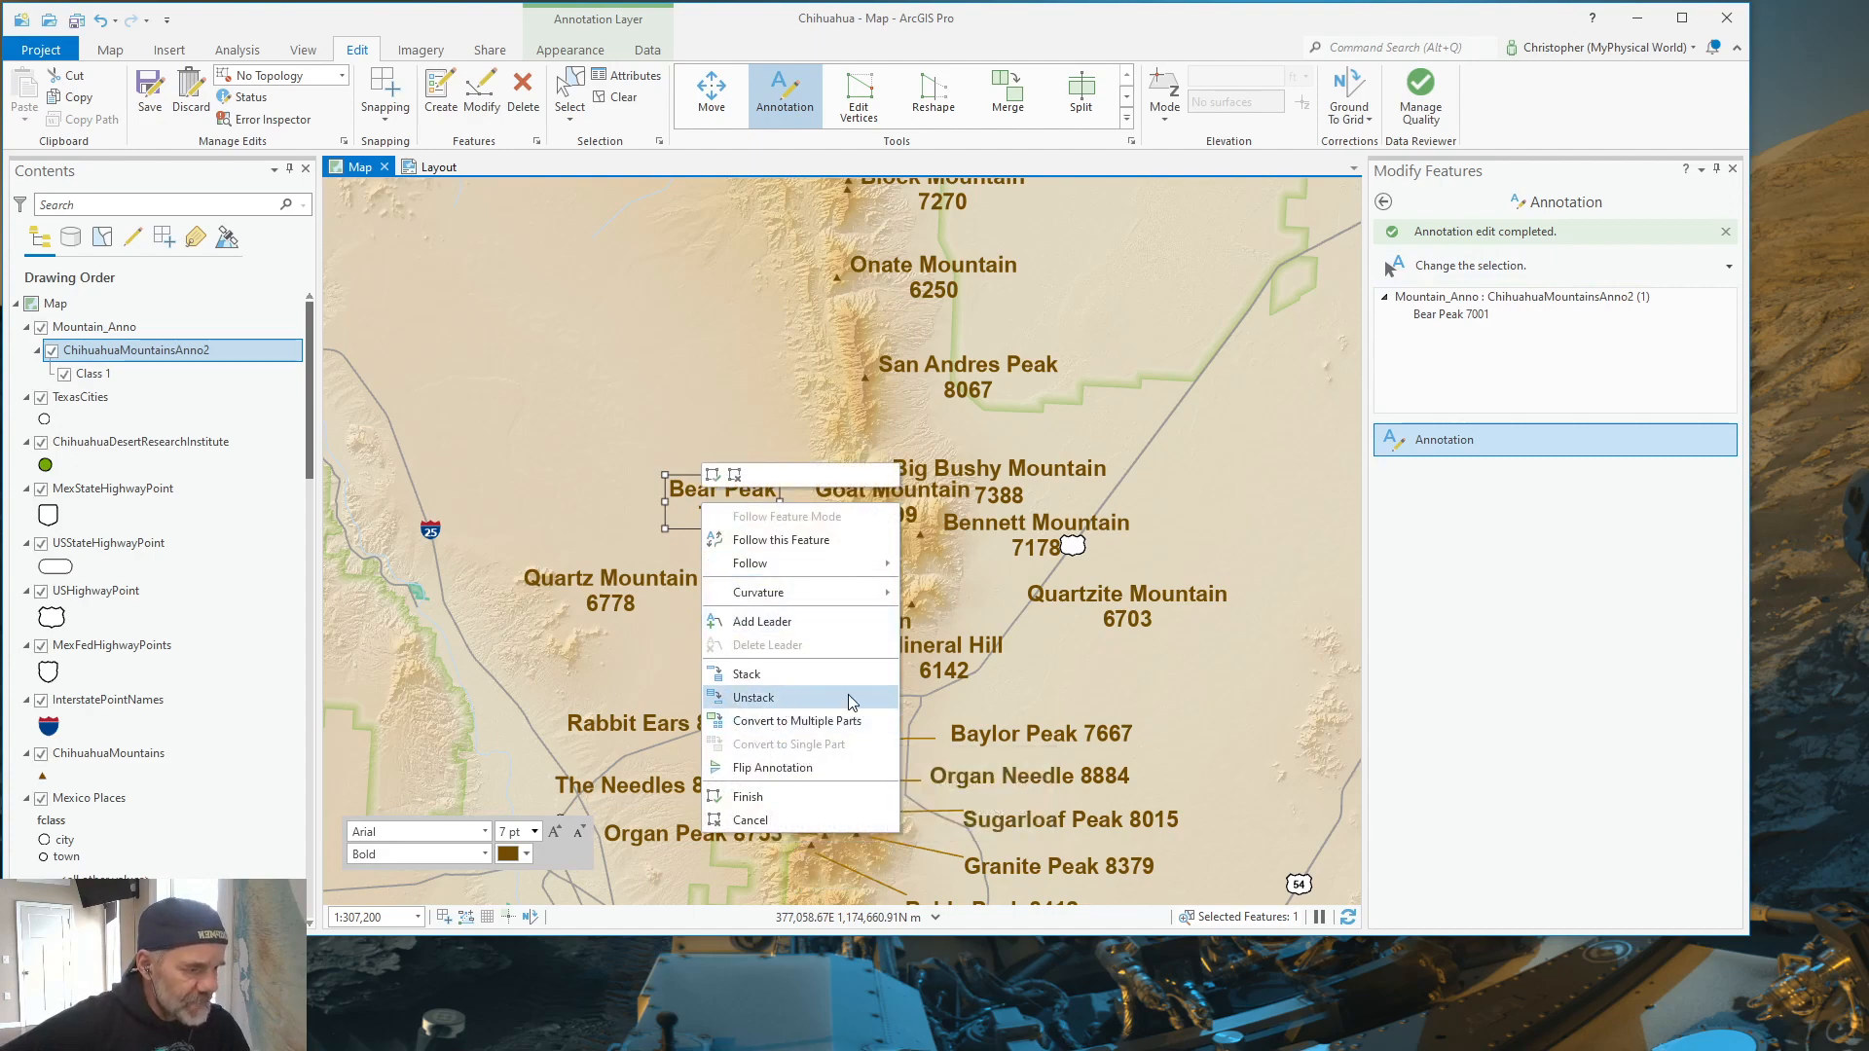
{"action": "left_click", "coordinate": [753, 697]}
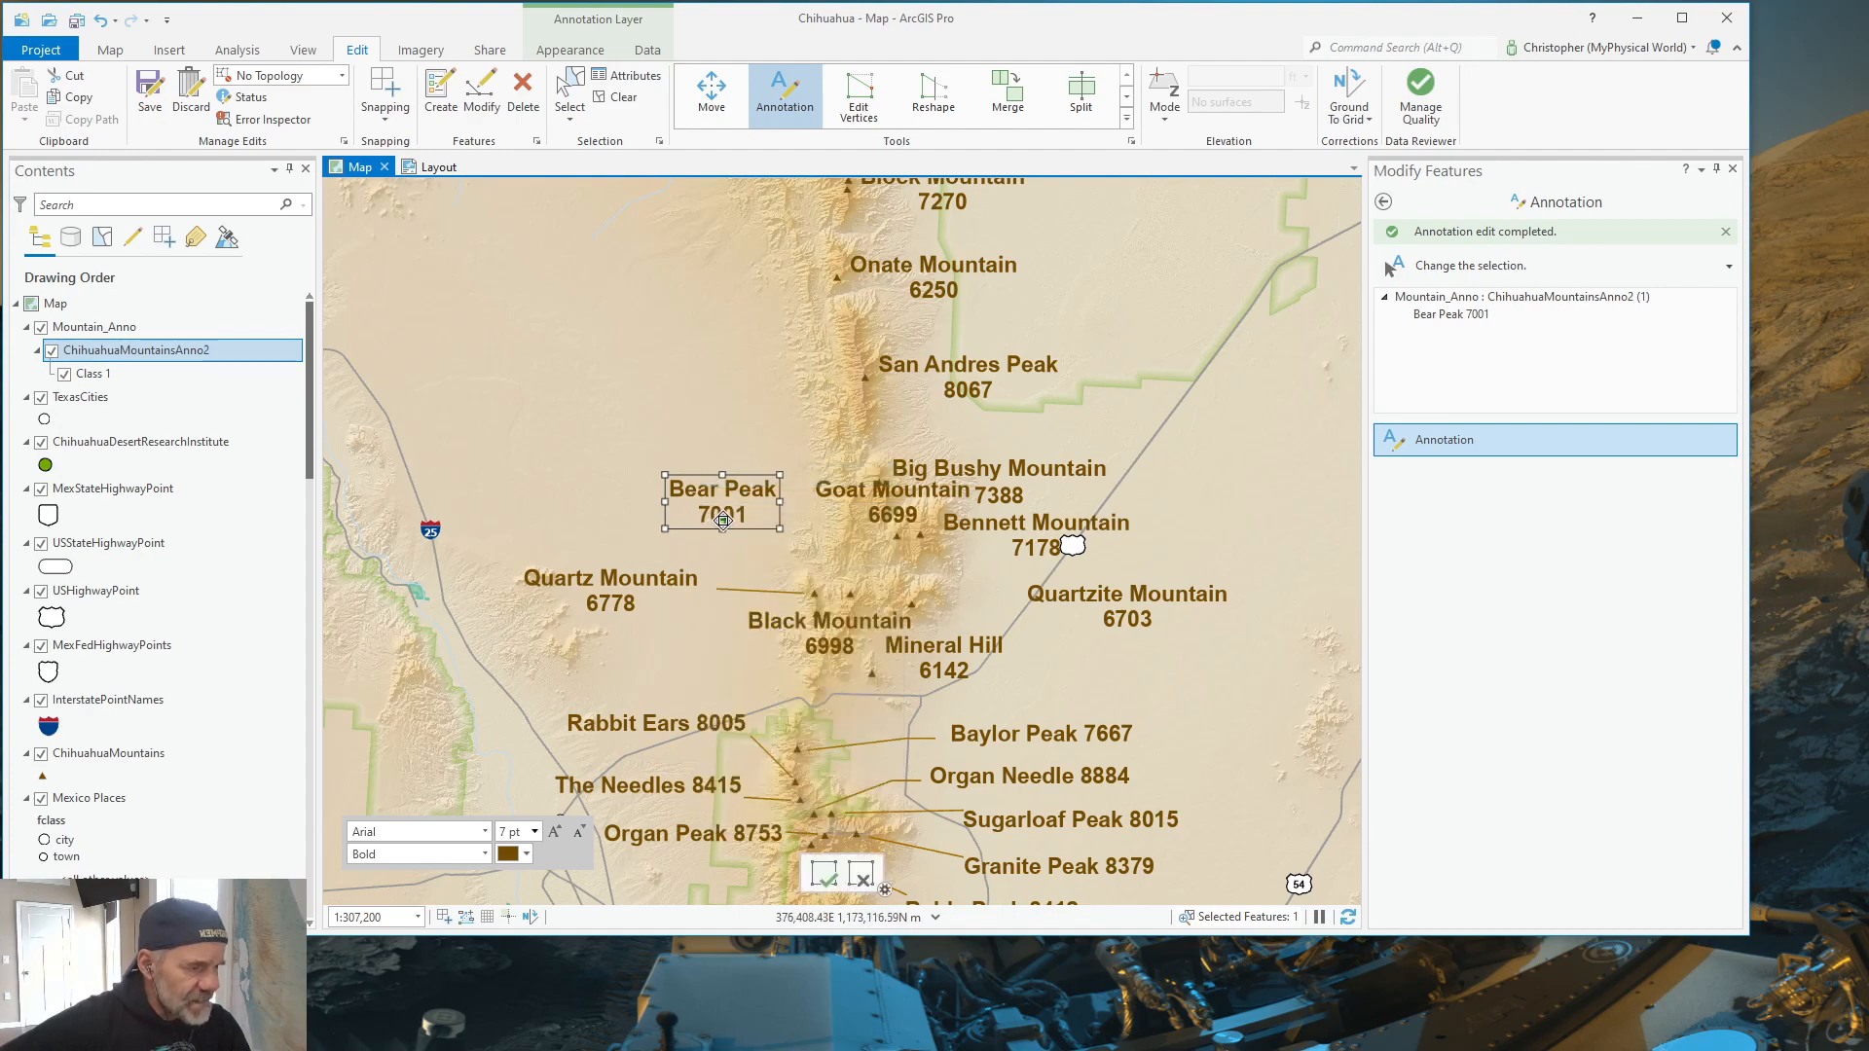
{"action": "left_click_drag", "start_coordinate": [721, 519], "coordinate": [835, 580]}
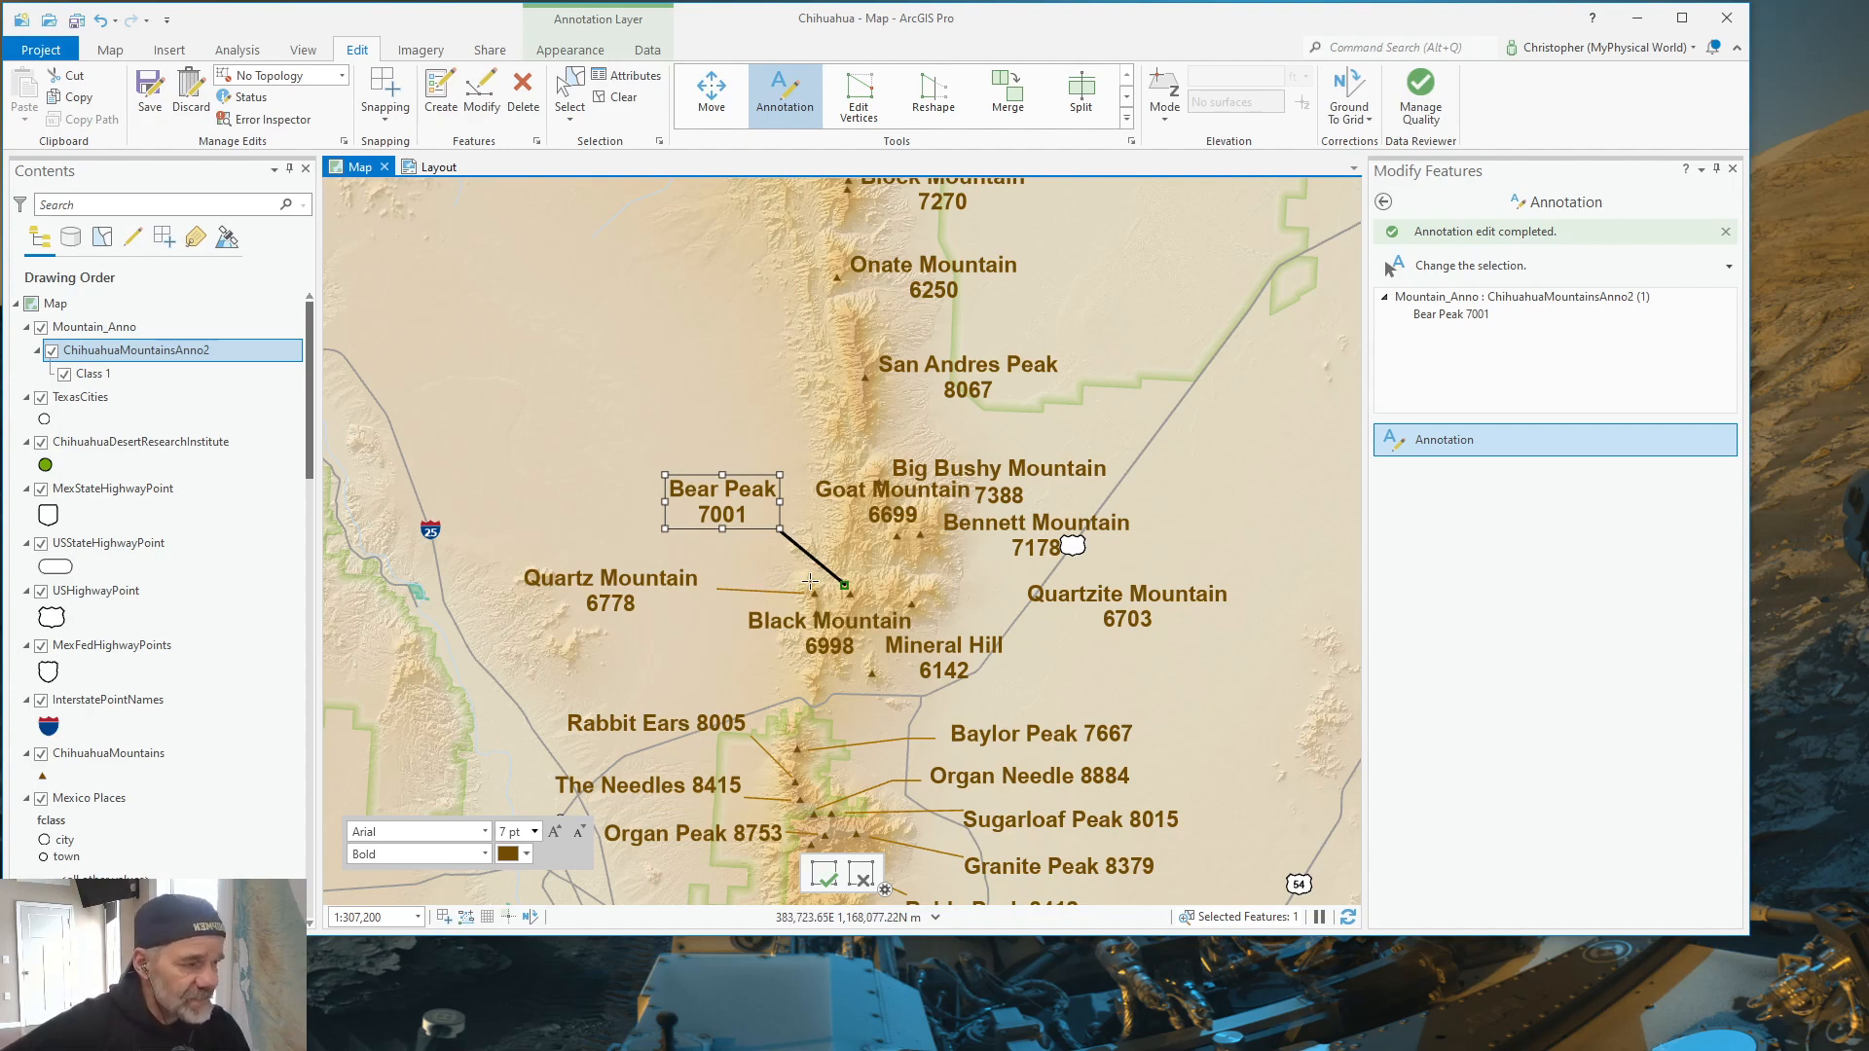
{"action": "mouse_move", "coordinate": [748, 521]}
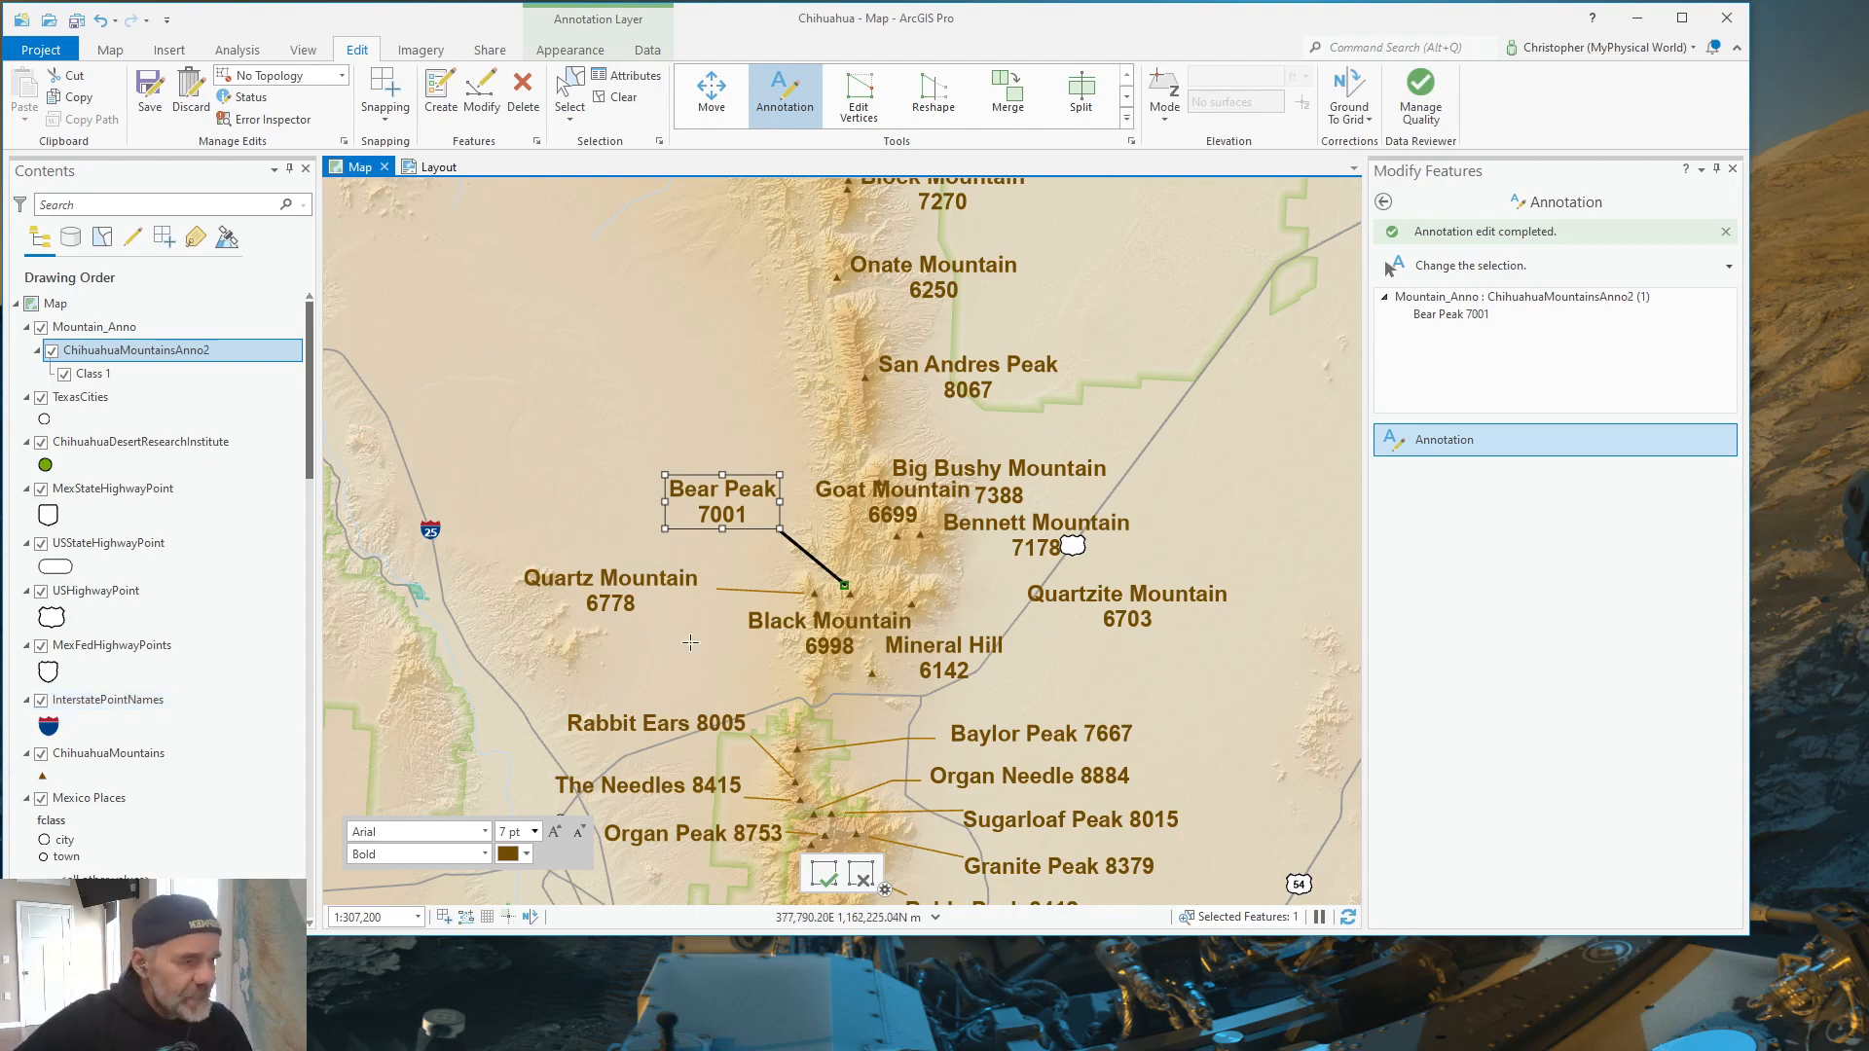
{"action": "mouse_move", "coordinate": [802, 555]}
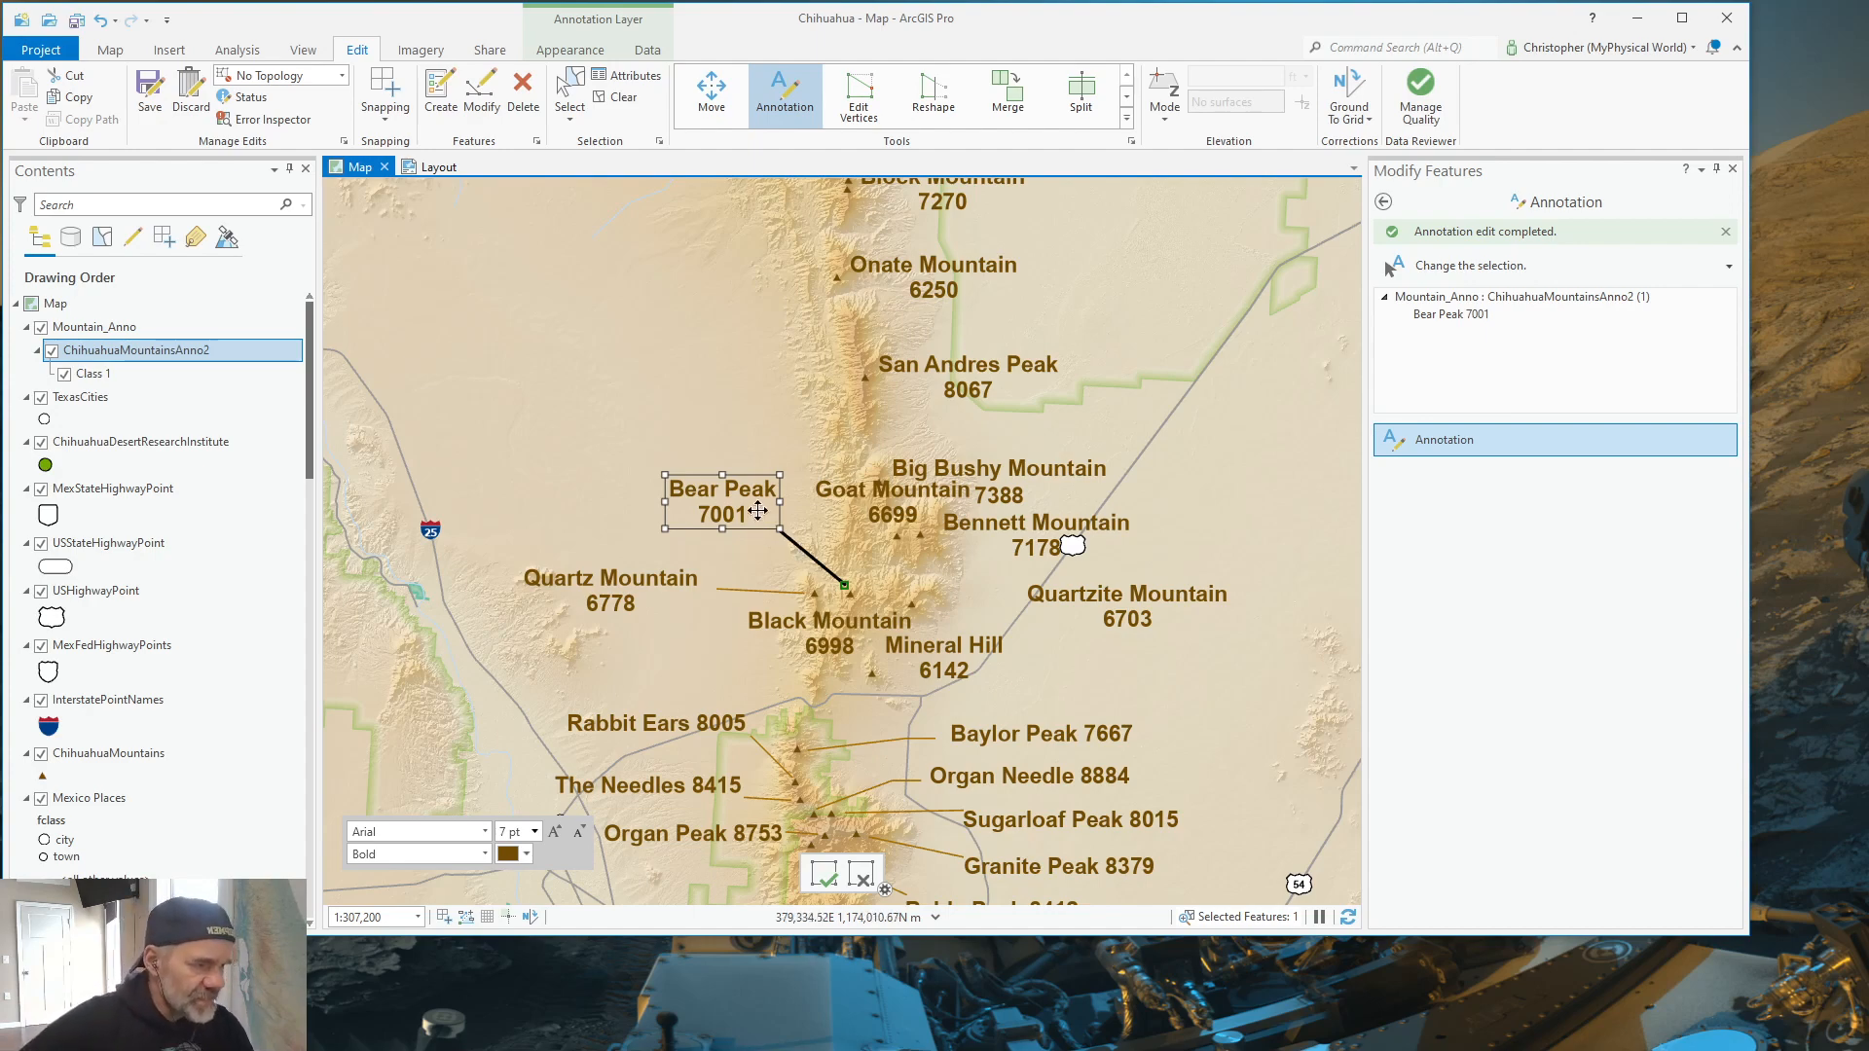
Step: Delete the Bear Peak leader and show that label's attributes
{"action": "right_click", "coordinate": [727, 500]}
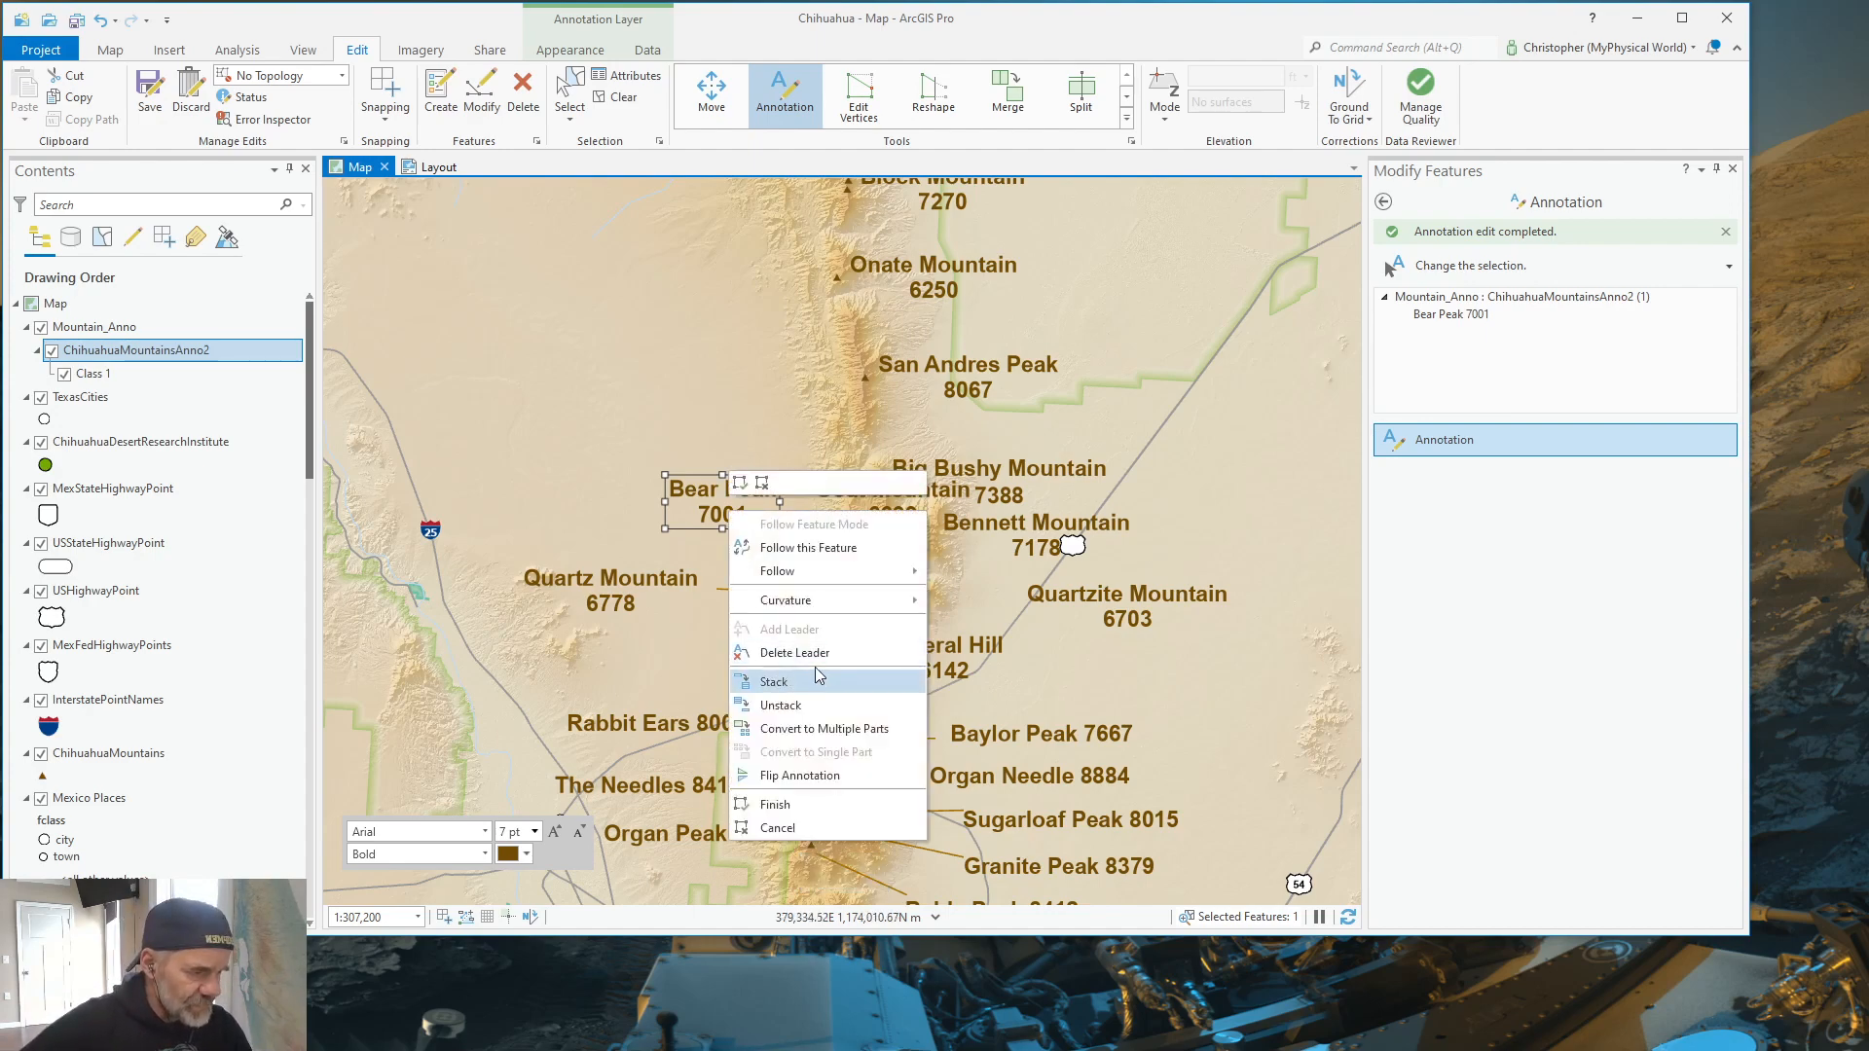
{"action": "left_click", "coordinate": [772, 680]}
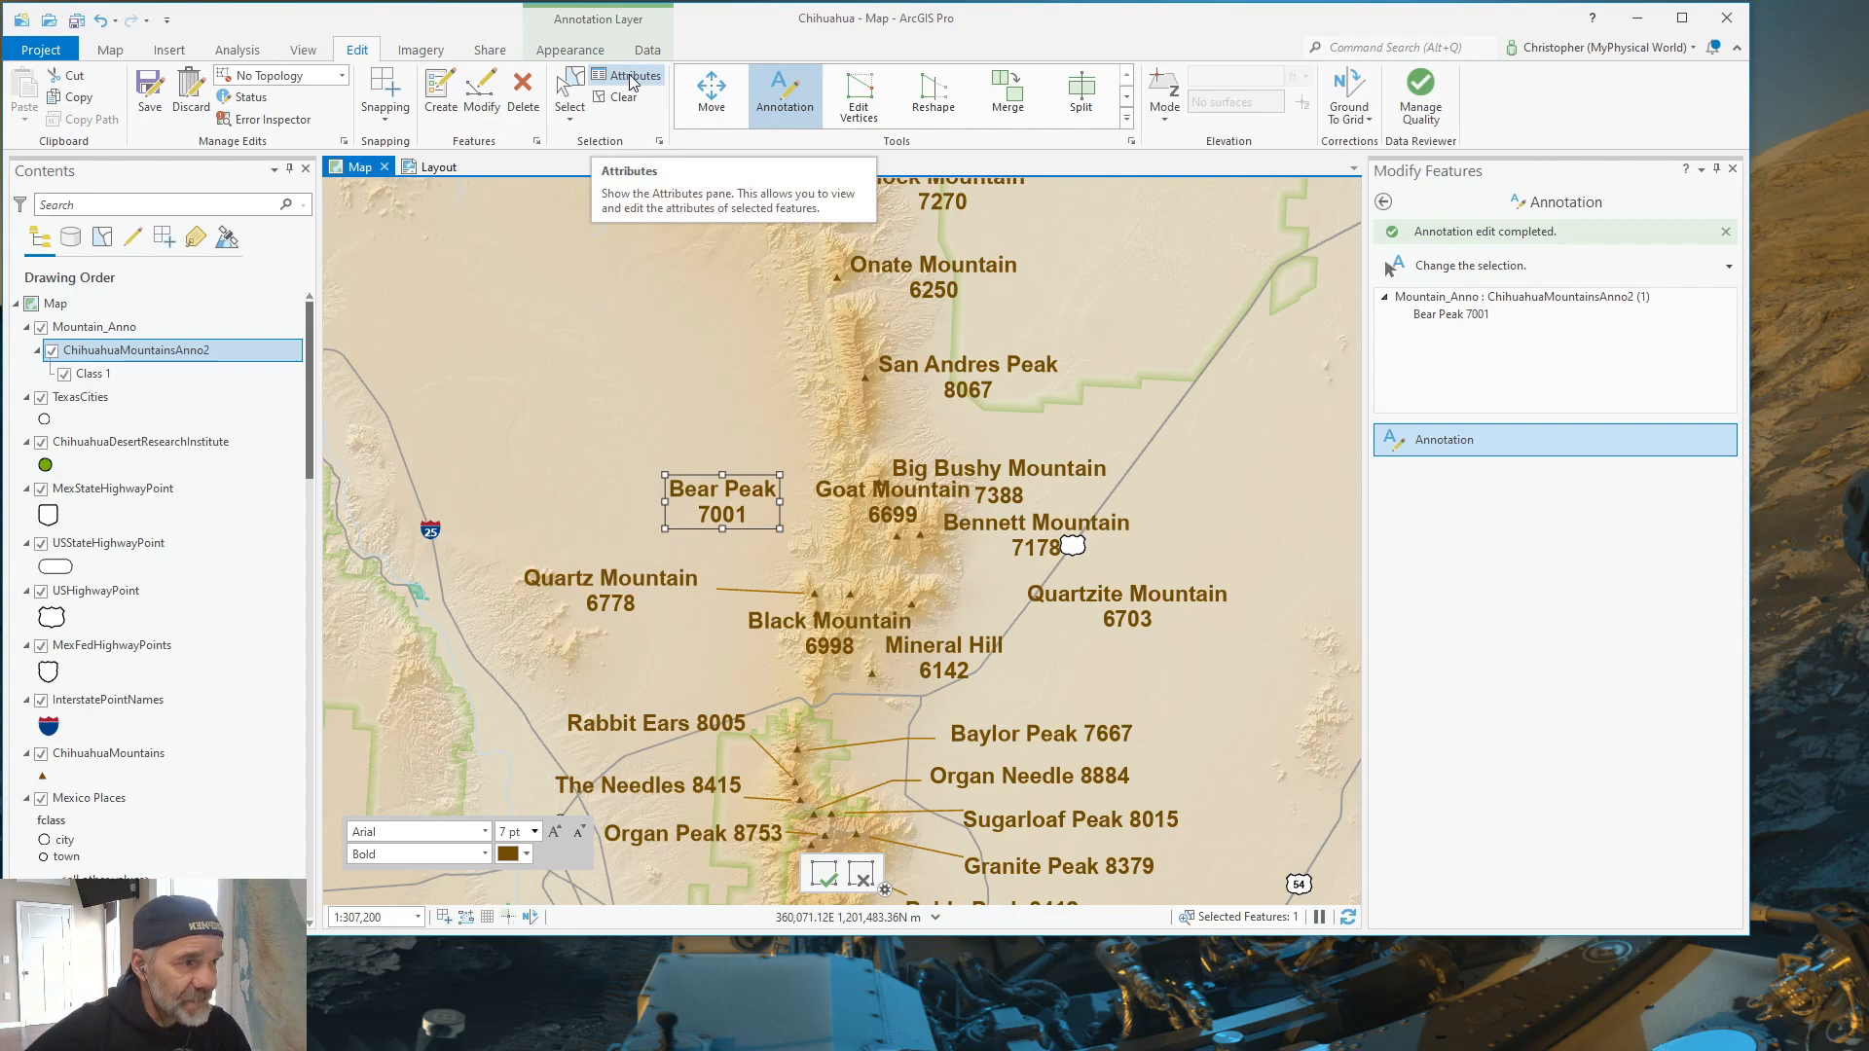
{"action": "left_click", "coordinate": [636, 76]}
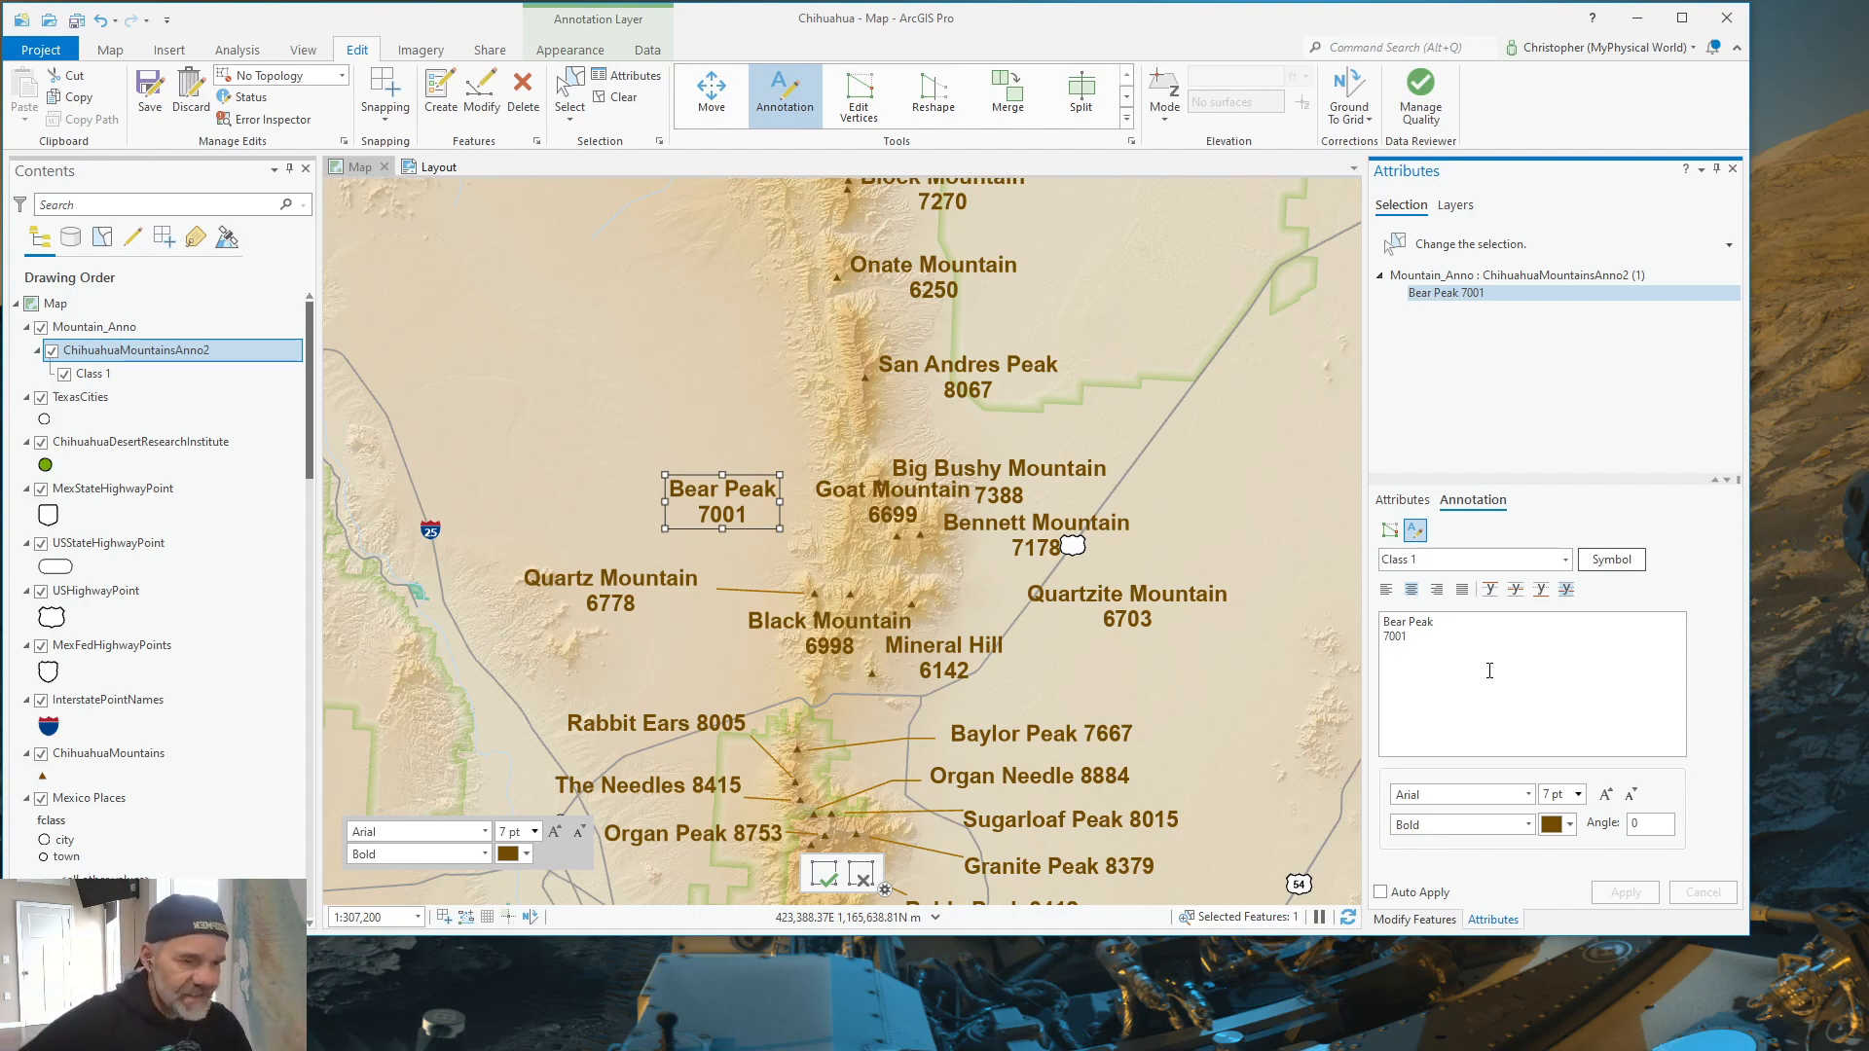
{"action": "mouse_move", "coordinate": [1542, 534]}
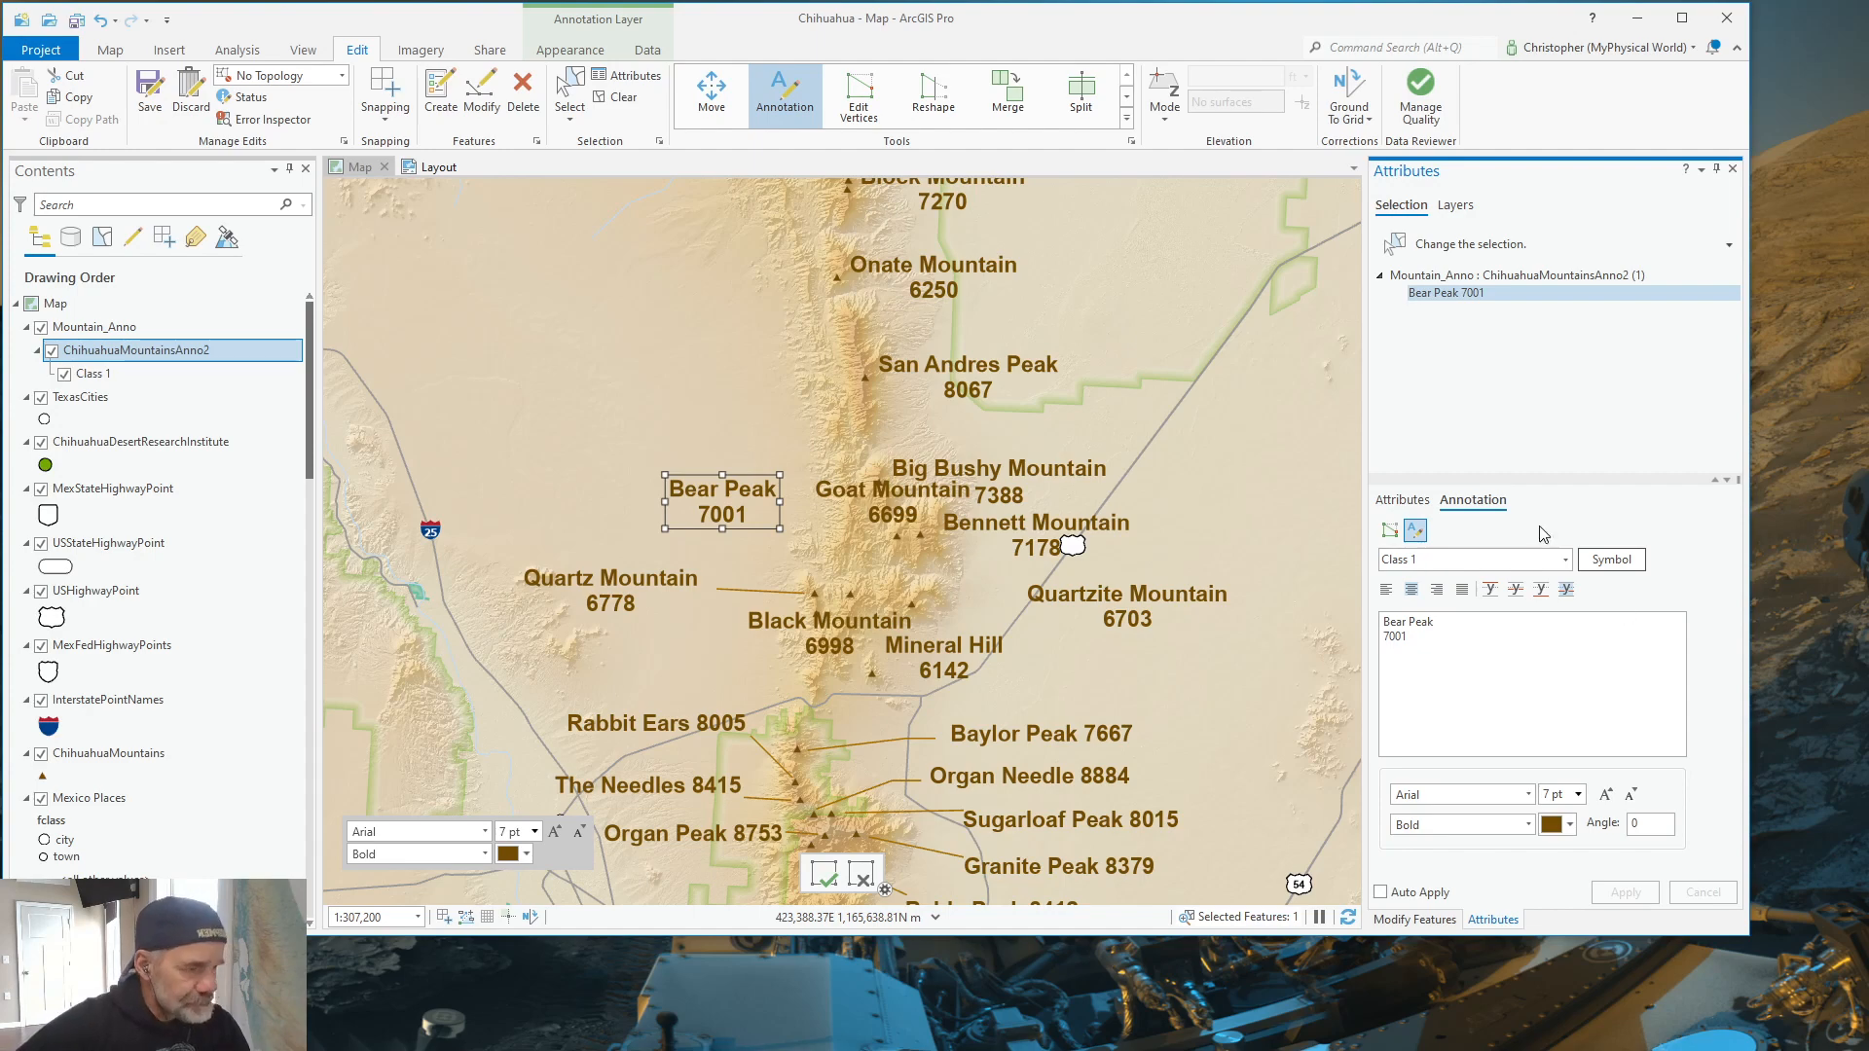
{"action": "mouse_move", "coordinate": [798, 457]}
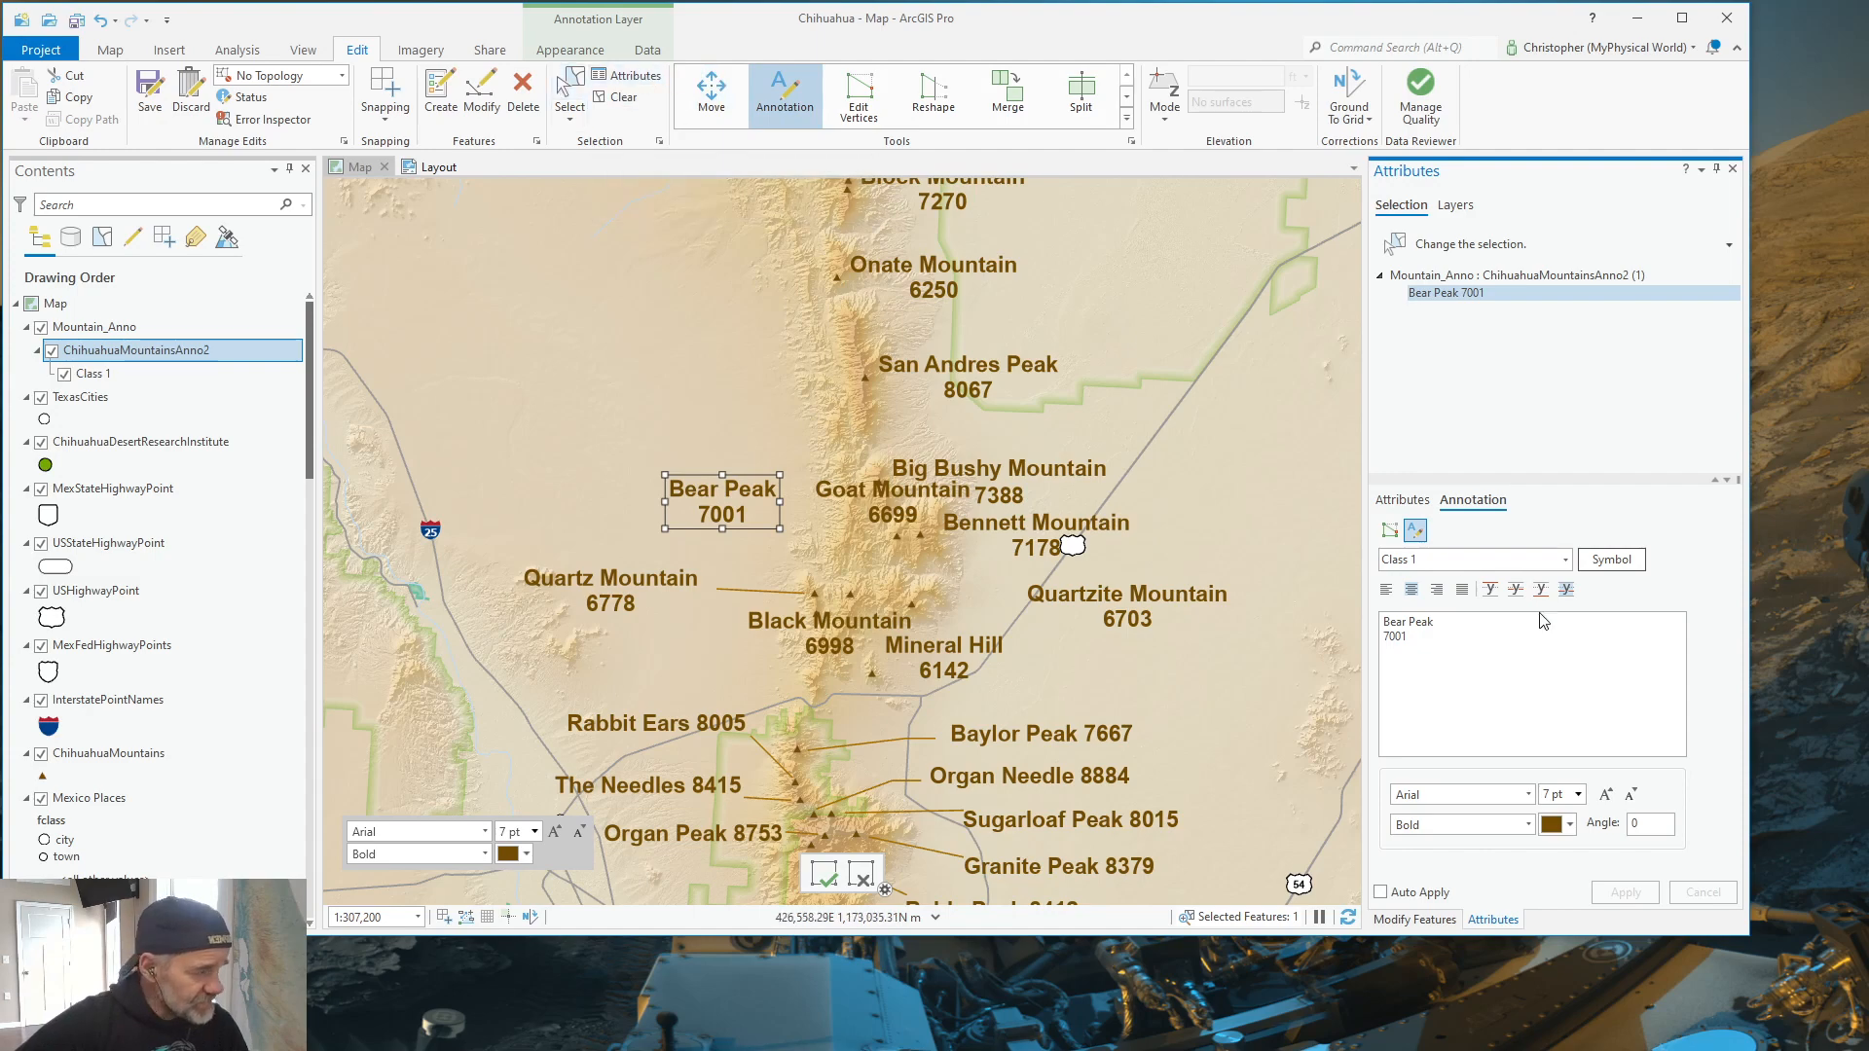
{"action": "mouse_move", "coordinate": [1610, 559]}
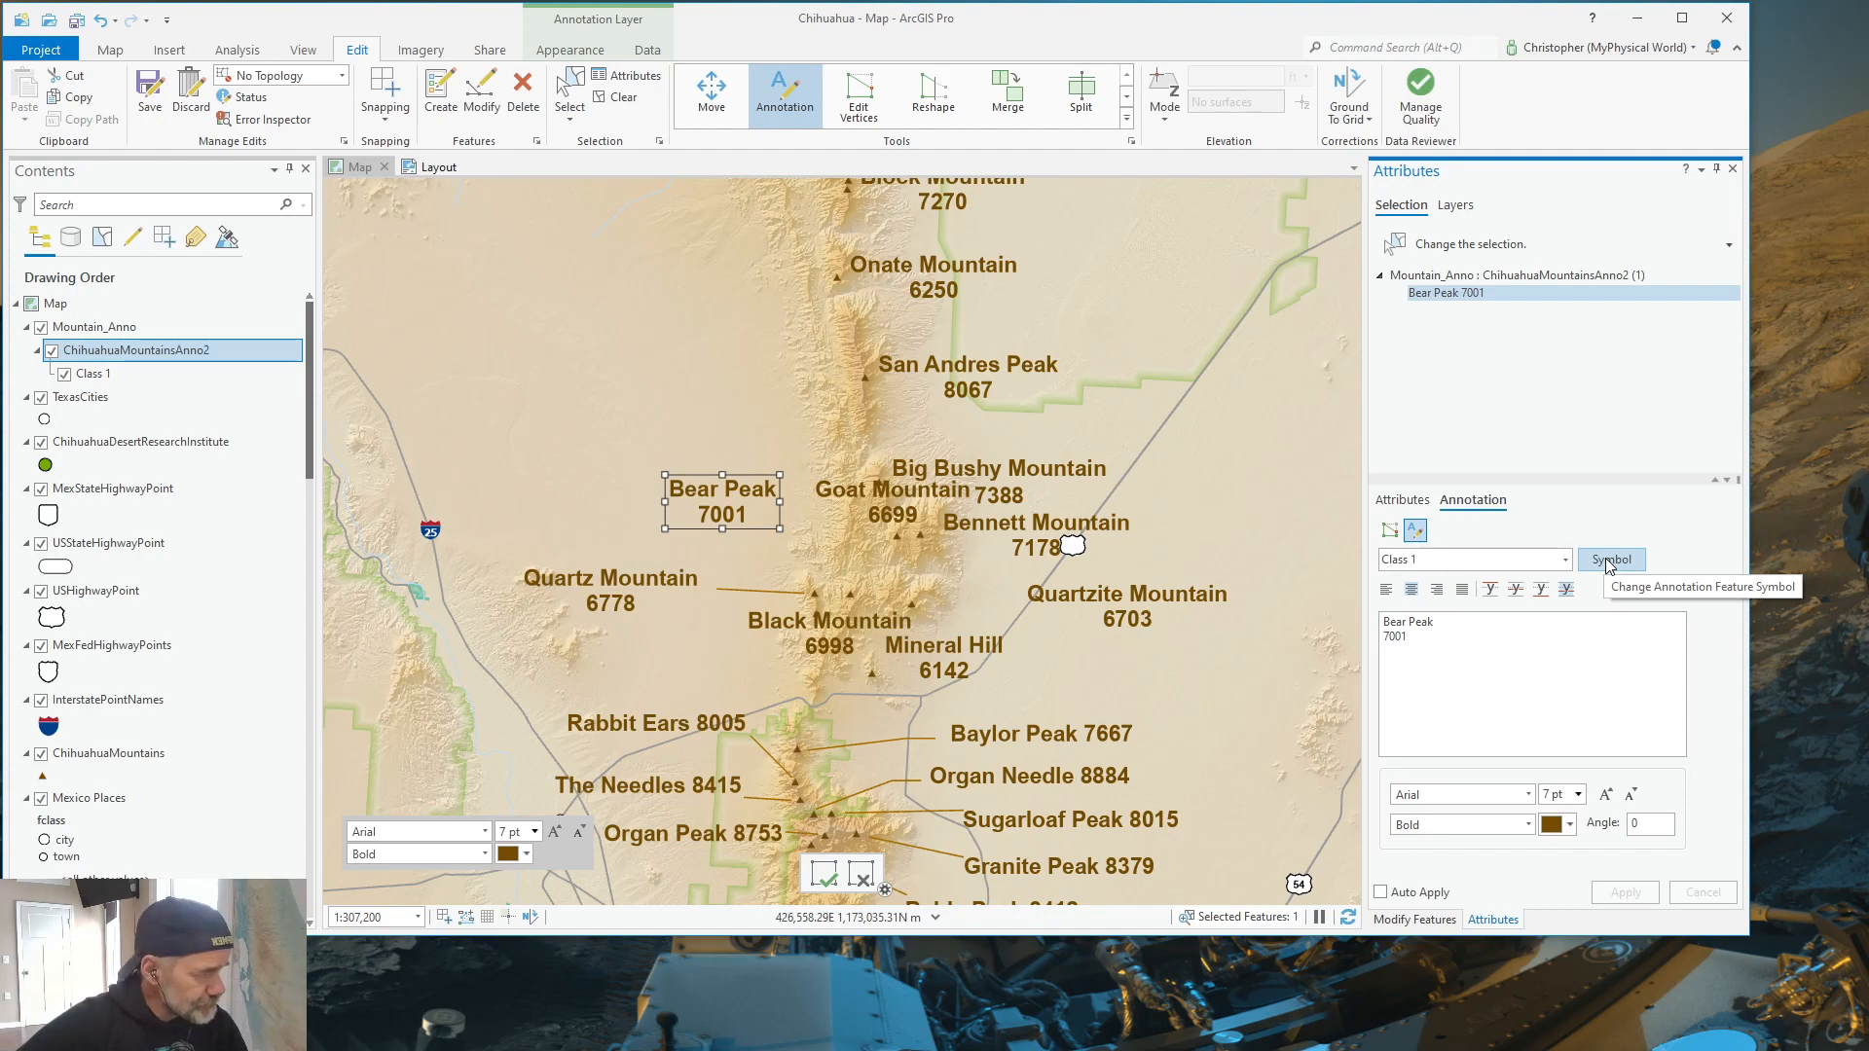
Step: Set the Bear Peak text symbol's callout type to Background
{"action": "left_click", "coordinate": [1610, 558]}
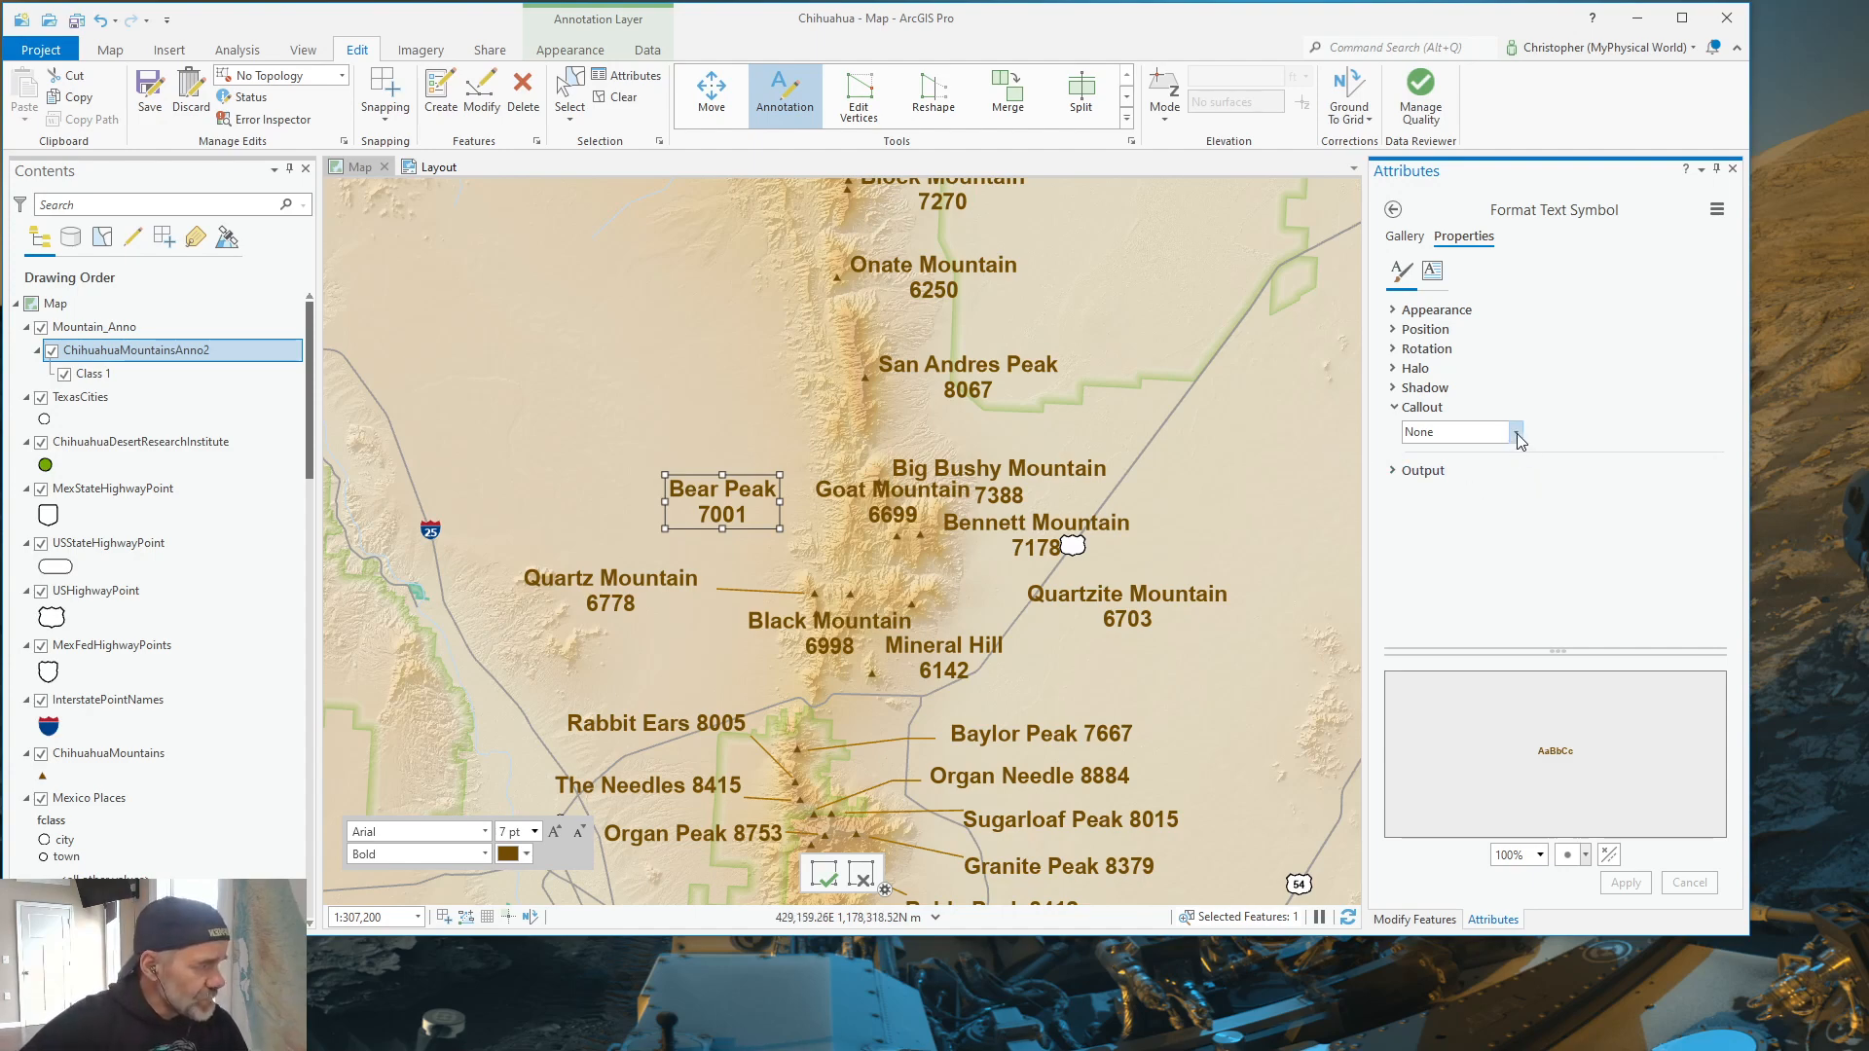
{"action": "left_click", "coordinate": [1512, 431]}
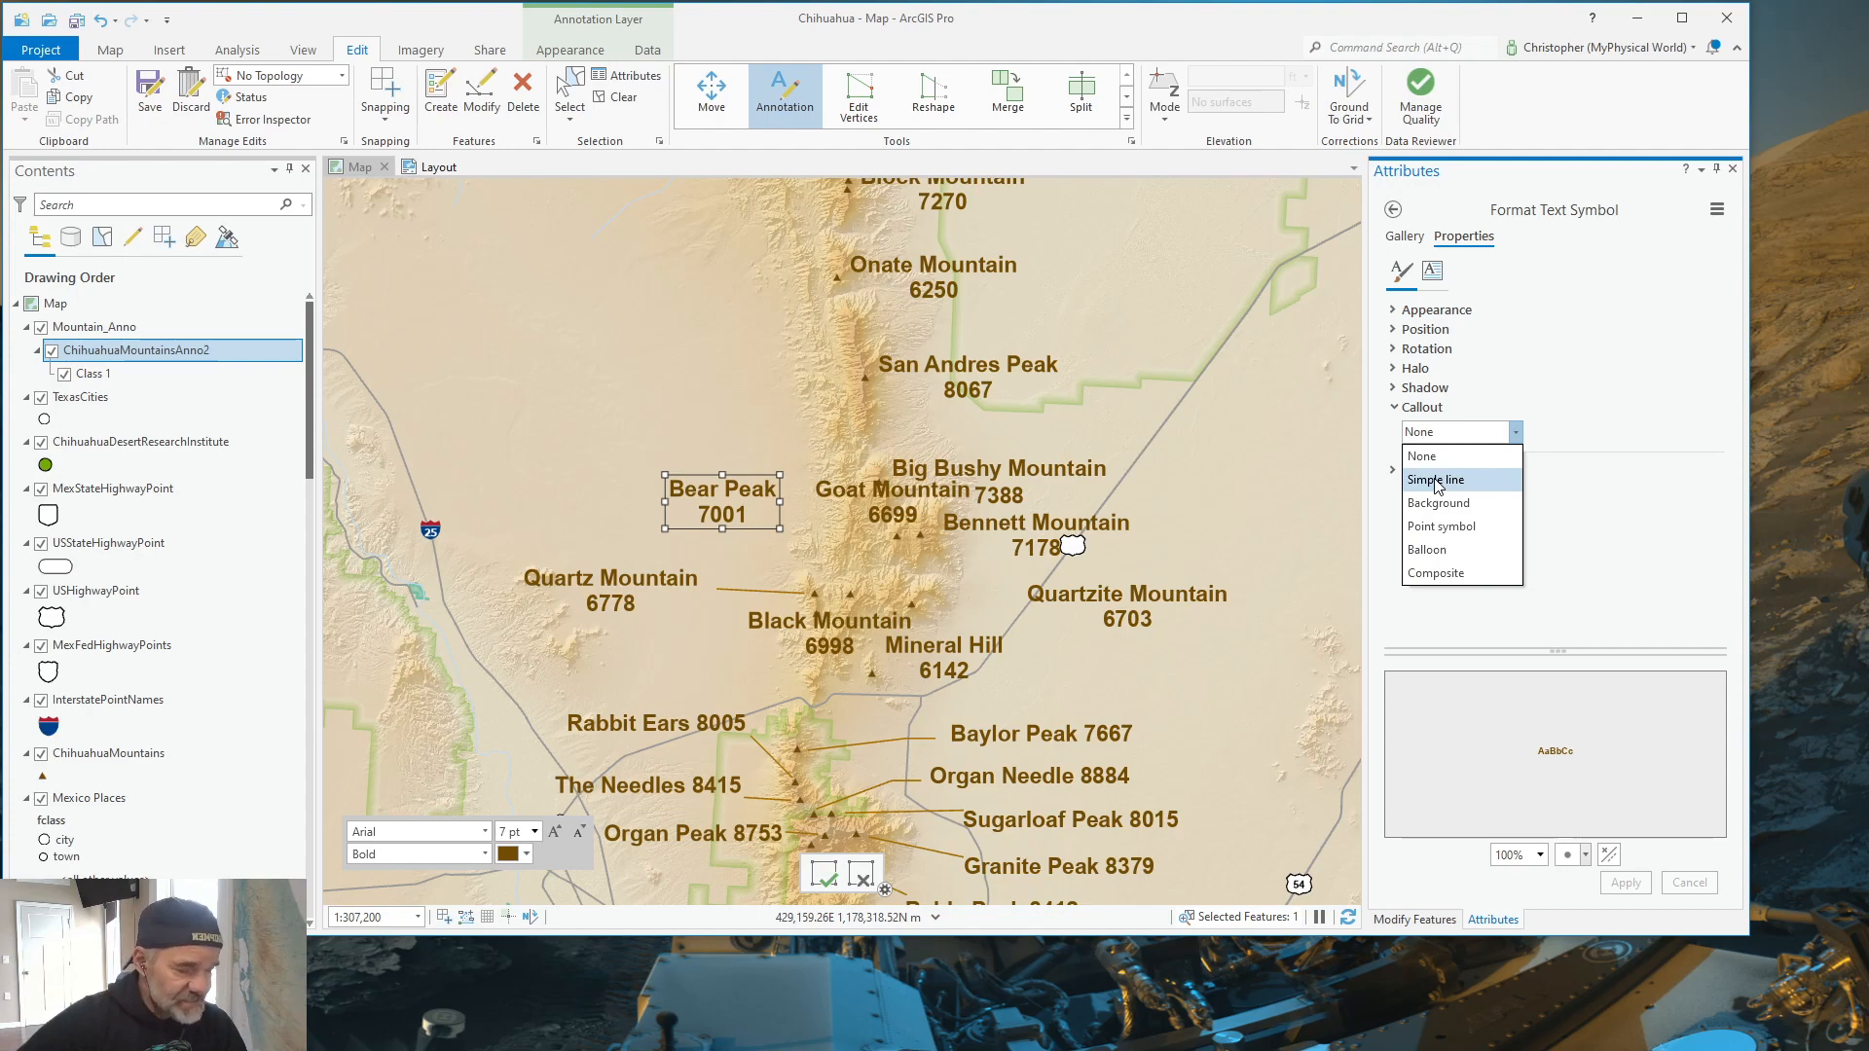
{"action": "mouse_move", "coordinate": [1439, 502]}
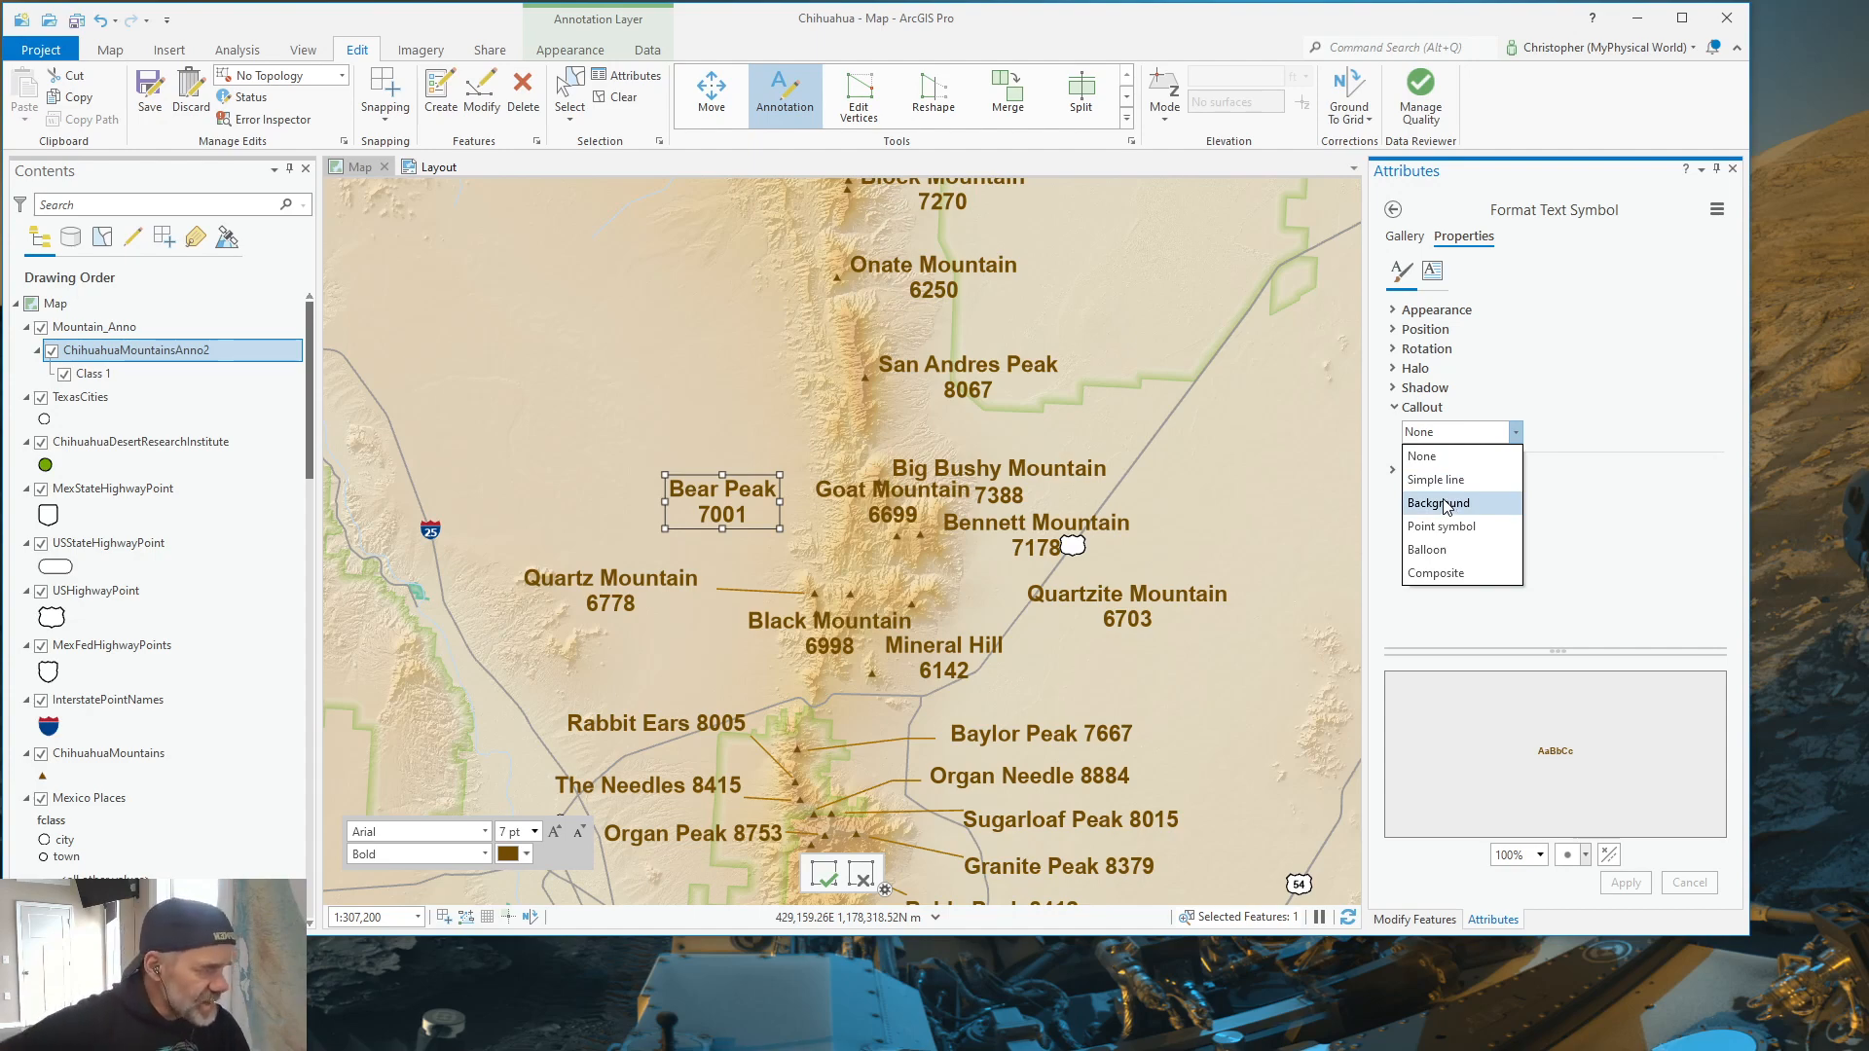
{"action": "left_click", "coordinate": [1437, 502]}
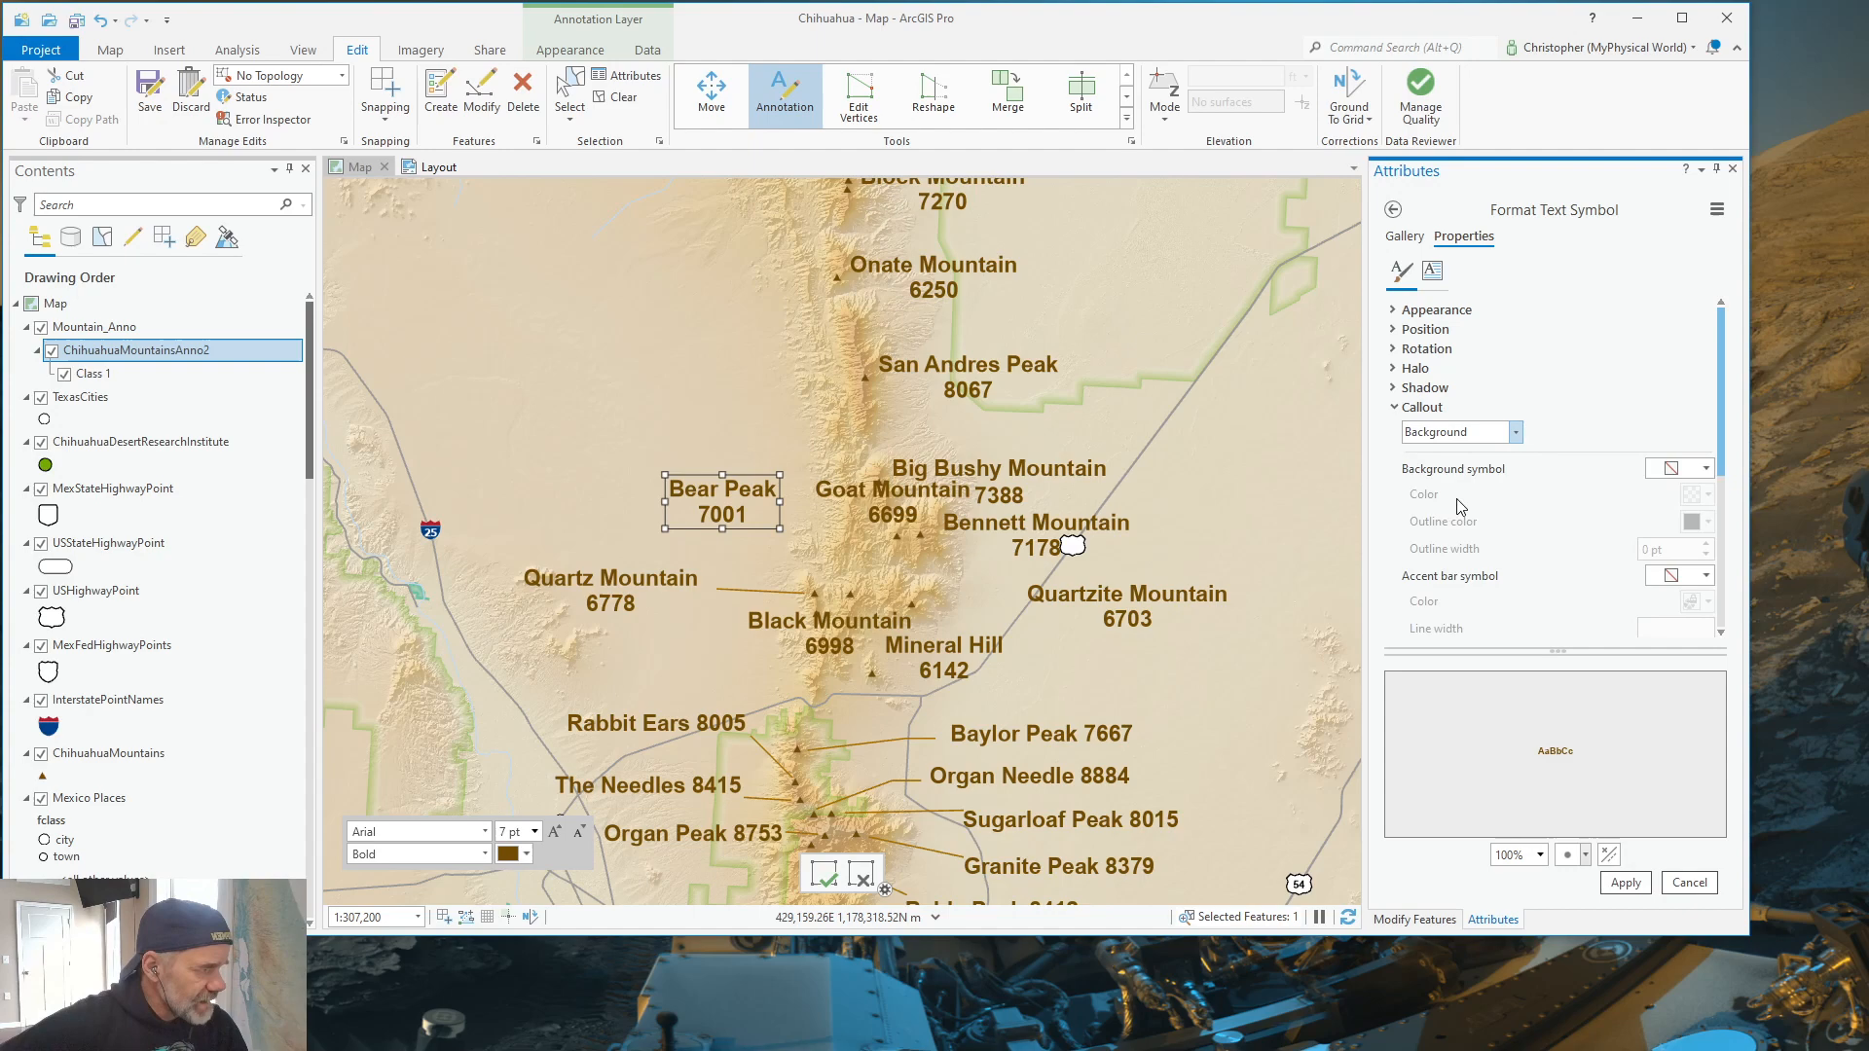
{"action": "scroll", "scroll_direction": "down", "scroll_amount": 3}
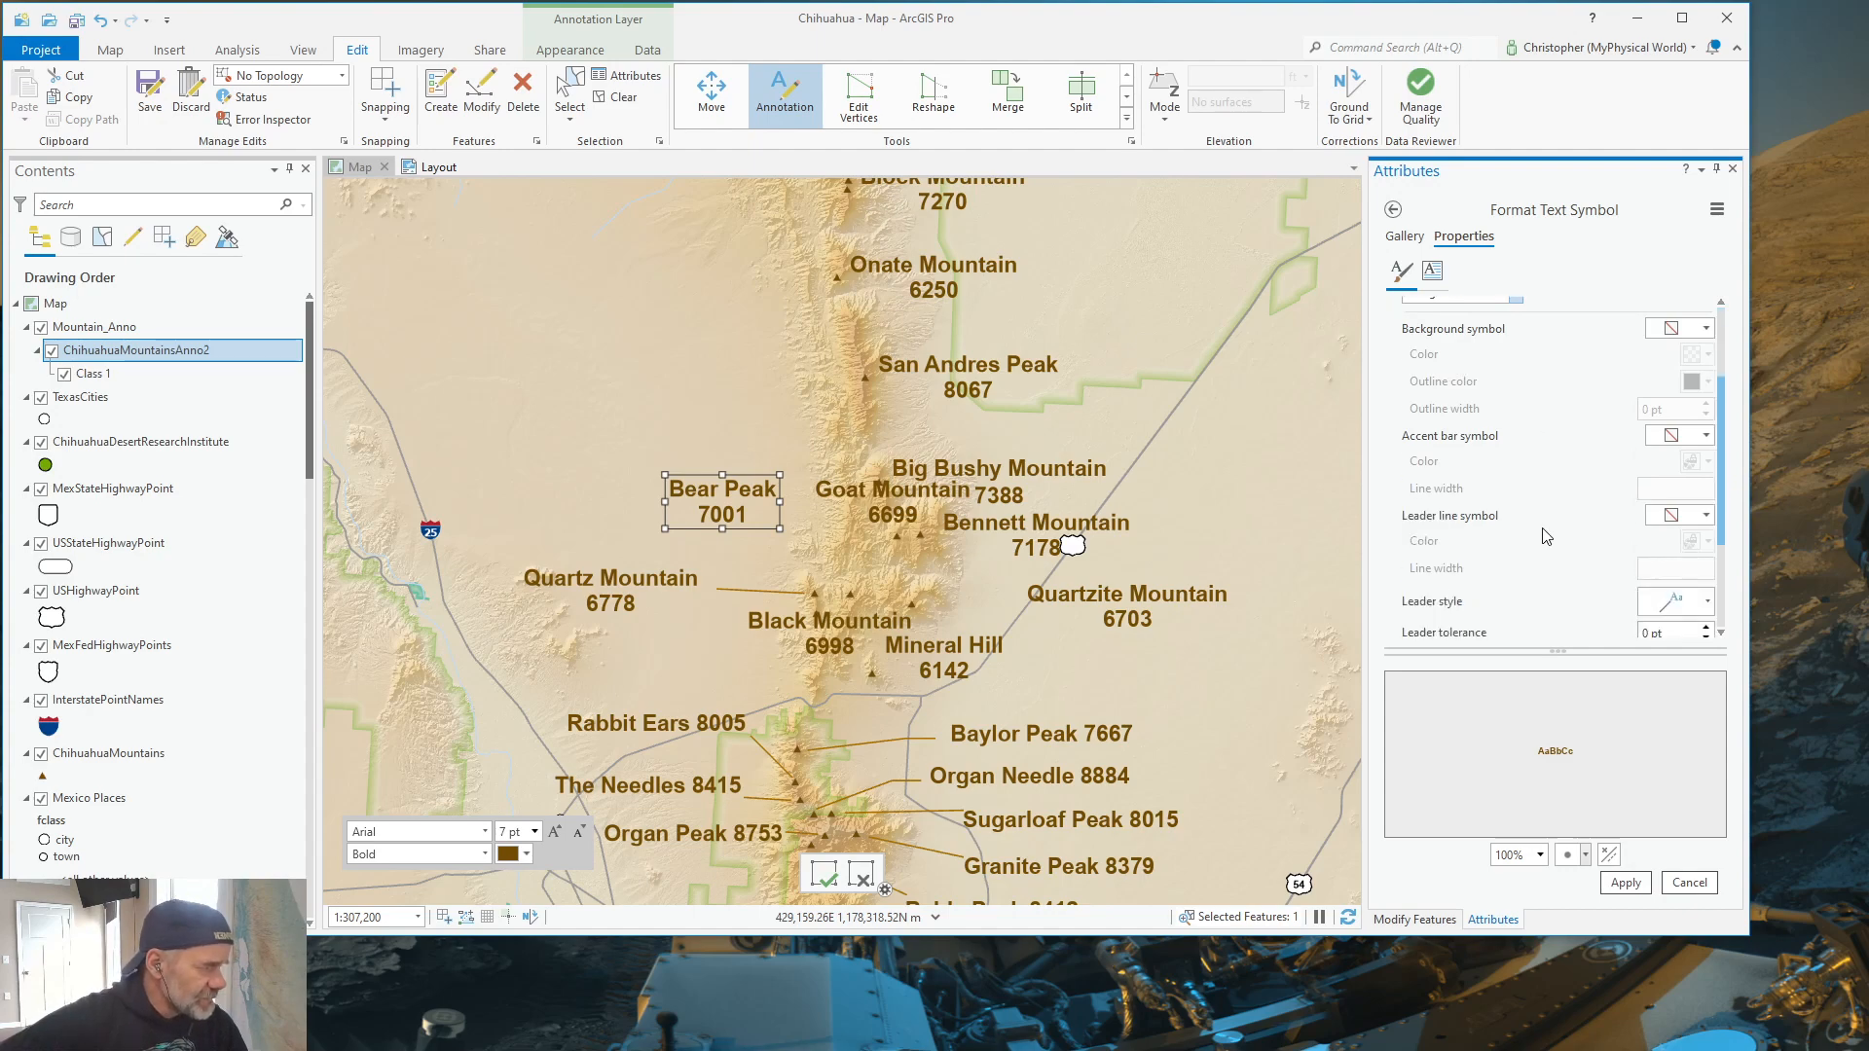
{"action": "scroll", "scroll_direction": "down", "scroll_amount": 3}
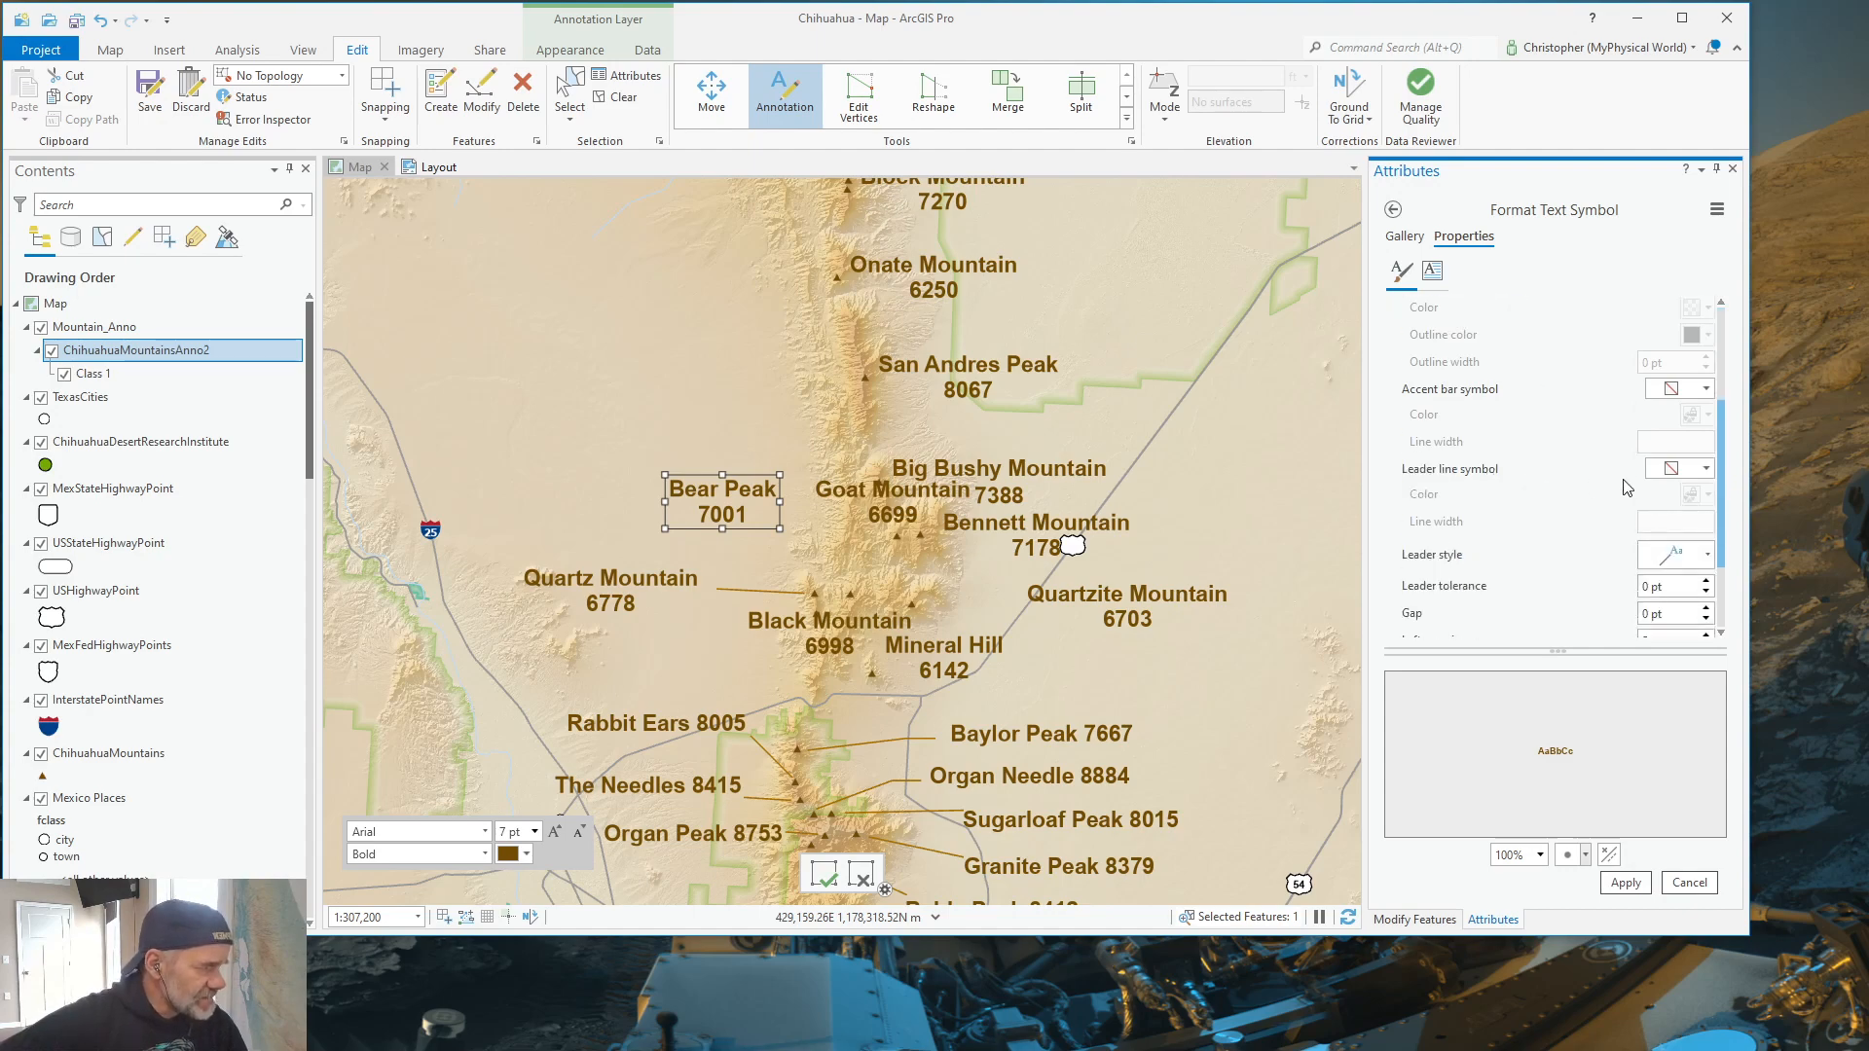
Step: Give the callout a brown 0.5 pt leader line in the Three point style
{"action": "left_click", "coordinate": [1698, 467]}
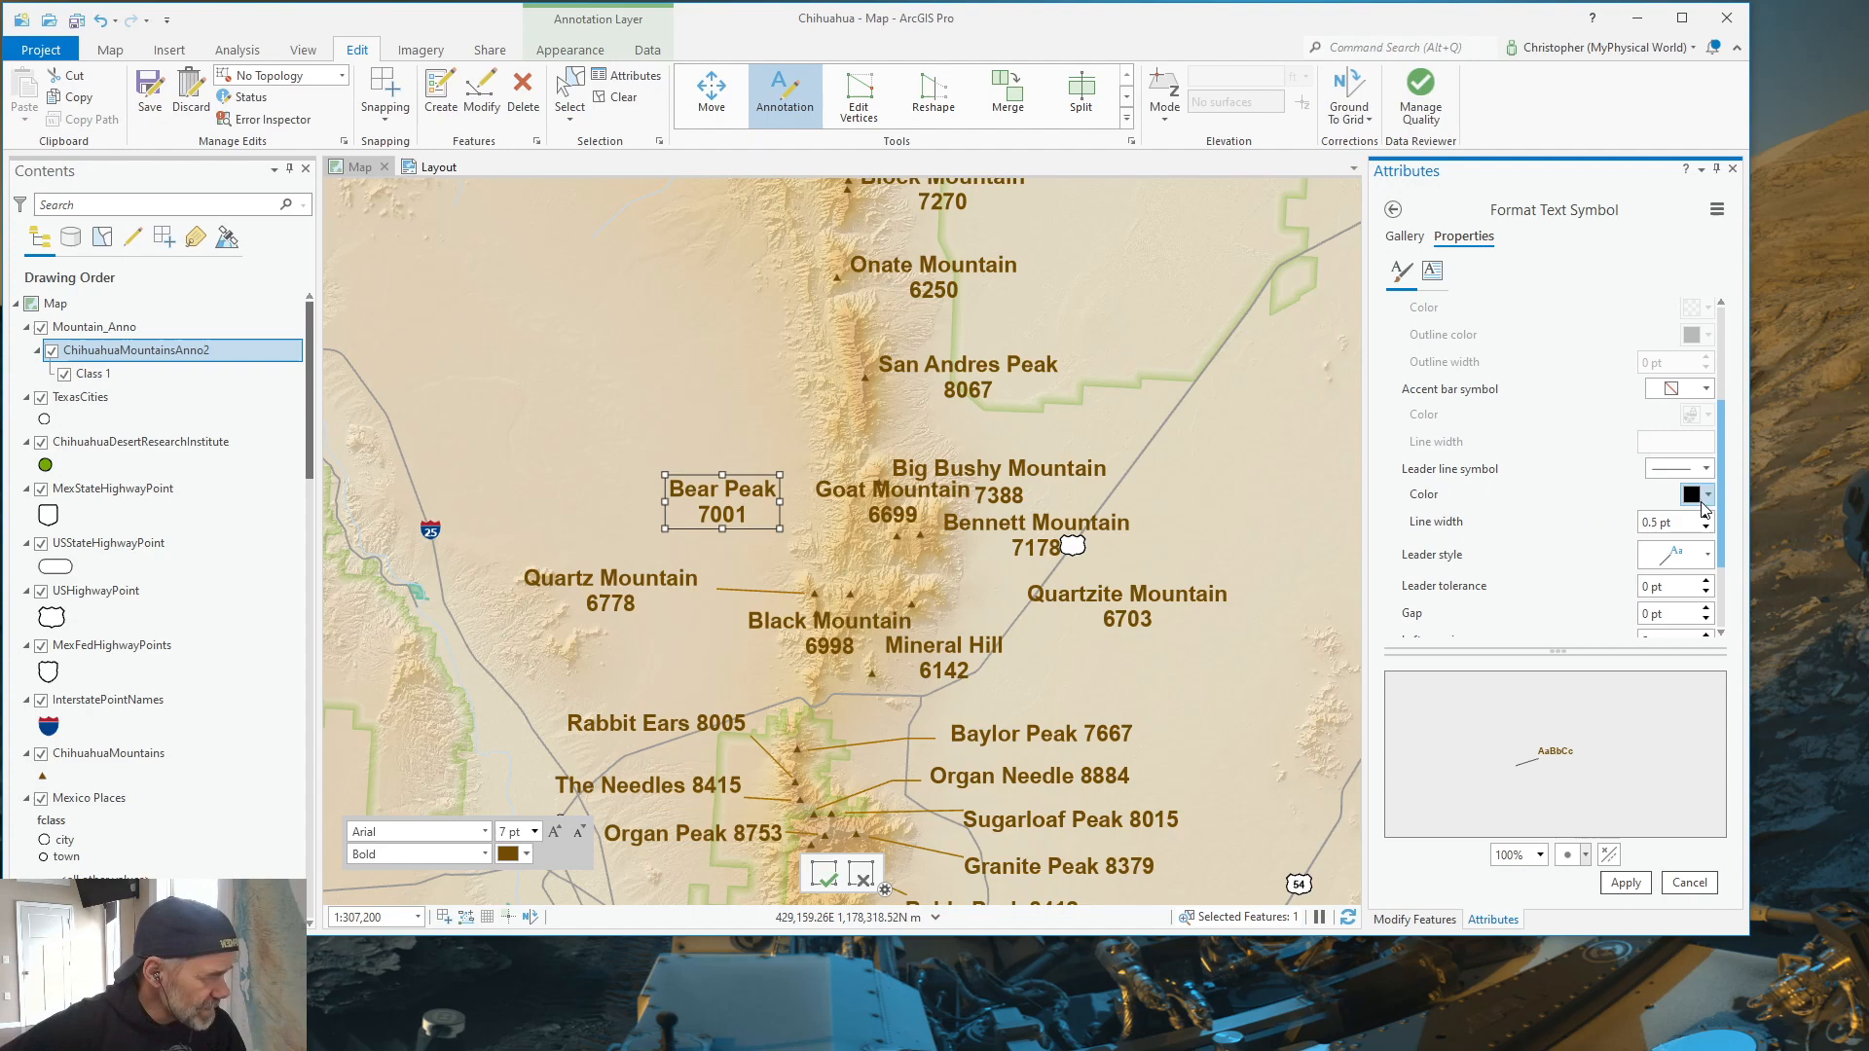
{"action": "left_click", "coordinate": [1702, 493]}
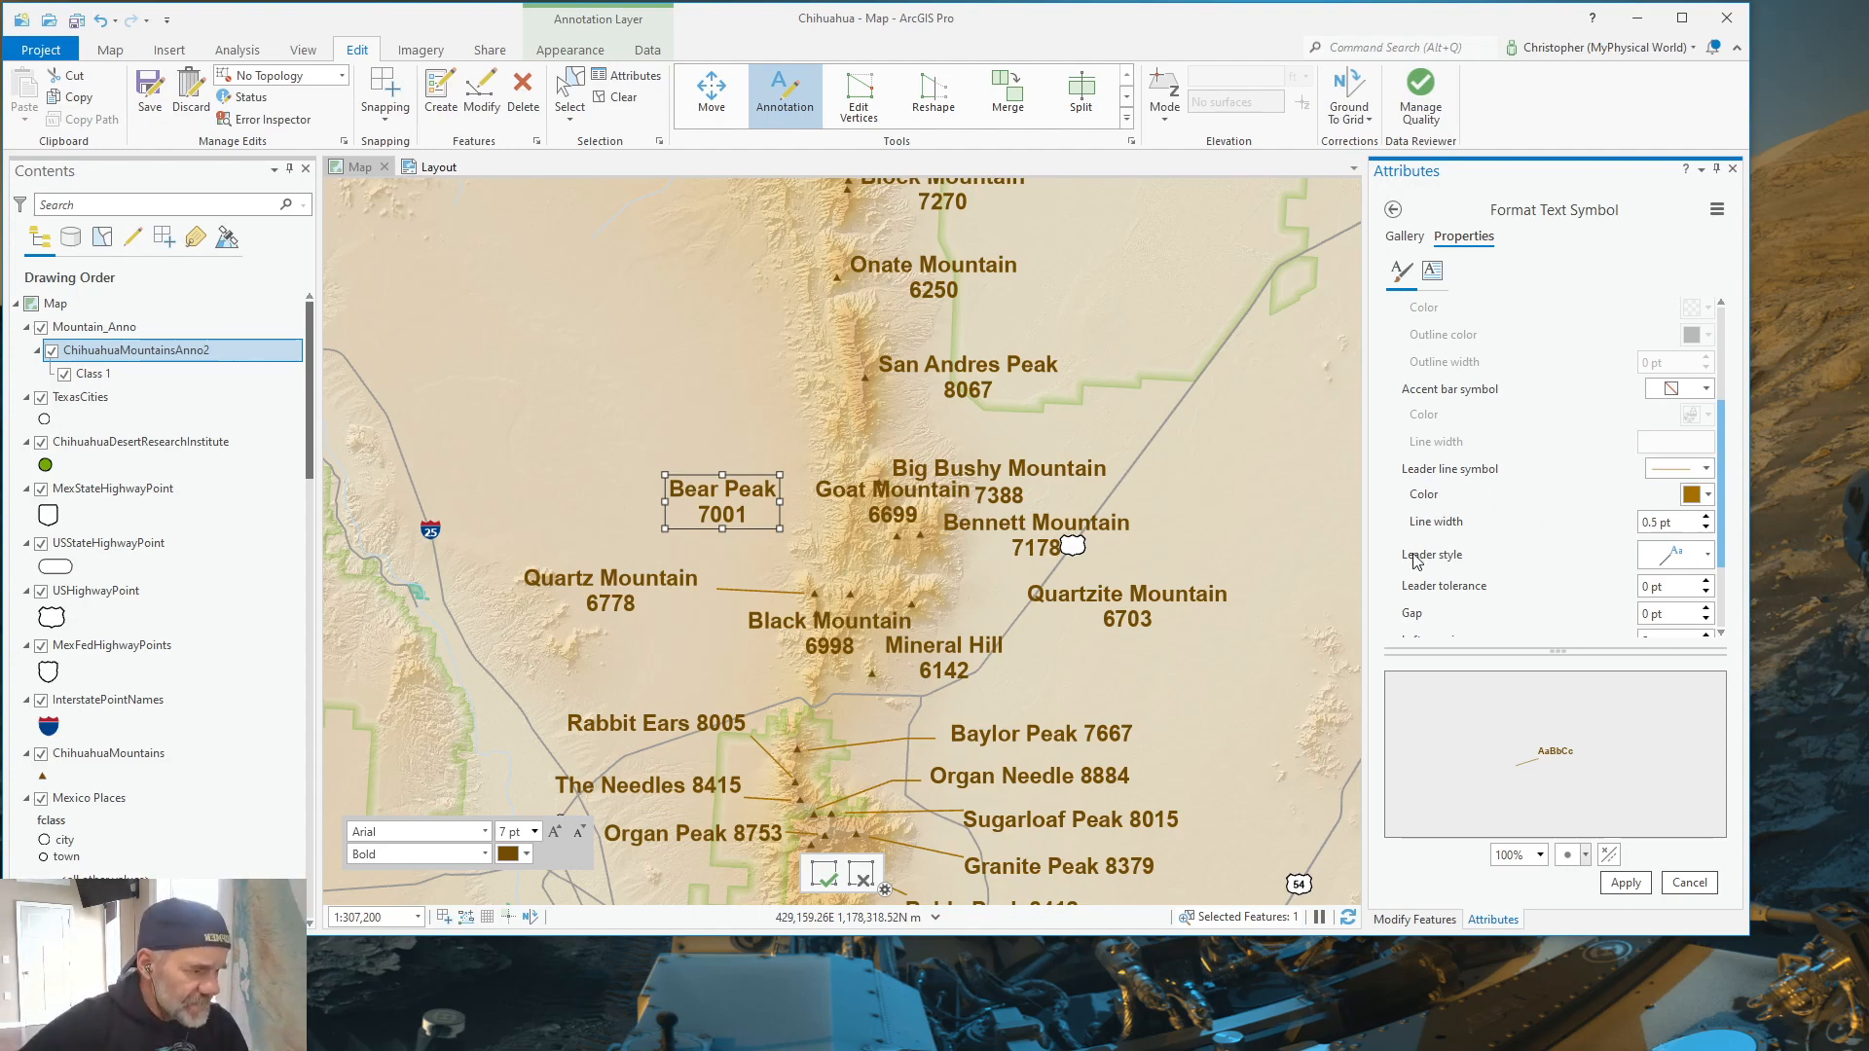
{"action": "mouse_move", "coordinate": [1531, 590]}
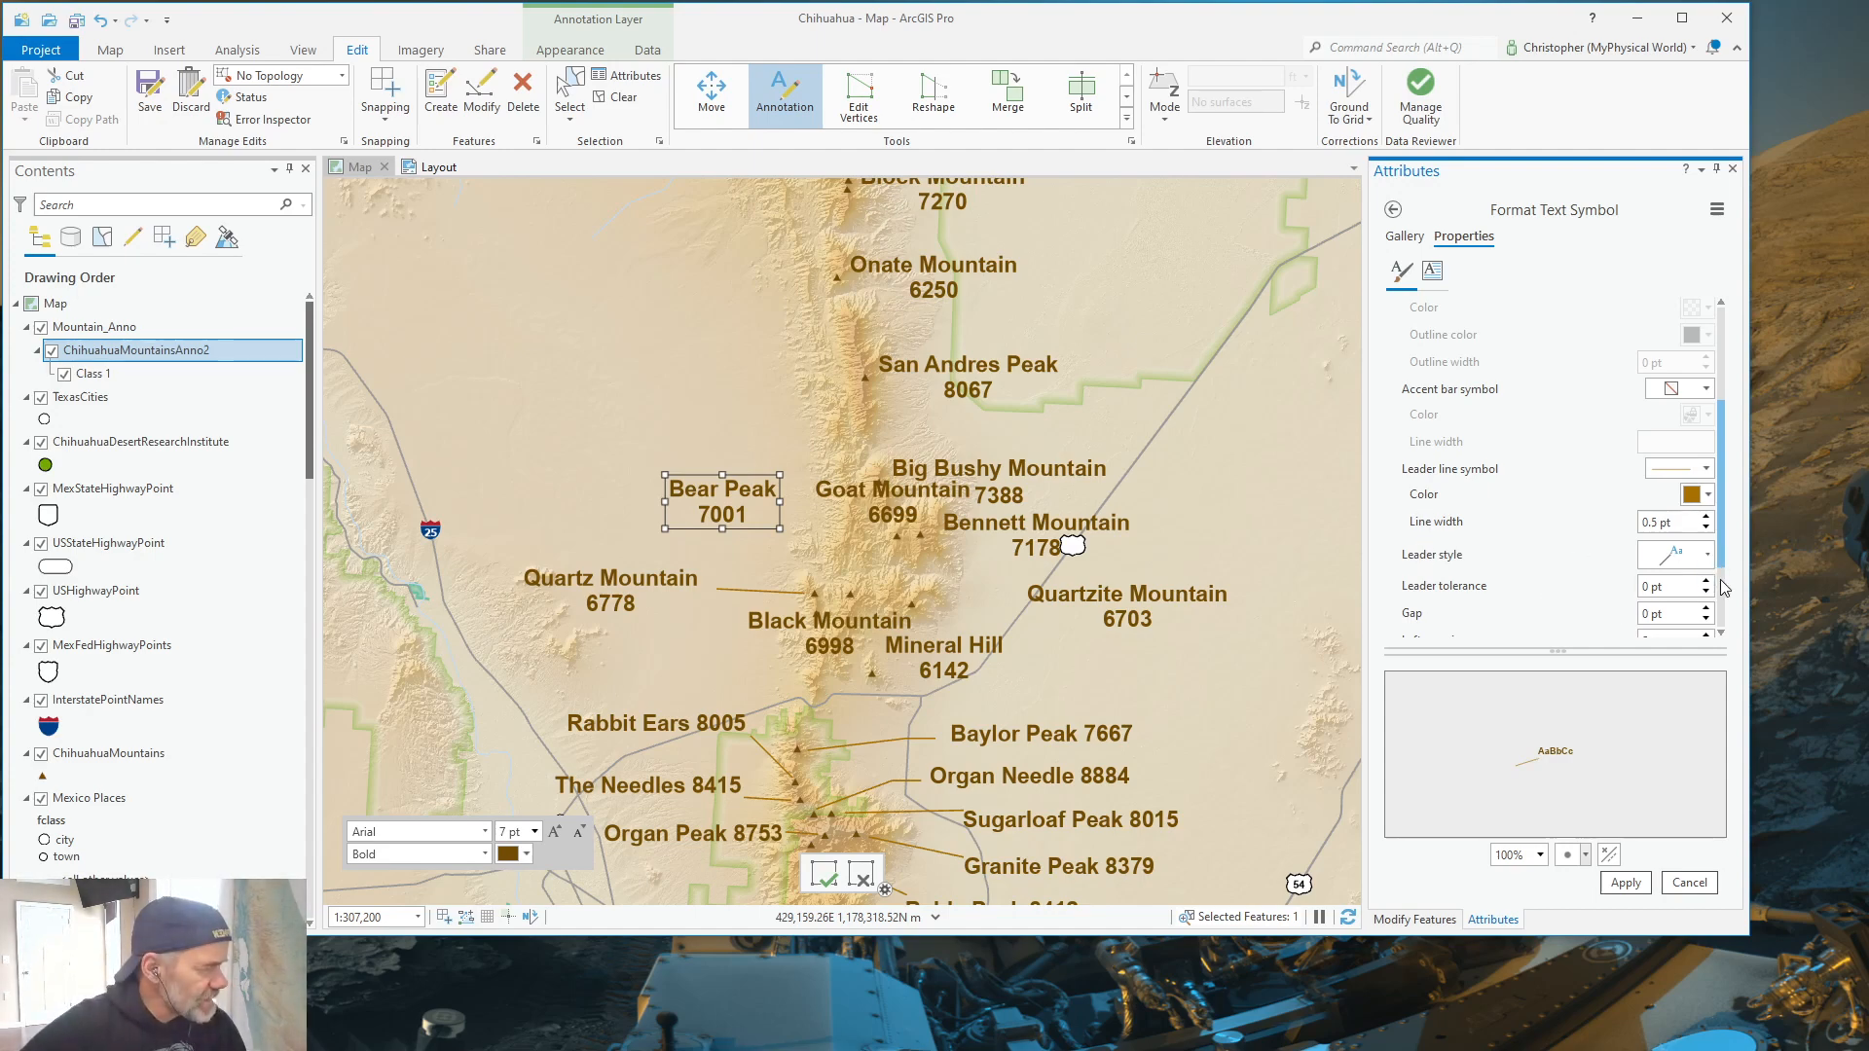
{"action": "left_click", "coordinate": [1698, 554]}
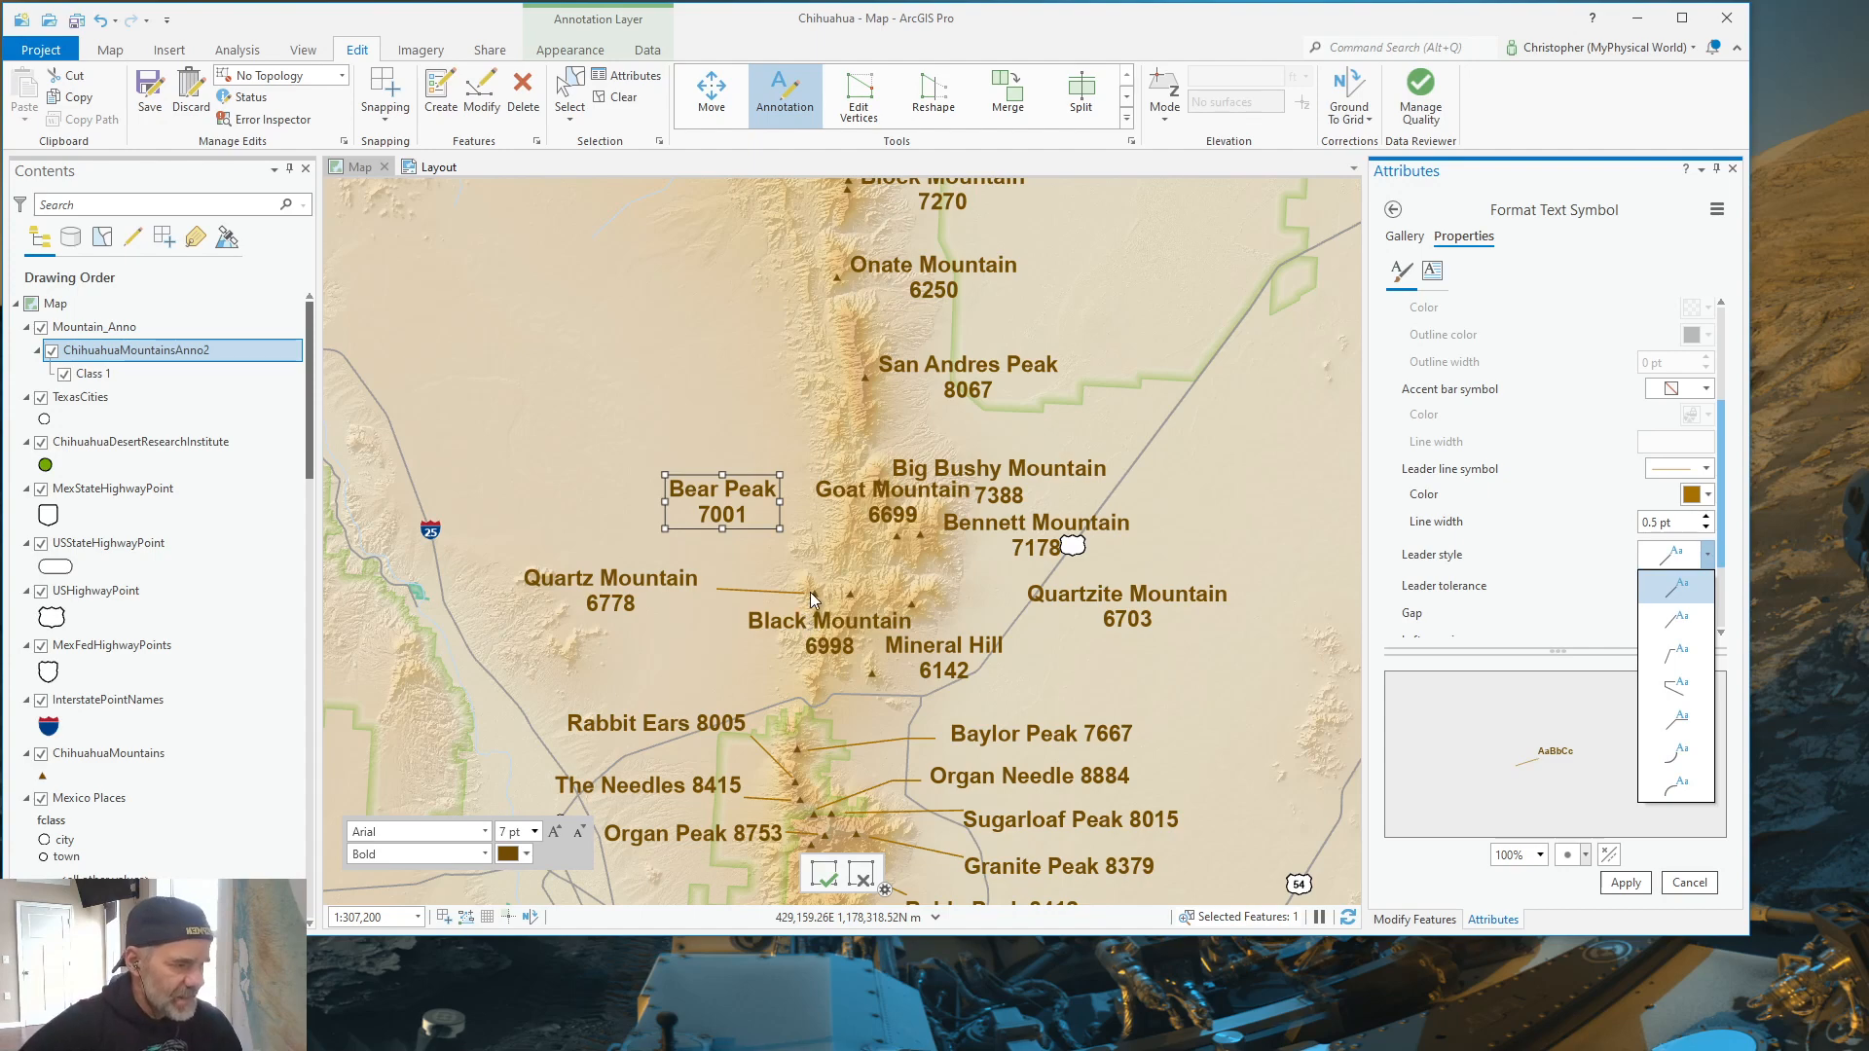
{"action": "mouse_move", "coordinate": [818, 598]}
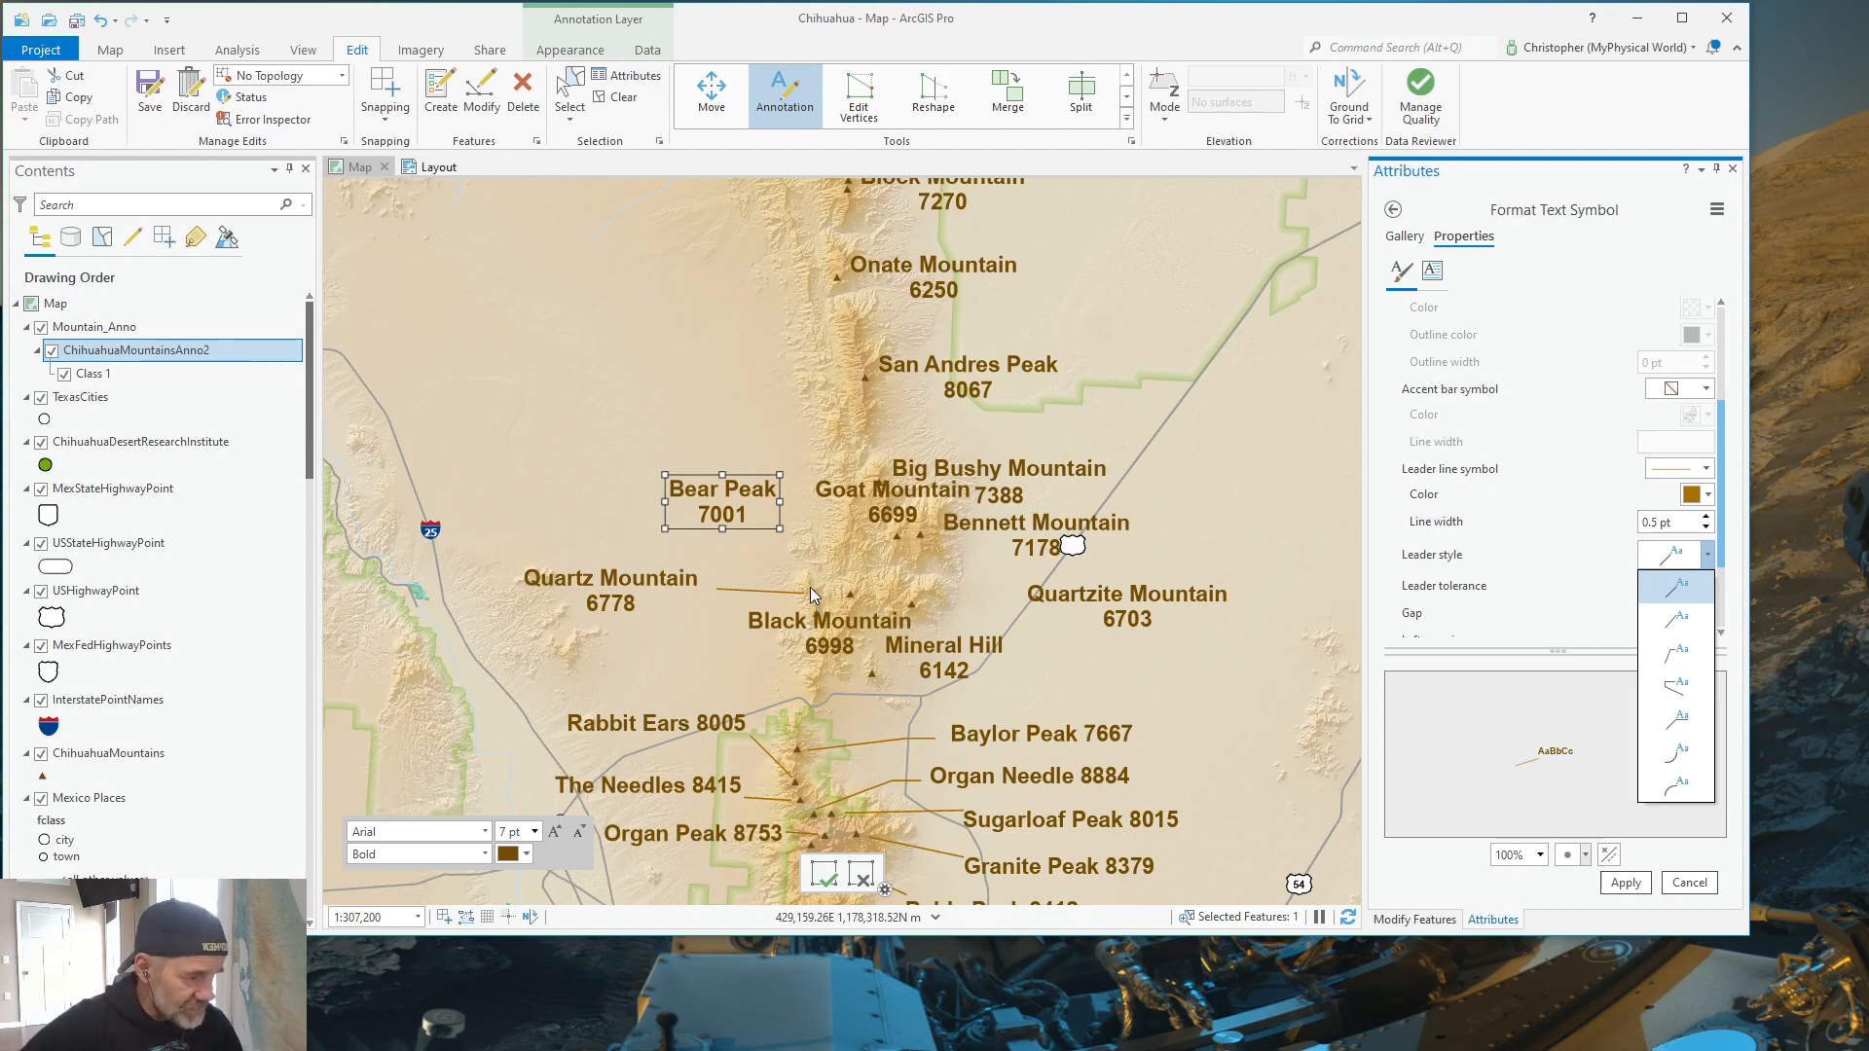
{"action": "mouse_move", "coordinate": [965, 552]}
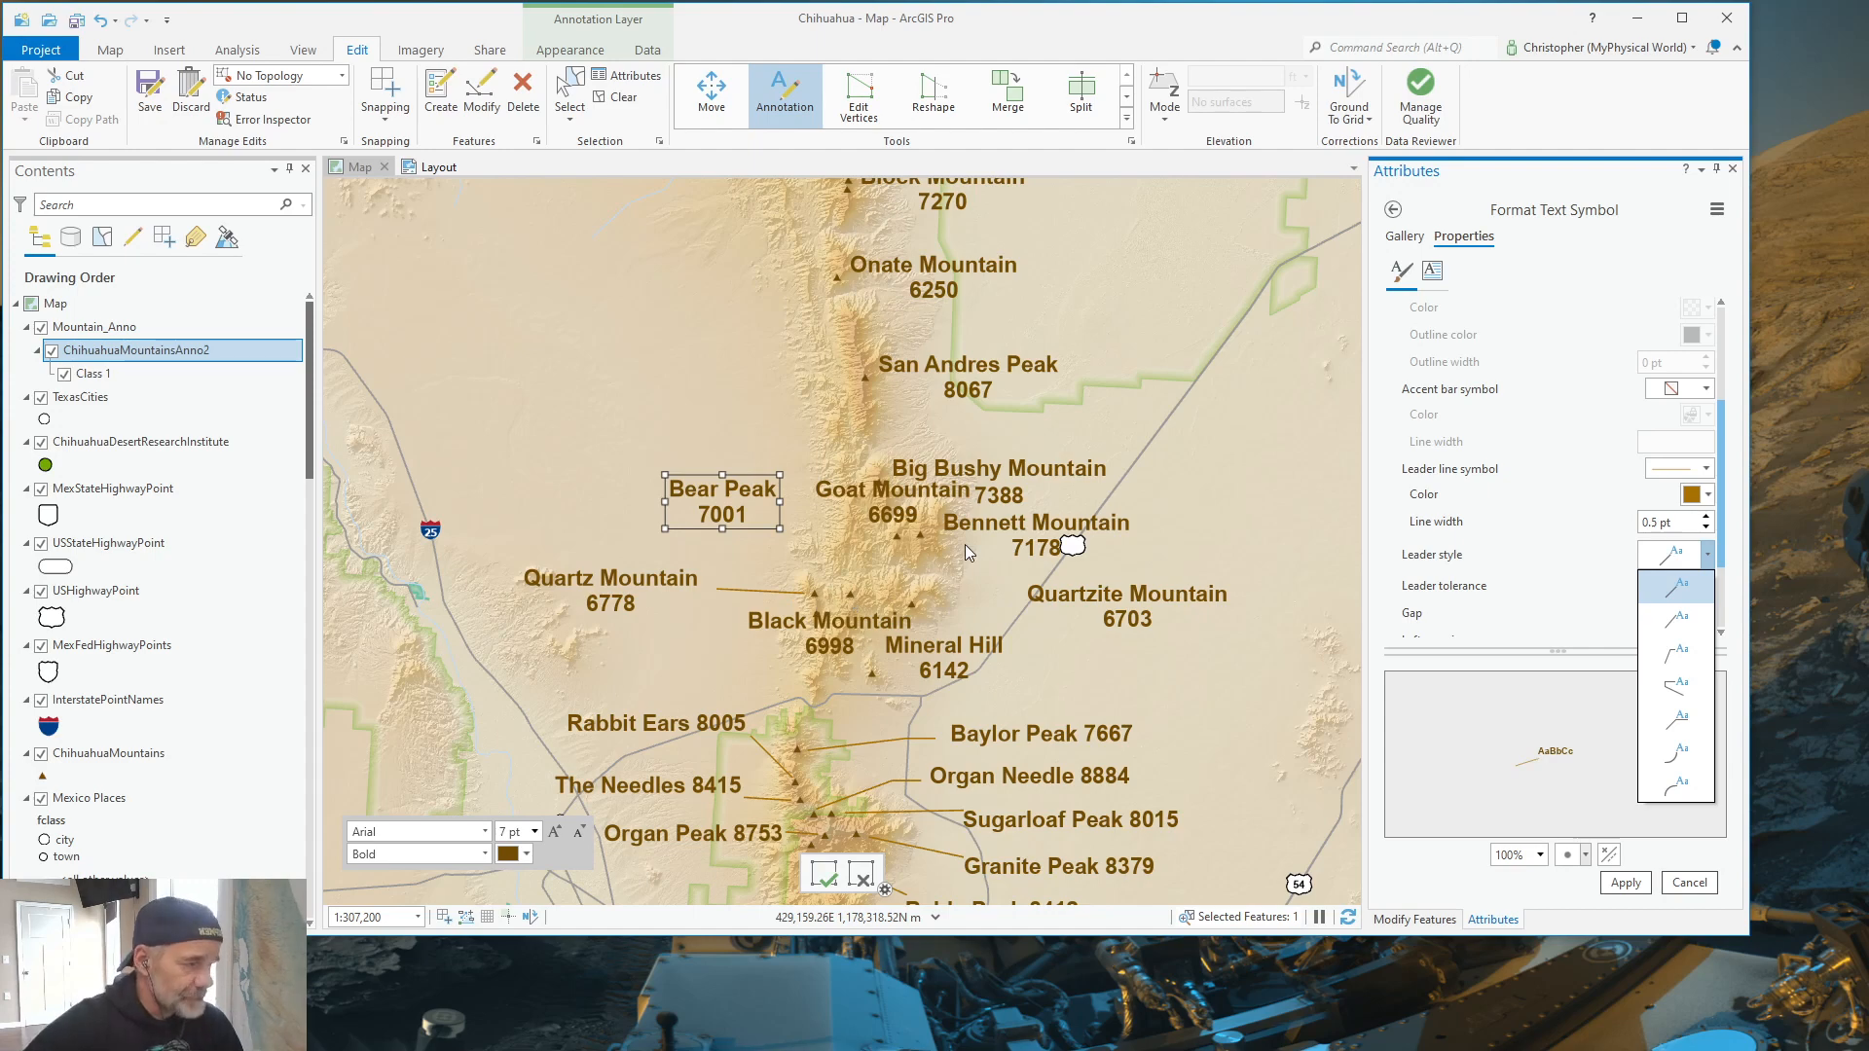
{"action": "mouse_move", "coordinate": [1677, 653]}
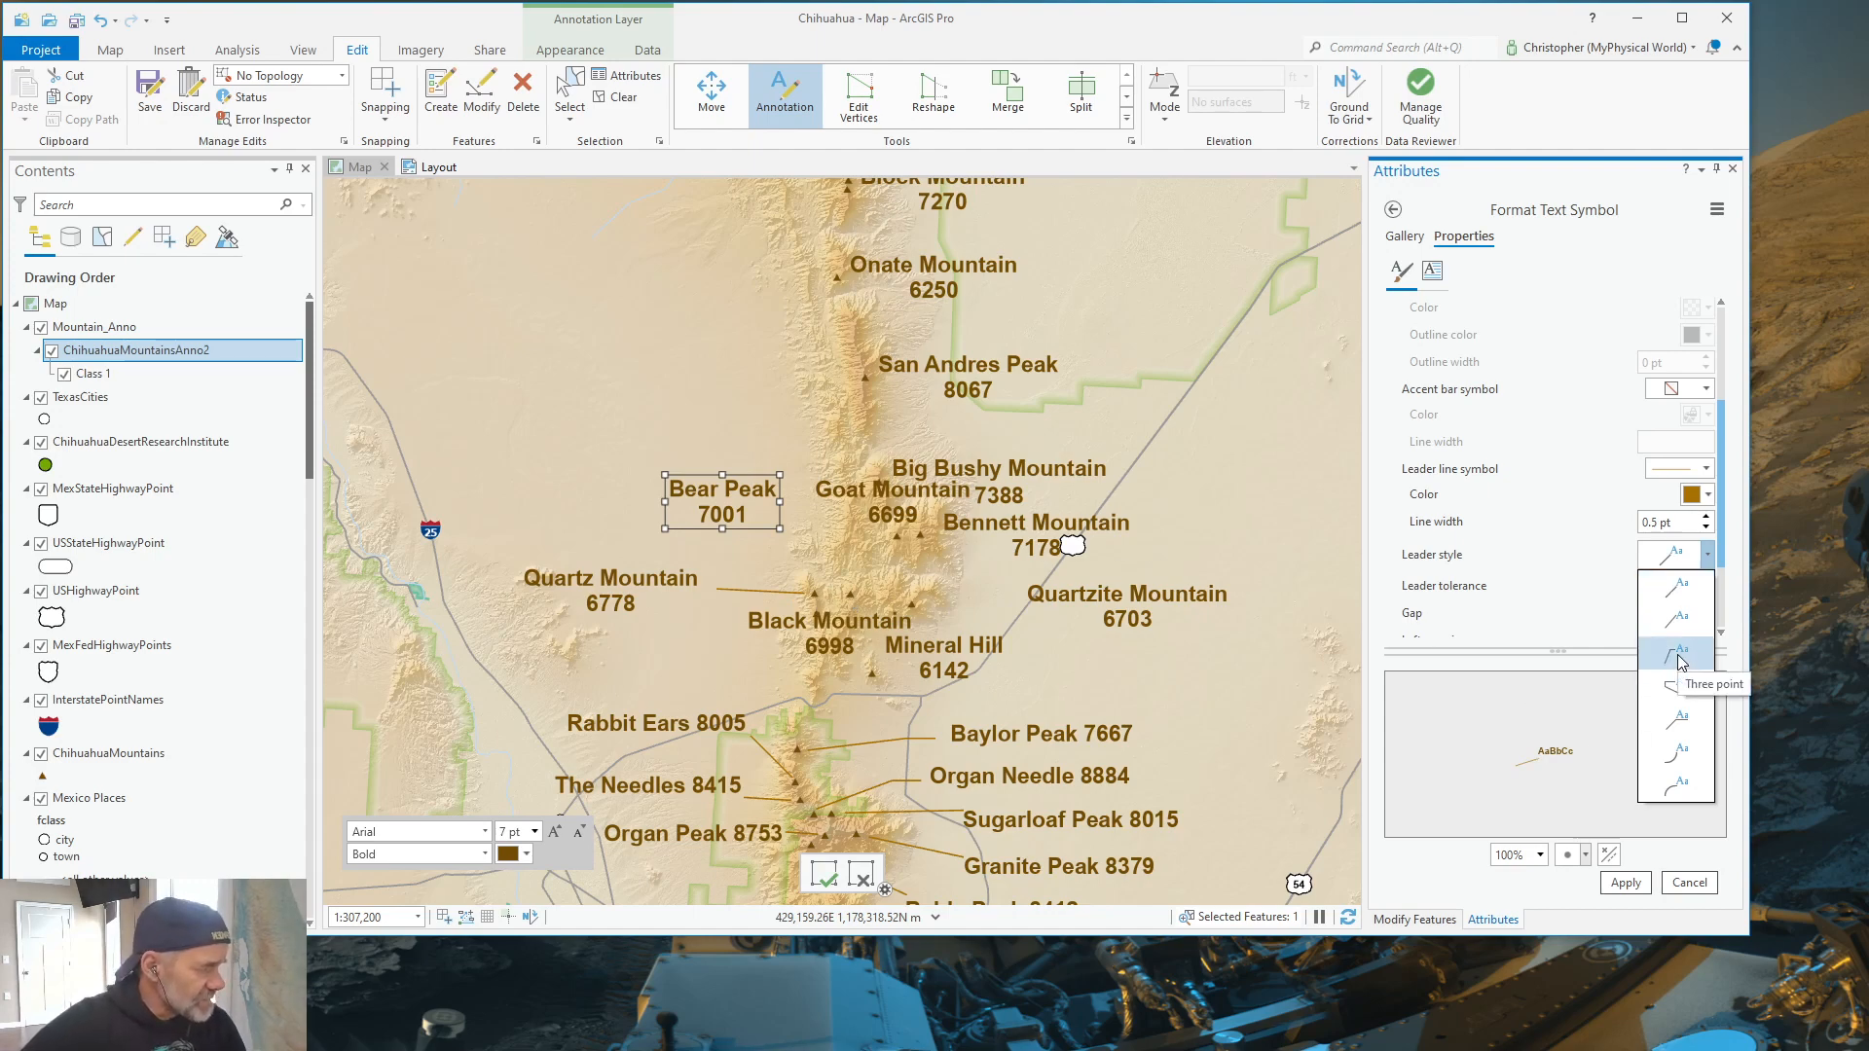
{"action": "left_click", "coordinate": [1677, 659]}
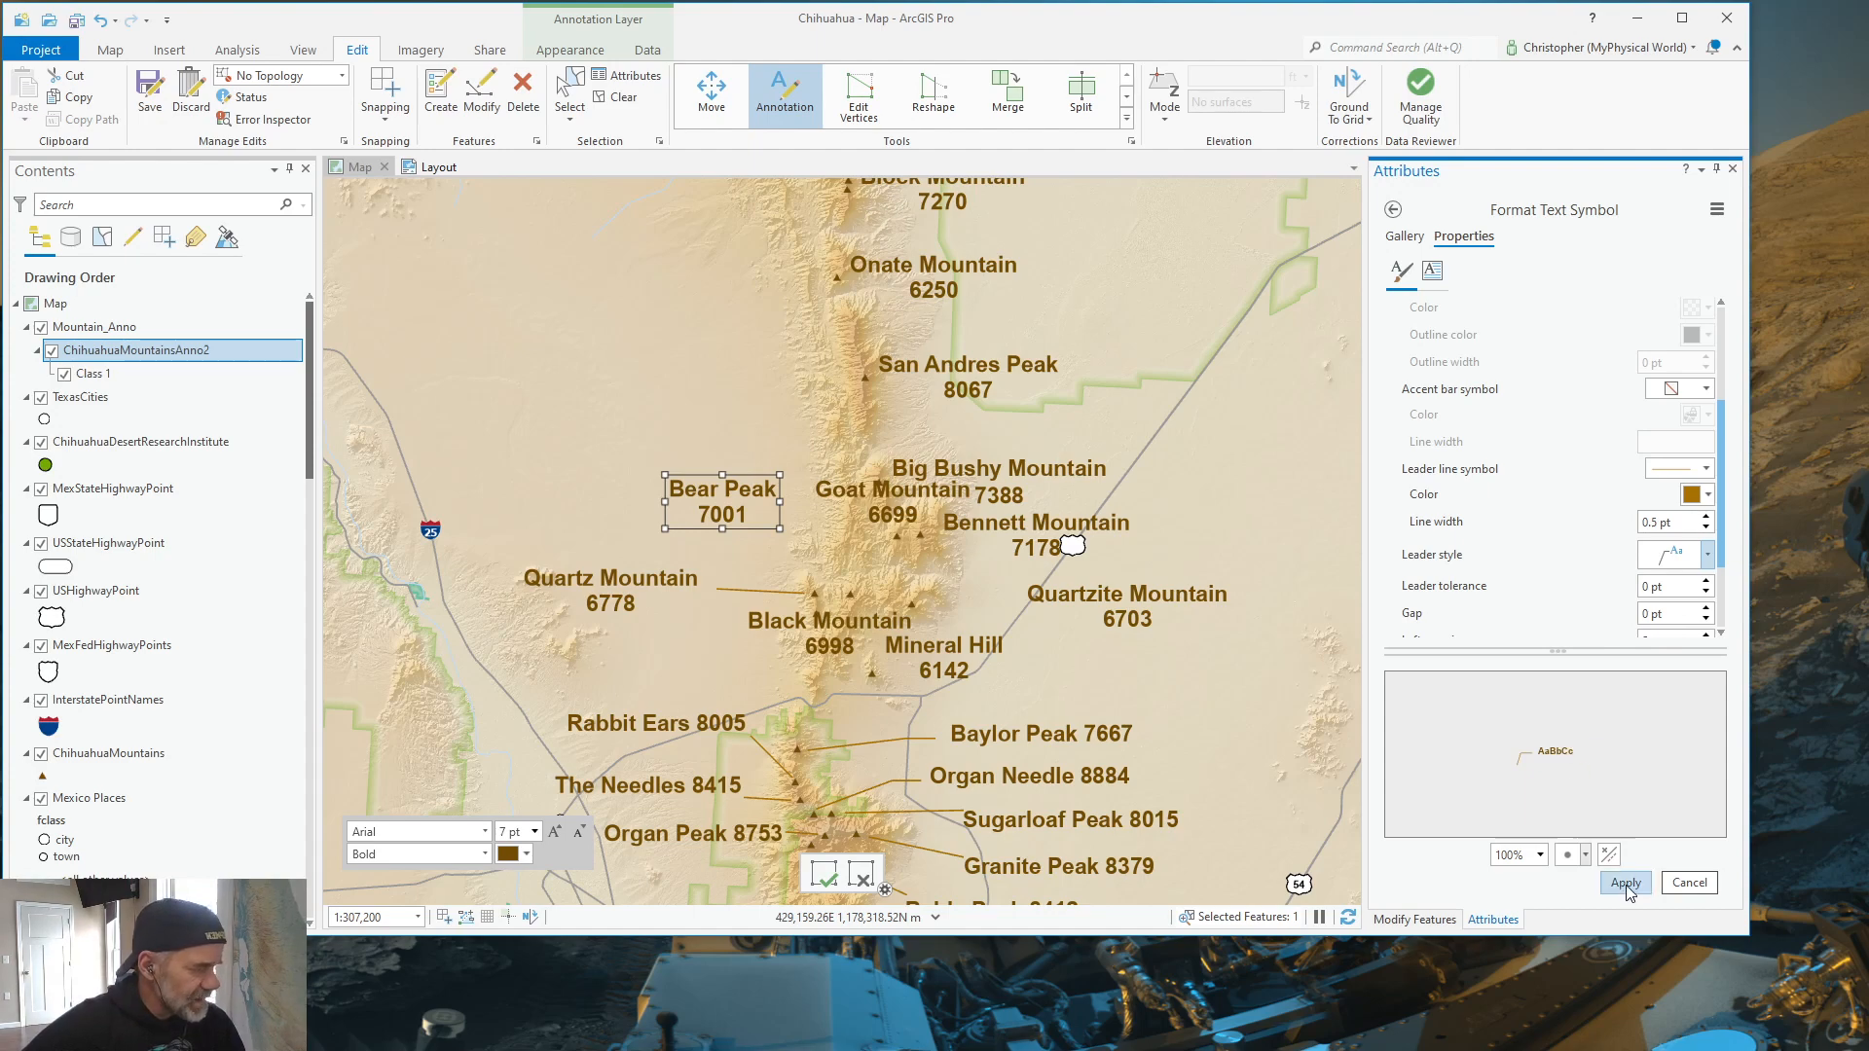
Step: Apply the leader settings and change the label text to one line, 'Bear Peak 7001'
{"action": "left_click", "coordinate": [1624, 882]}
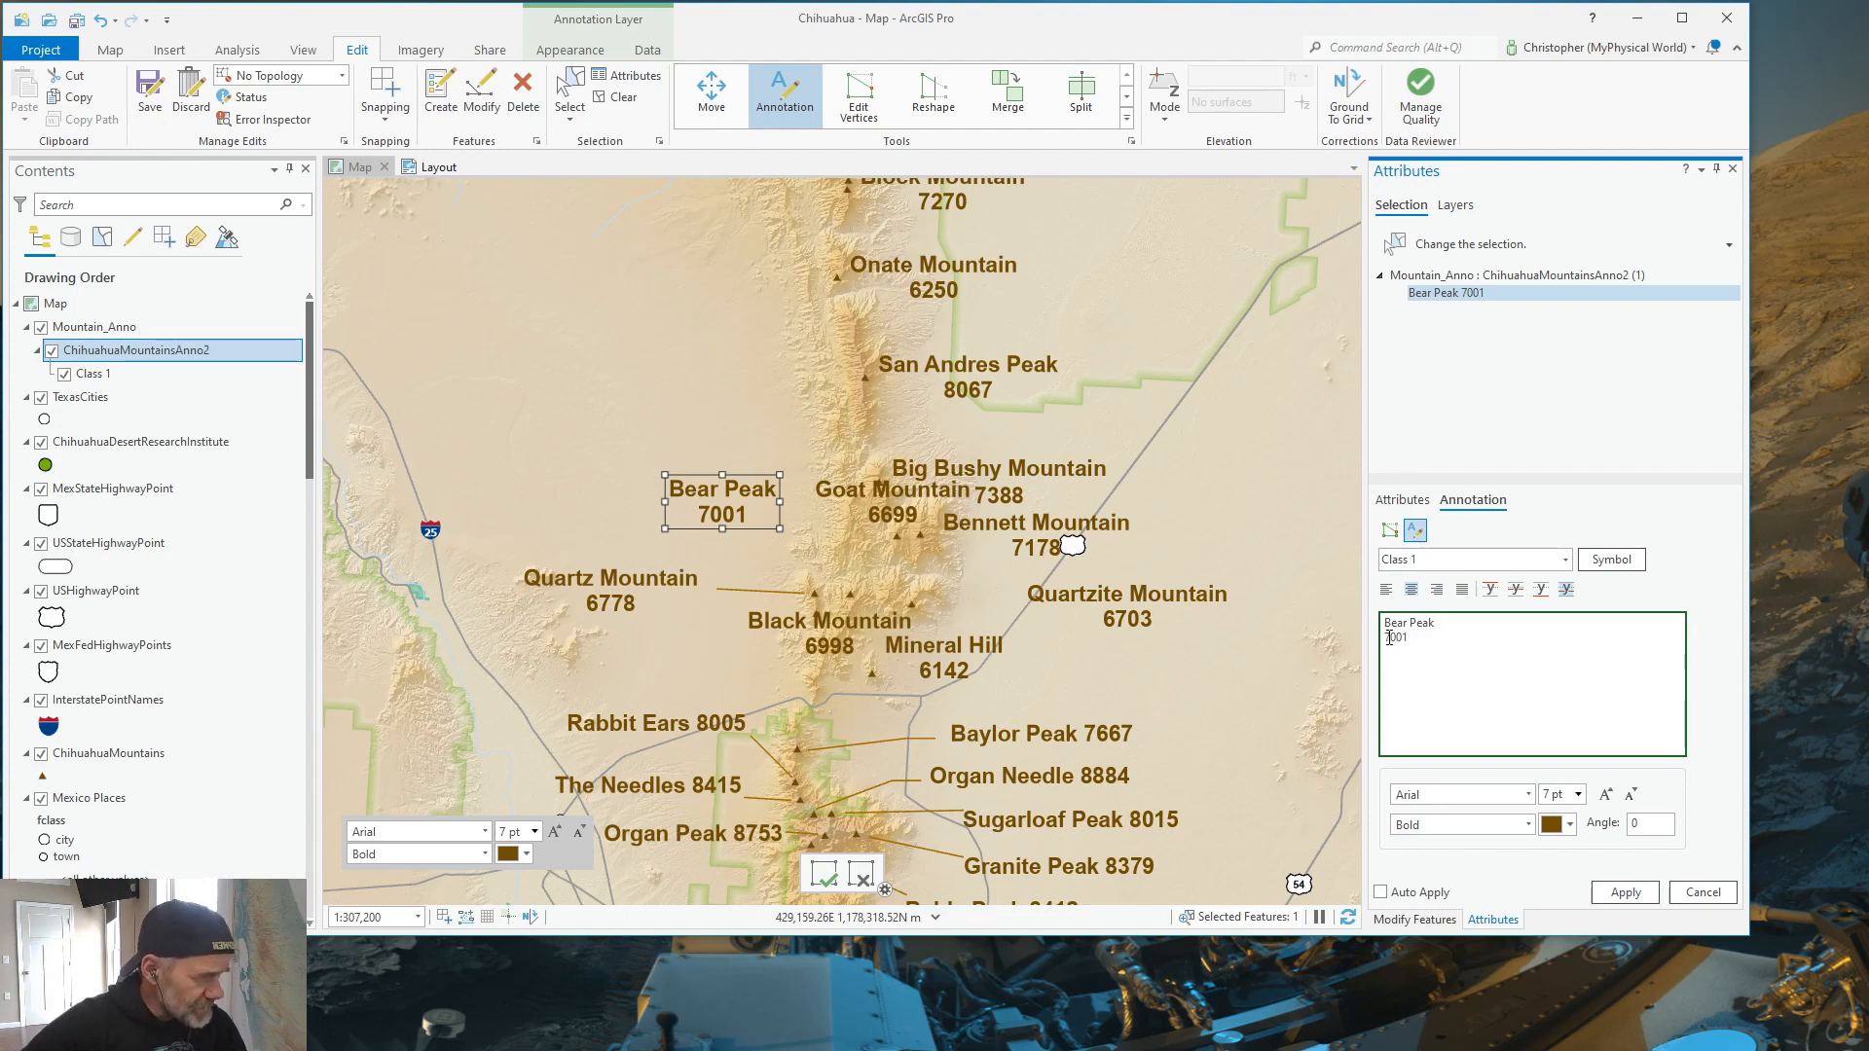
{"action": "left_click", "coordinate": [1435, 623]}
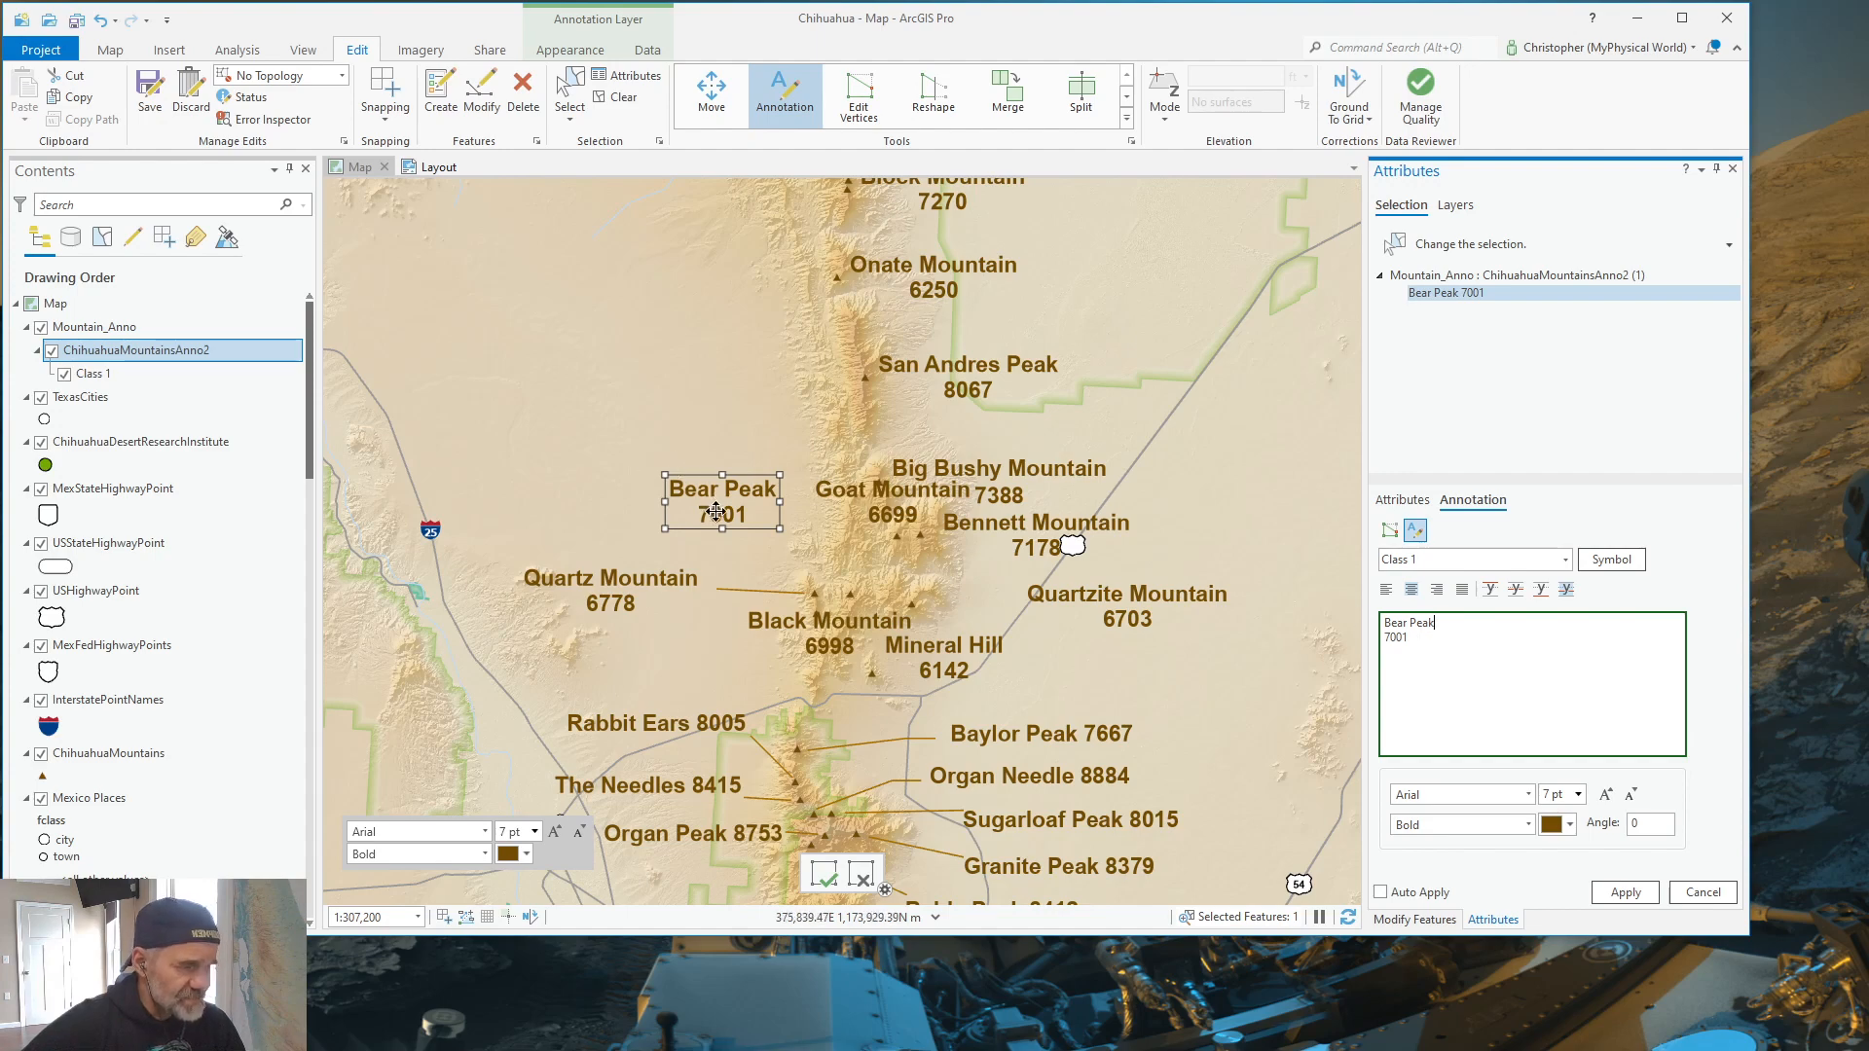
{"action": "mouse_move", "coordinate": [1114, 644]}
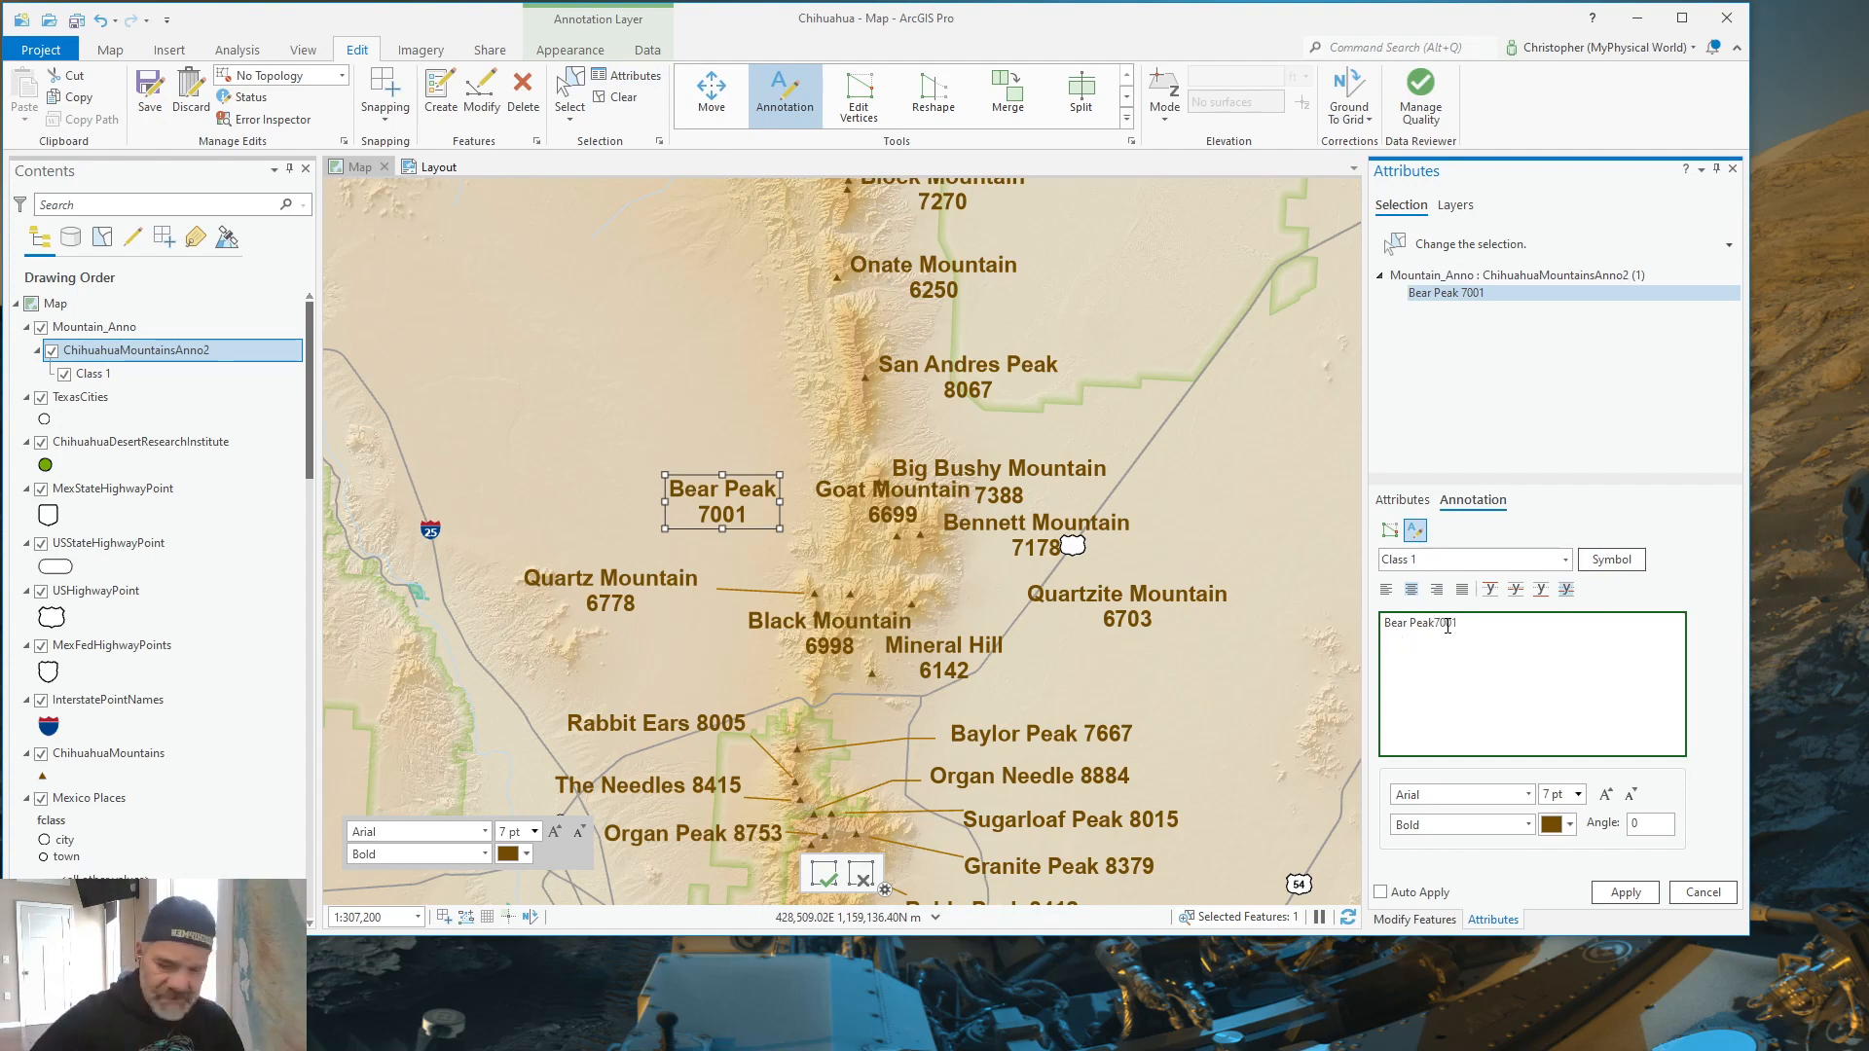
{"action": "type", "text": "\" \""}
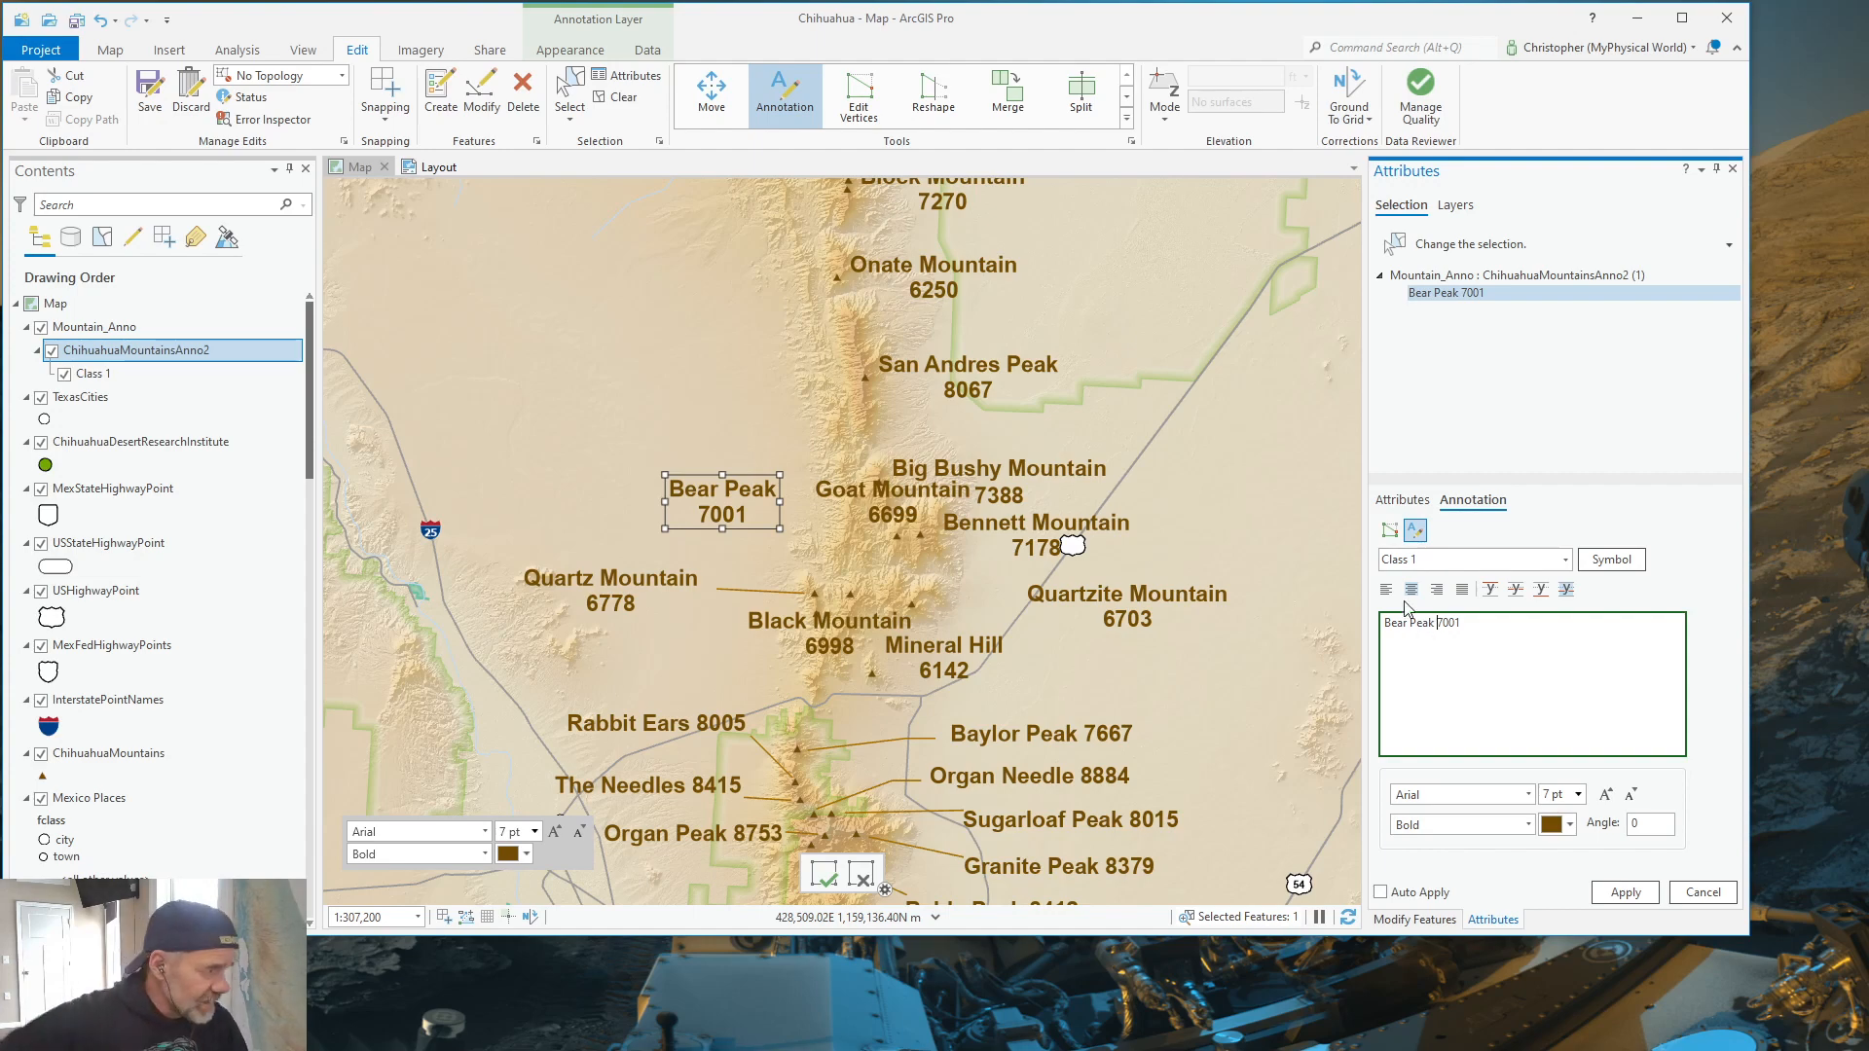
{"action": "left_click", "coordinate": [1464, 627]}
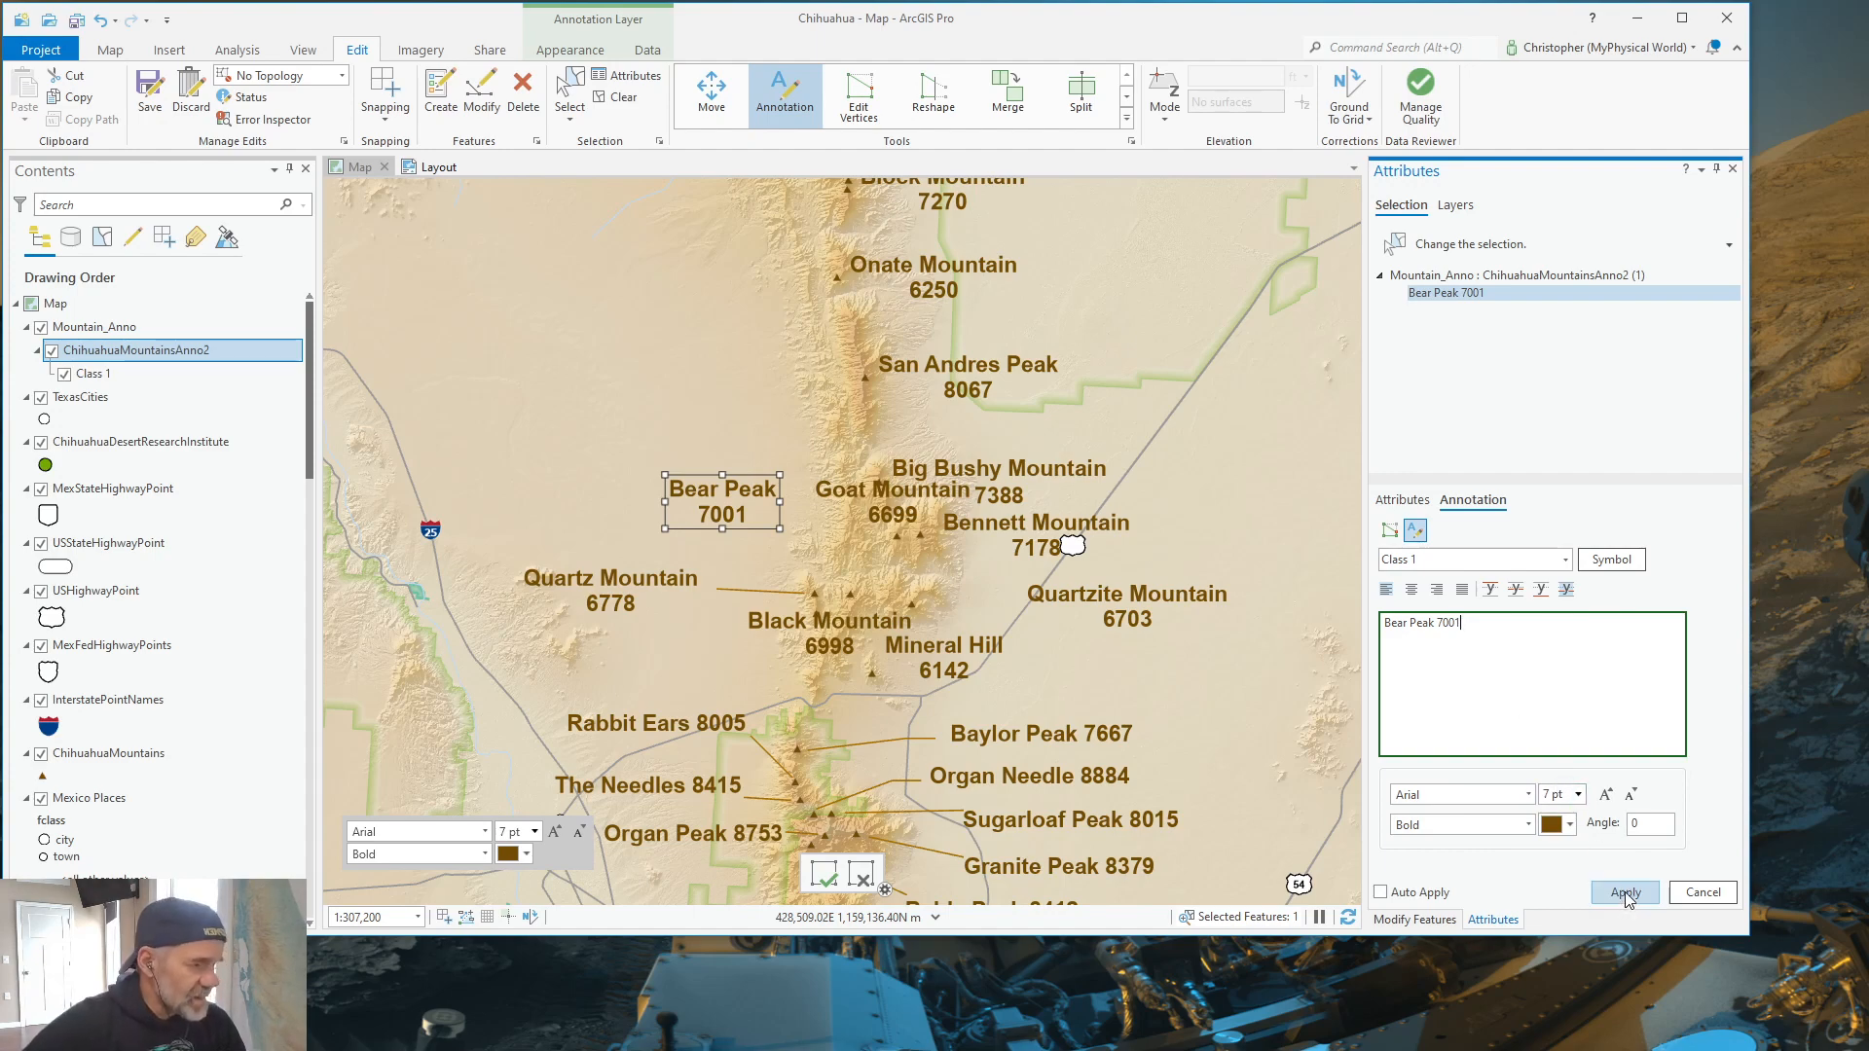
{"action": "left_click", "coordinate": [1623, 892]}
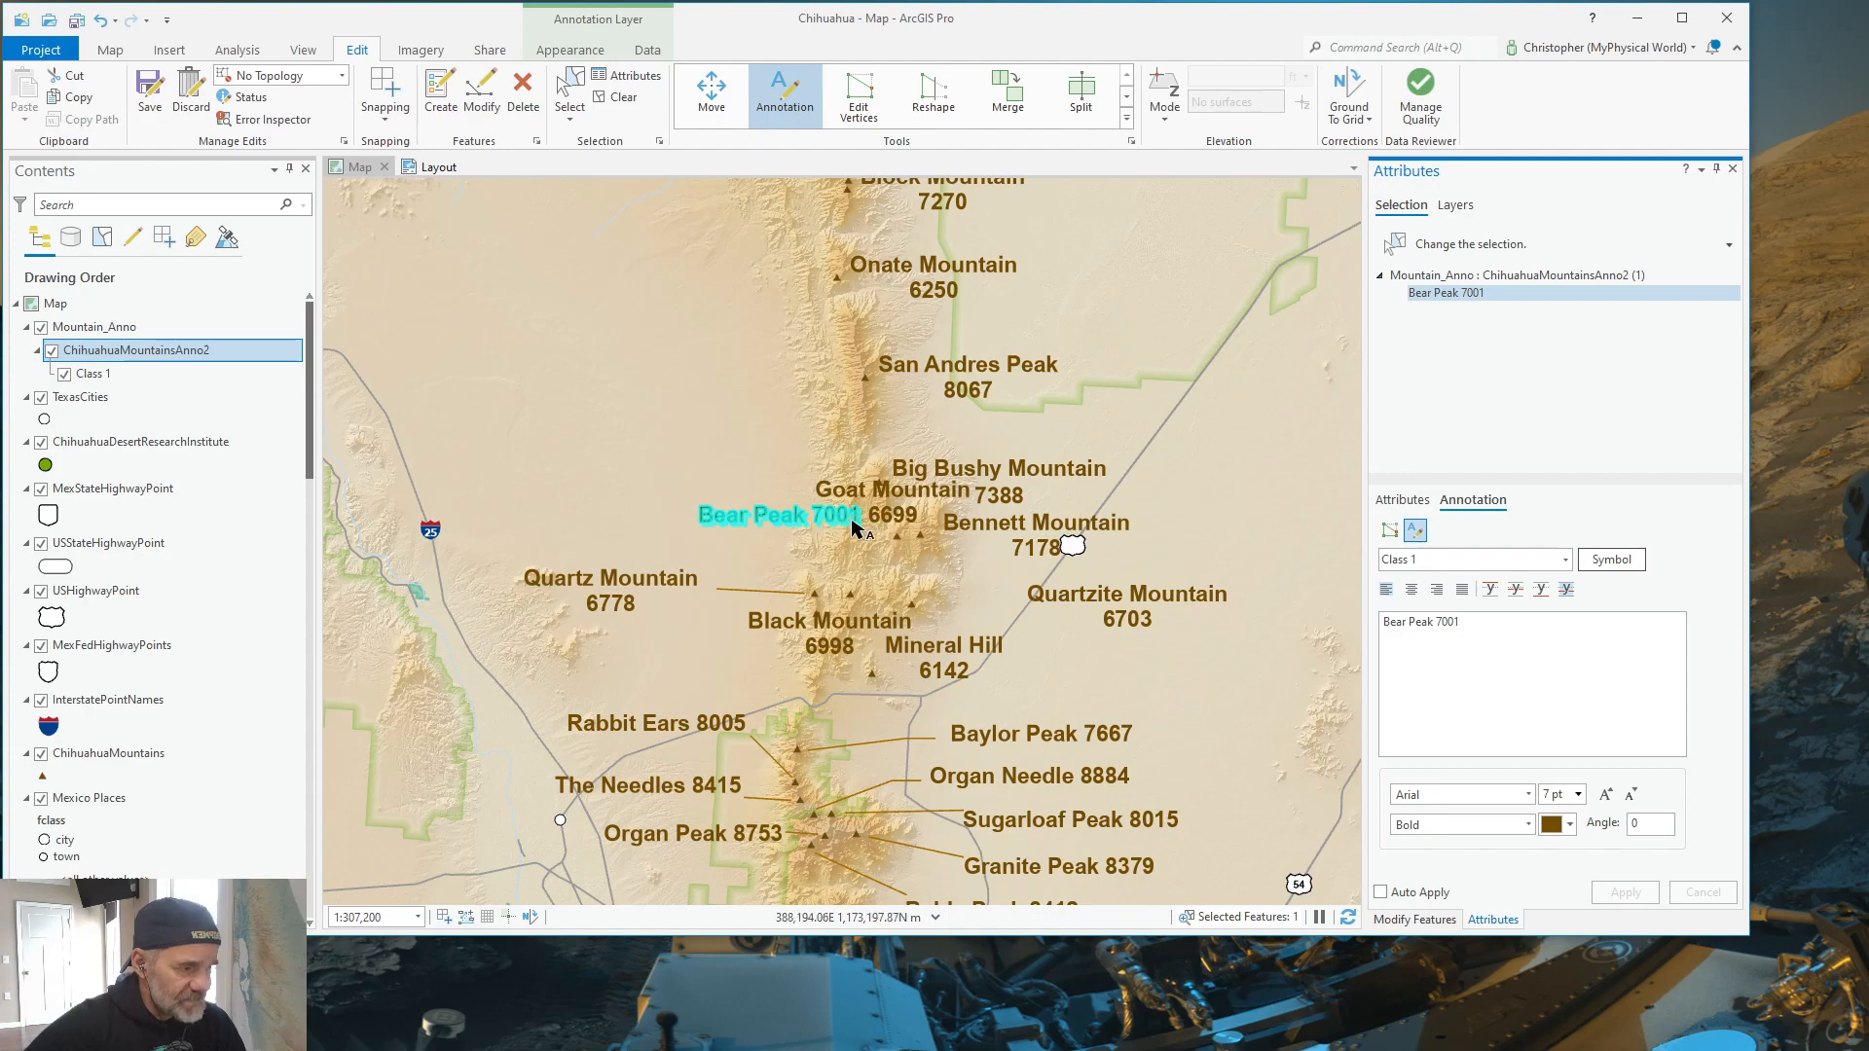
{"action": "mouse_move", "coordinate": [652, 116]}
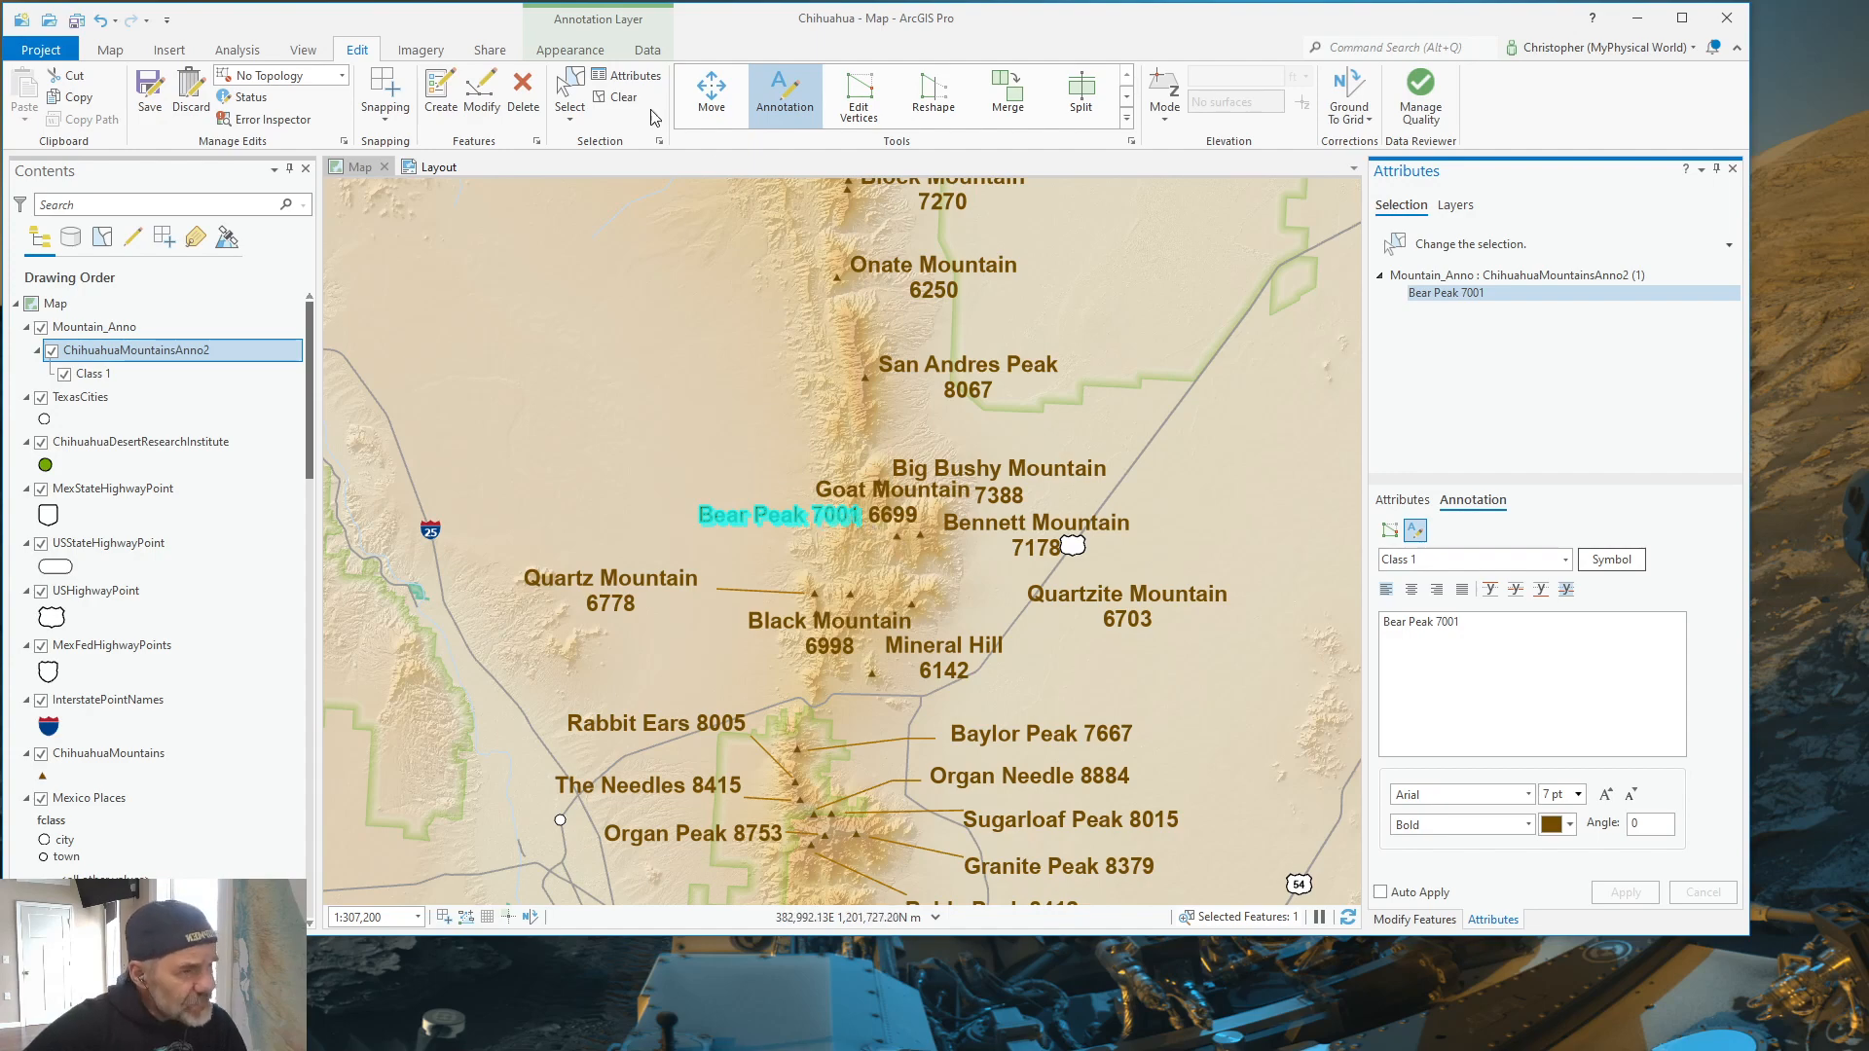
{"action": "left_click", "coordinate": [784, 94]}
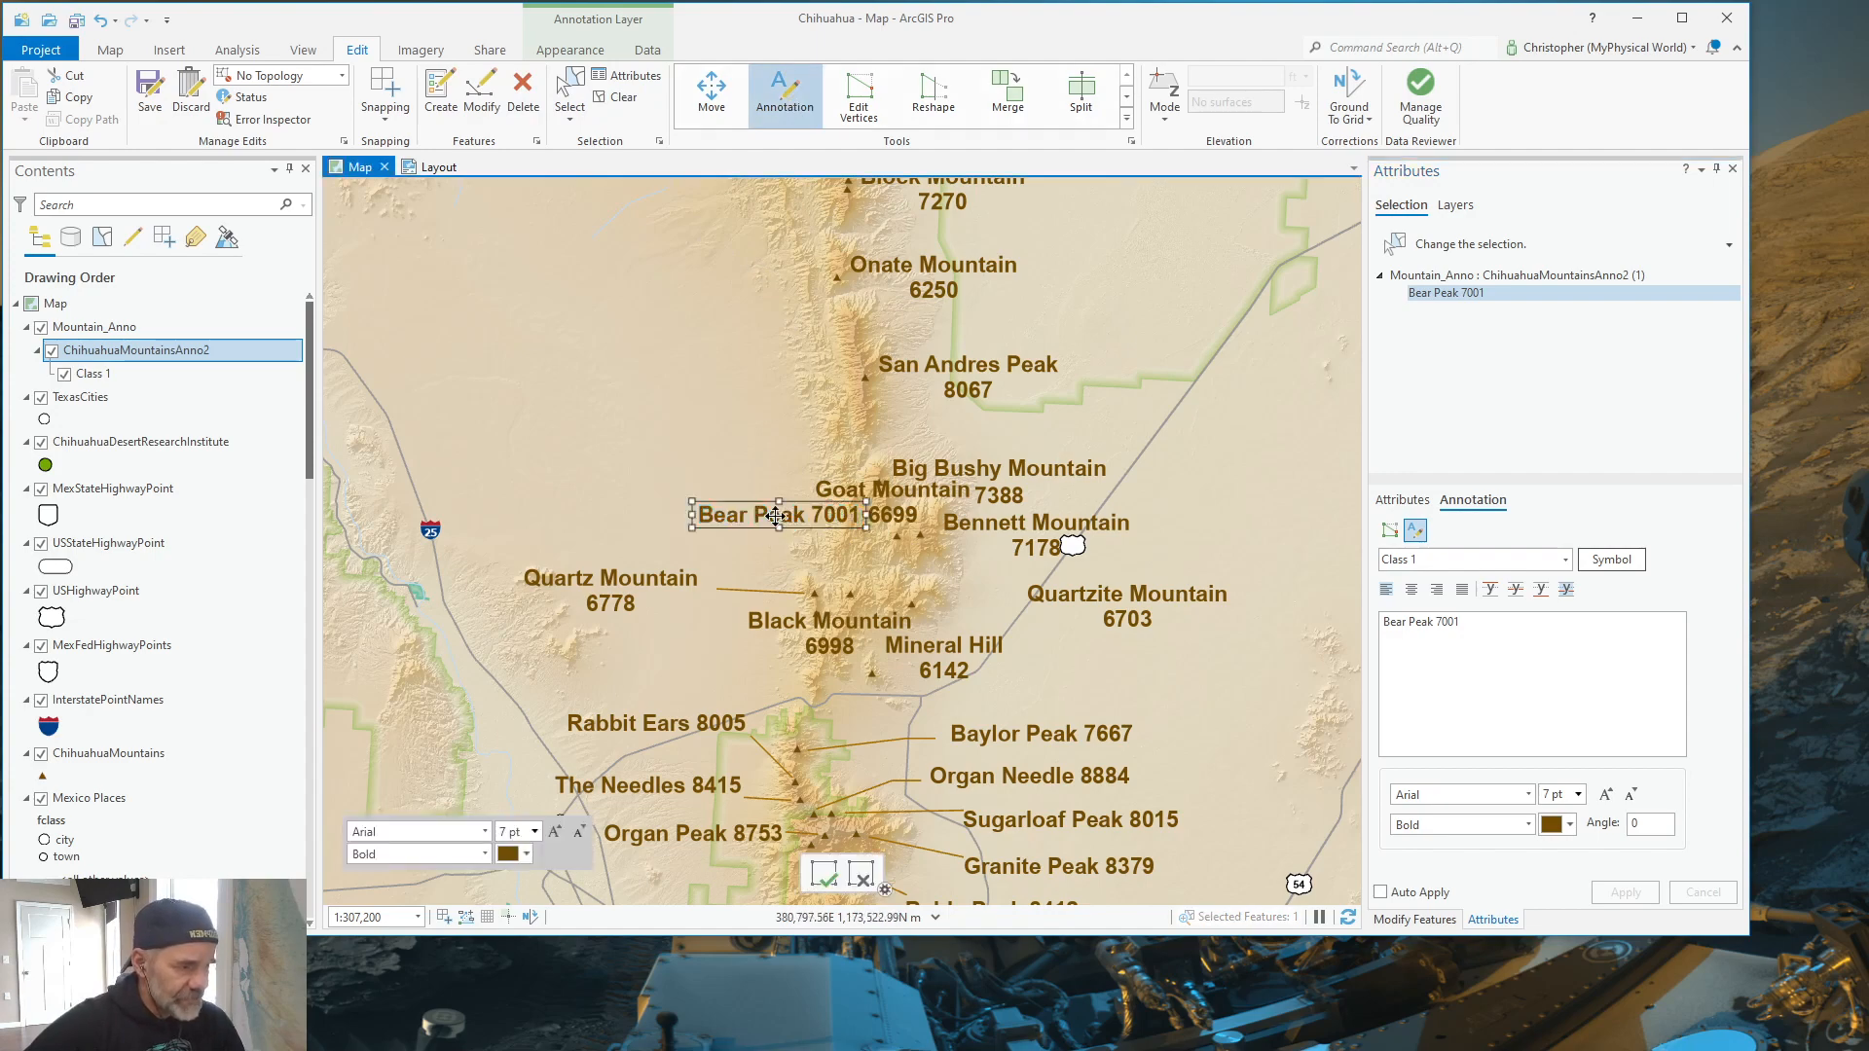
Step: Drag the Bear Peak 7001 label west into the plain and finish the edit
{"action": "left_click_drag", "start_coordinate": [775, 515], "coordinate": [683, 508]}
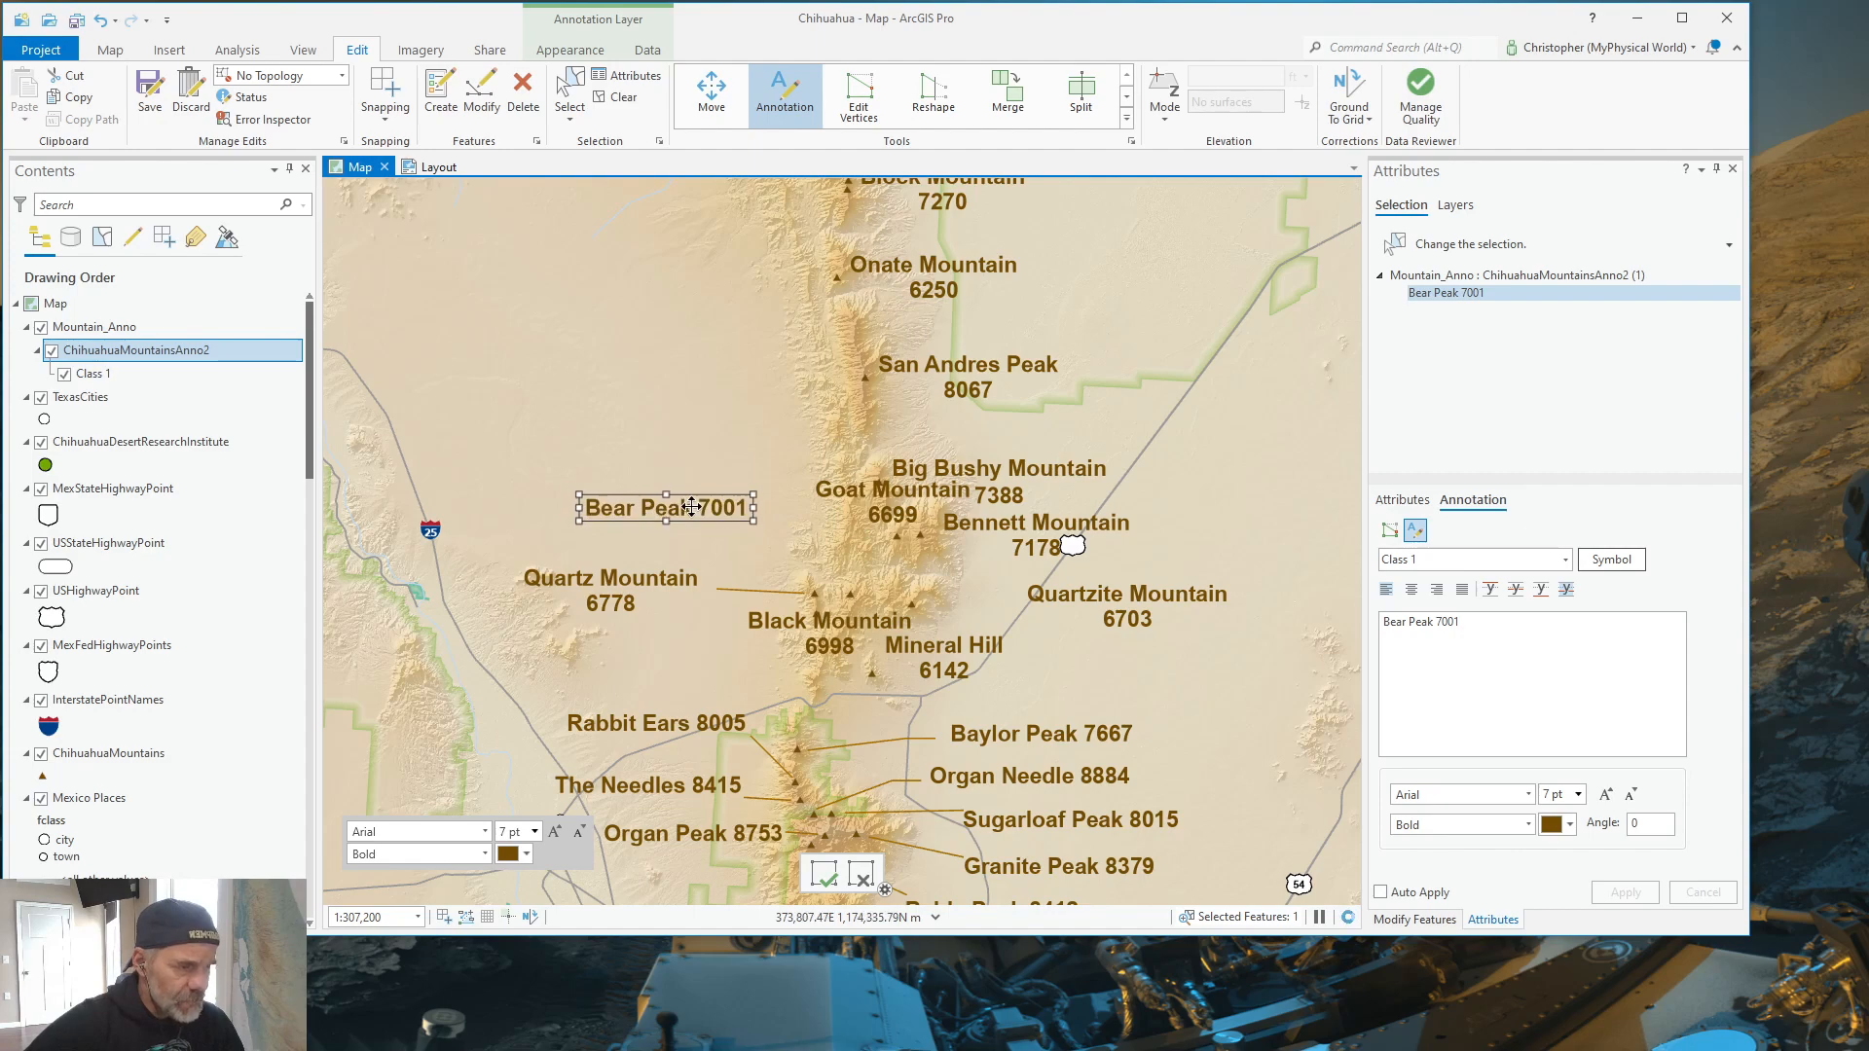
{"action": "right_click", "coordinate": [710, 517]}
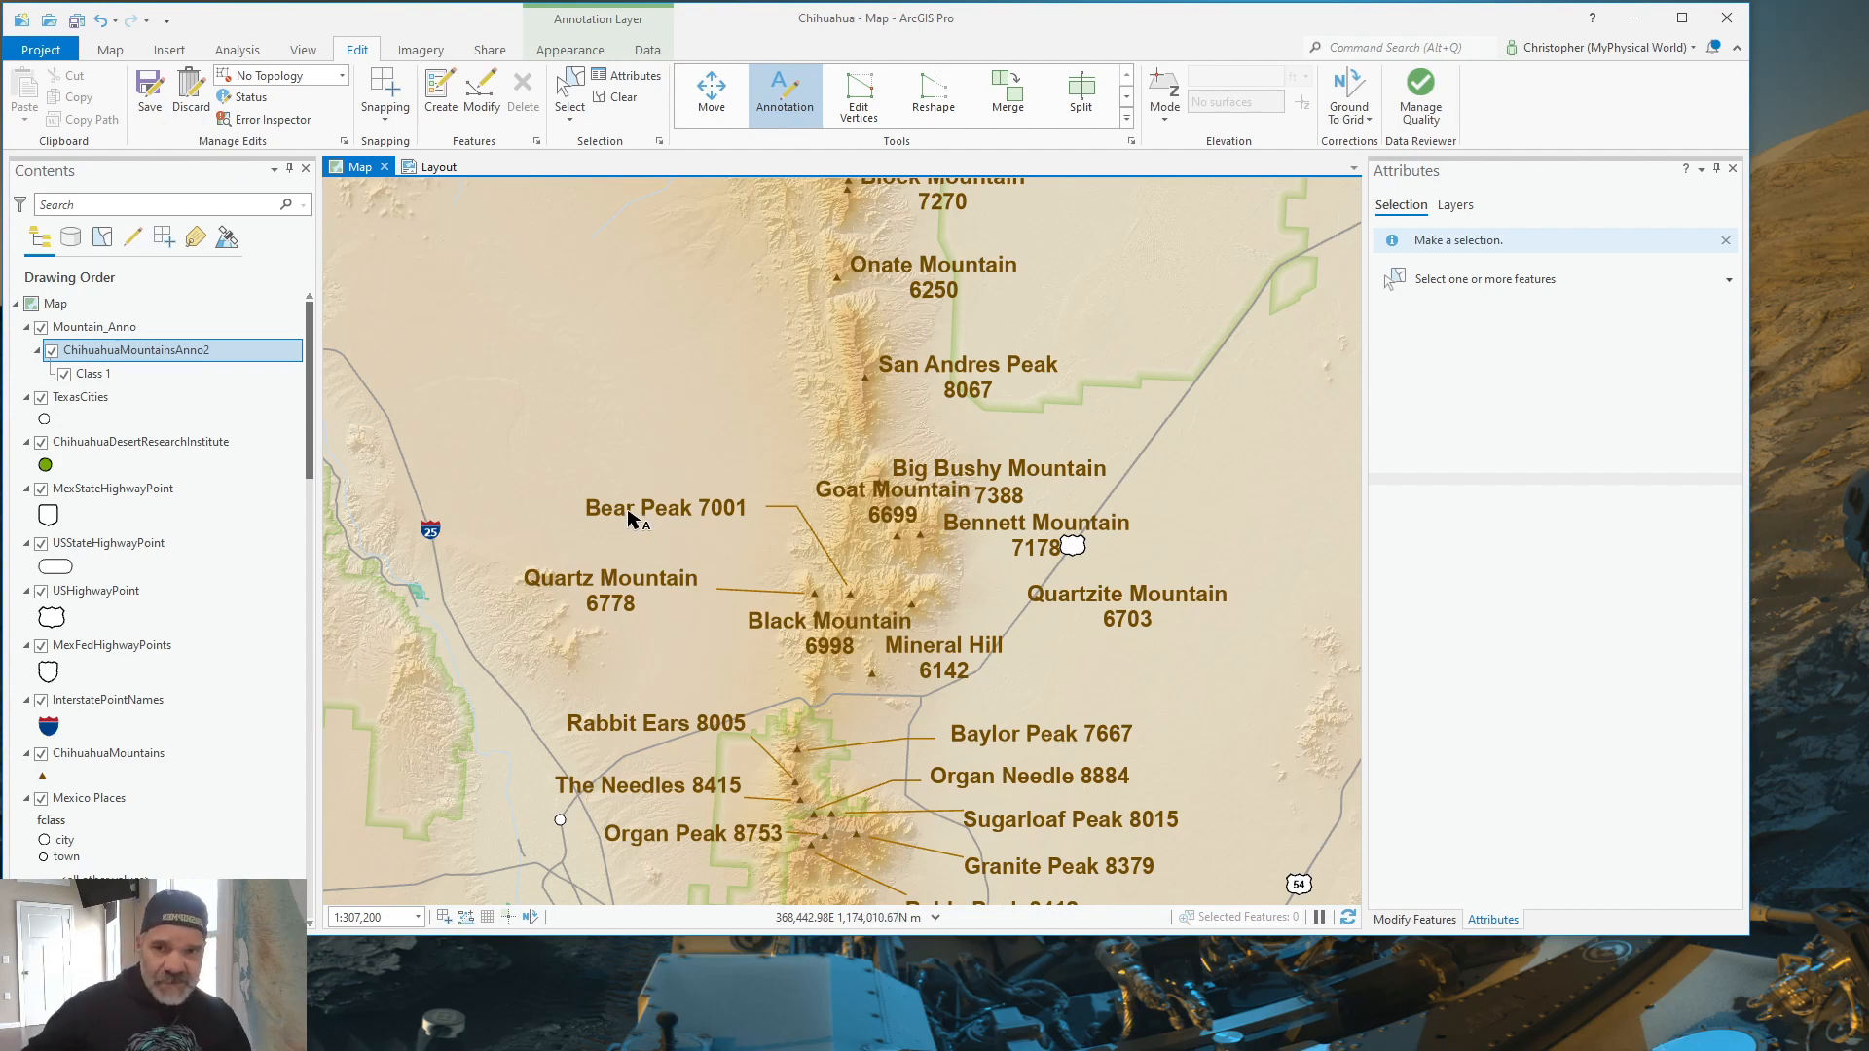
{"action": "mouse_move", "coordinate": [900, 394]}
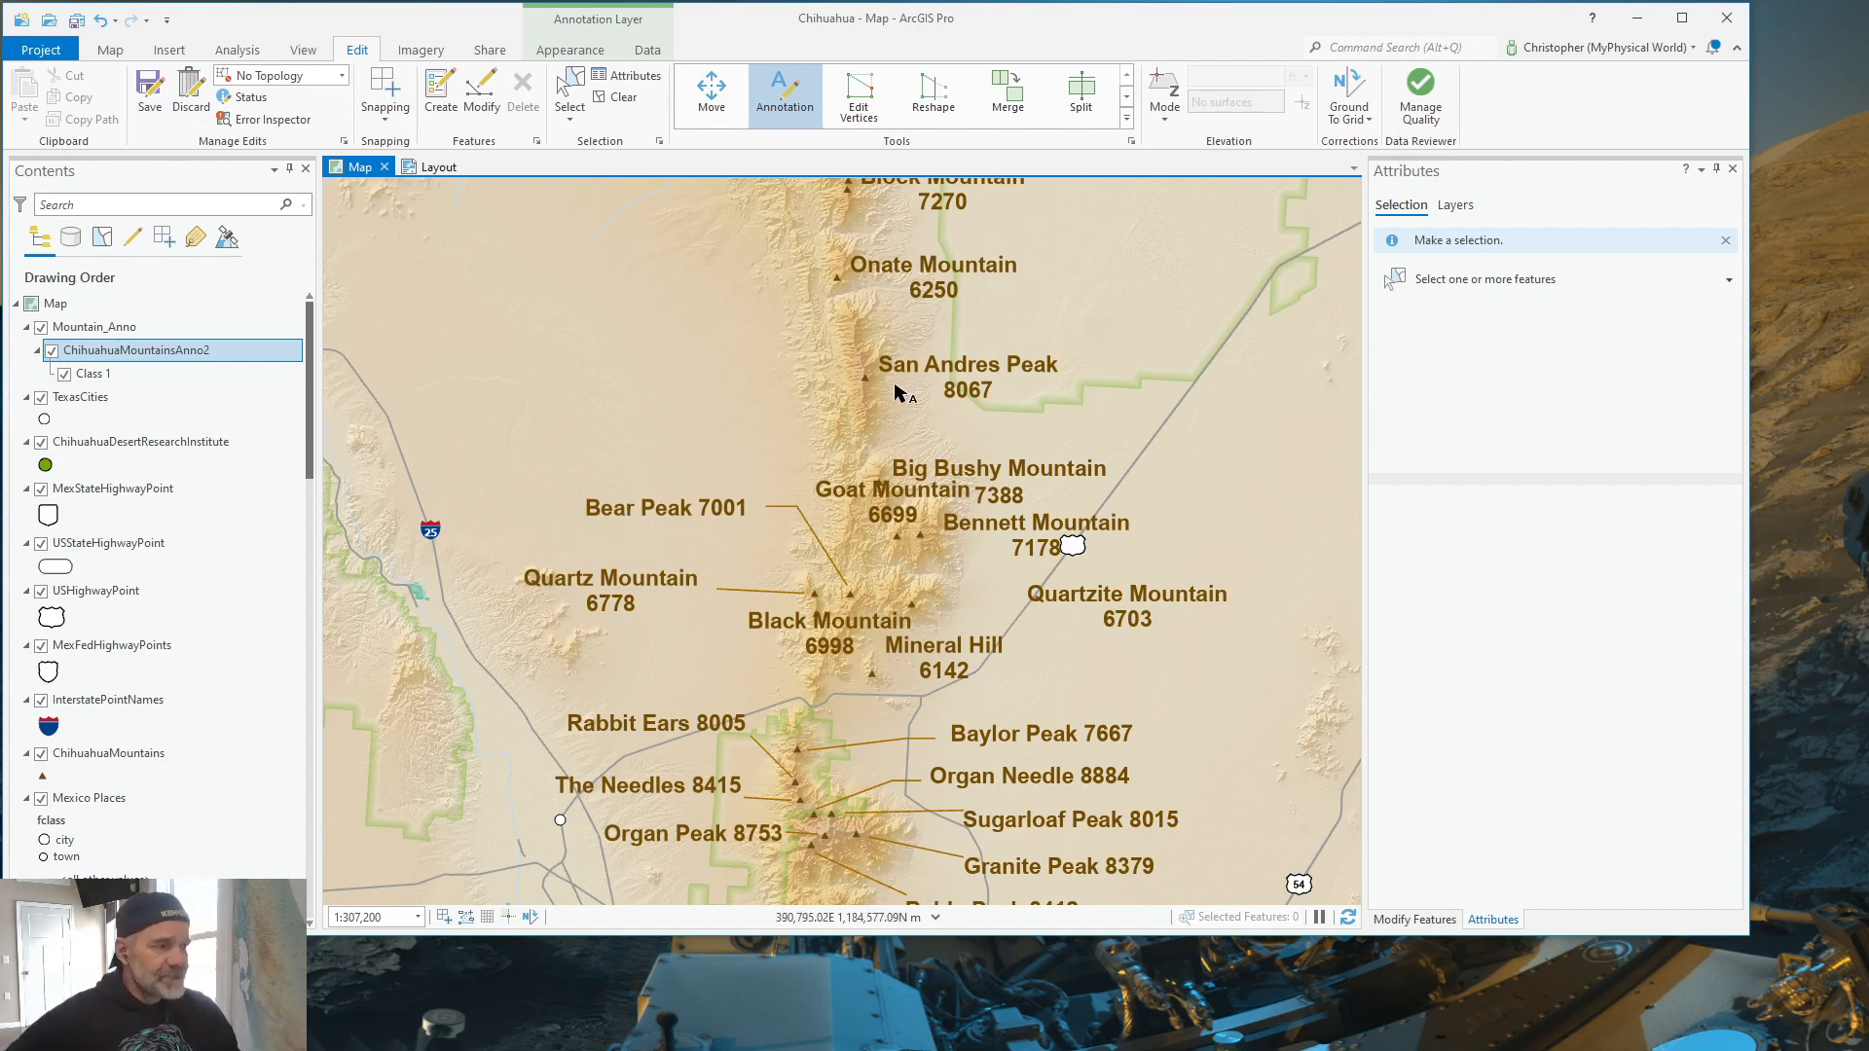
{"action": "mouse_move", "coordinate": [1078, 617]}
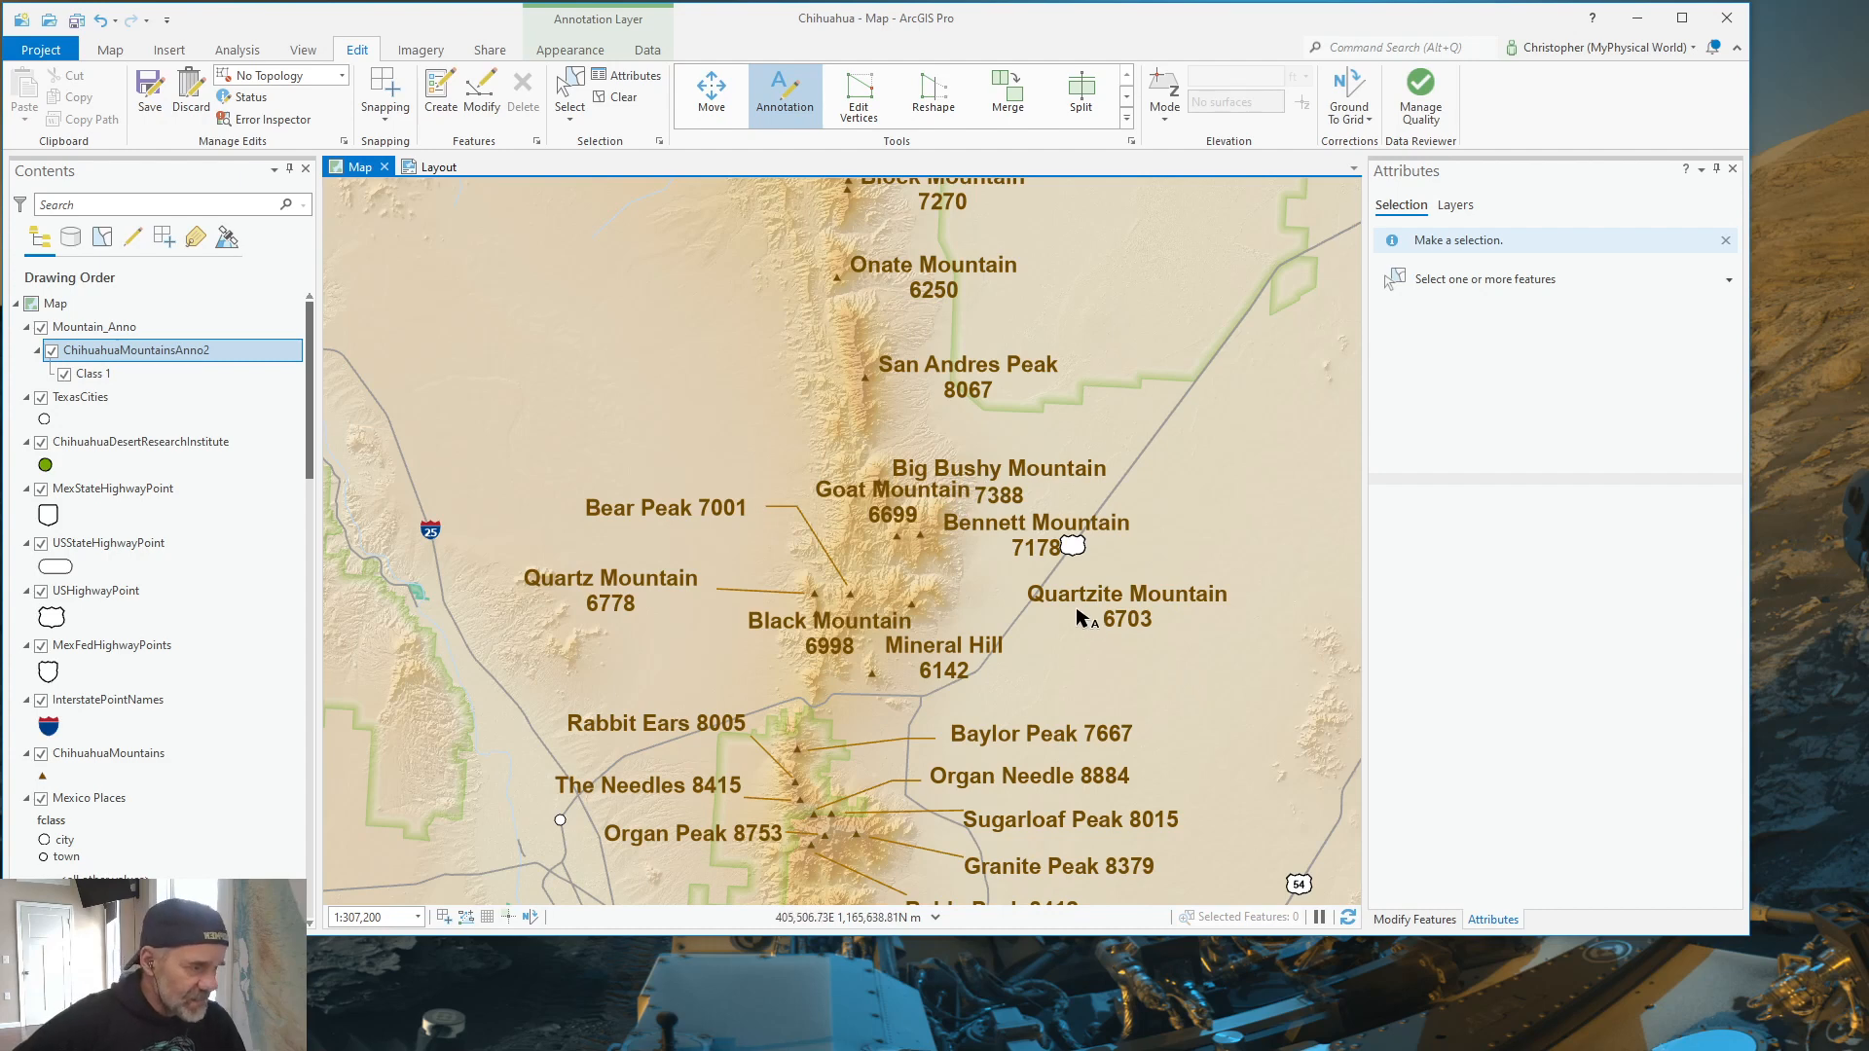
Step: Select the Quartzite, Bennett, Goat and Big Bushy Mountain labels on the map
{"action": "left_click", "coordinate": [1124, 594]}
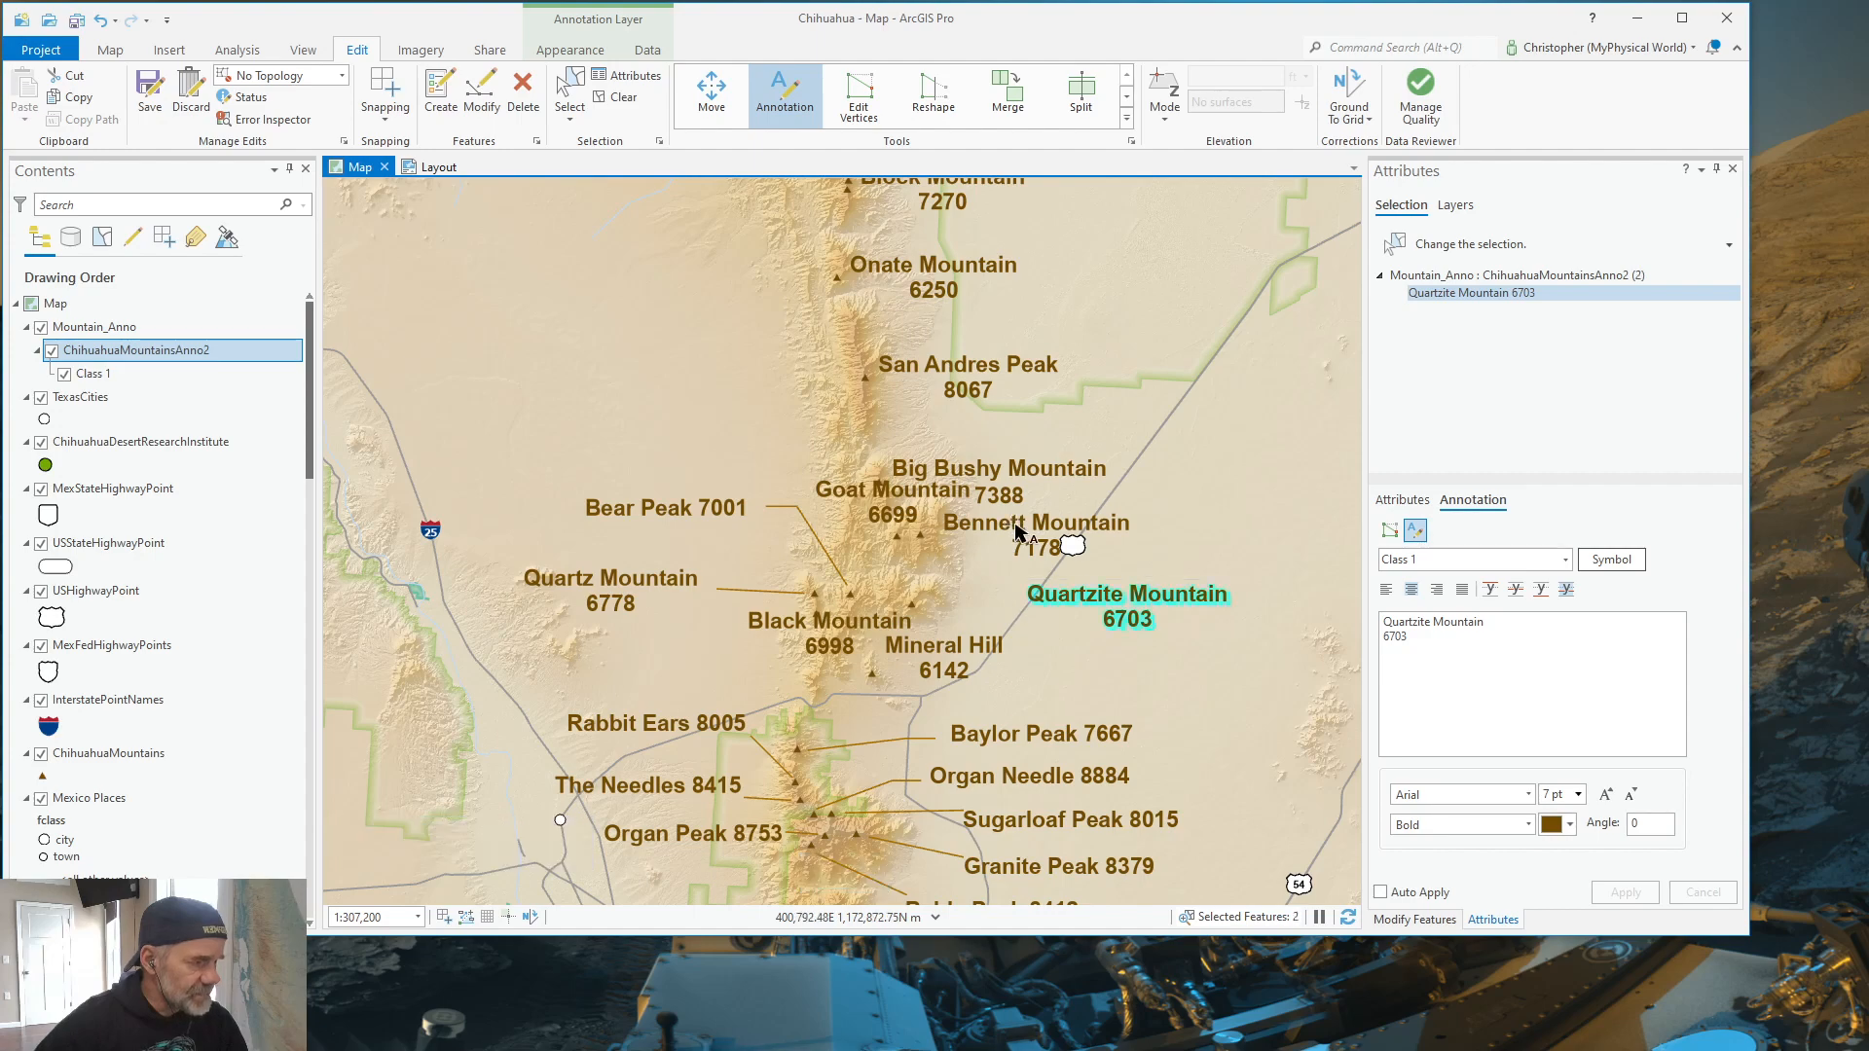
{"action": "left_click", "coordinate": [1035, 522]}
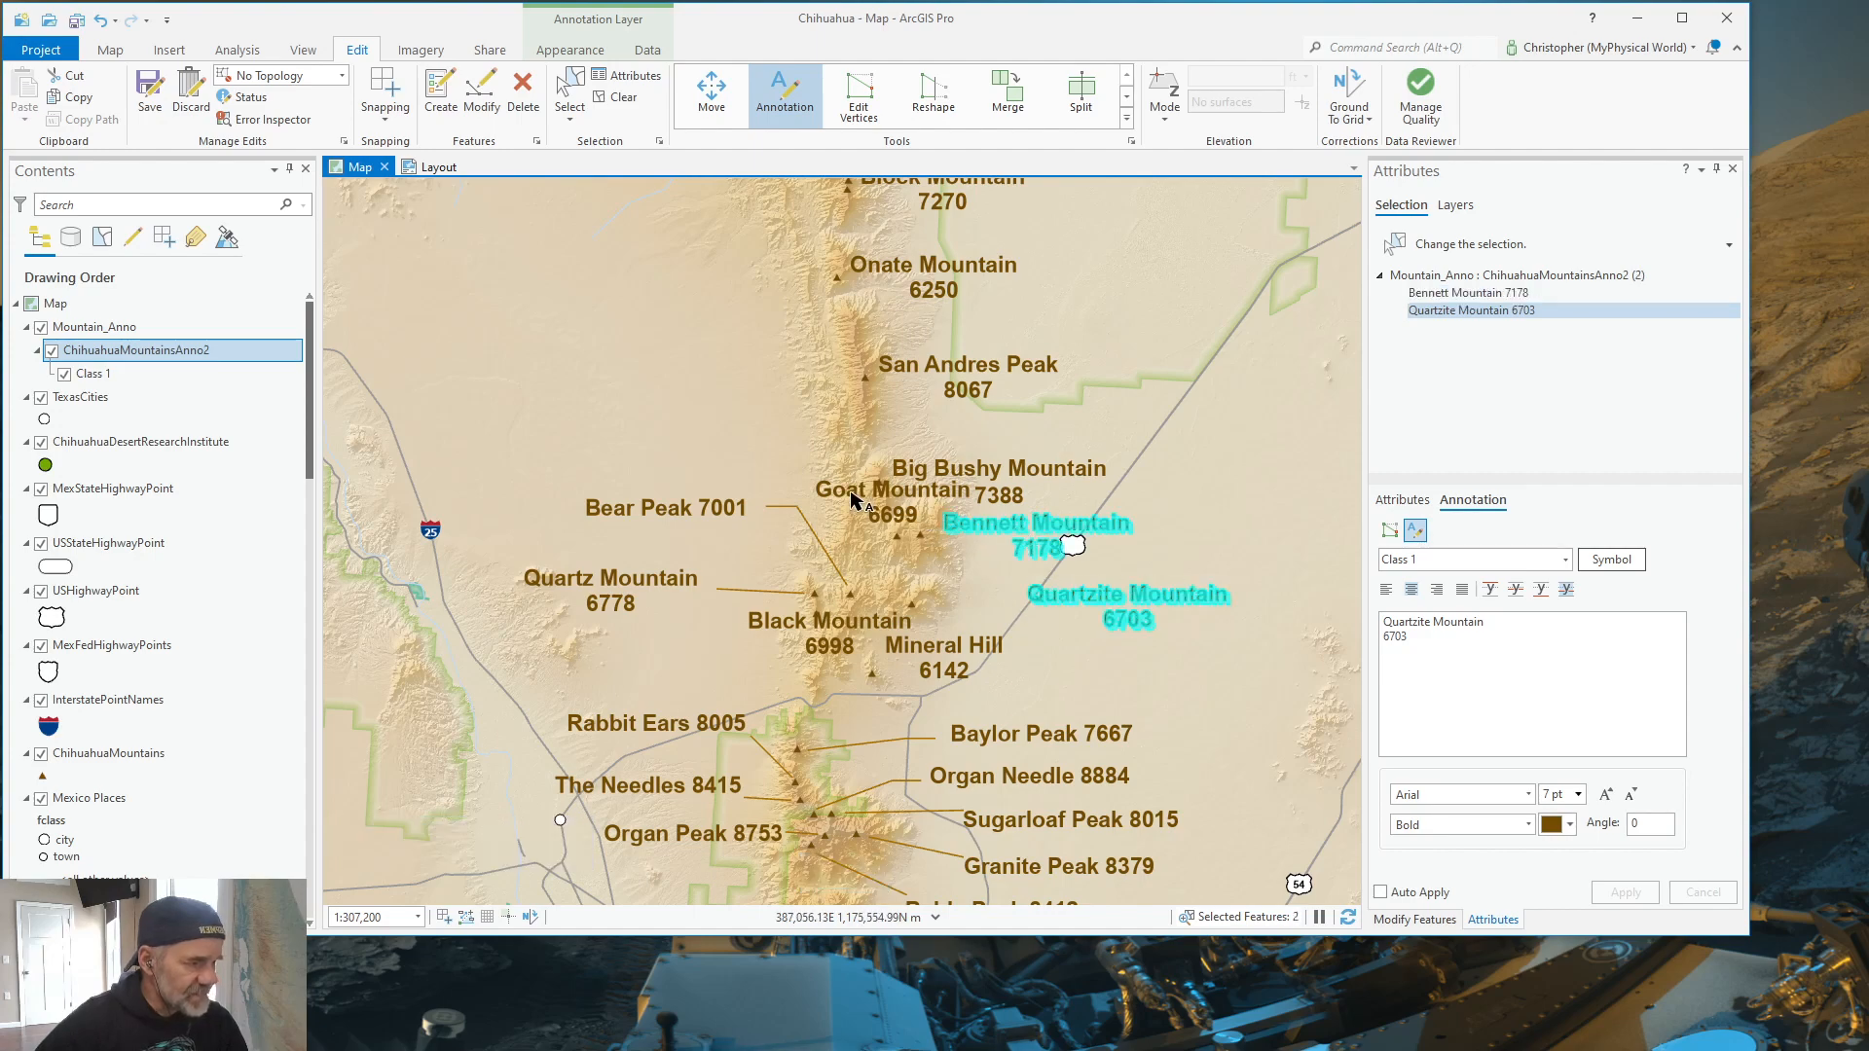
{"action": "left_click", "coordinate": [887, 489]}
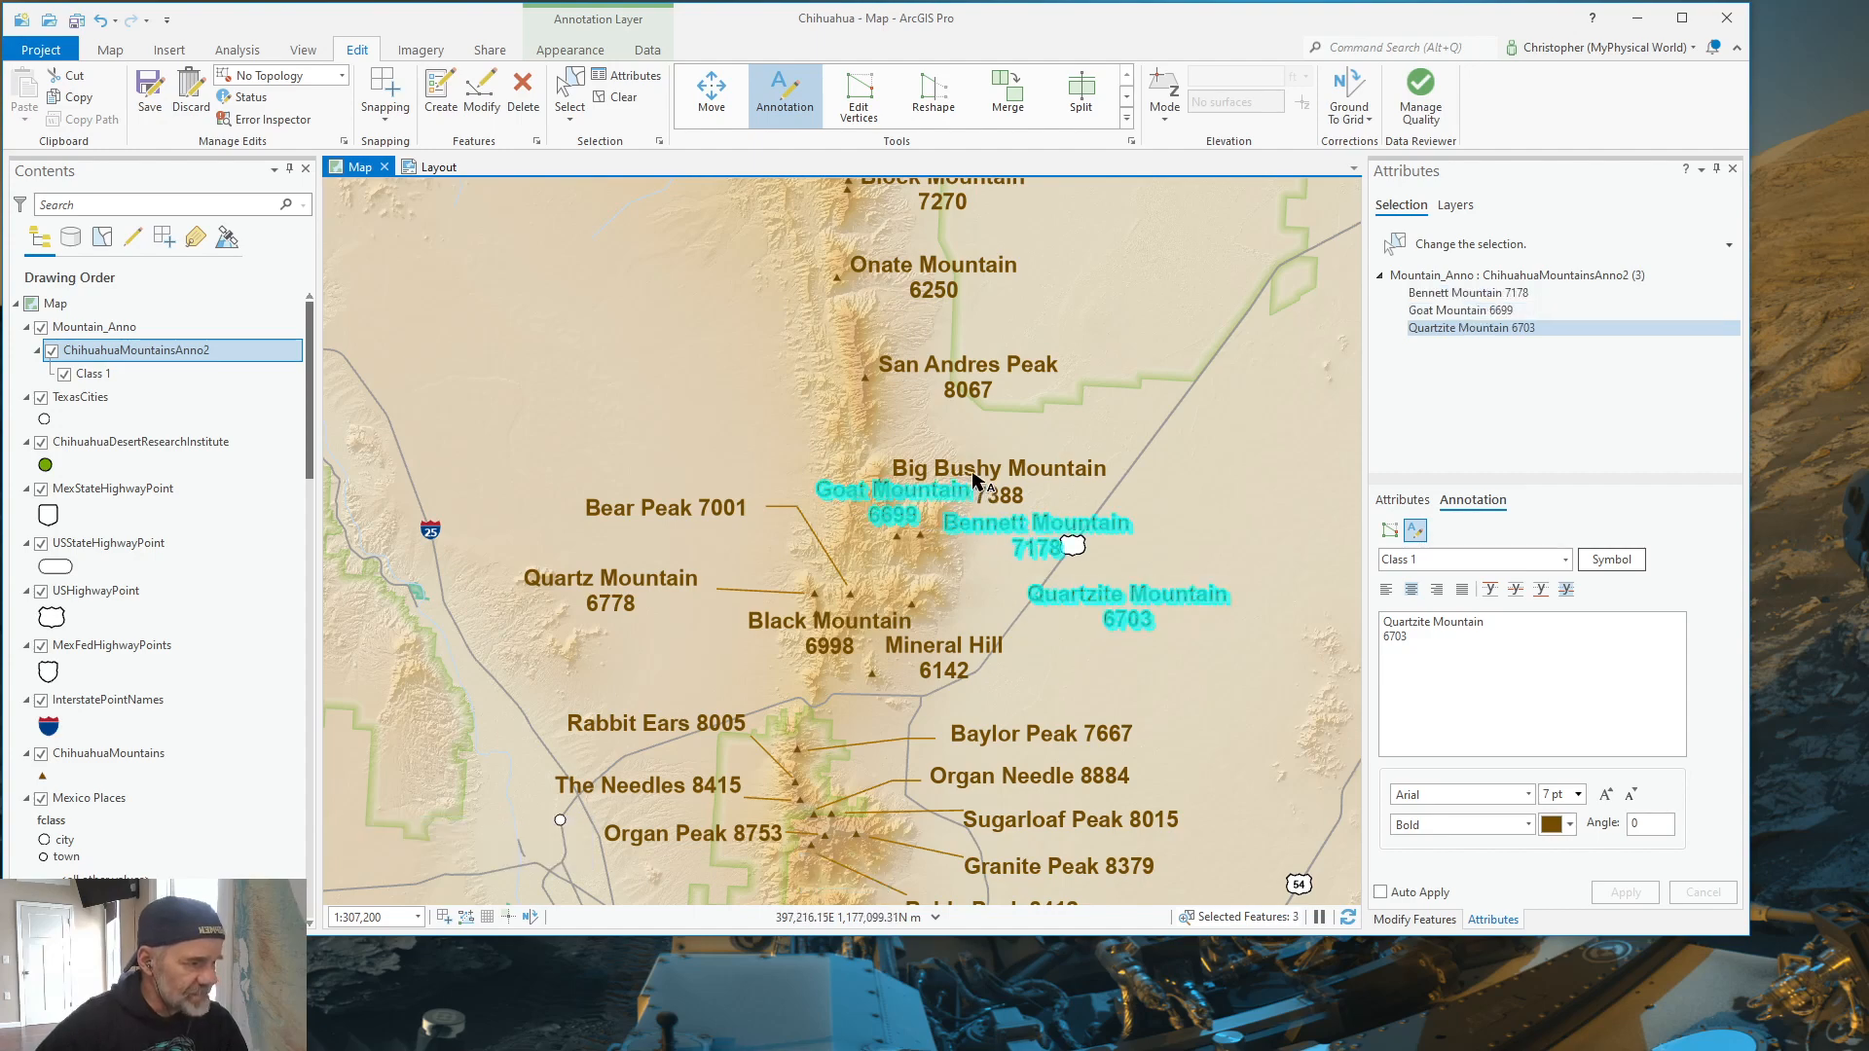
{"action": "left_click", "coordinate": [997, 467]}
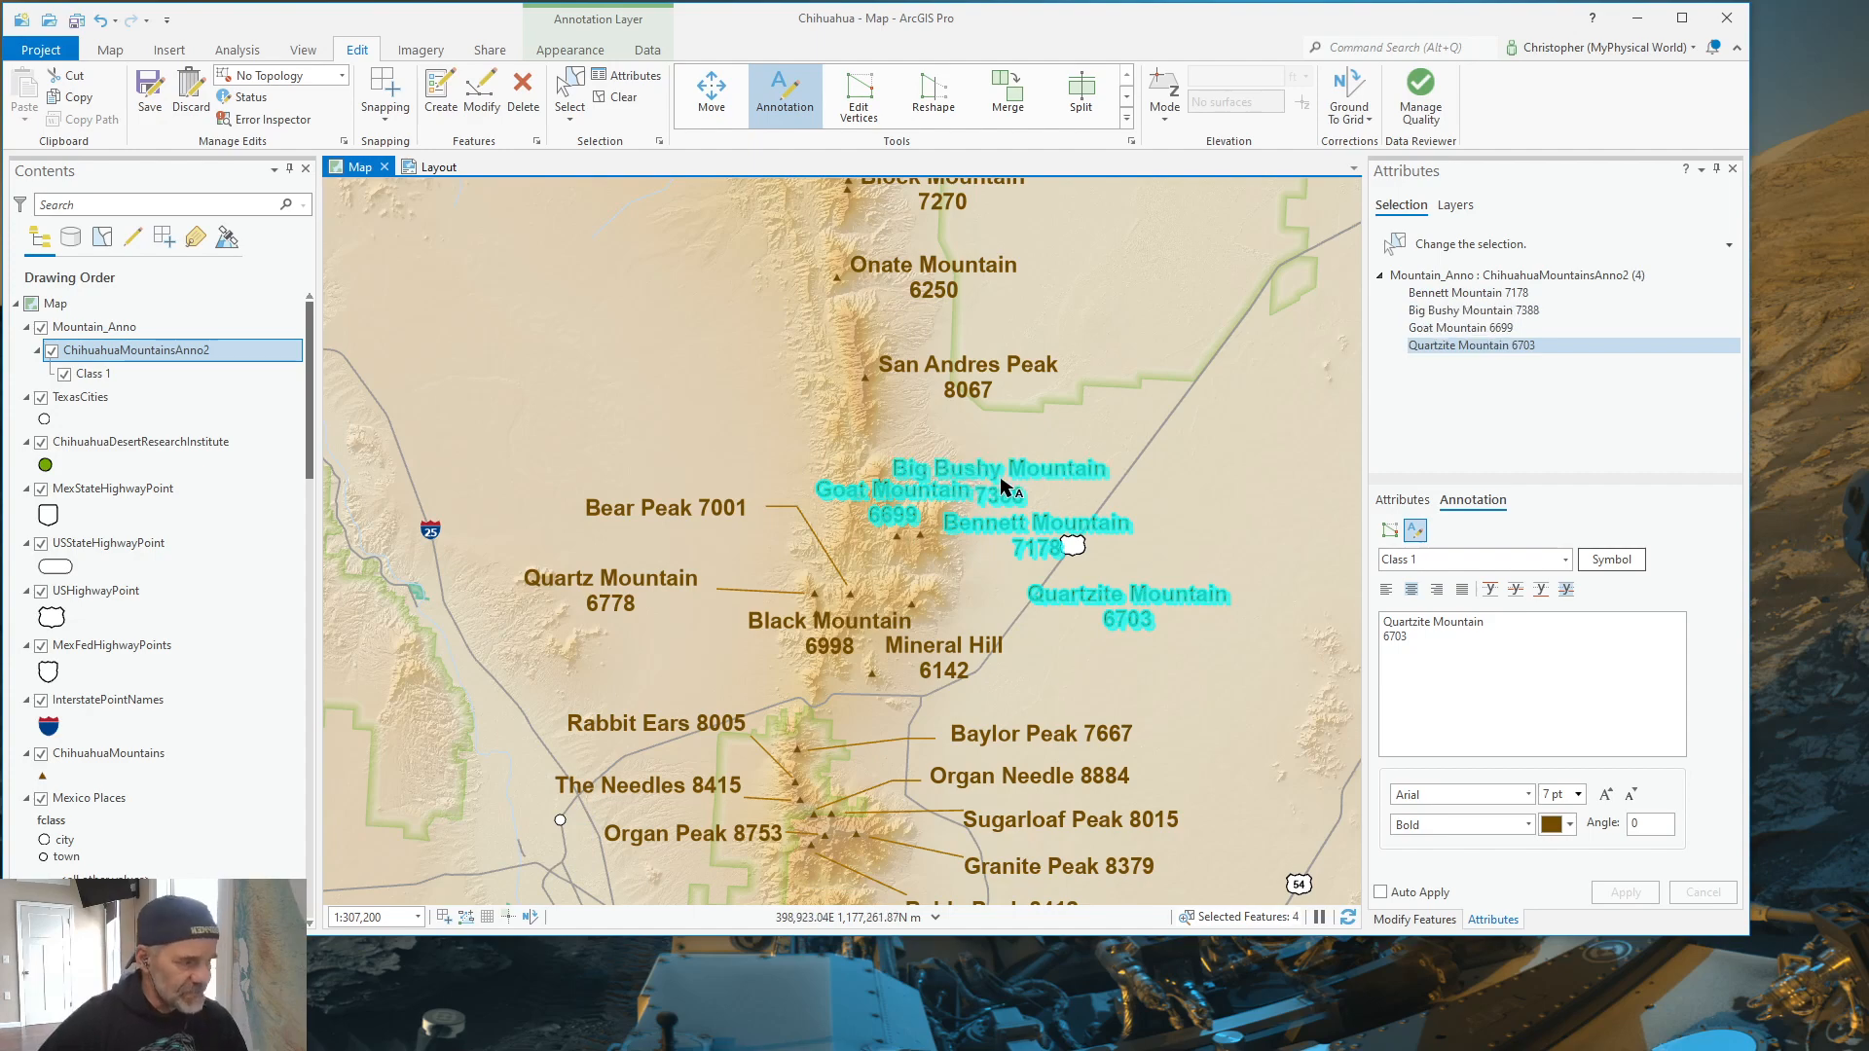
Step: Review each of the four selected labels in the Attributes pane
{"action": "left_click", "coordinate": [1469, 292]}
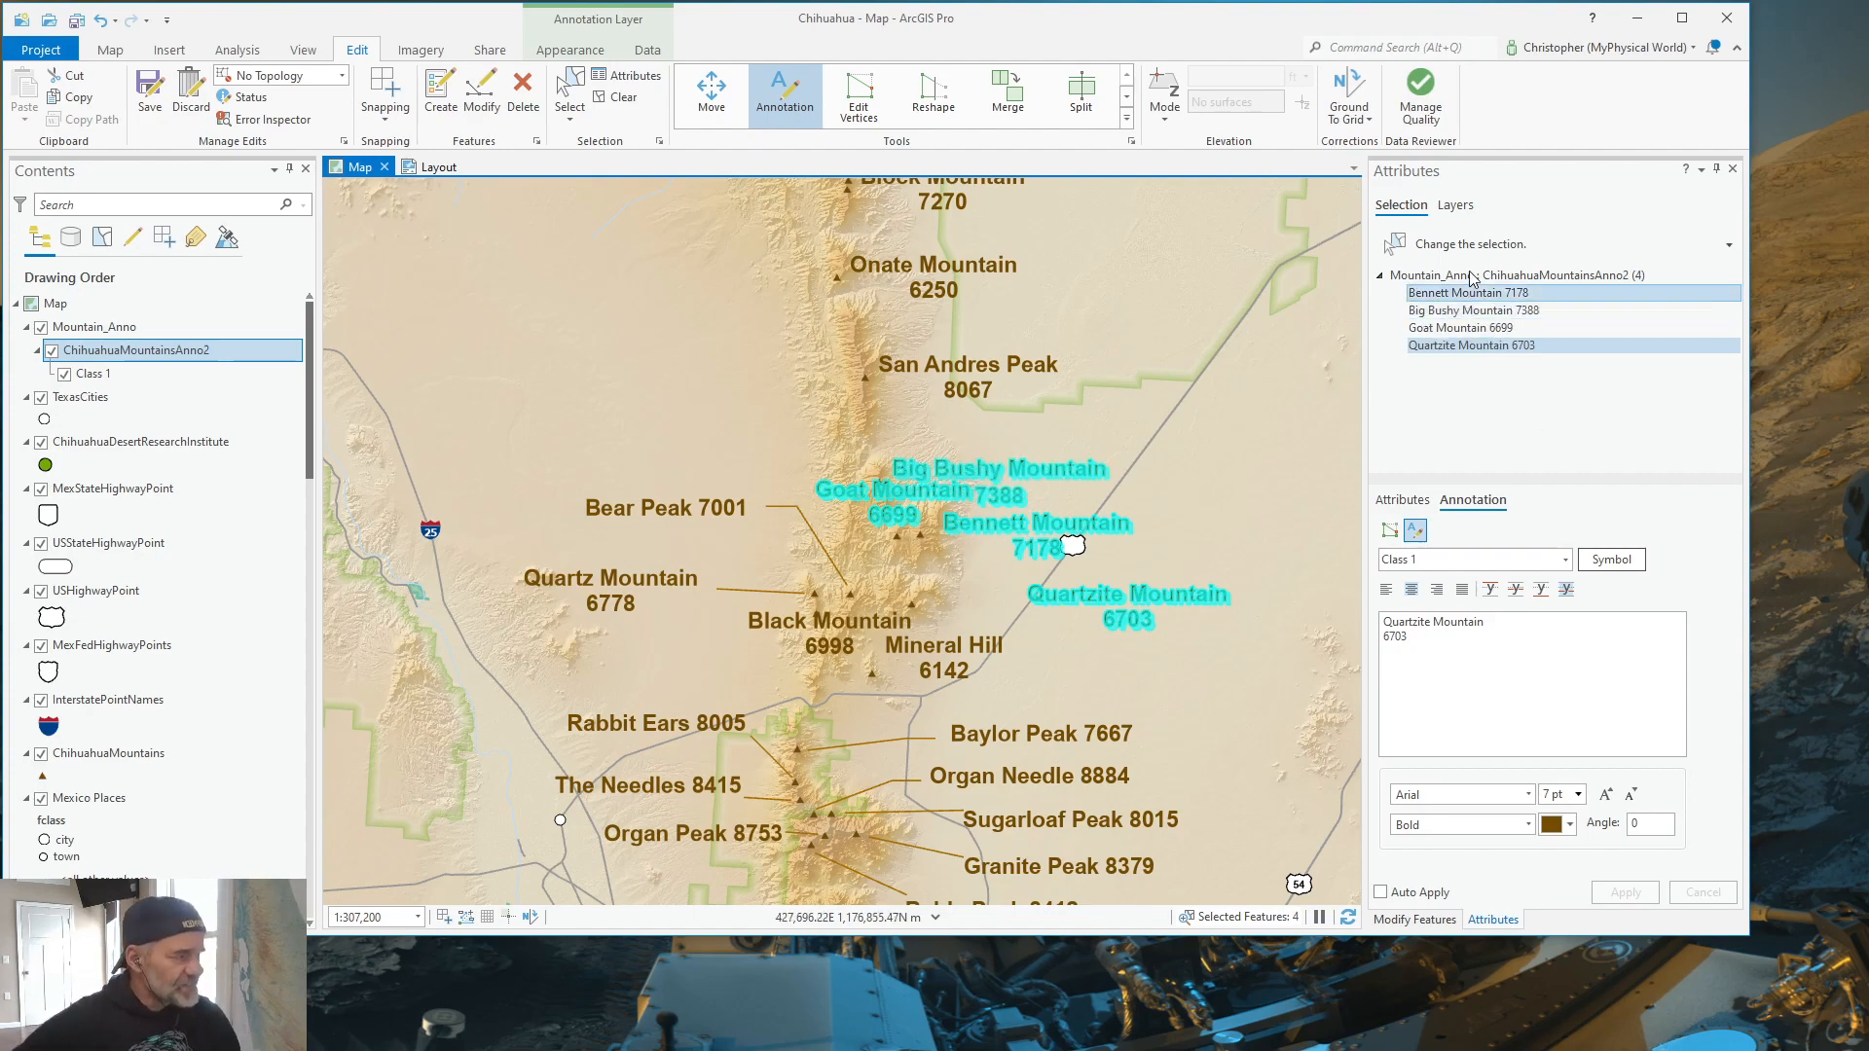
{"action": "left_click", "coordinate": [1474, 309]}
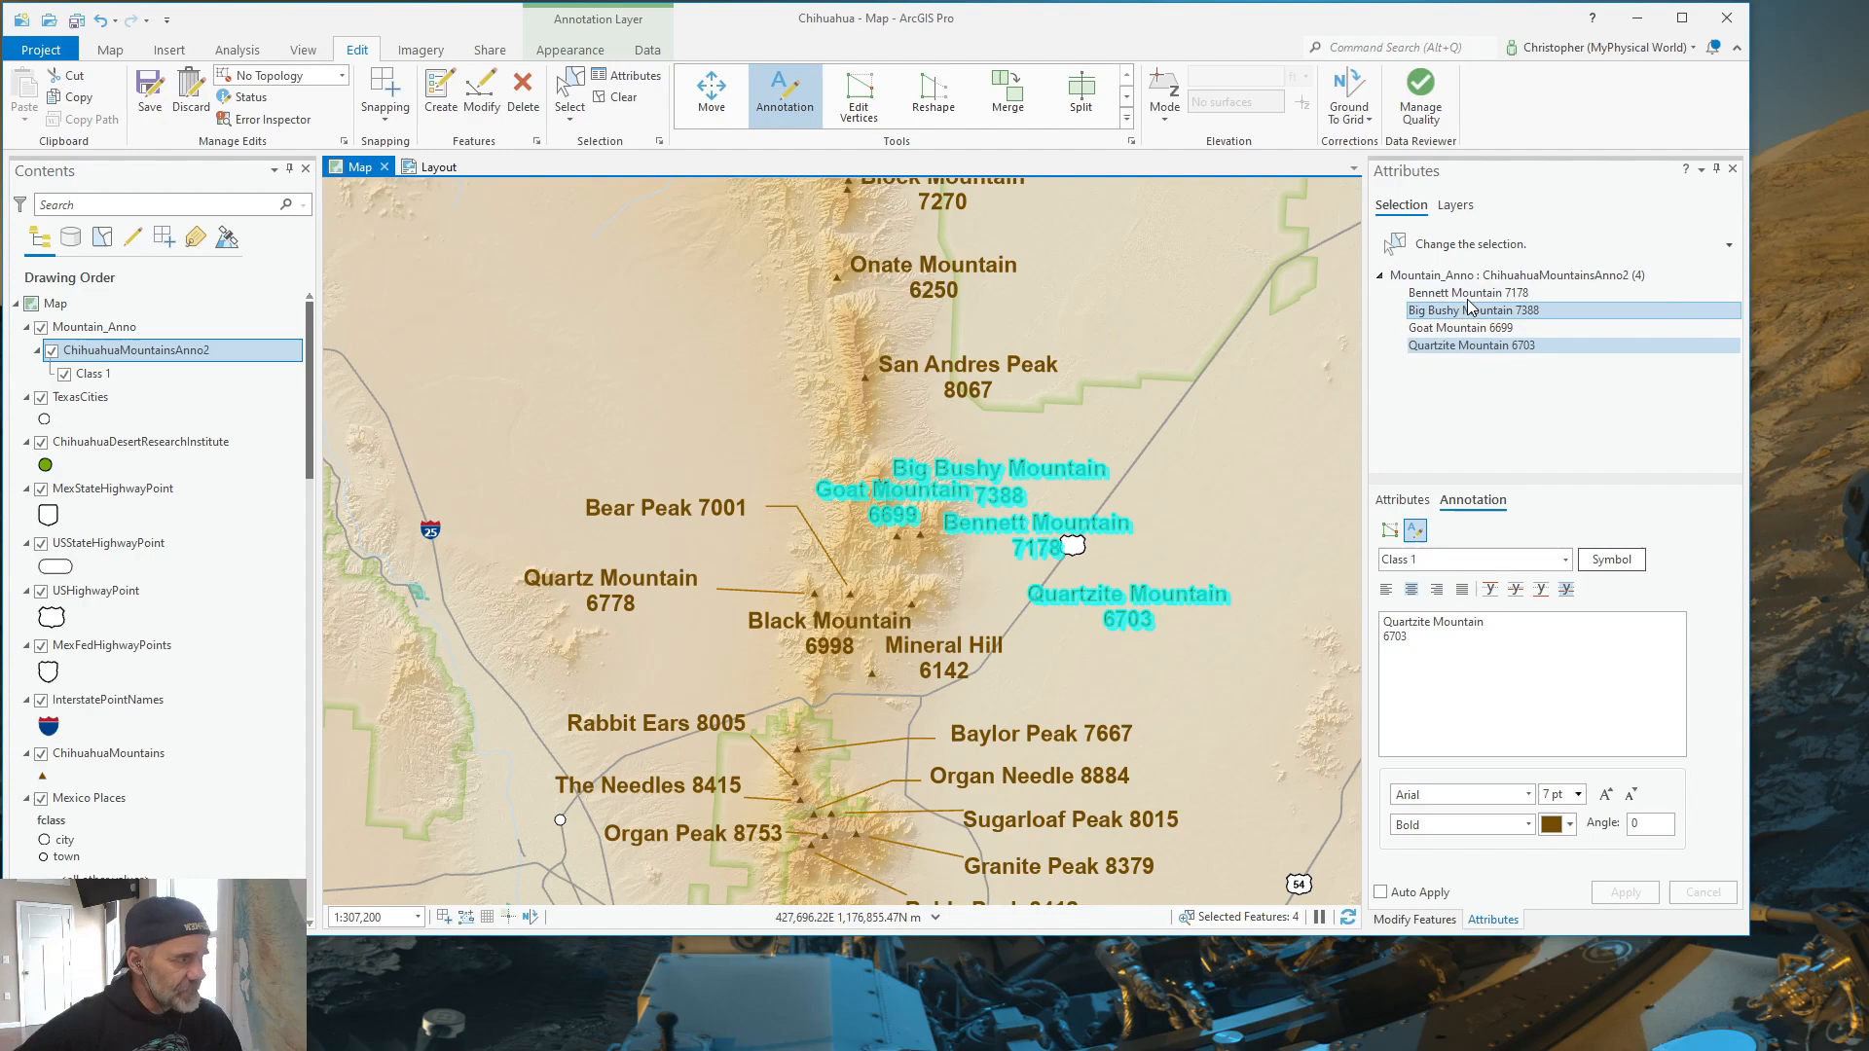
{"action": "left_click", "coordinate": [1474, 327]}
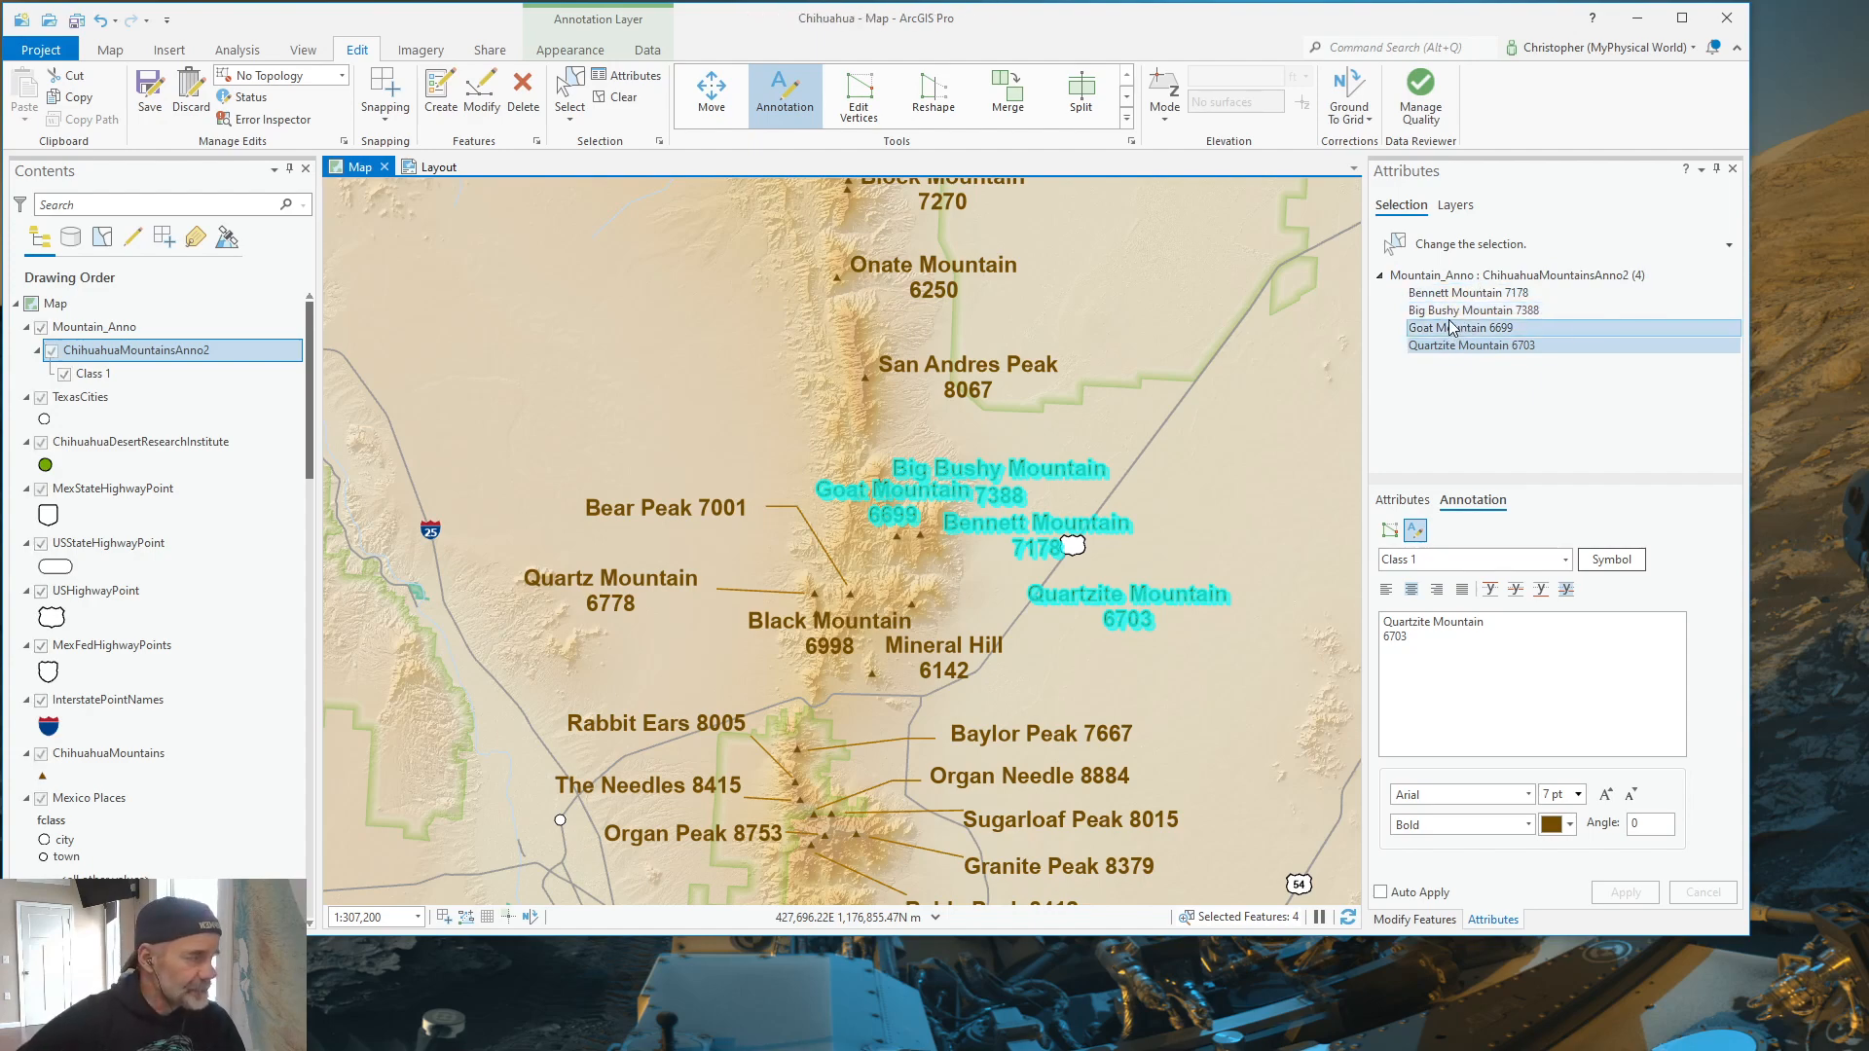
{"action": "left_click", "coordinate": [1470, 345]}
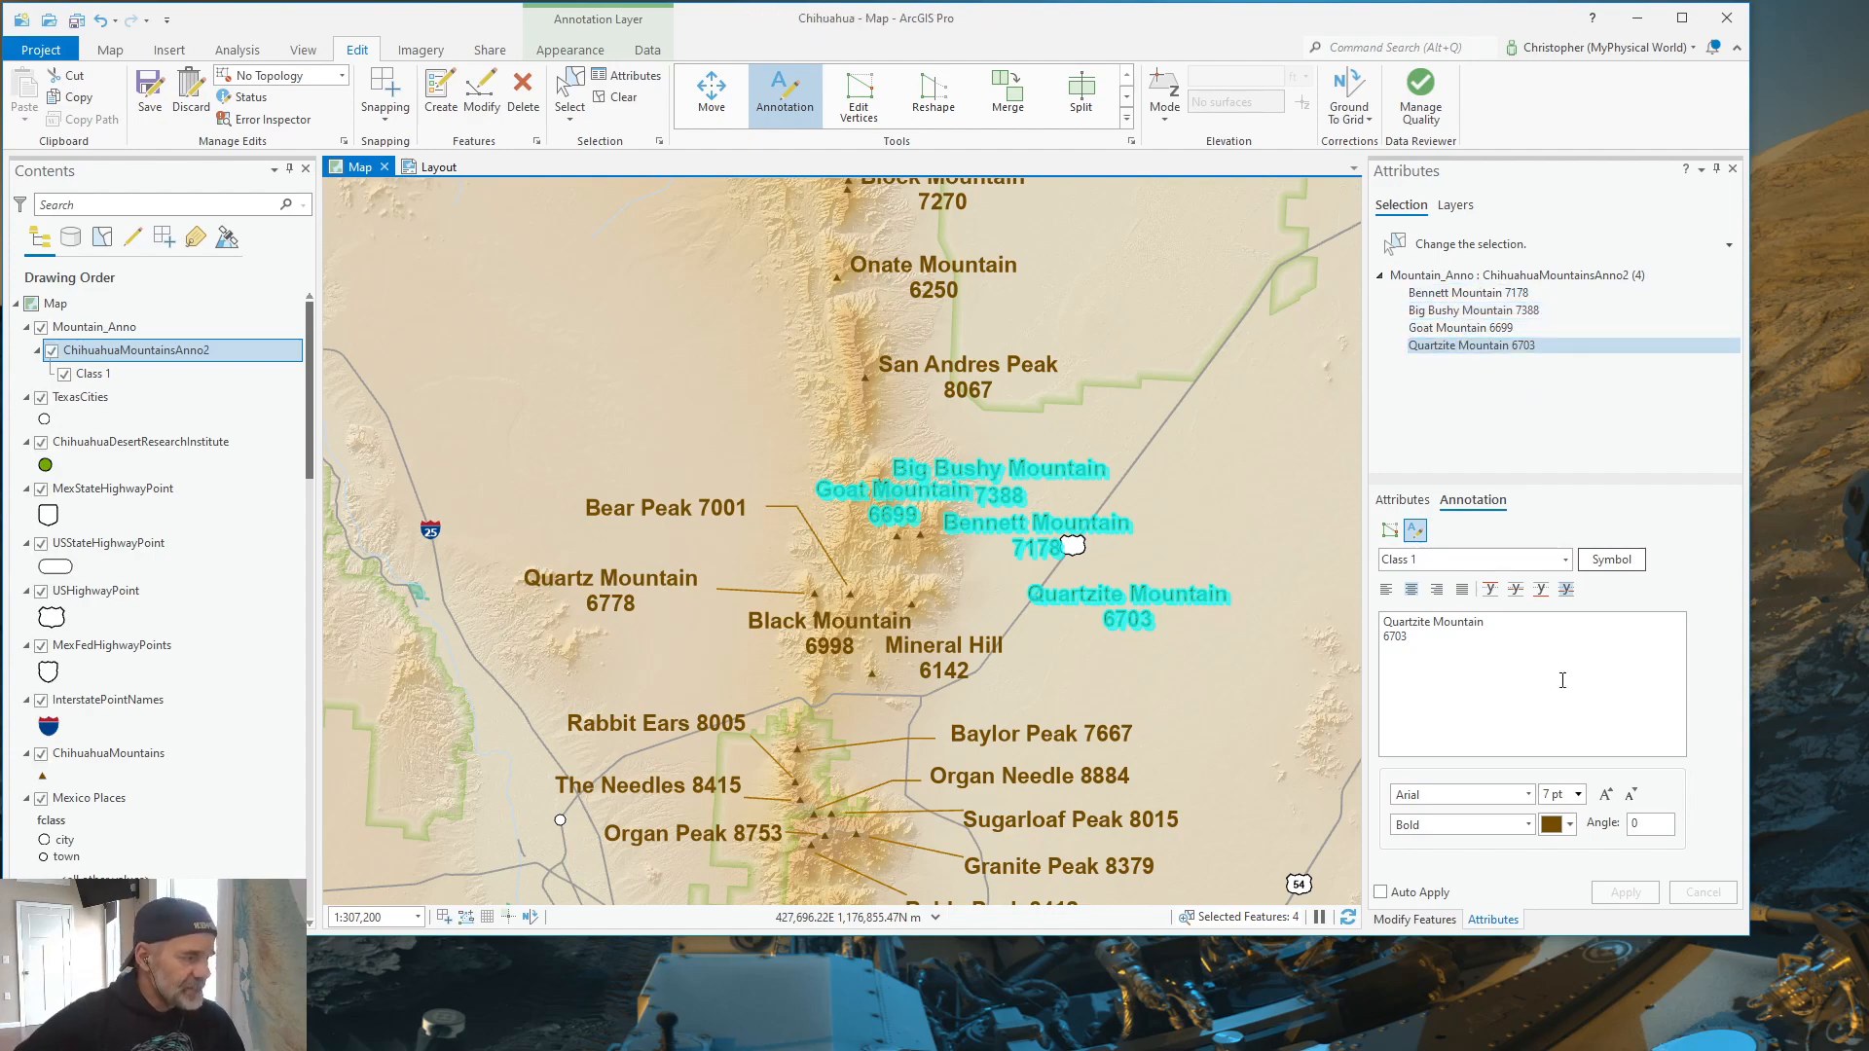
{"action": "mouse_move", "coordinate": [1501, 697]}
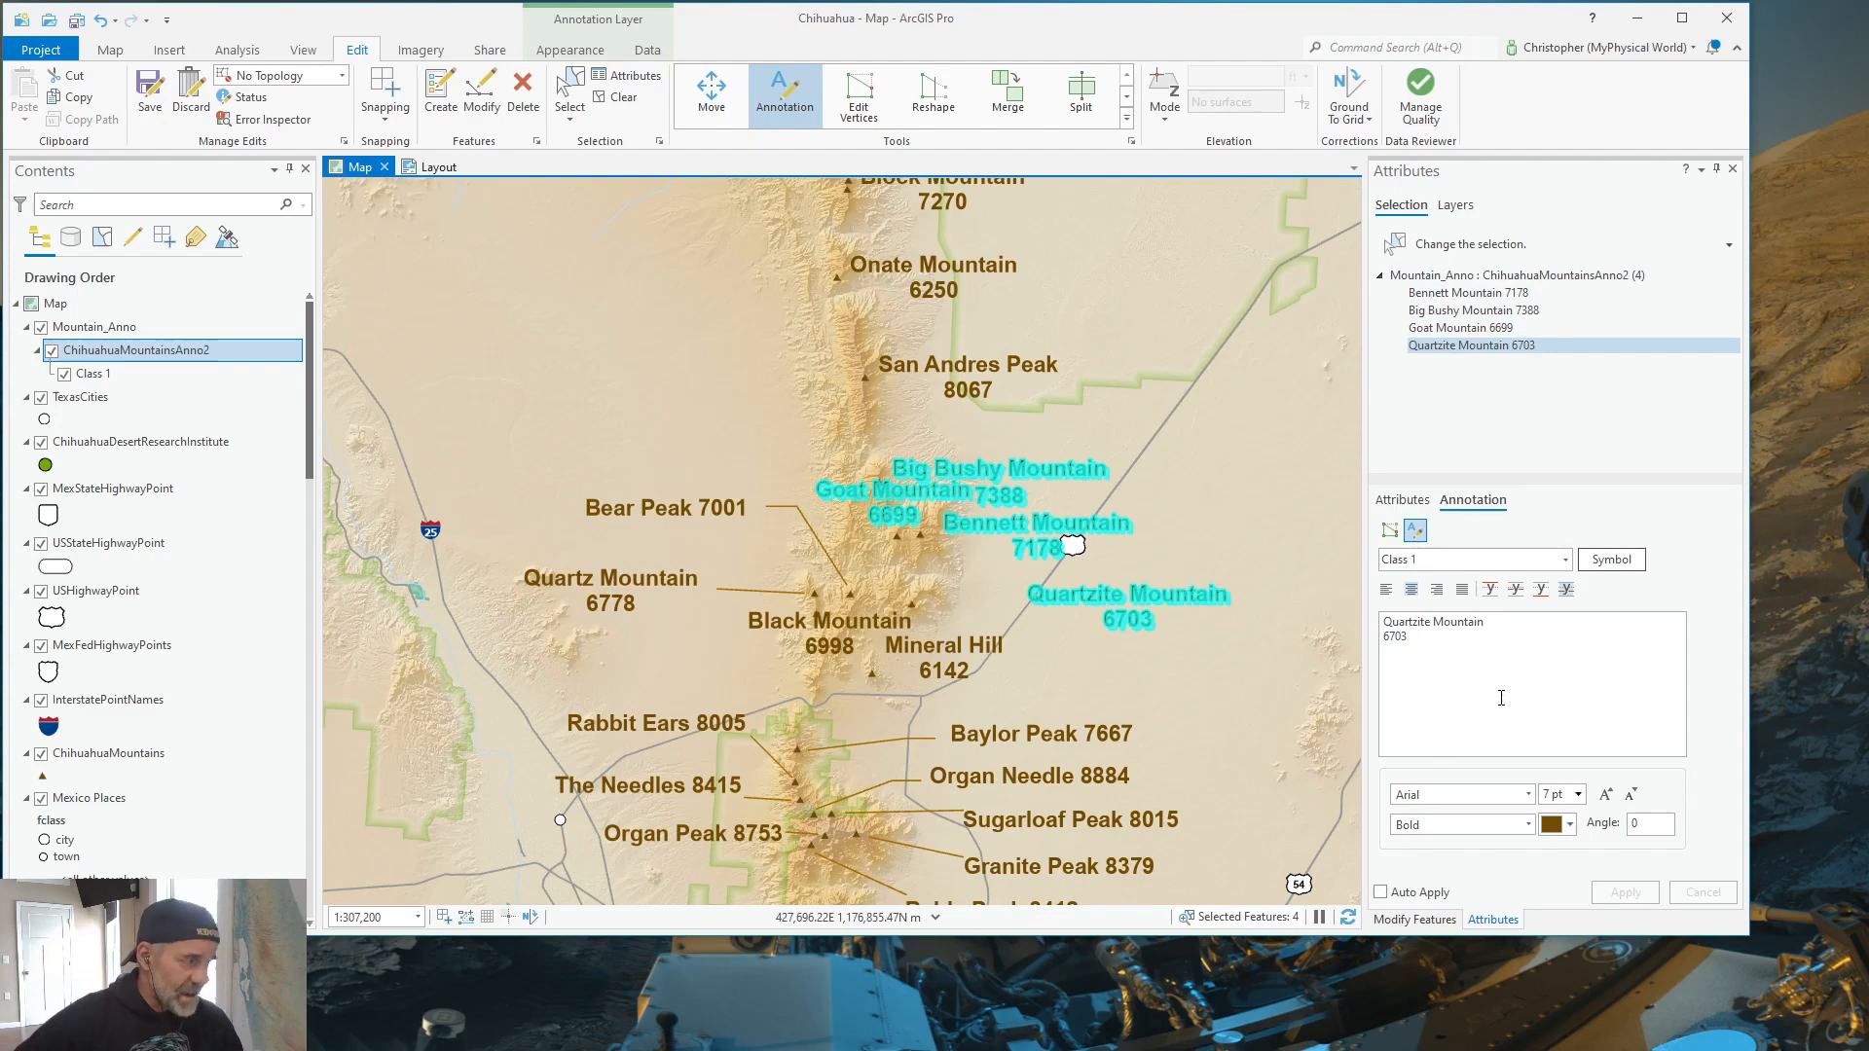
{"action": "left_click", "coordinate": [1471, 345]}
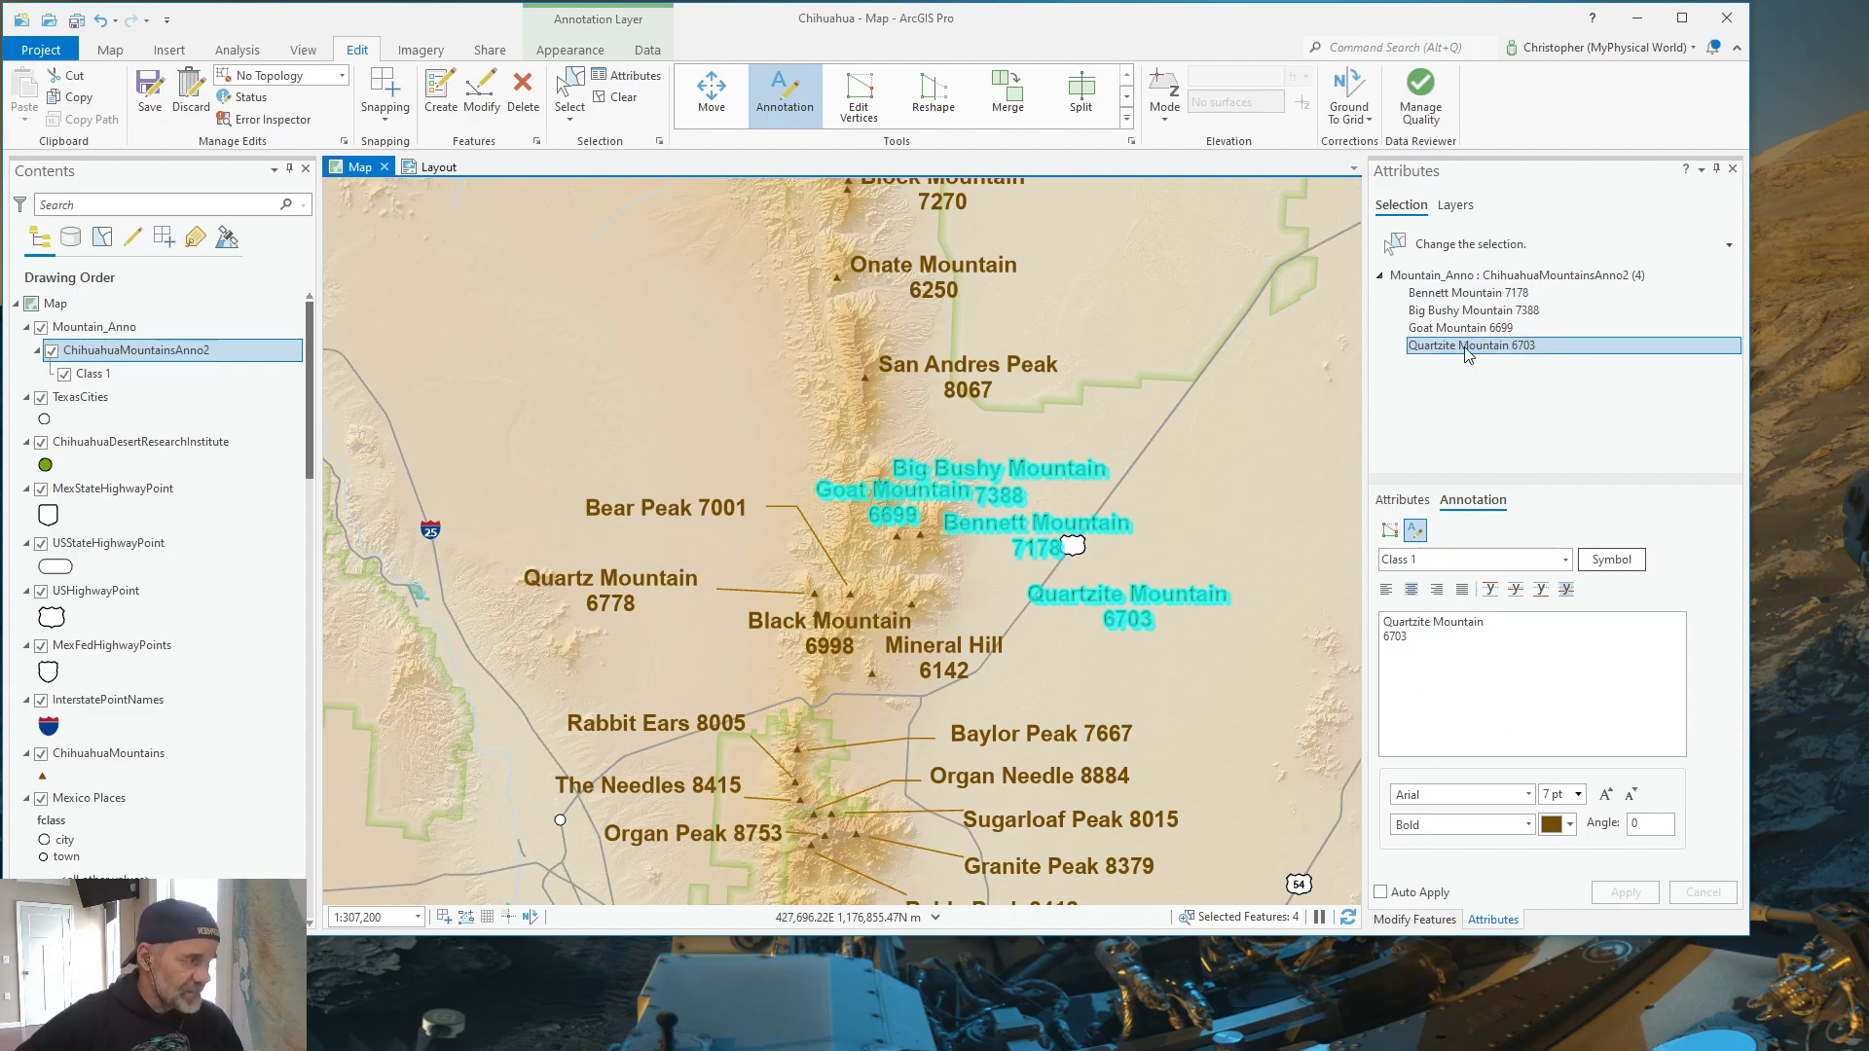
{"action": "mouse_move", "coordinate": [1414, 565]}
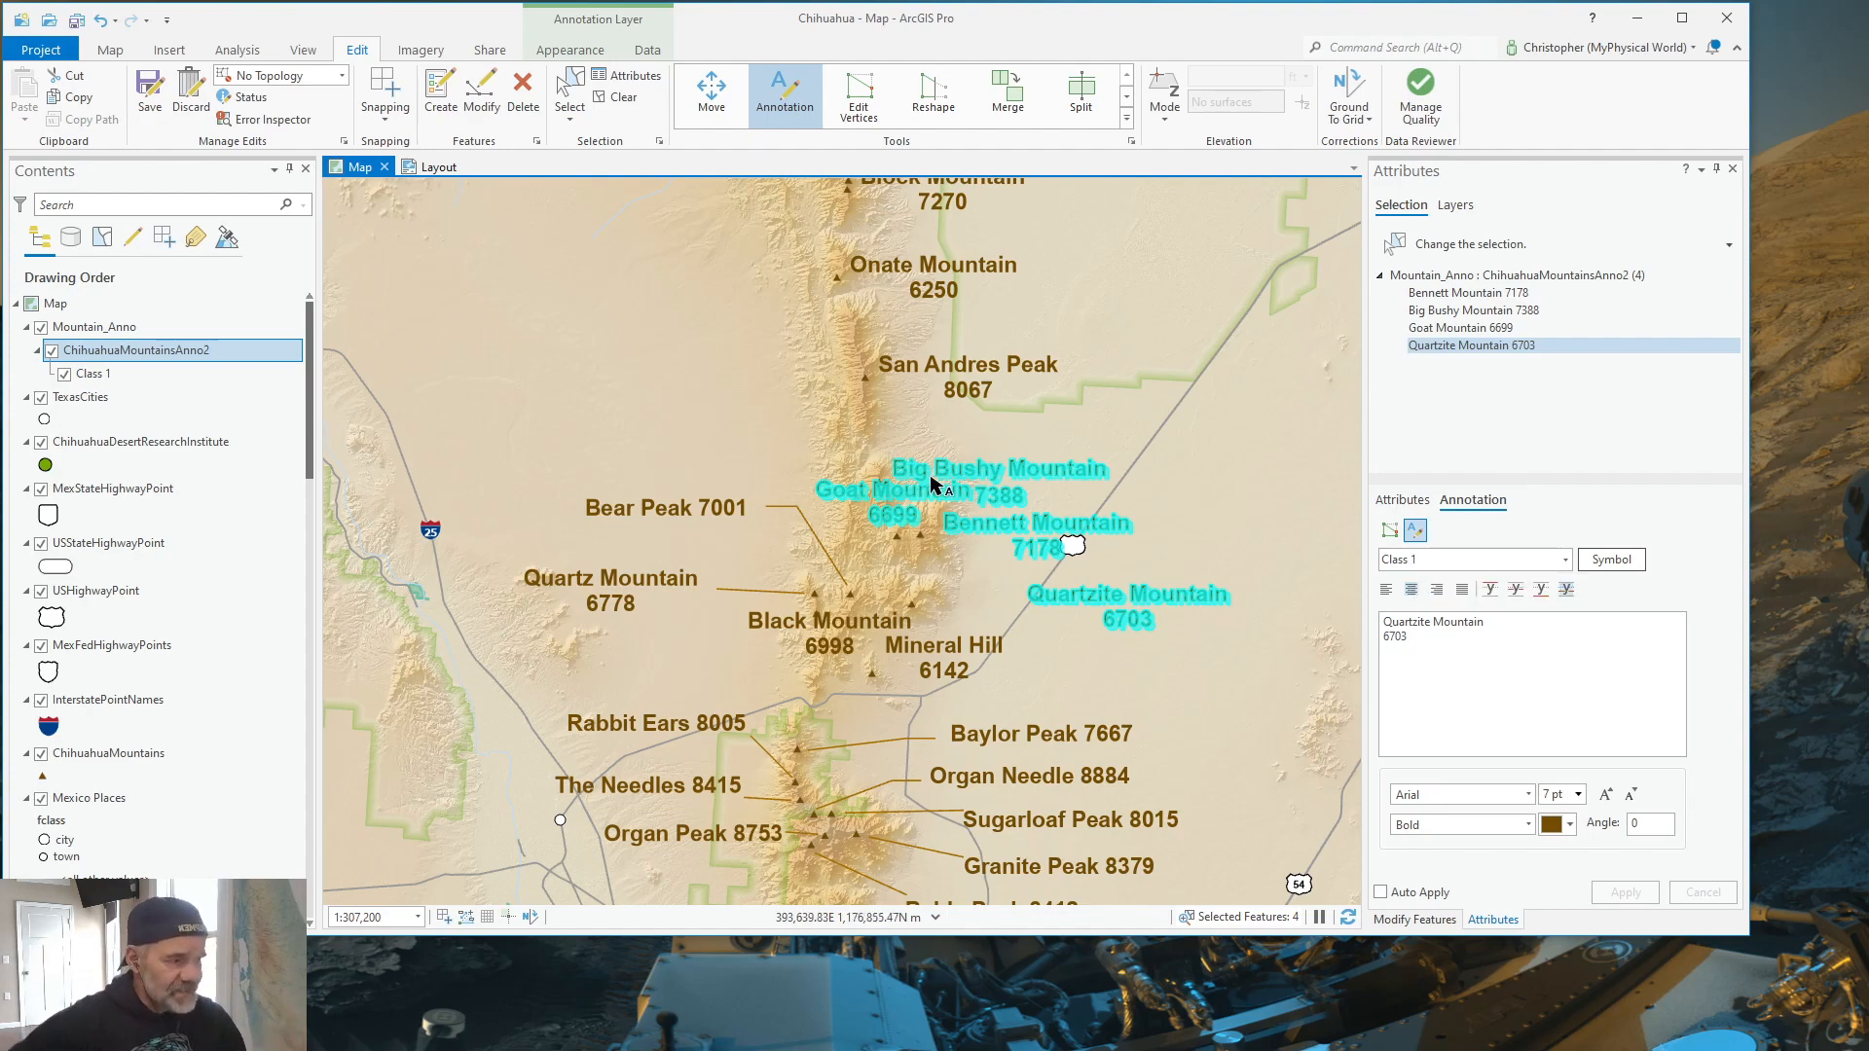
{"action": "mouse_move", "coordinate": [1082, 599]}
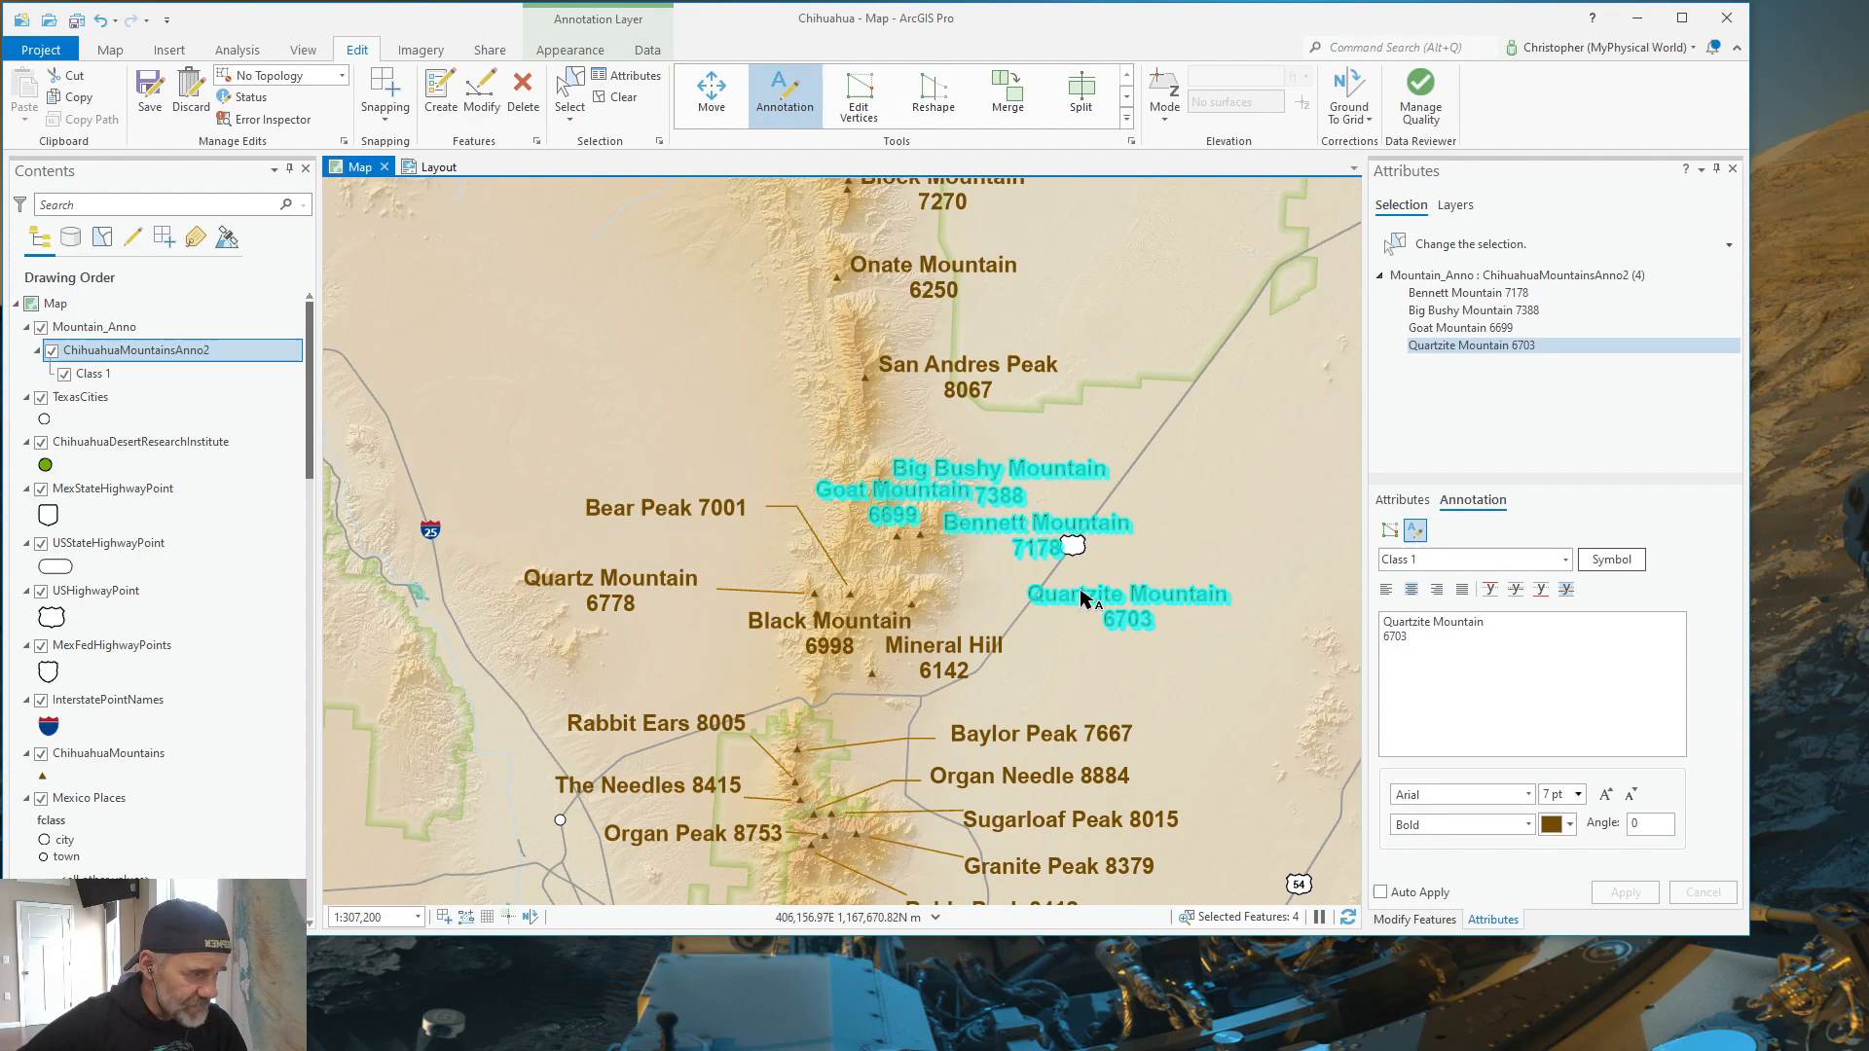
{"action": "mouse_move", "coordinate": [1090, 605]}
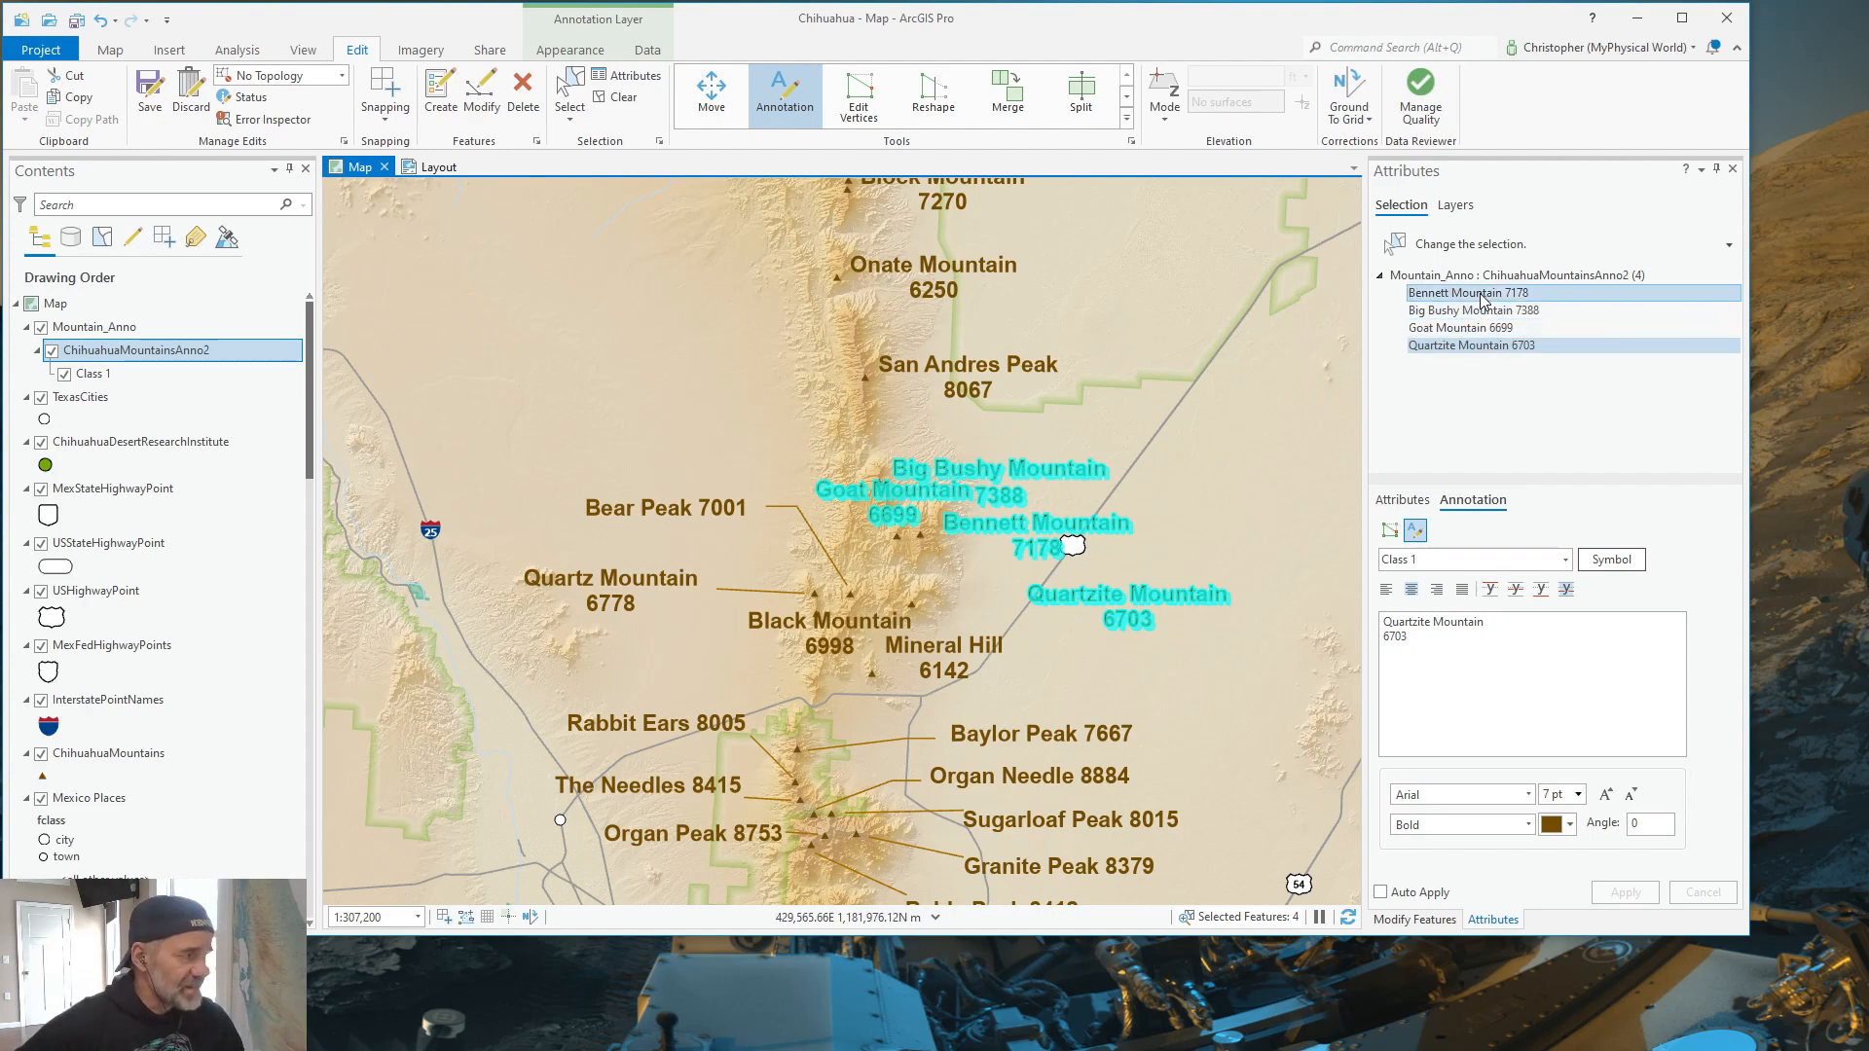
Step: Highlight all four peak annotations in the Attributes list and open their symbol settings
{"action": "left_click", "coordinate": [1460, 328]}
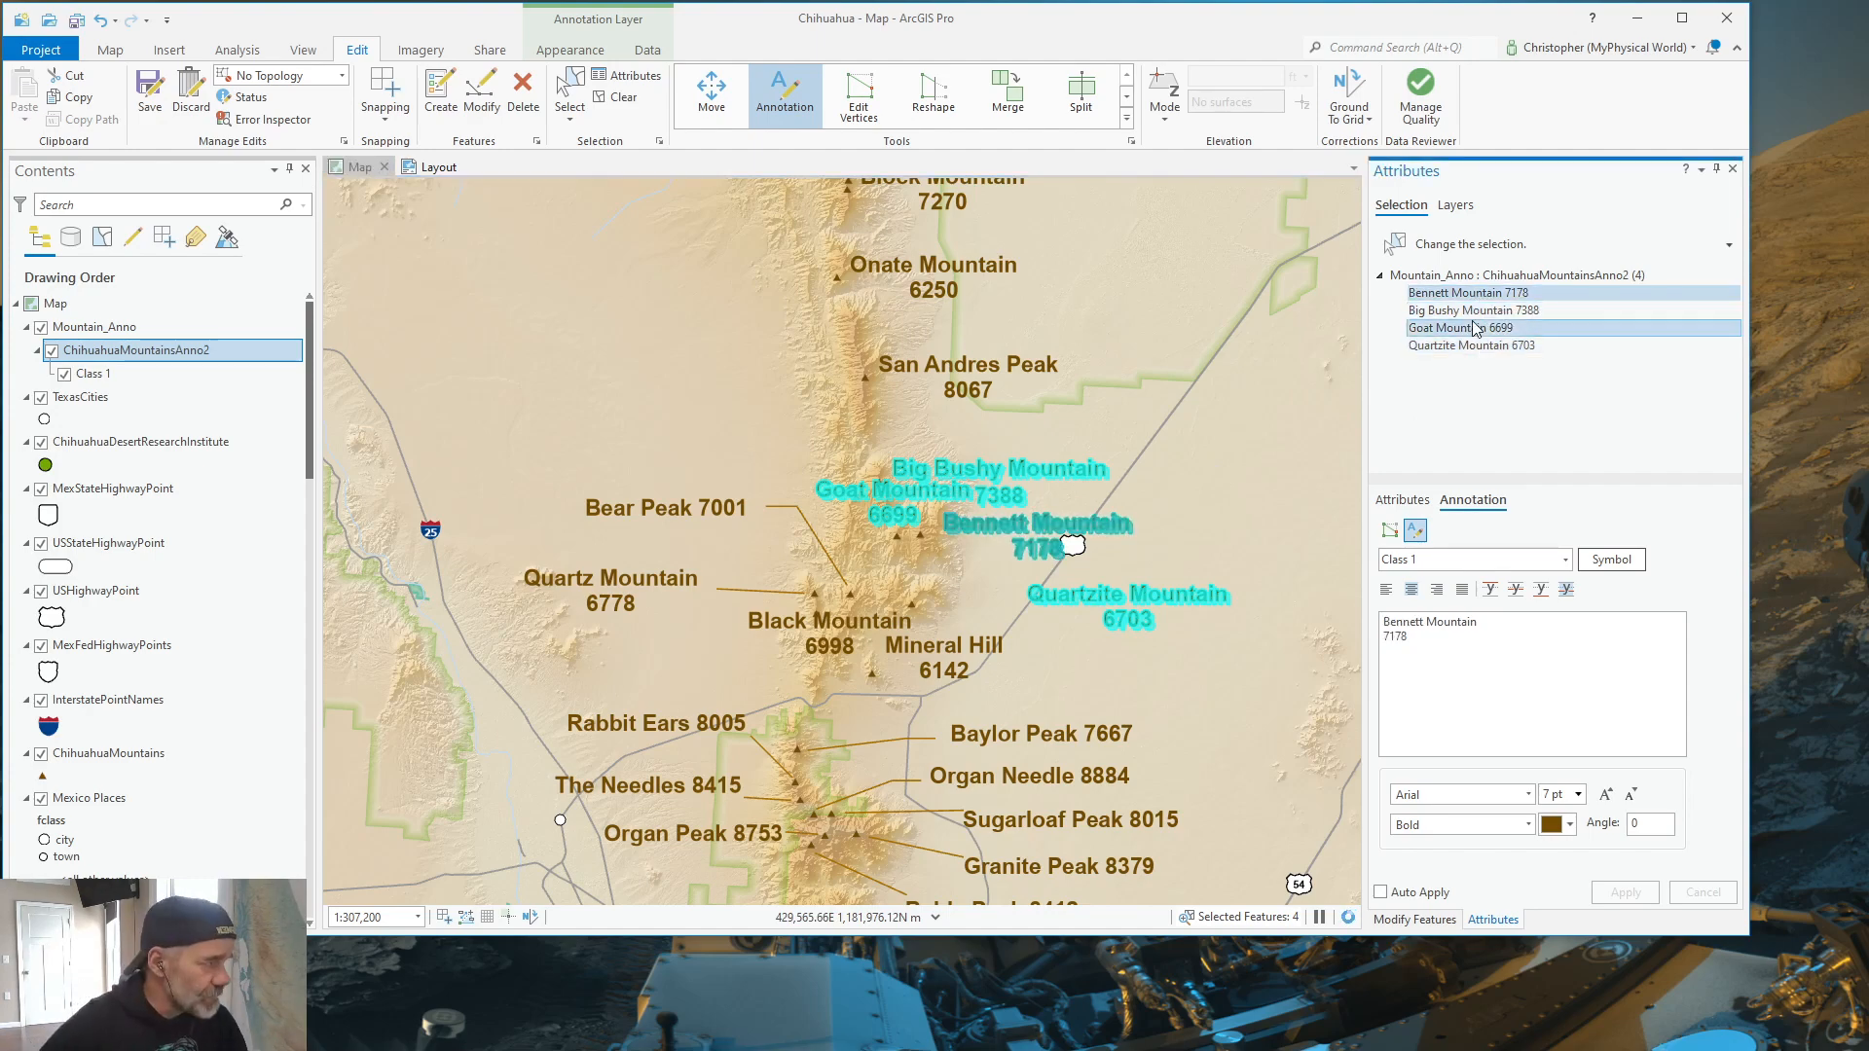
{"action": "left_click", "coordinate": [1466, 292]}
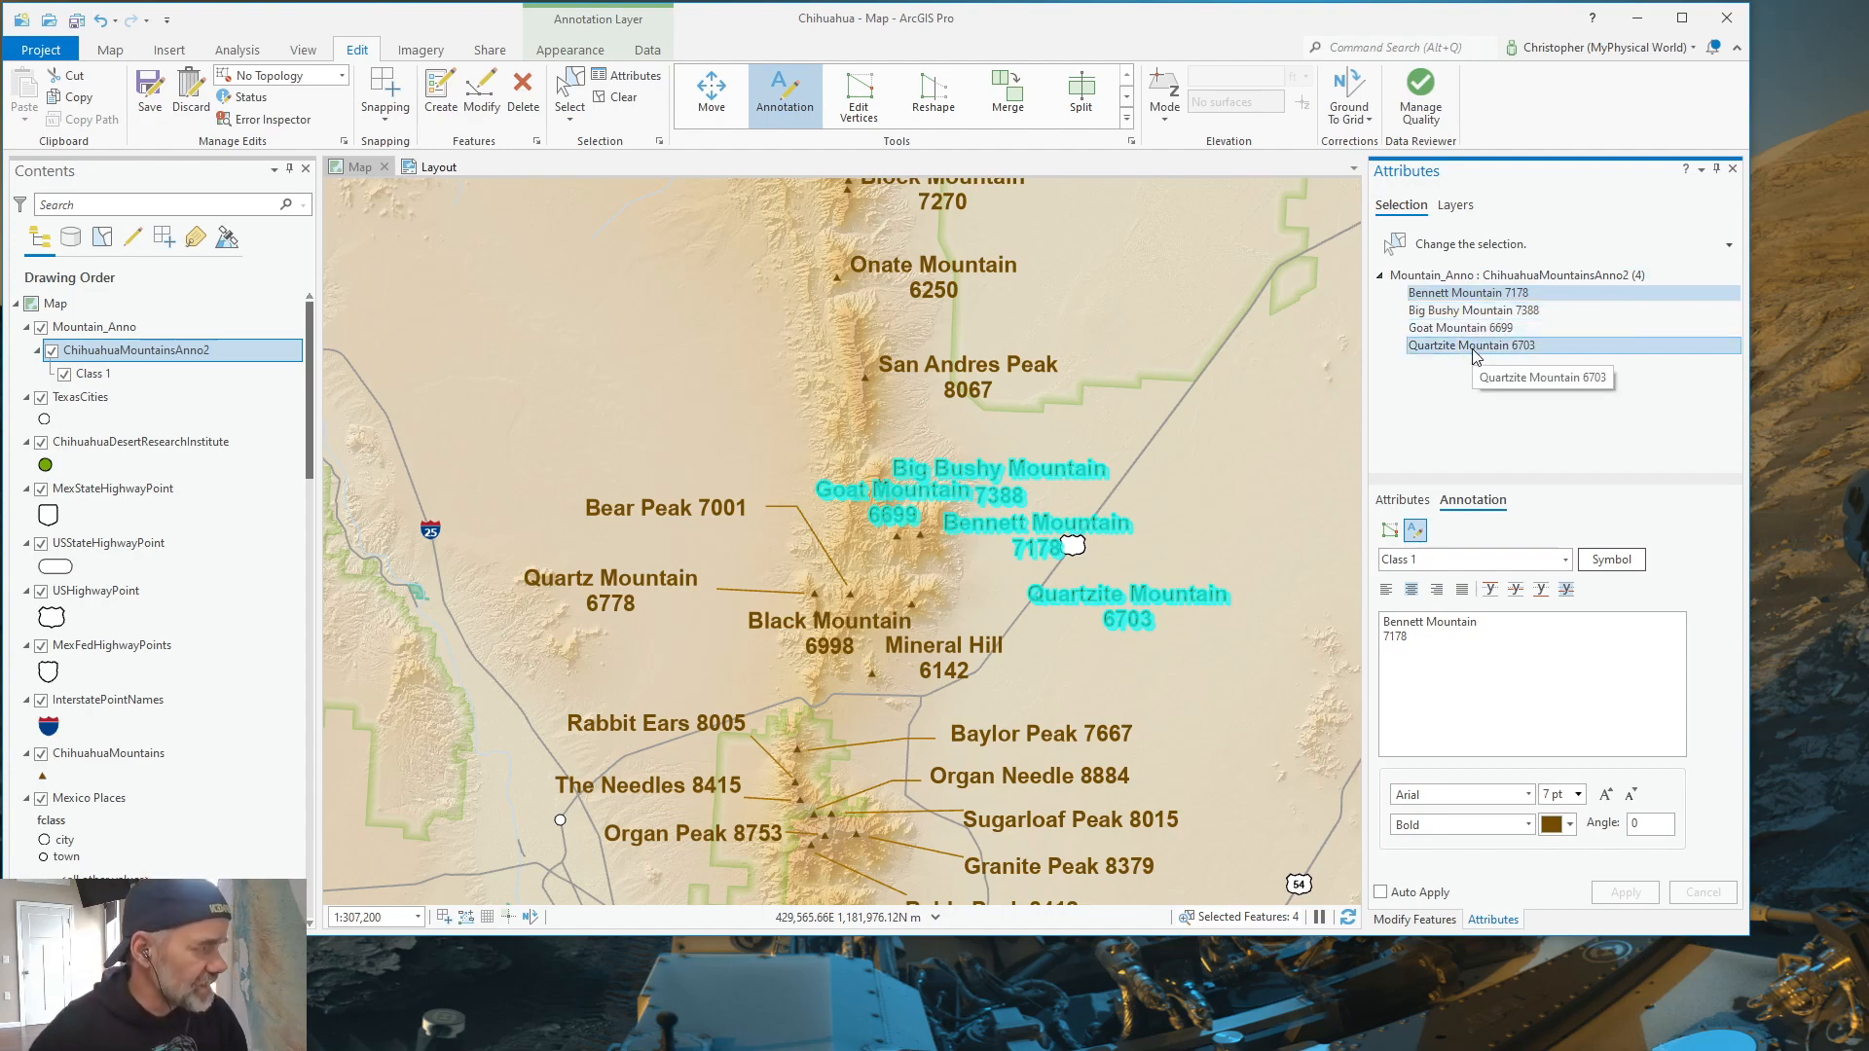
{"action": "left_click", "coordinate": [1475, 318]}
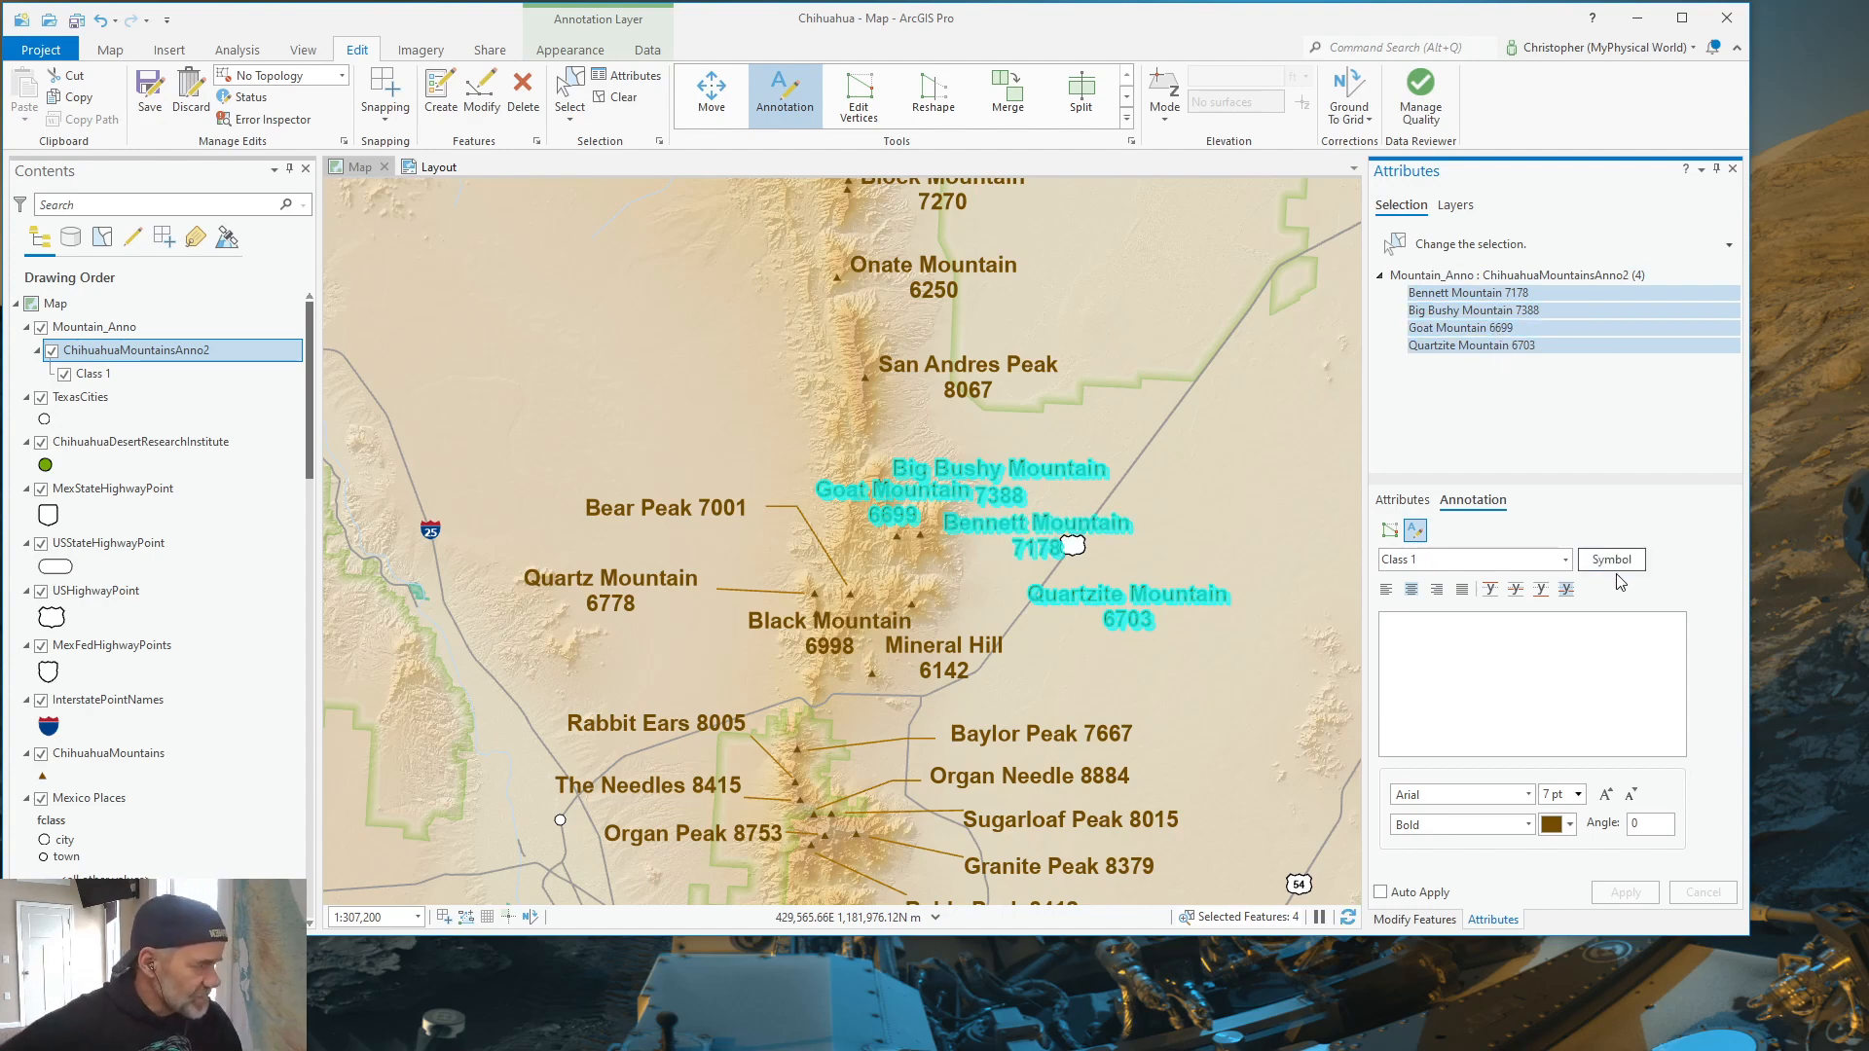
{"action": "left_click", "coordinate": [1610, 558]}
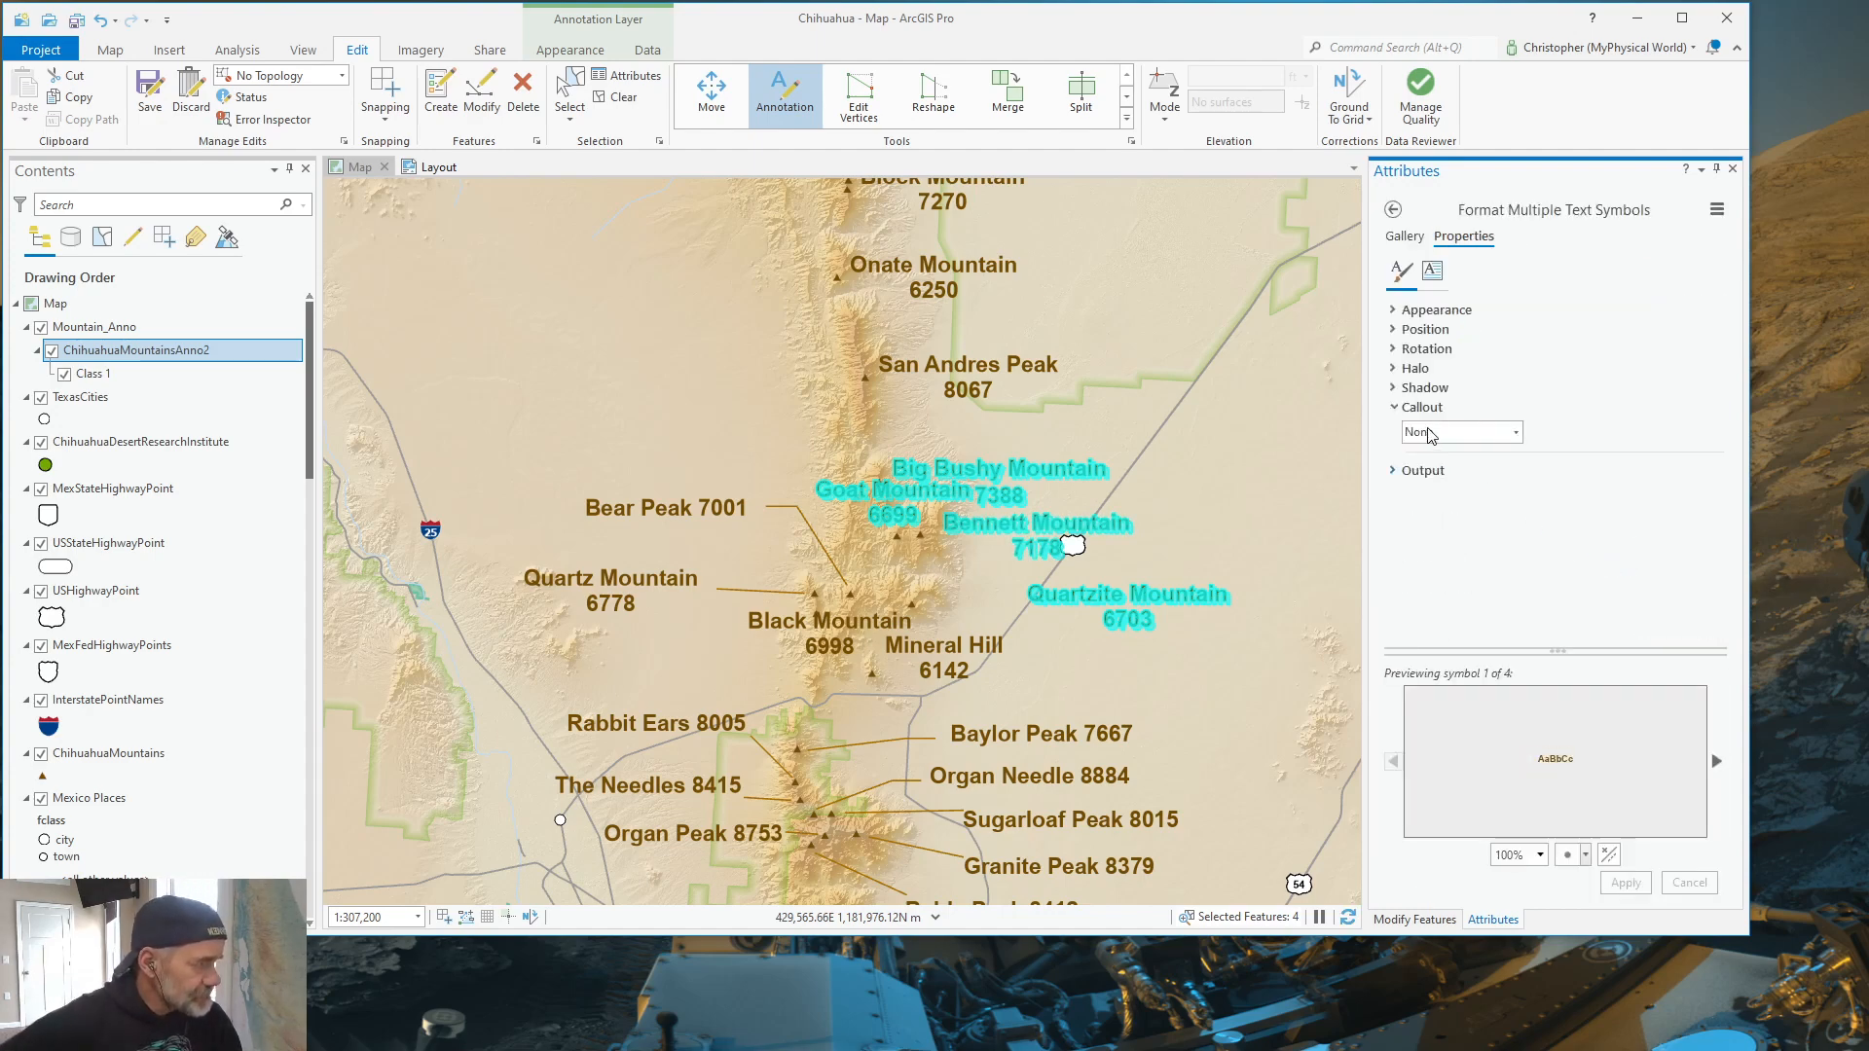
Step: Set the four labels' callout type to Background
{"action": "left_click", "coordinate": [1511, 432]}
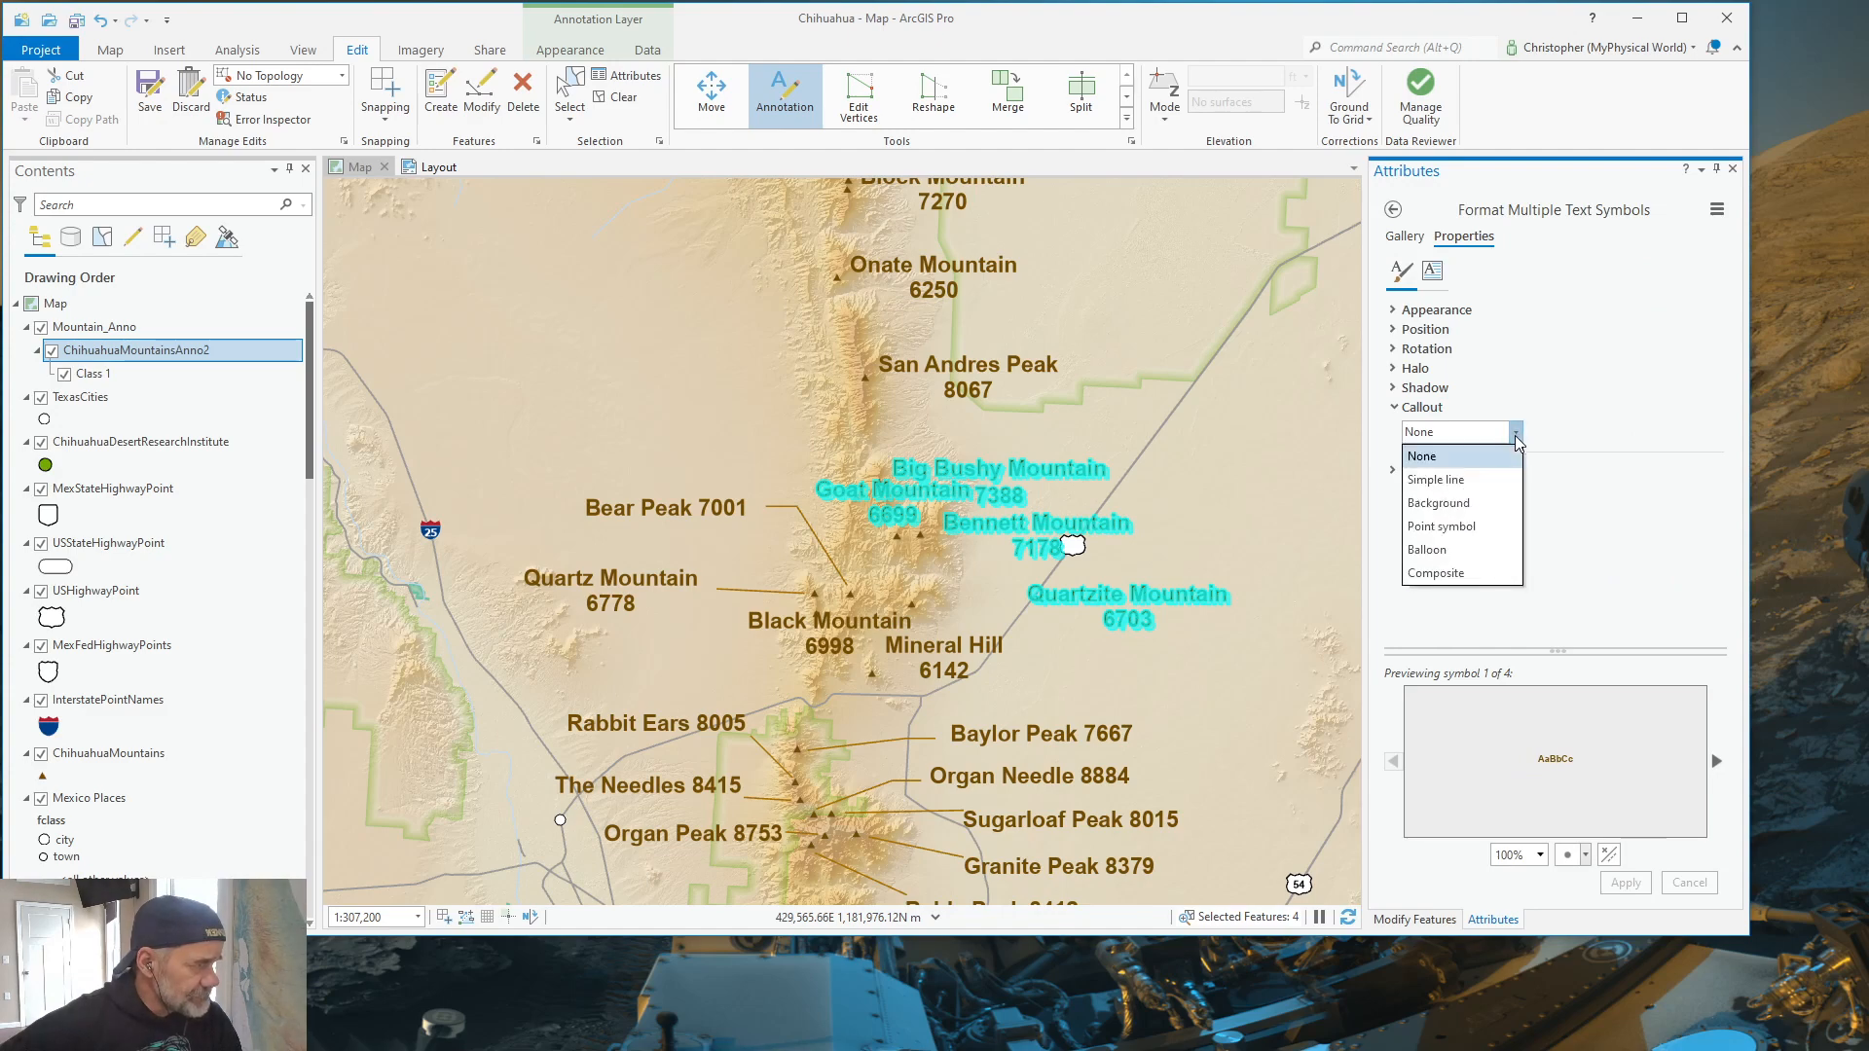
{"action": "left_click", "coordinate": [1419, 456]}
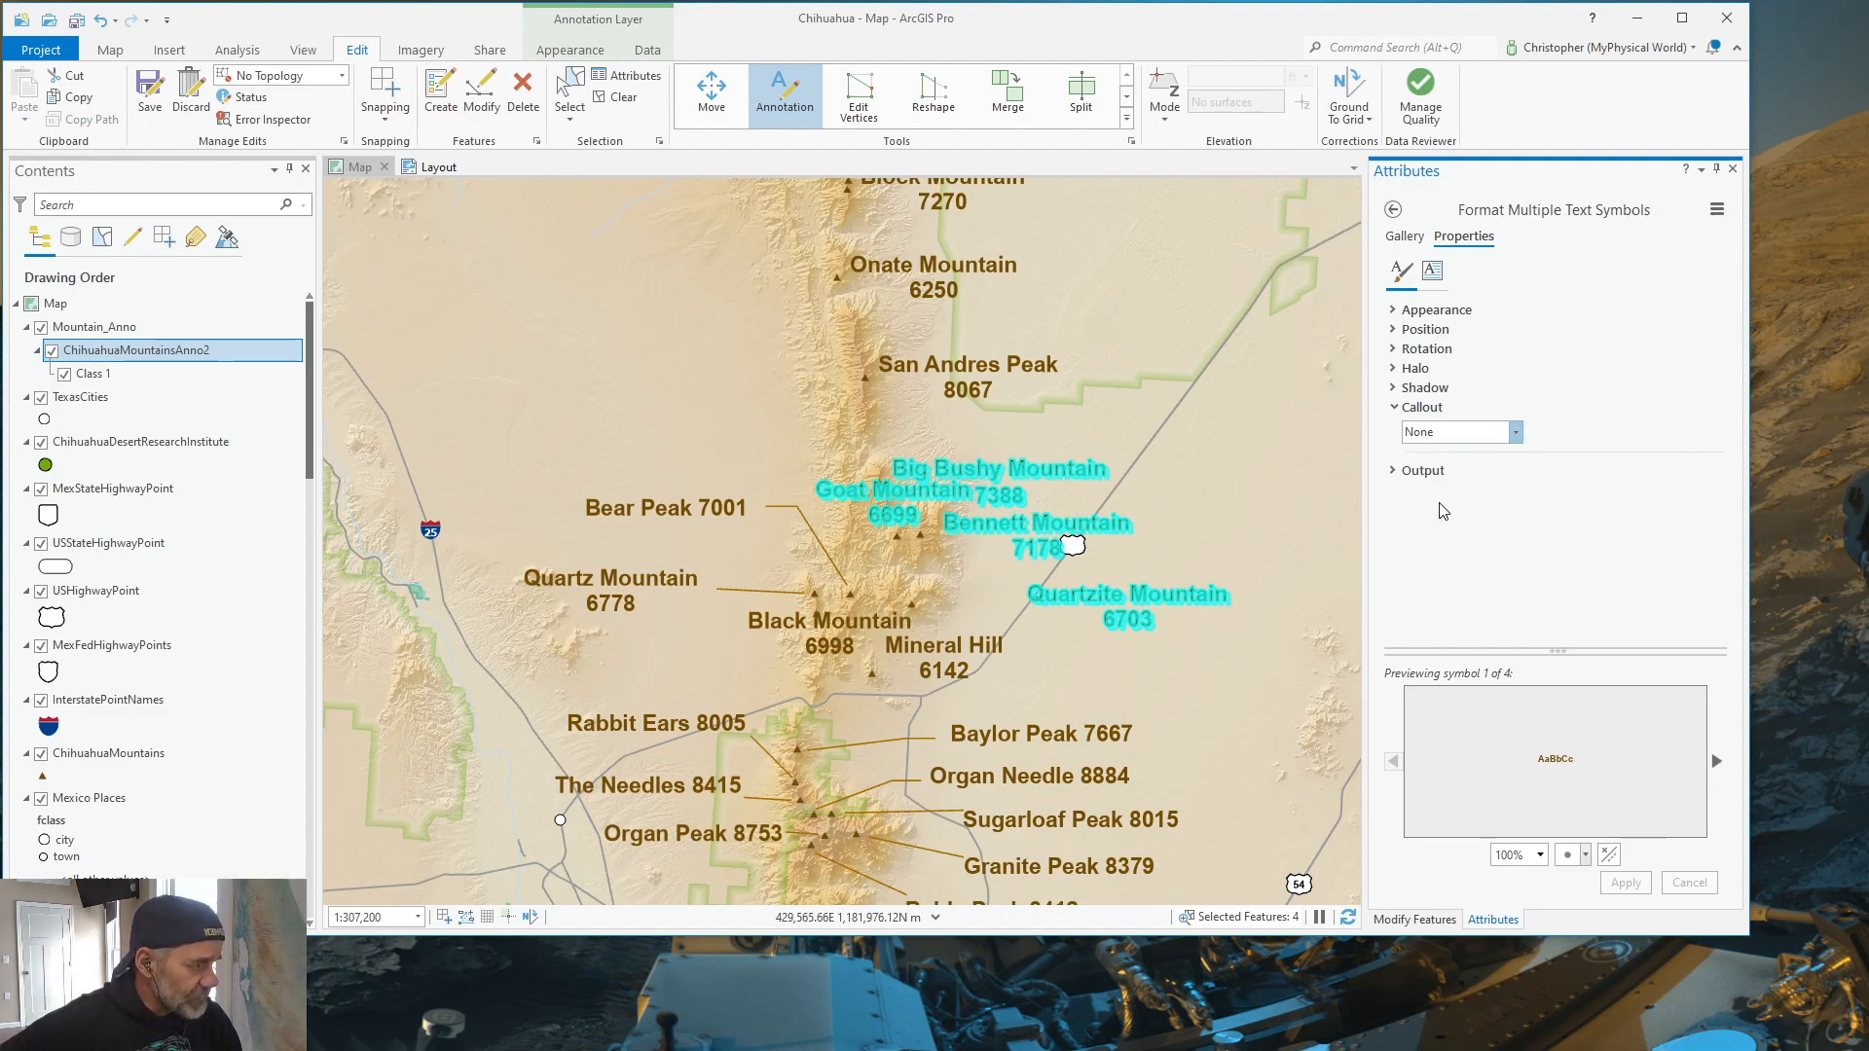
{"action": "left_click", "coordinate": [1458, 431]}
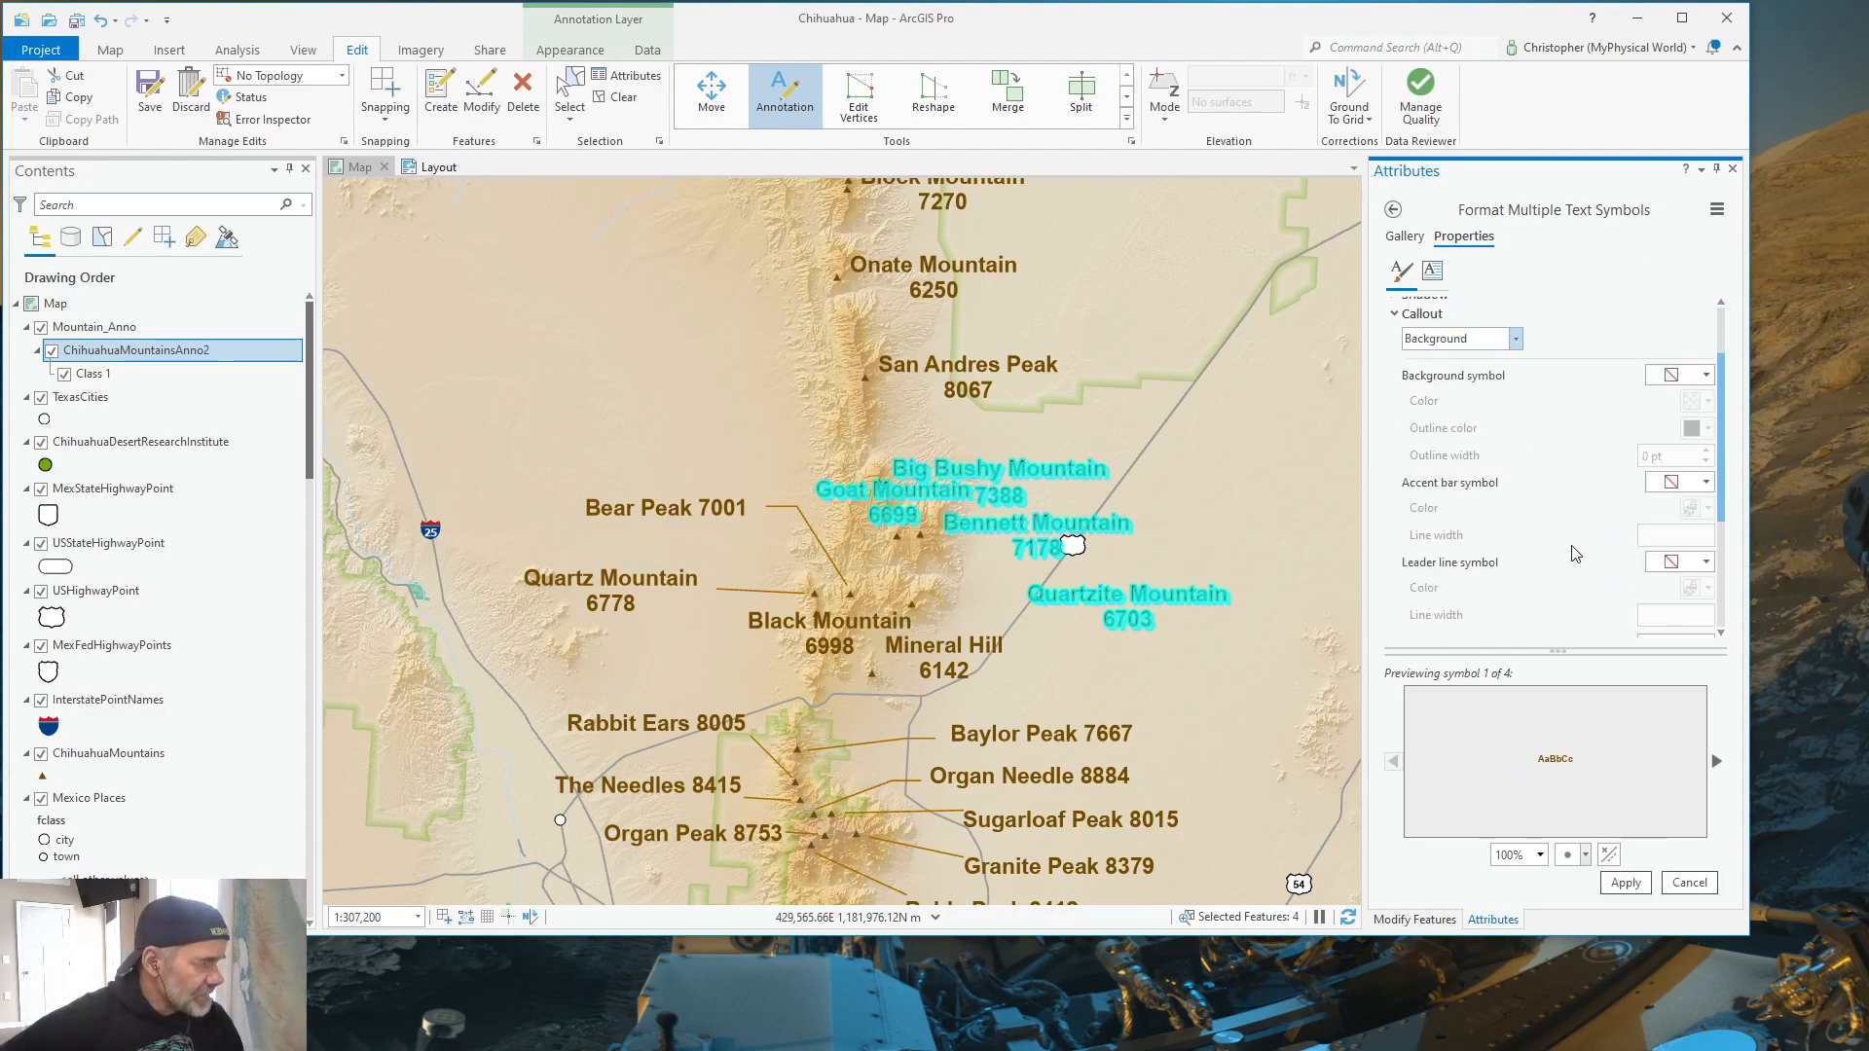
{"action": "scroll", "scroll_direction": "down", "scroll_amount": 3}
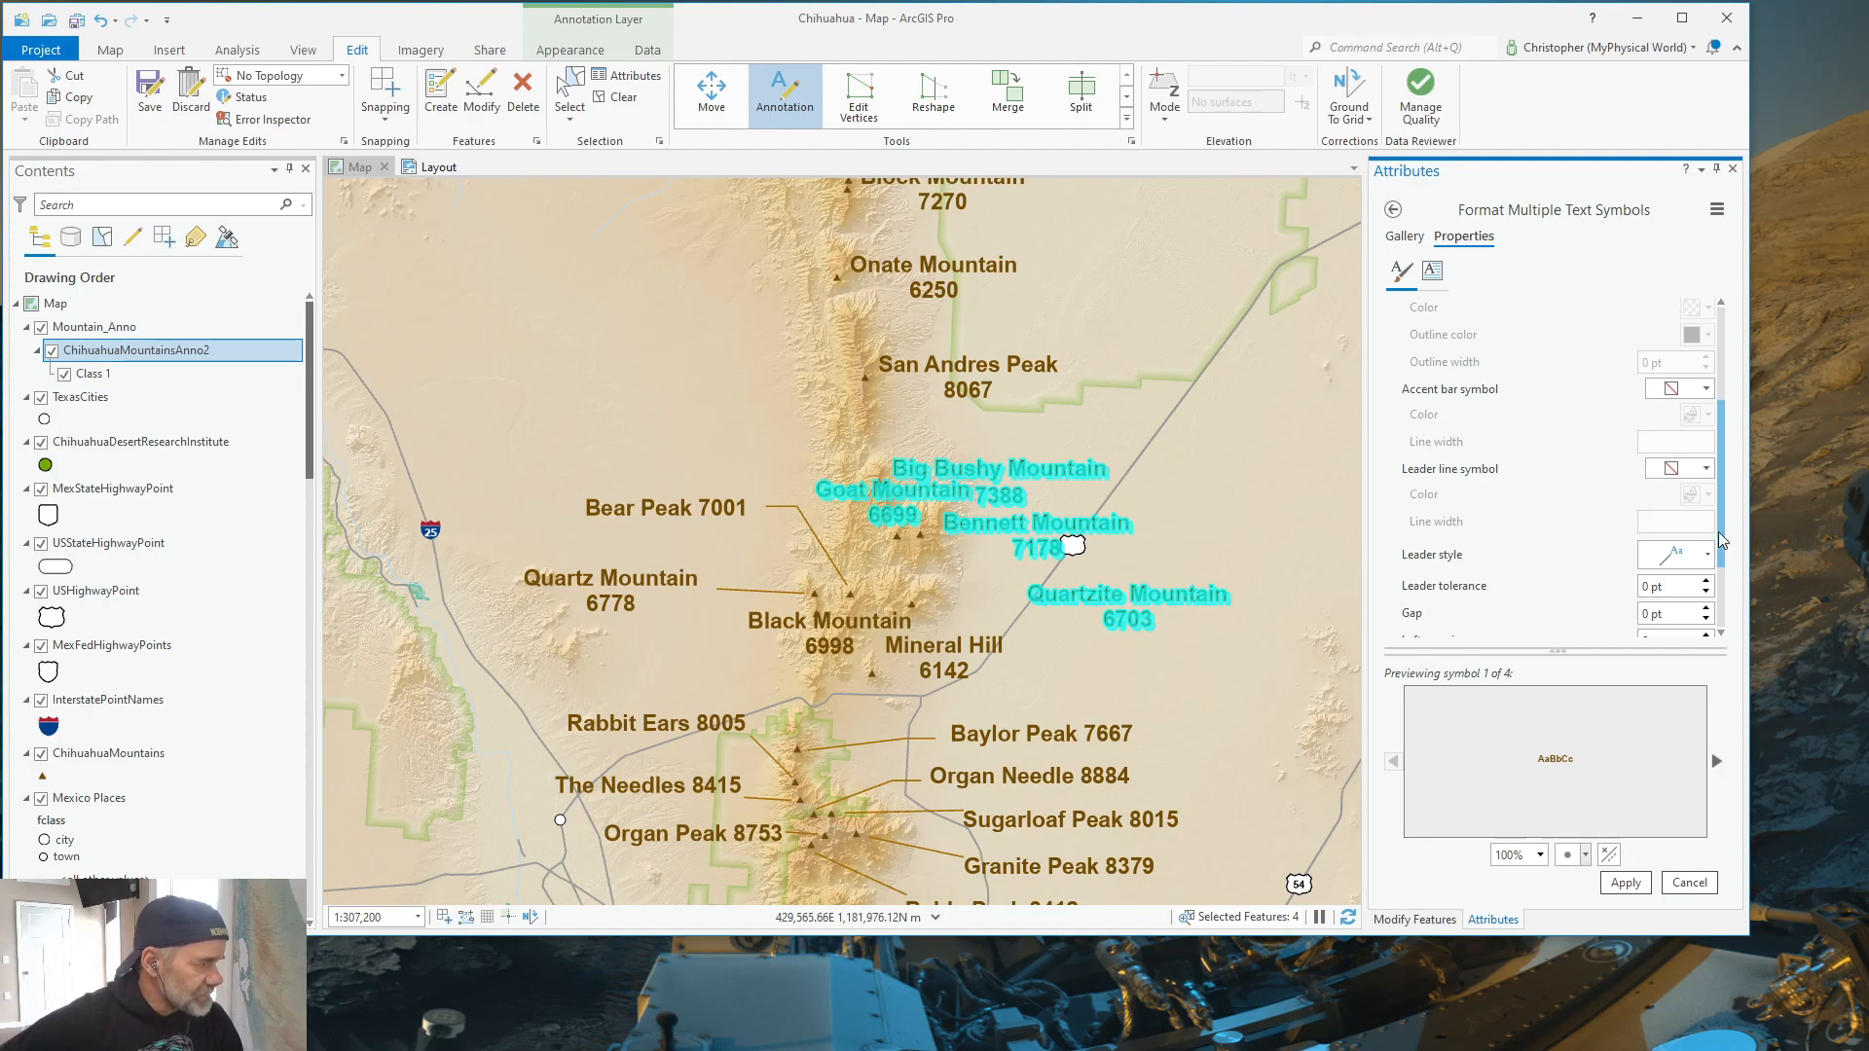
Step: Give the callout a thin brown leader line with the Three point style
{"action": "left_click", "coordinate": [1704, 467]}
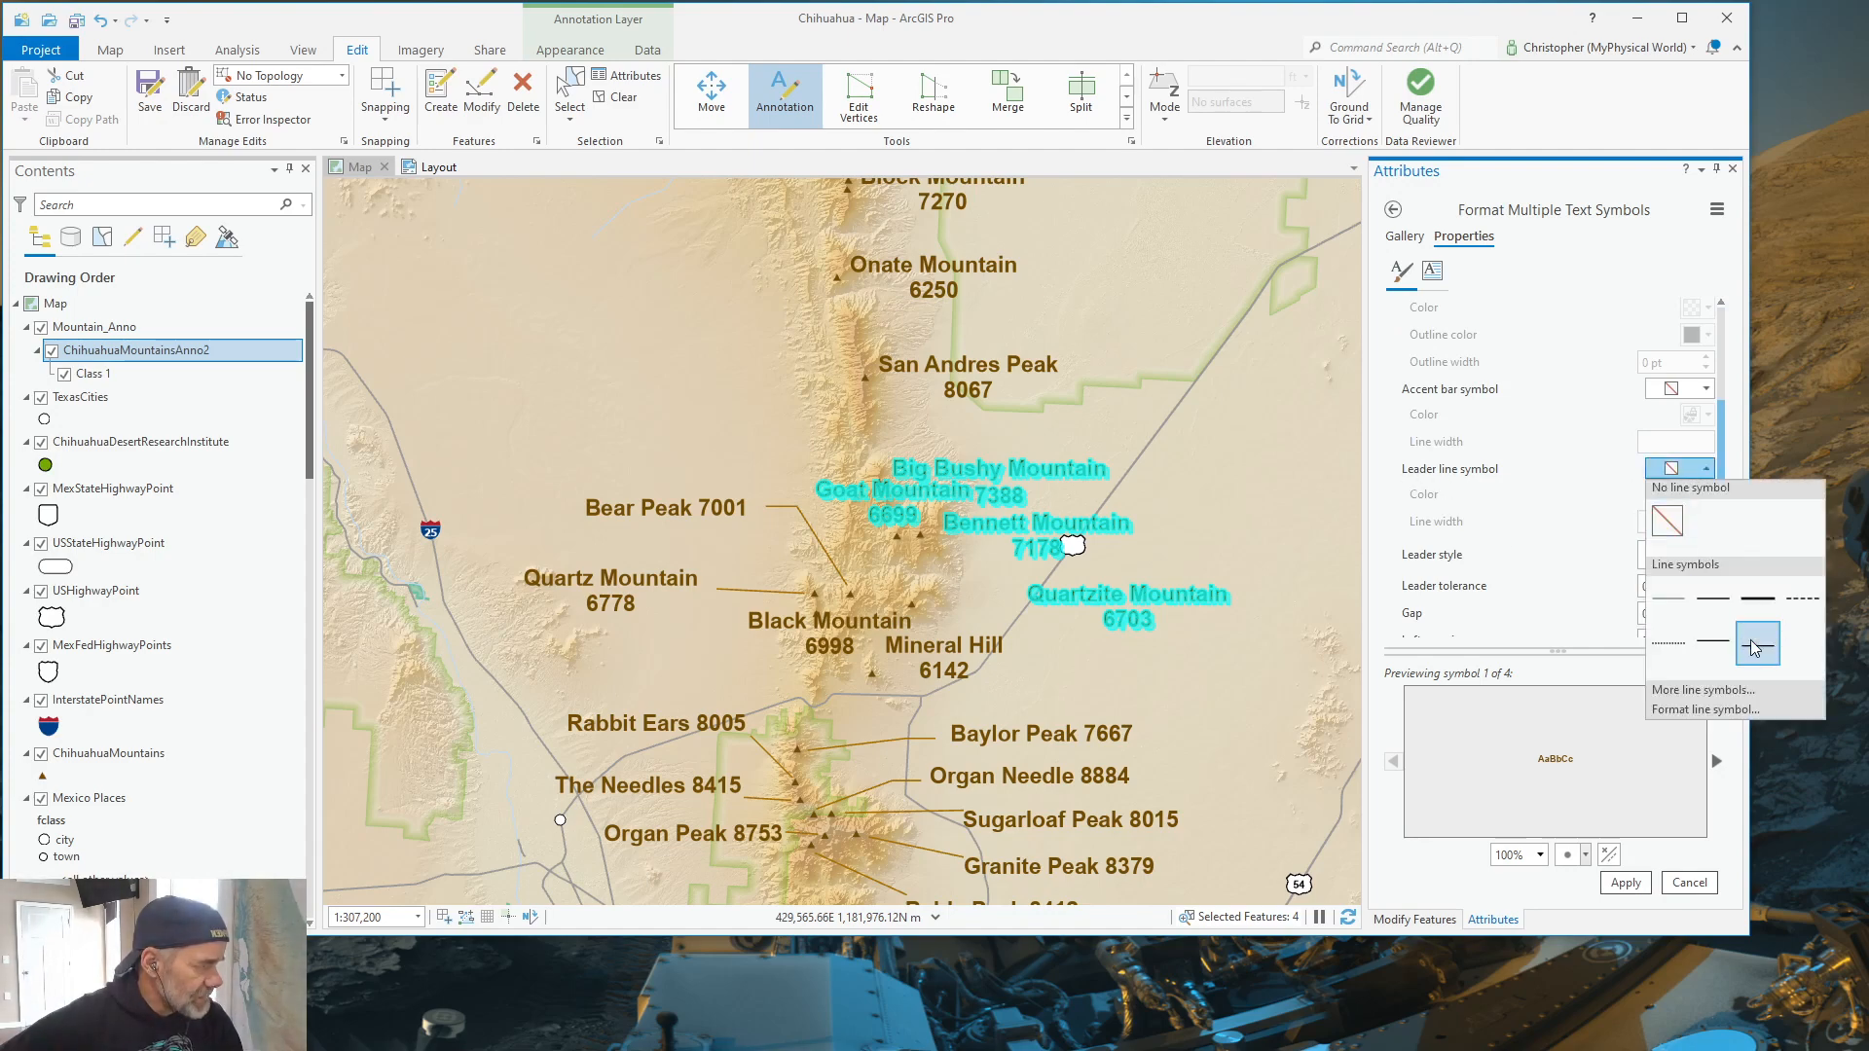
{"action": "left_click", "coordinate": [1757, 643]}
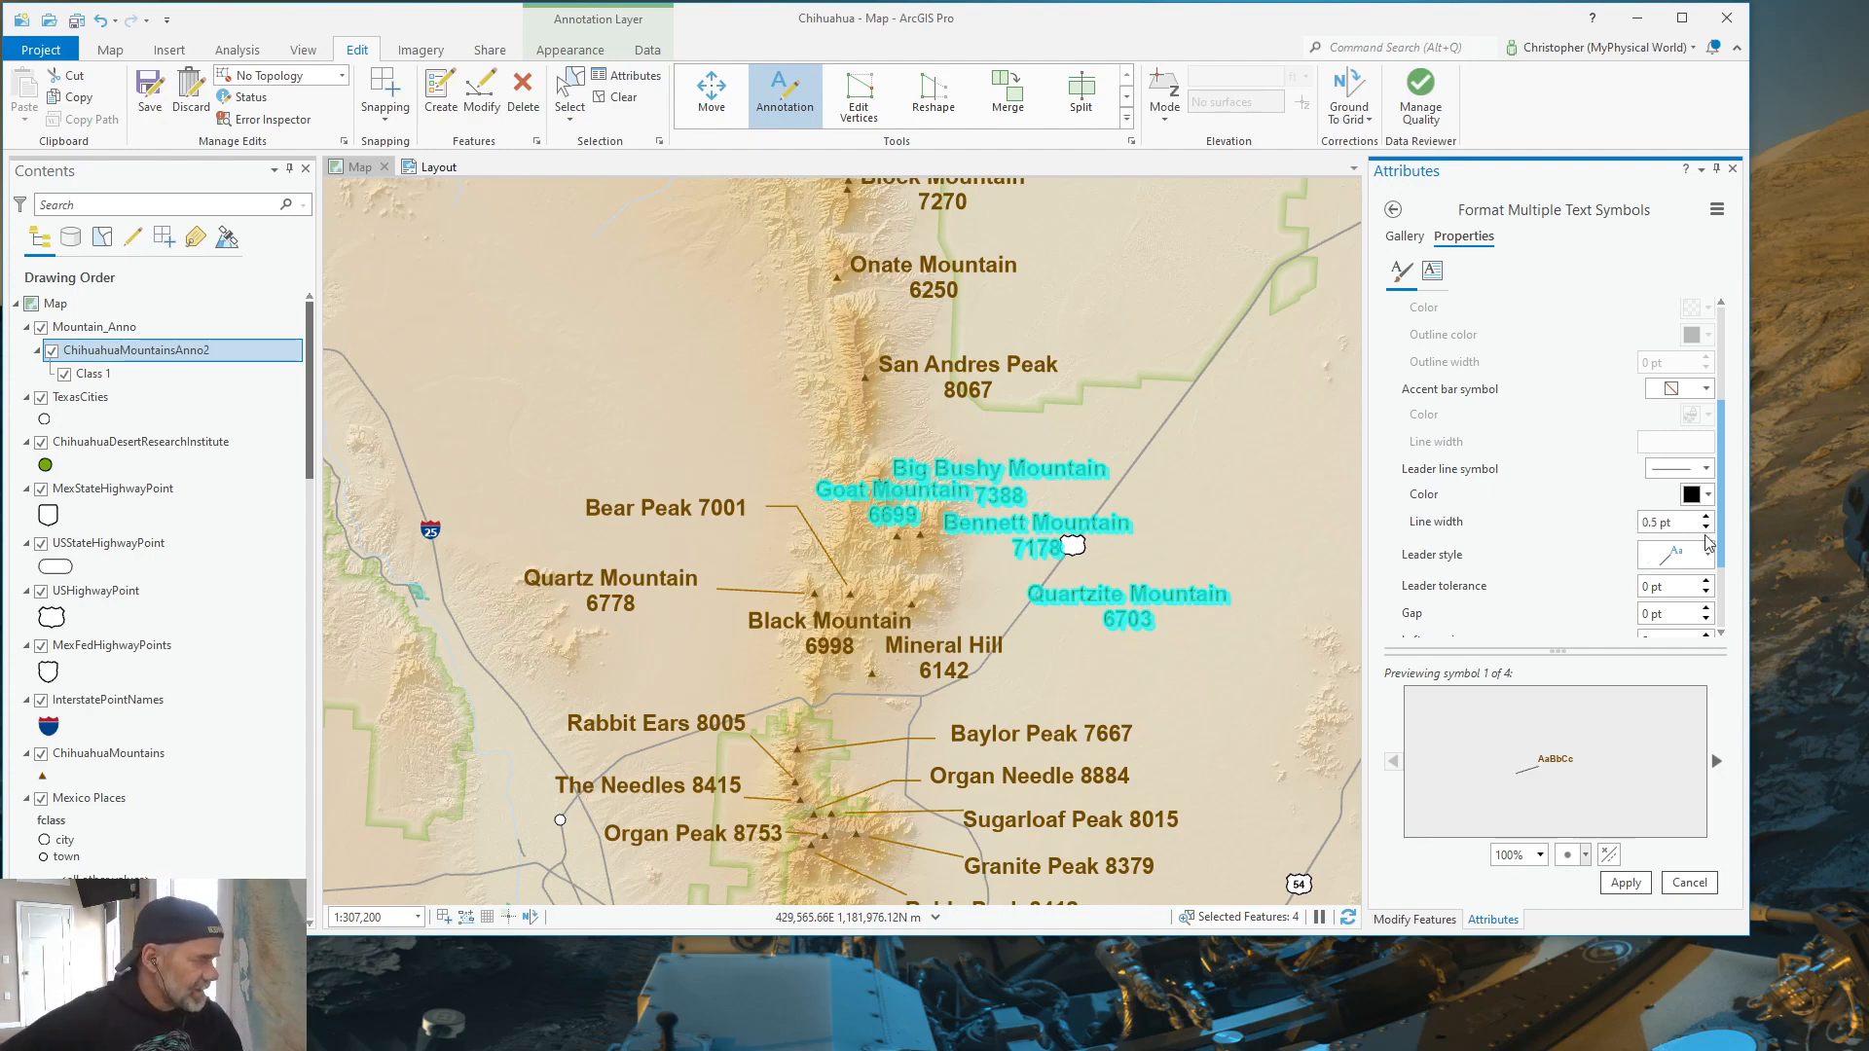
{"action": "mouse_move", "coordinate": [1690, 494]}
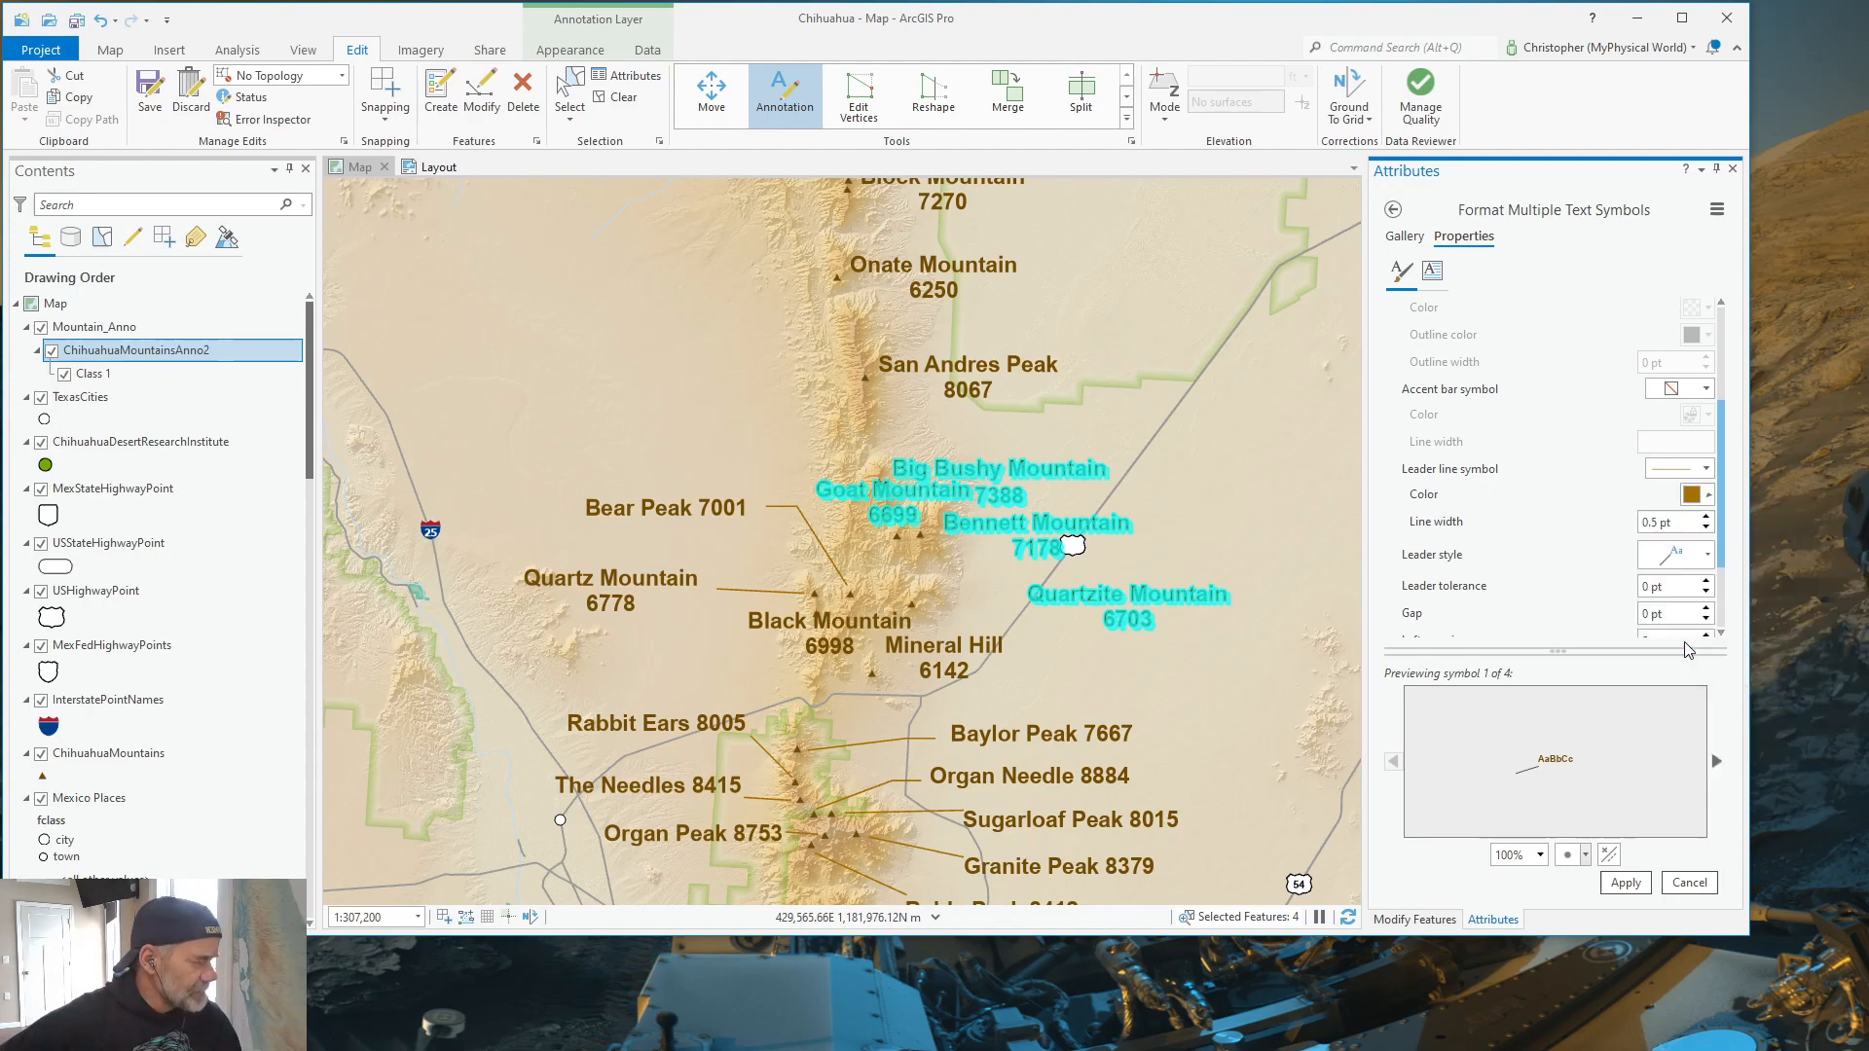
{"action": "mouse_move", "coordinate": [1703, 573]}
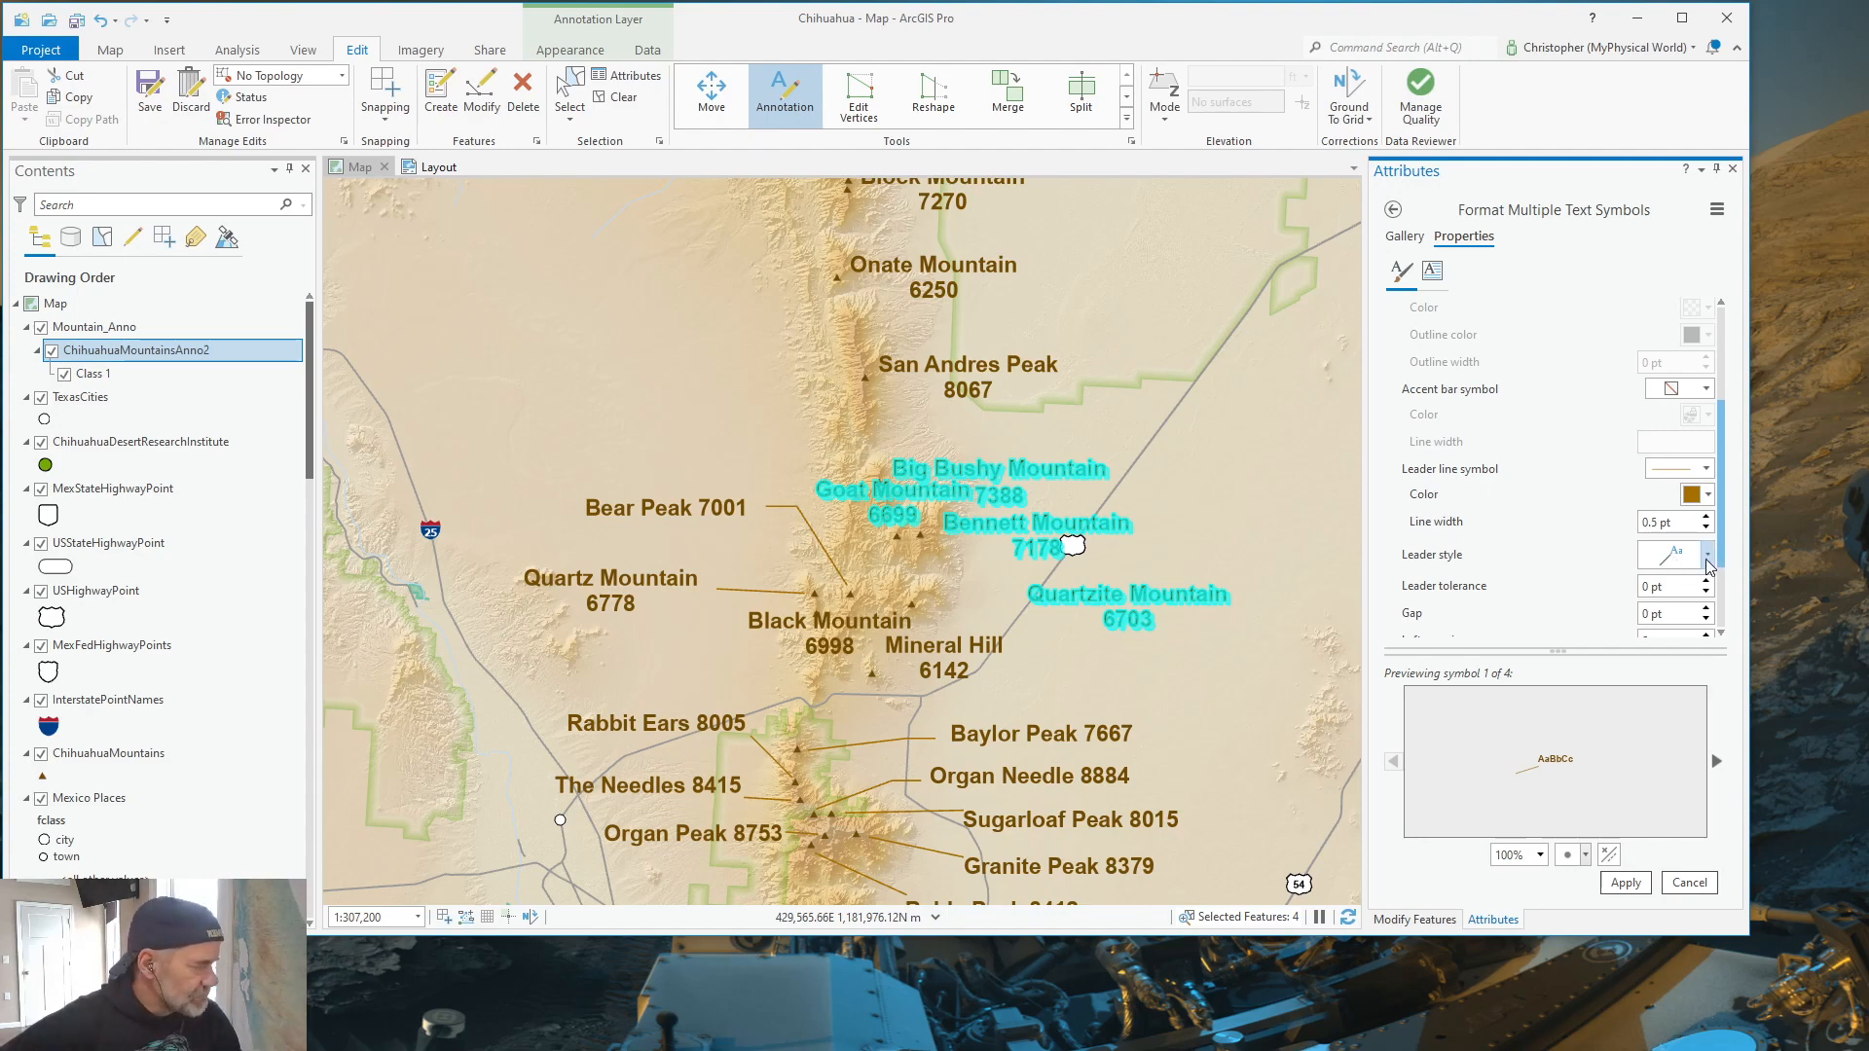
{"action": "left_click", "coordinate": [1697, 554]}
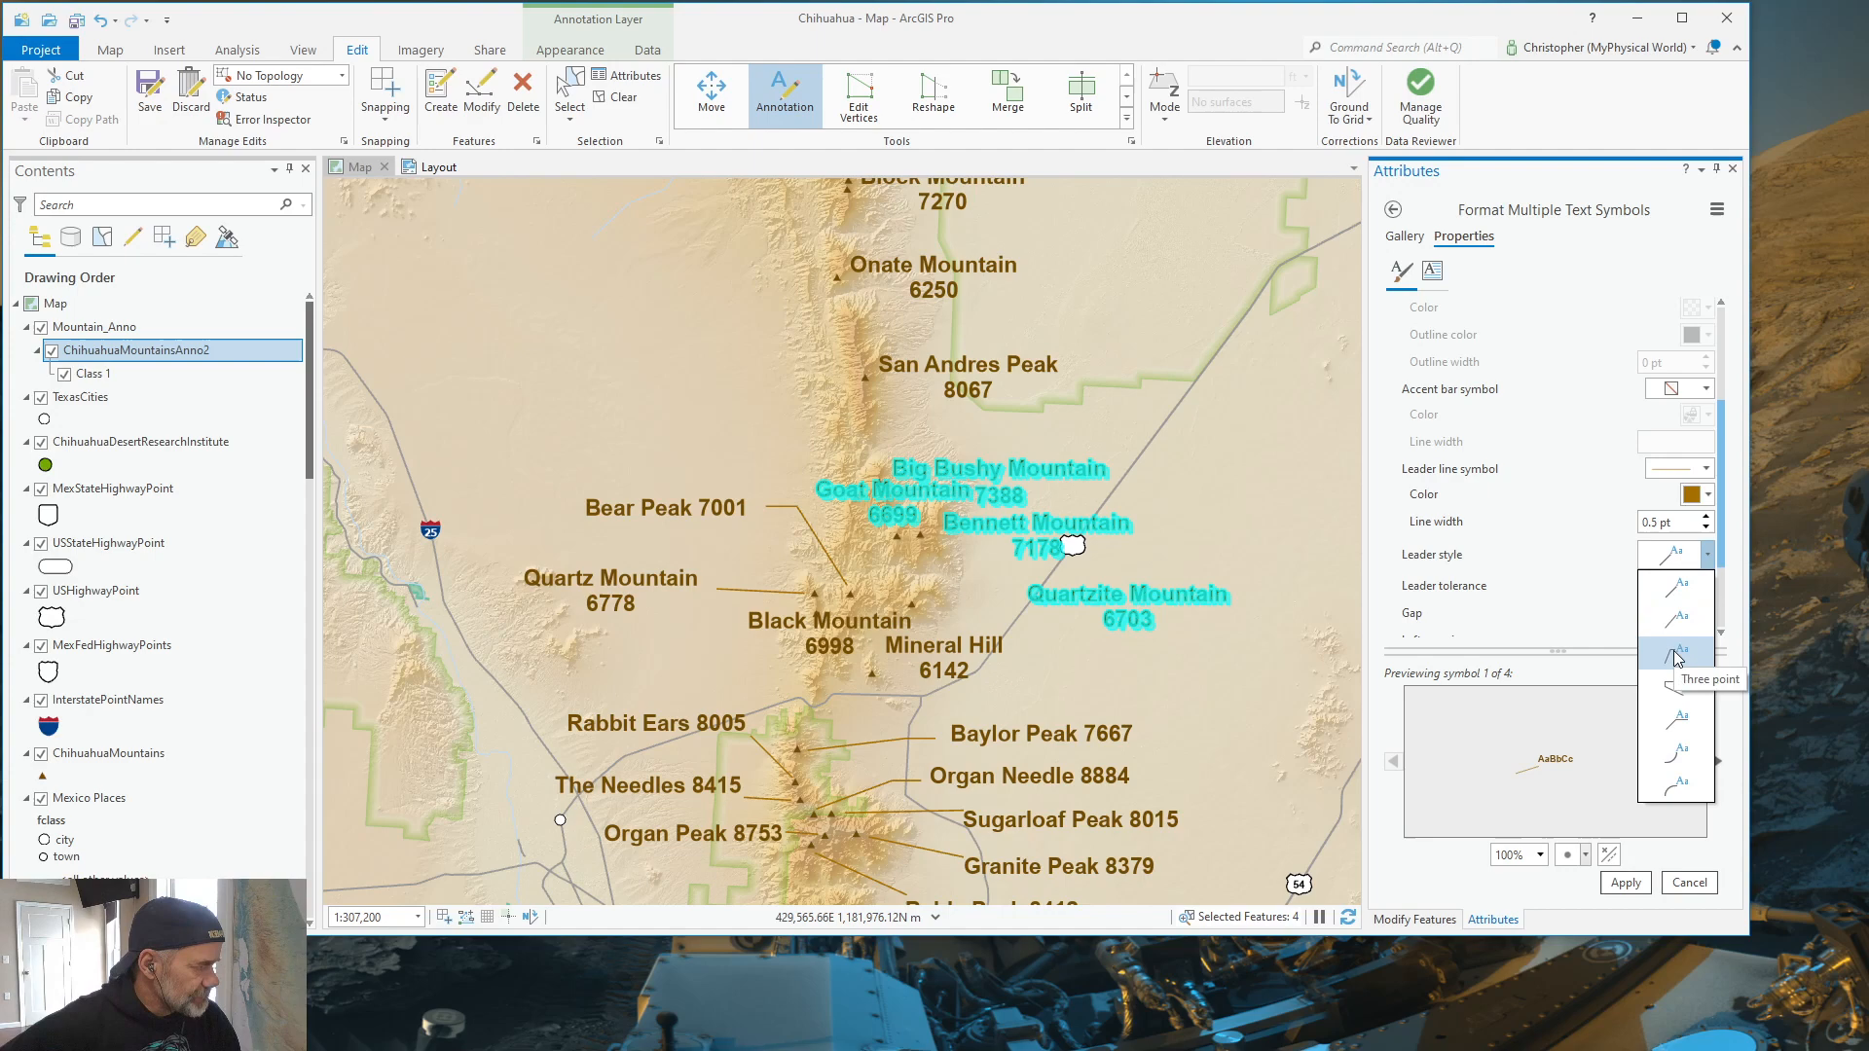
{"action": "left_click", "coordinate": [1677, 652]}
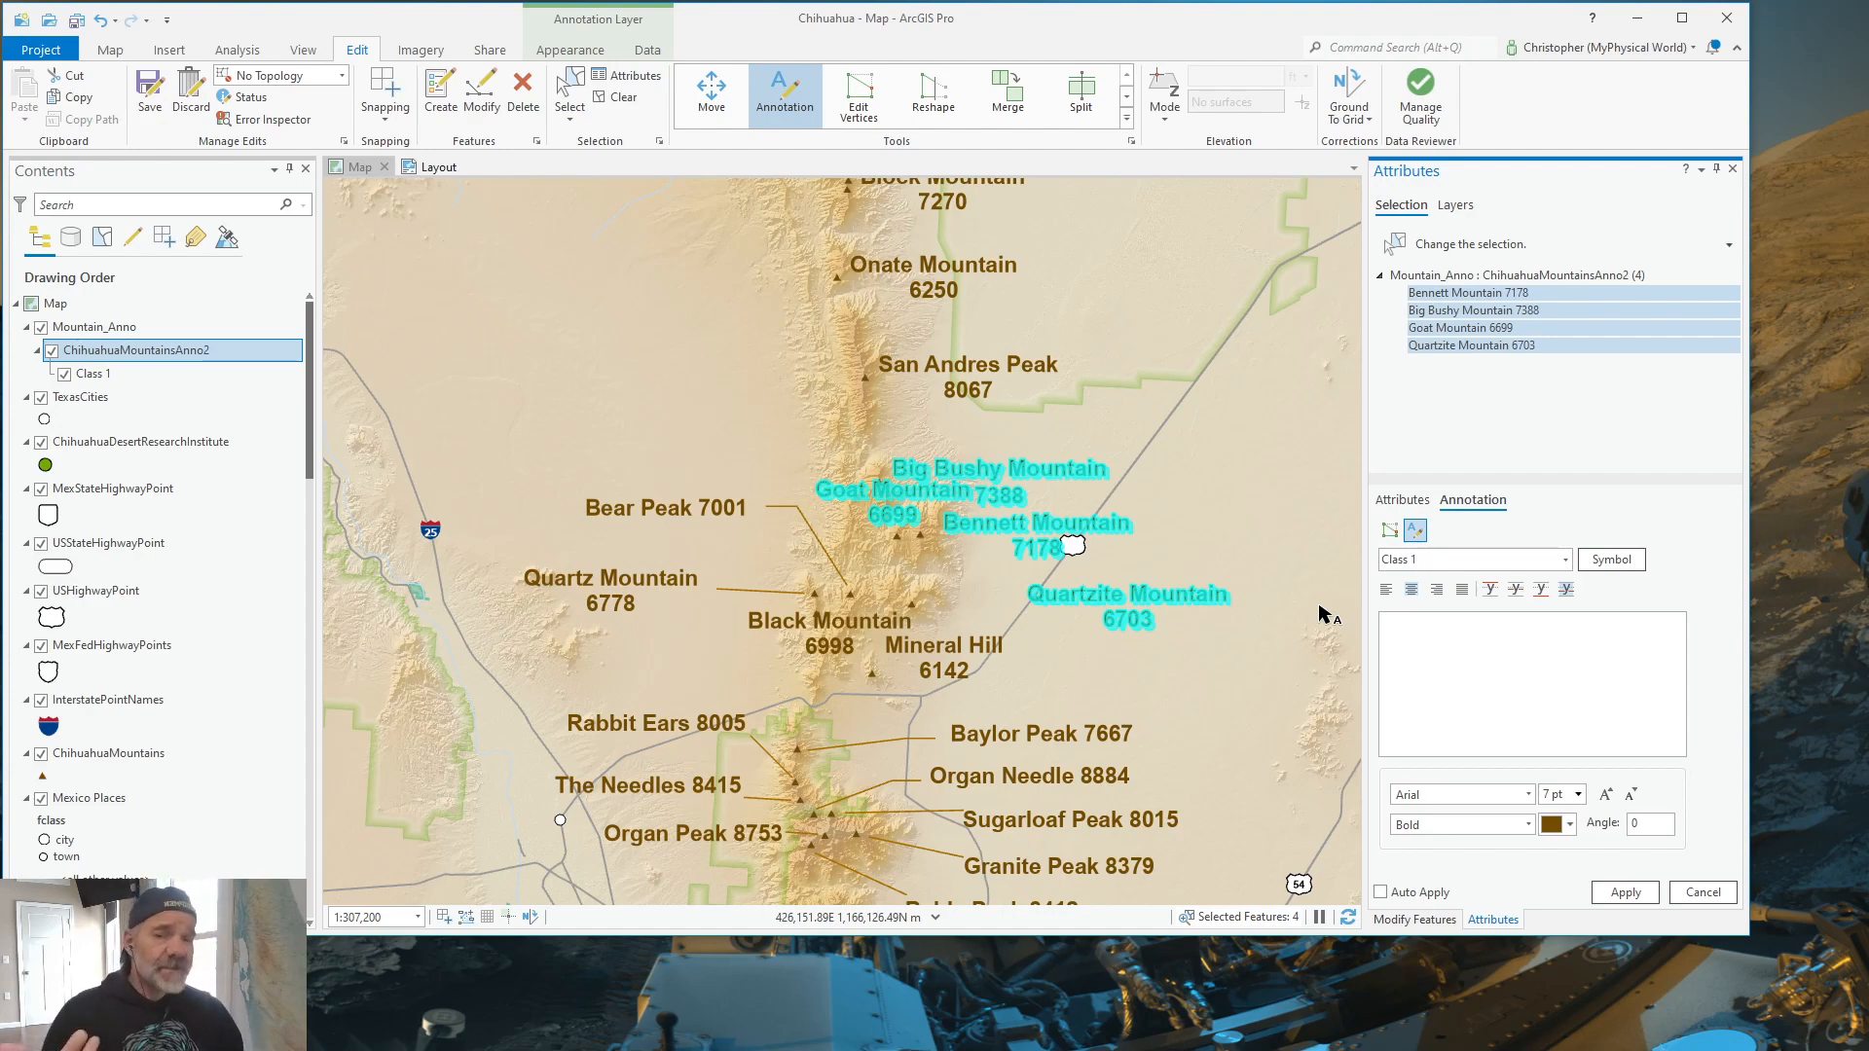
{"action": "mouse_move", "coordinate": [1326, 663]}
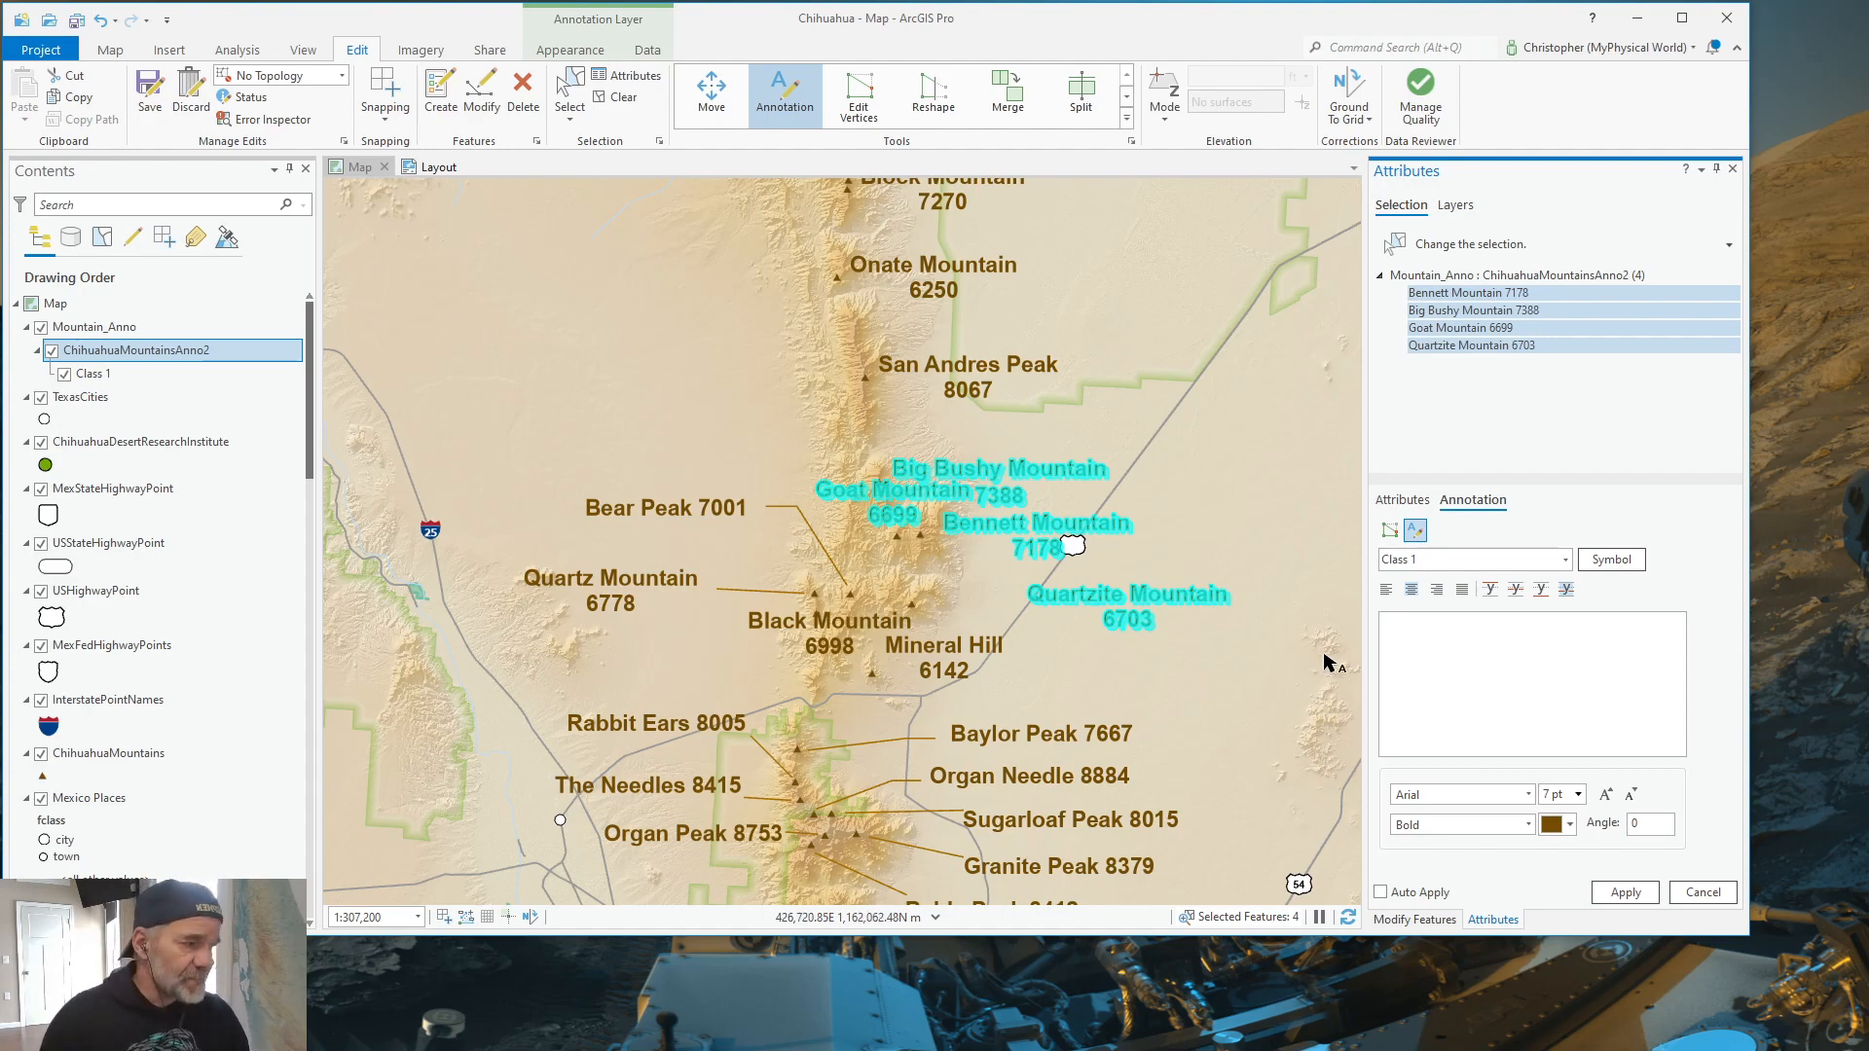
{"action": "mouse_move", "coordinate": [718, 521]}
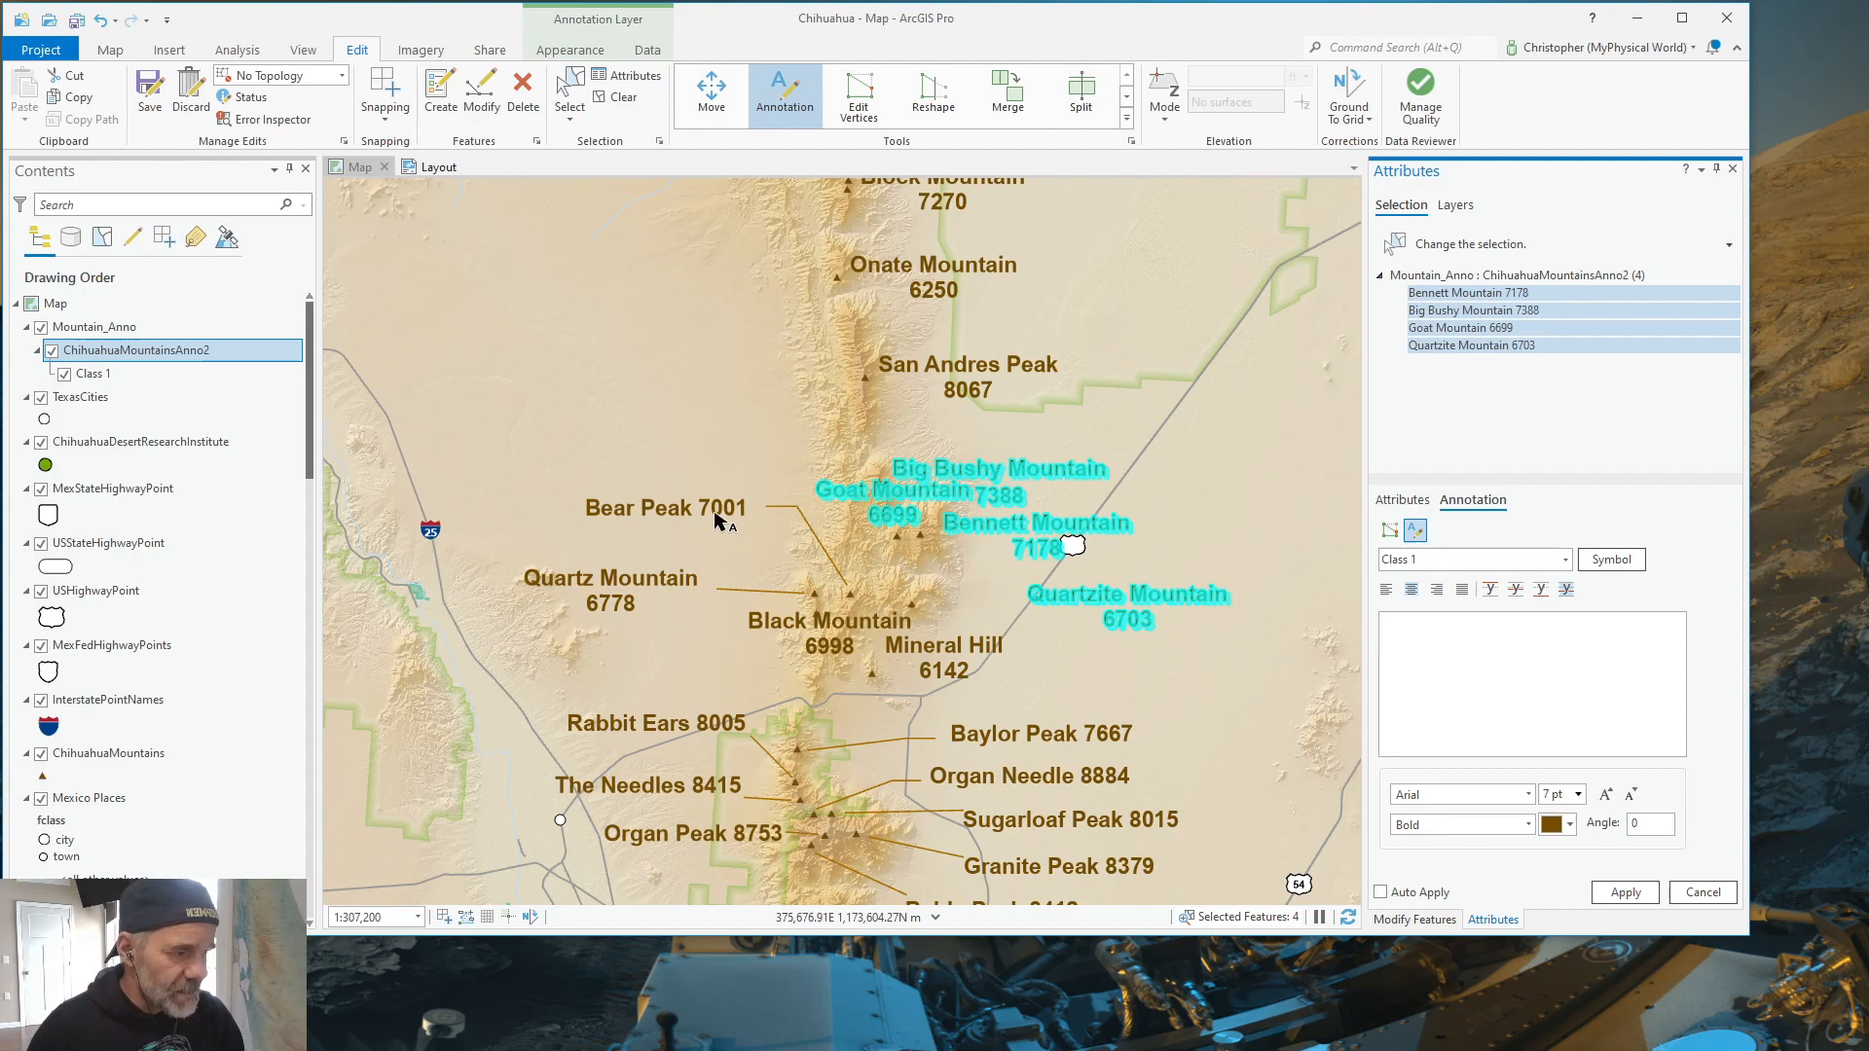
{"action": "mouse_move", "coordinate": [763, 540]}
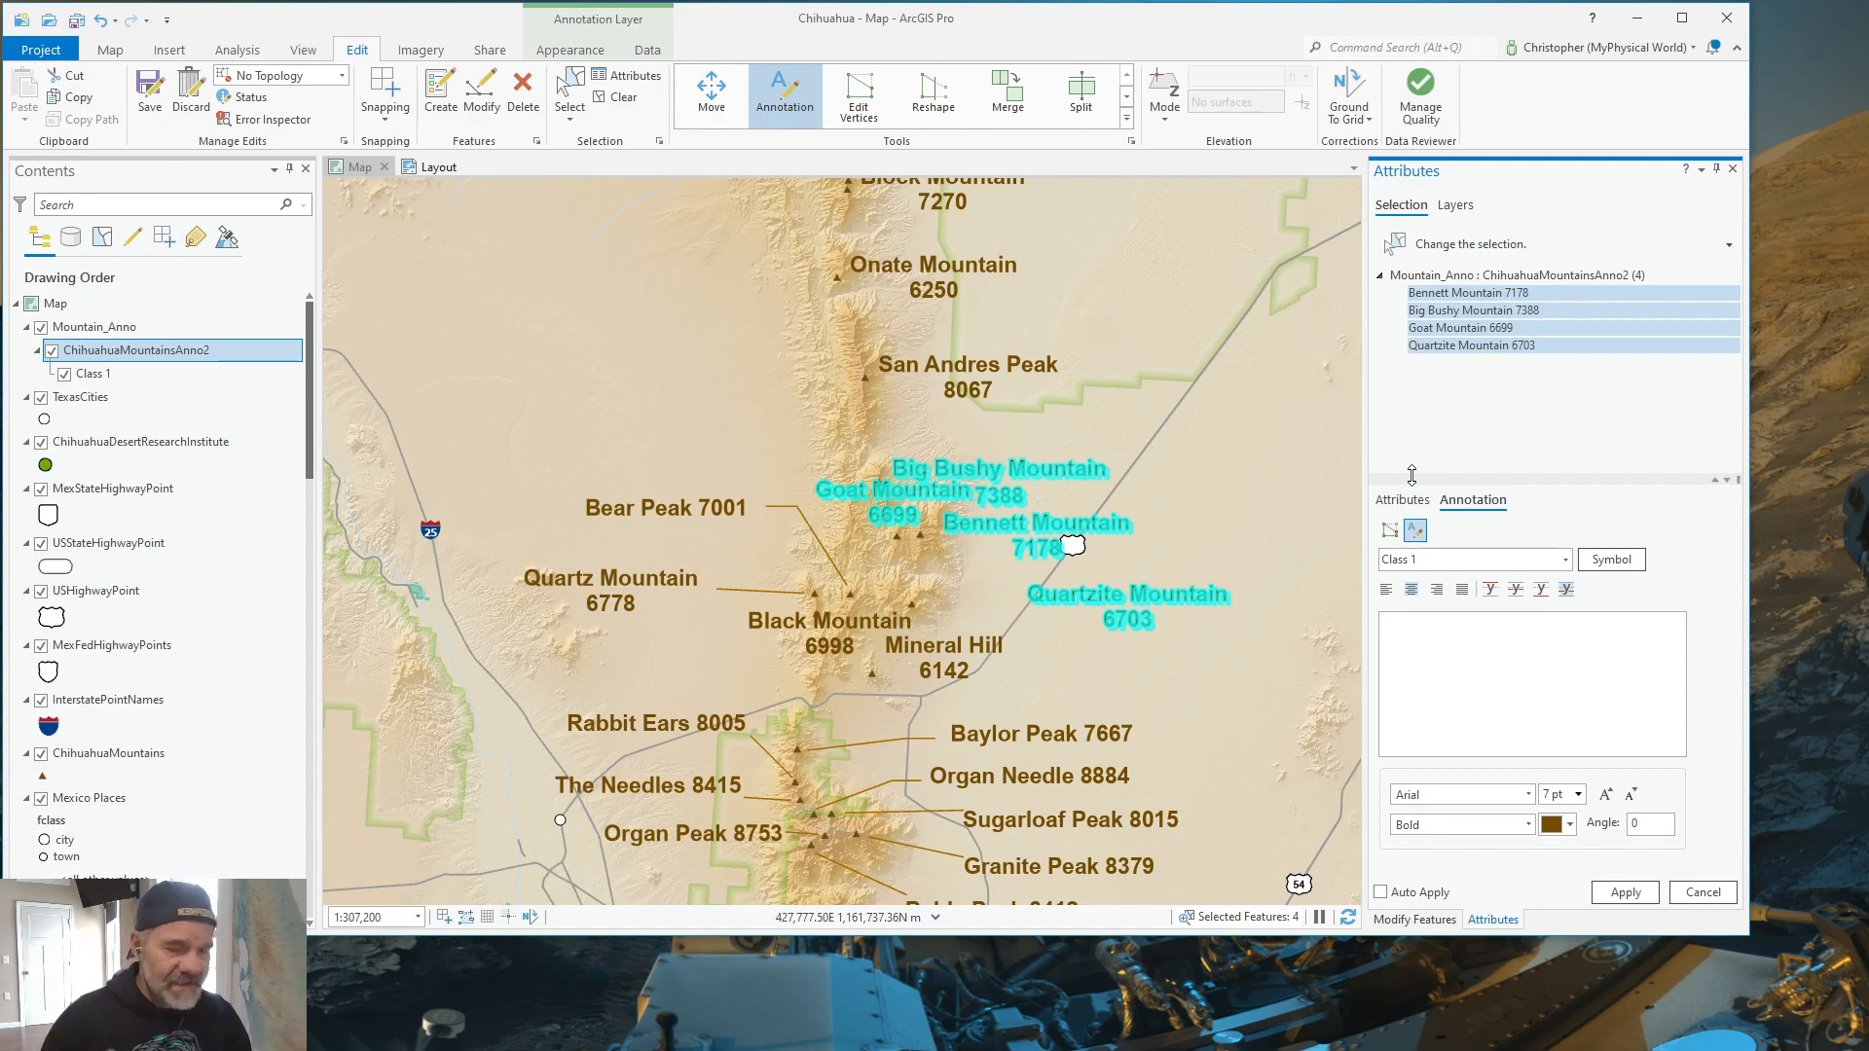
{"action": "left_click", "coordinate": [1469, 293]}
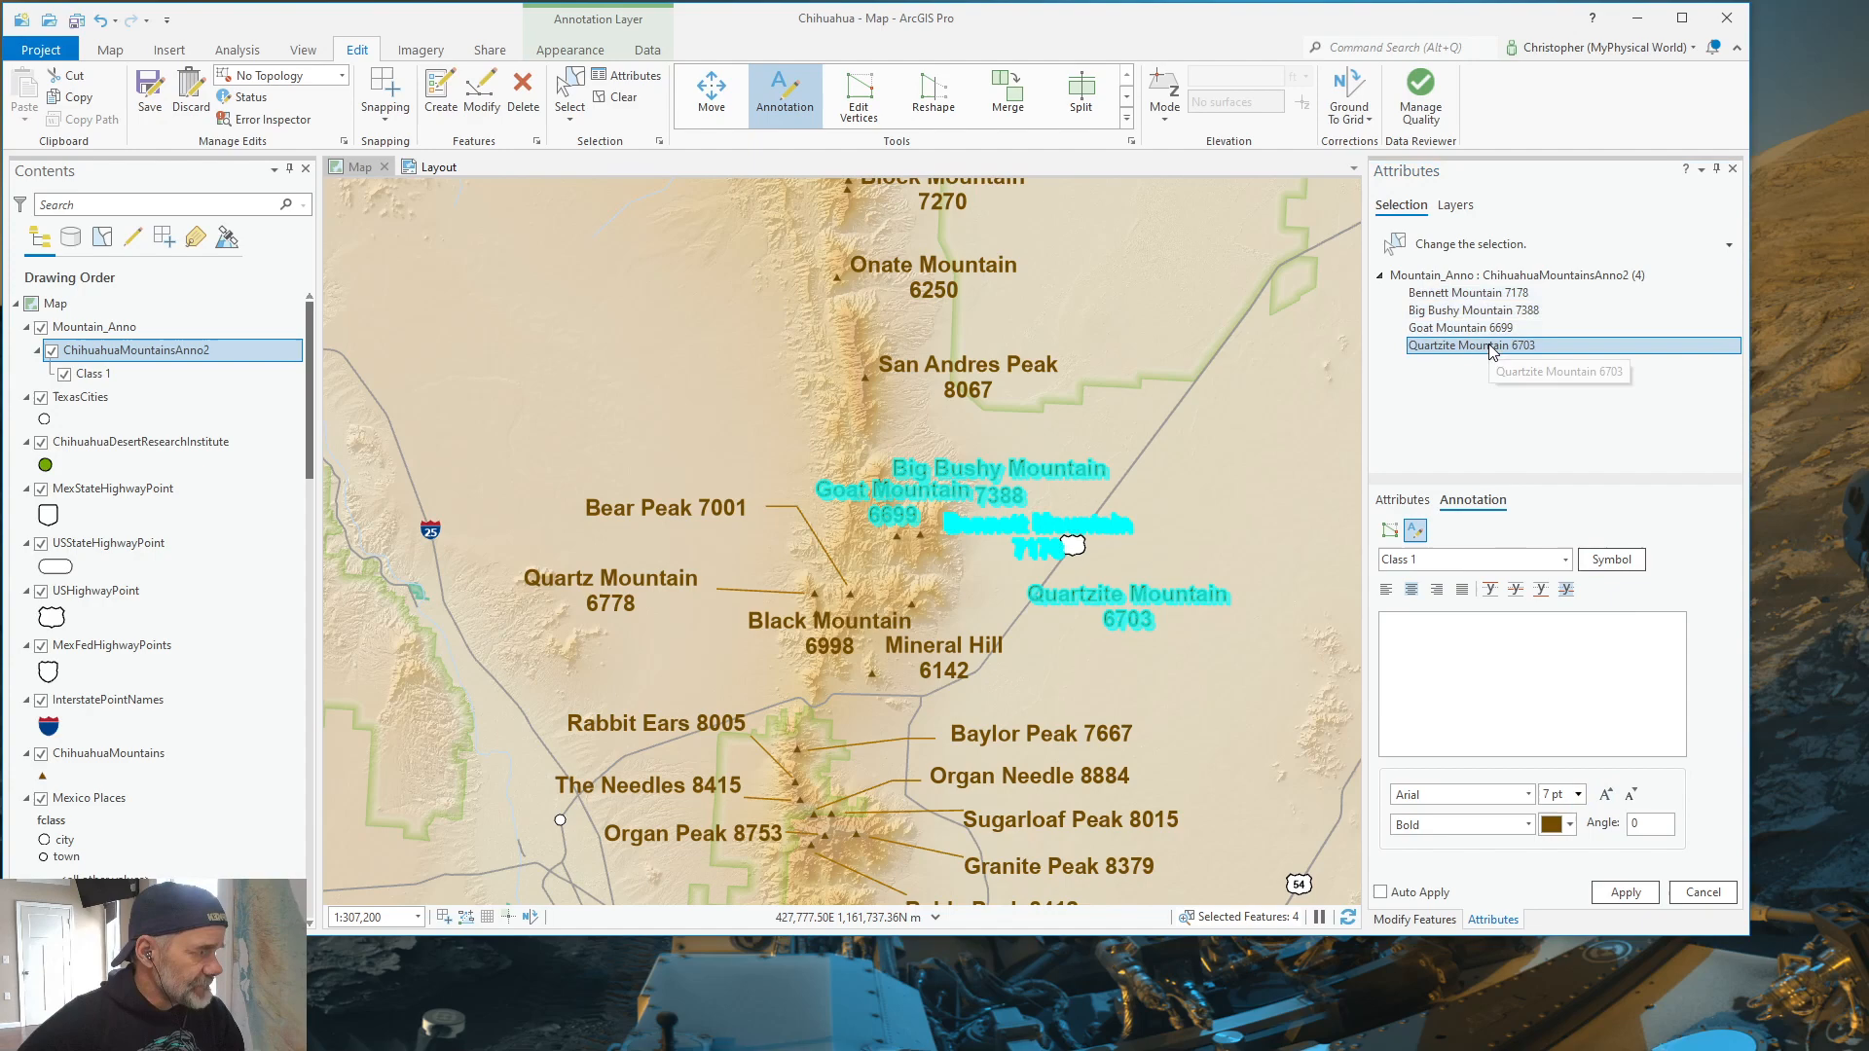
{"action": "left_click", "coordinate": [1472, 344]}
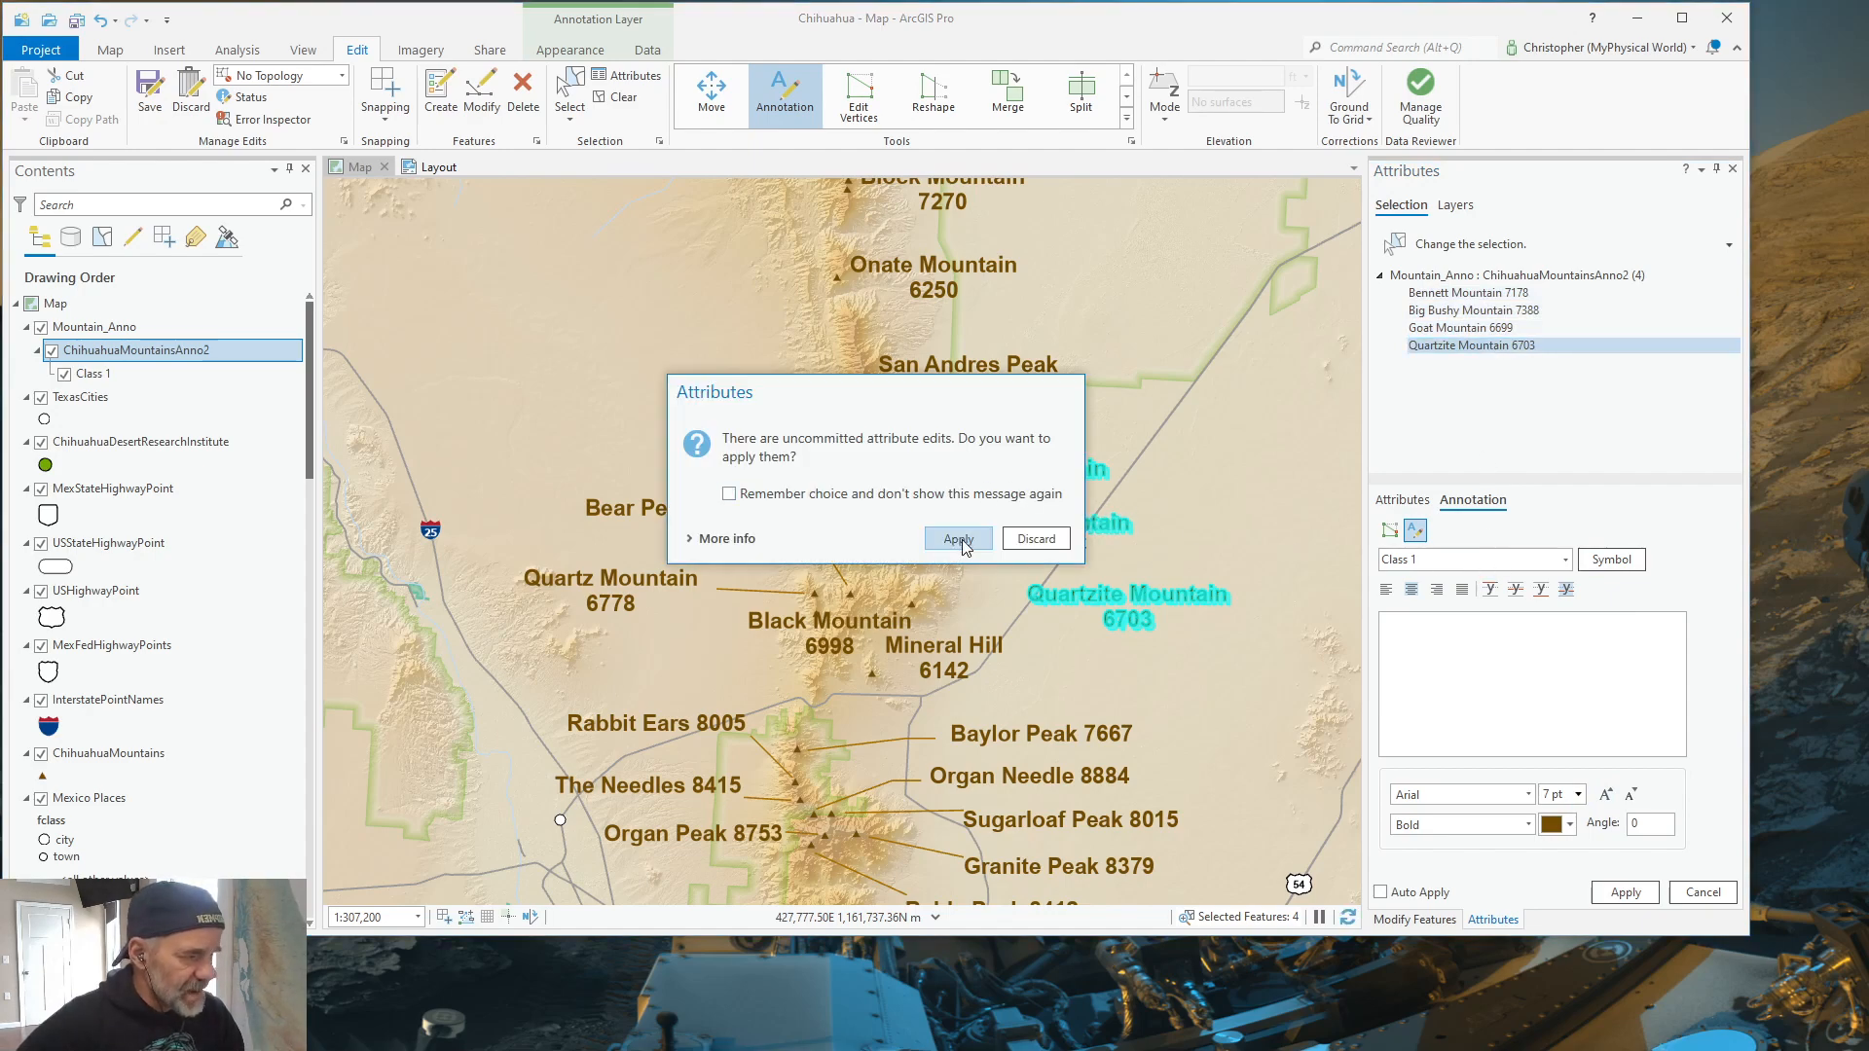
Step: Apply the pending edits and make the Bennett, Goat and Big Bushy Mountain labels single-line
{"action": "left_click", "coordinate": [956, 537]}
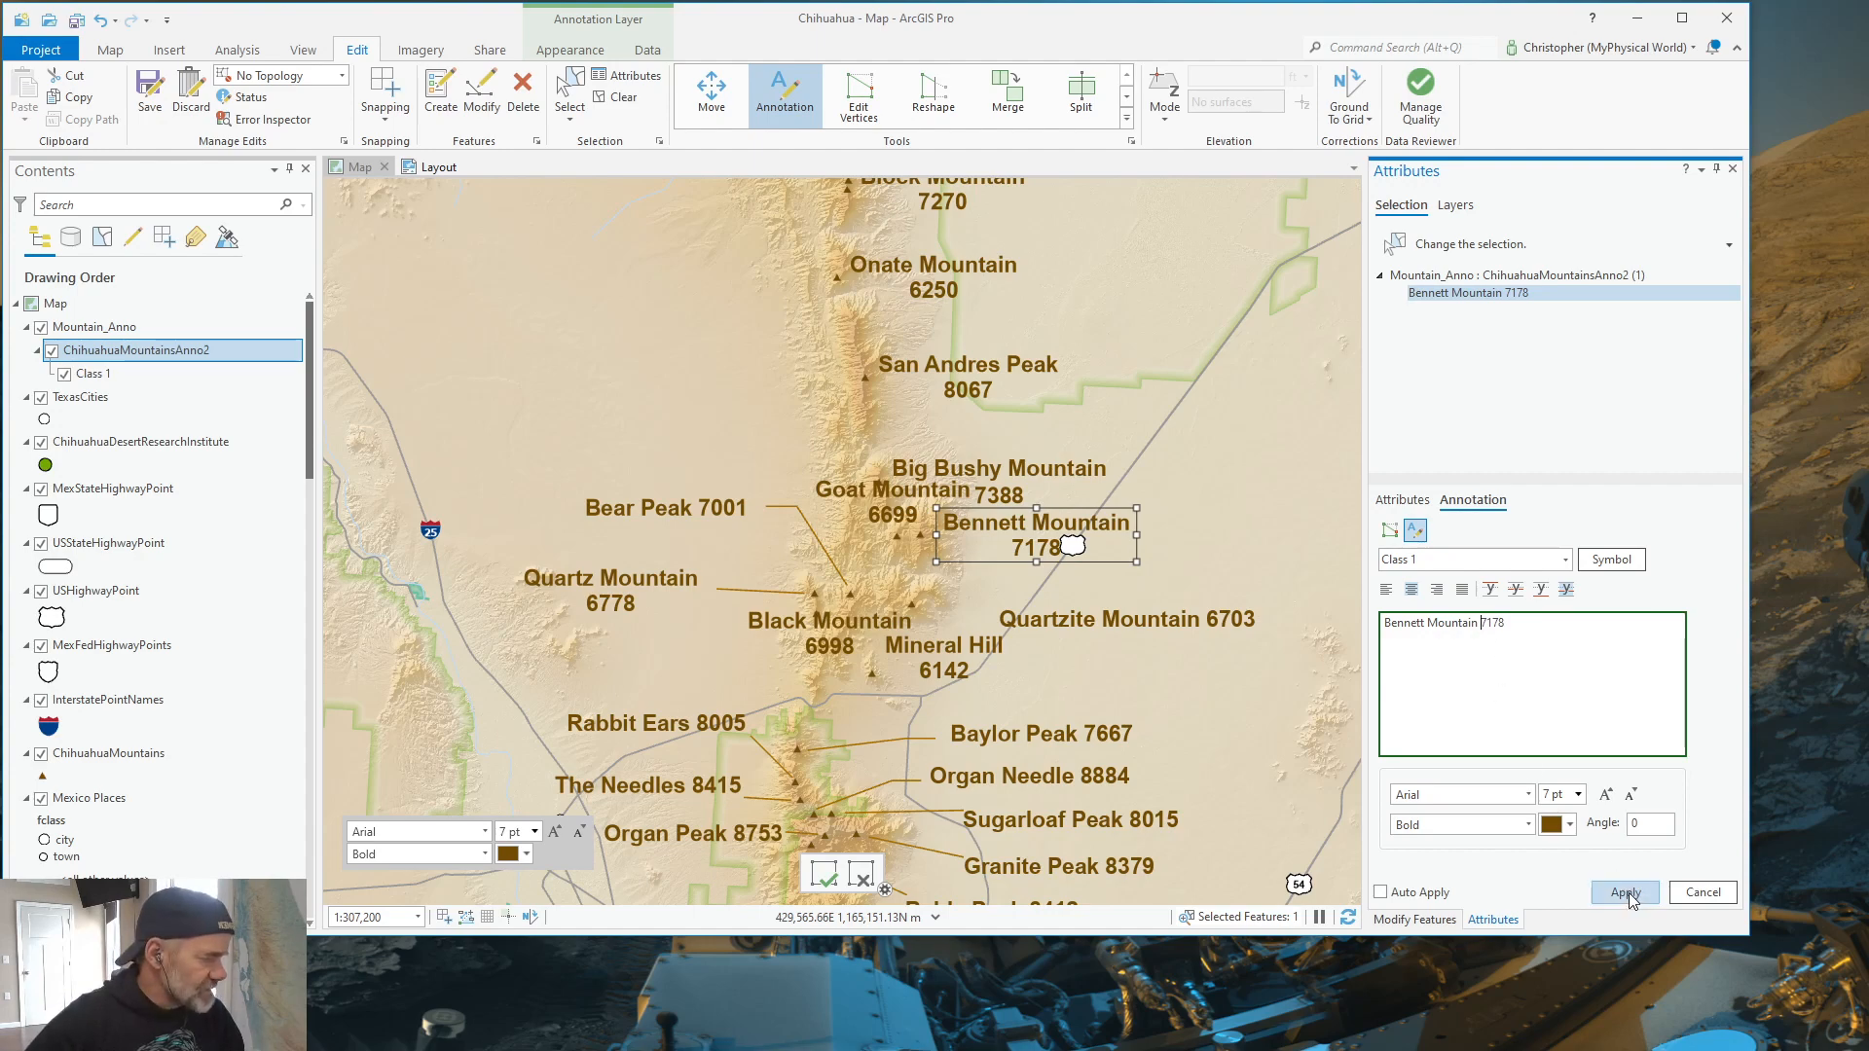
{"action": "left_click", "coordinate": [889, 490]}
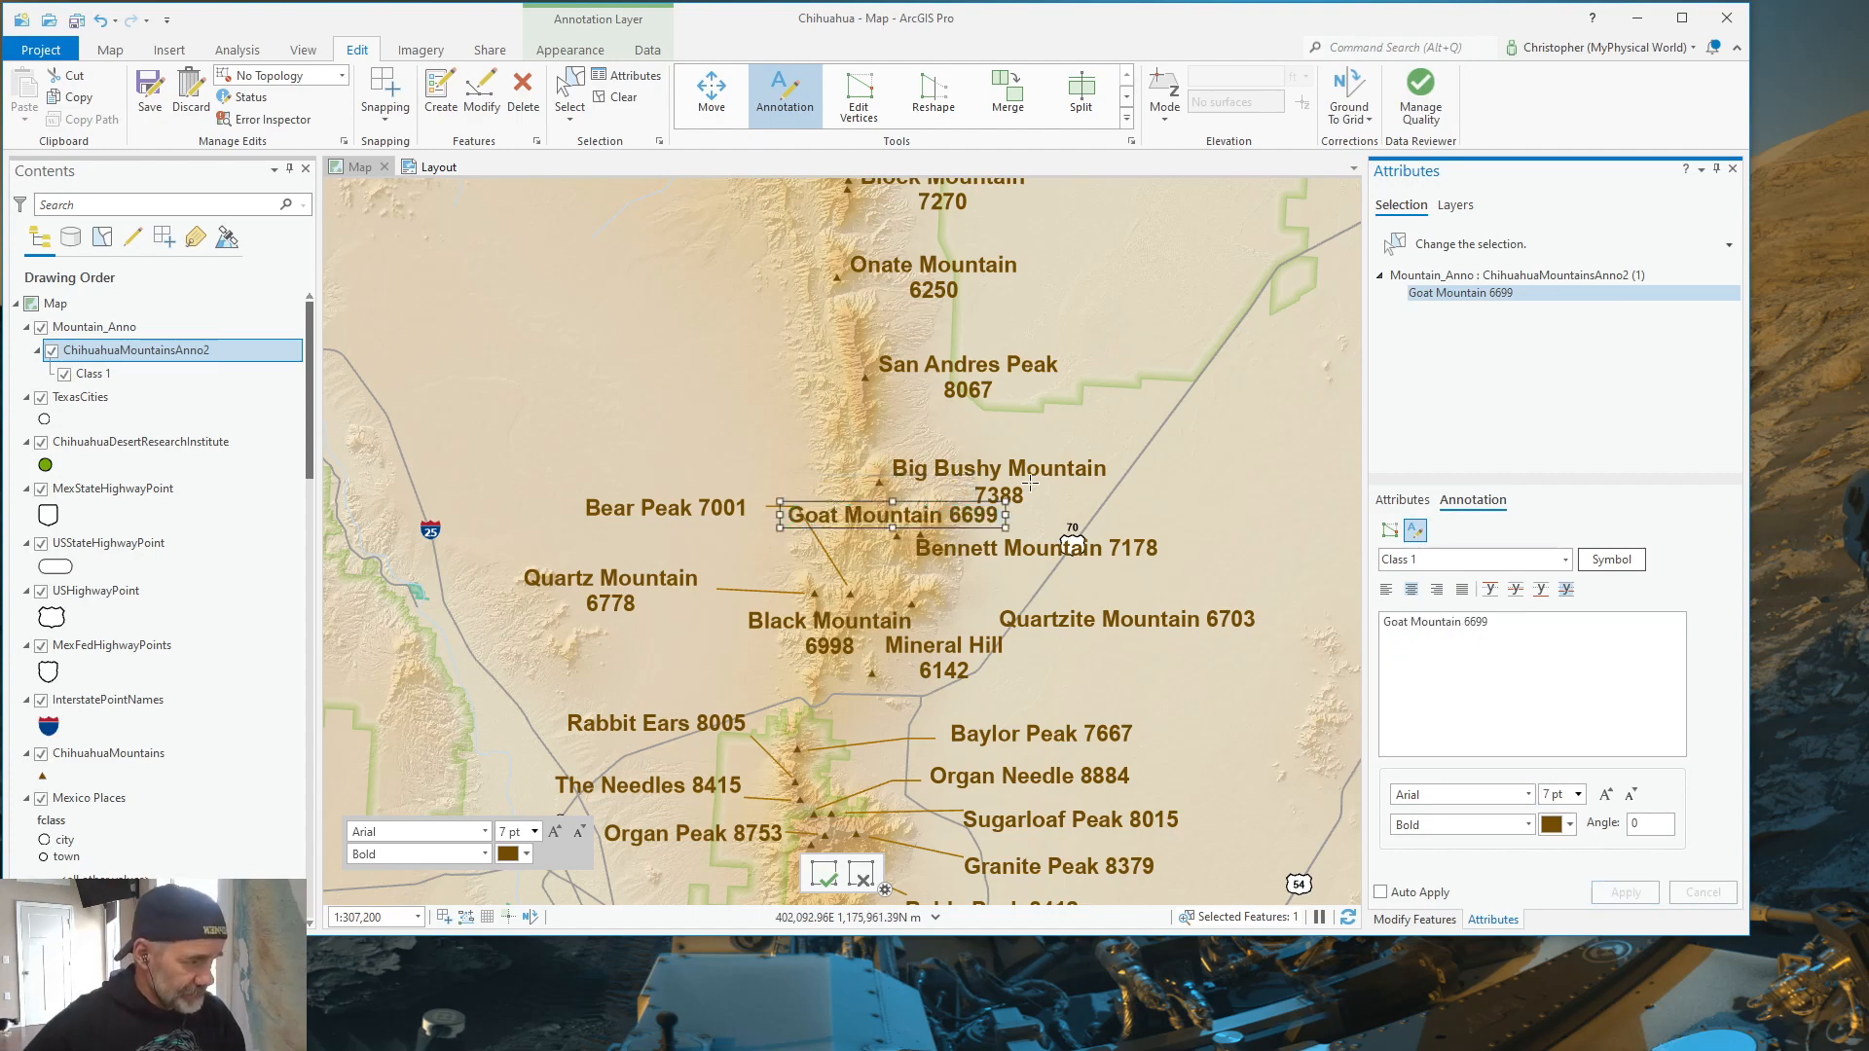
{"action": "left_click", "coordinate": [999, 468]}
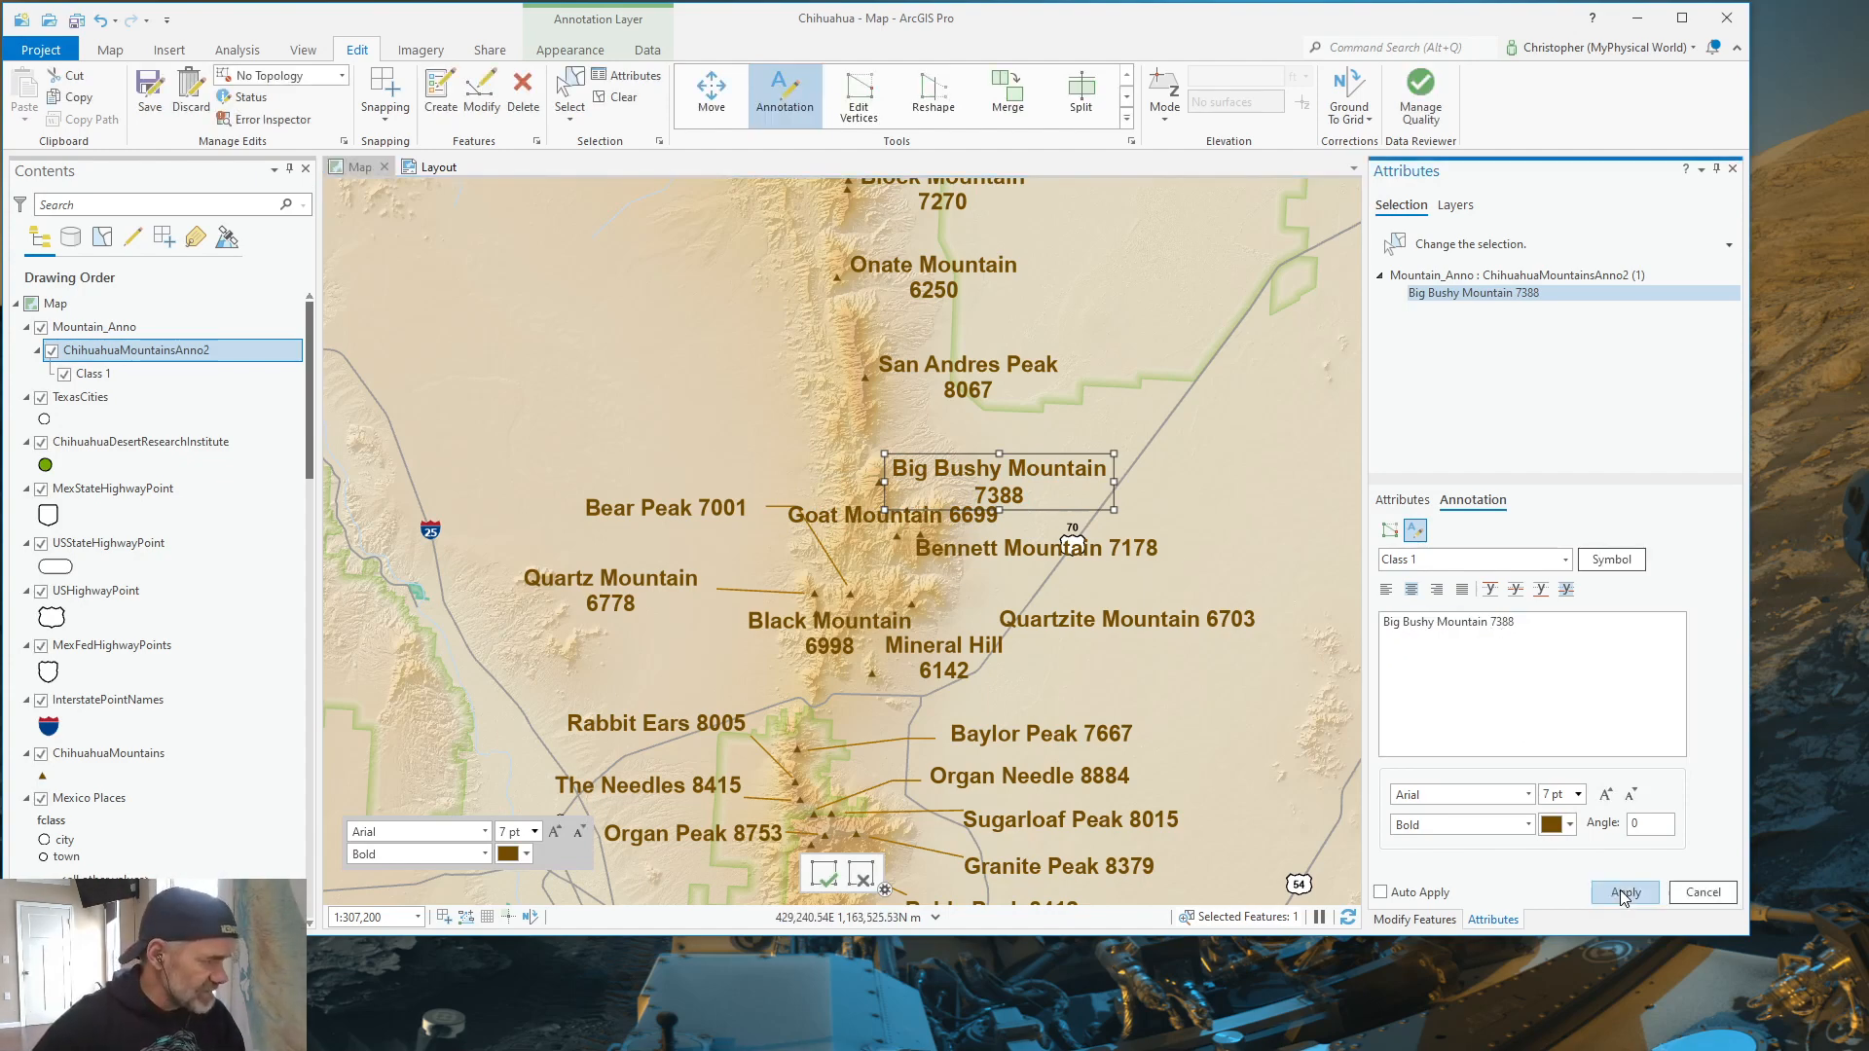
{"action": "left_click", "coordinate": [1624, 891]}
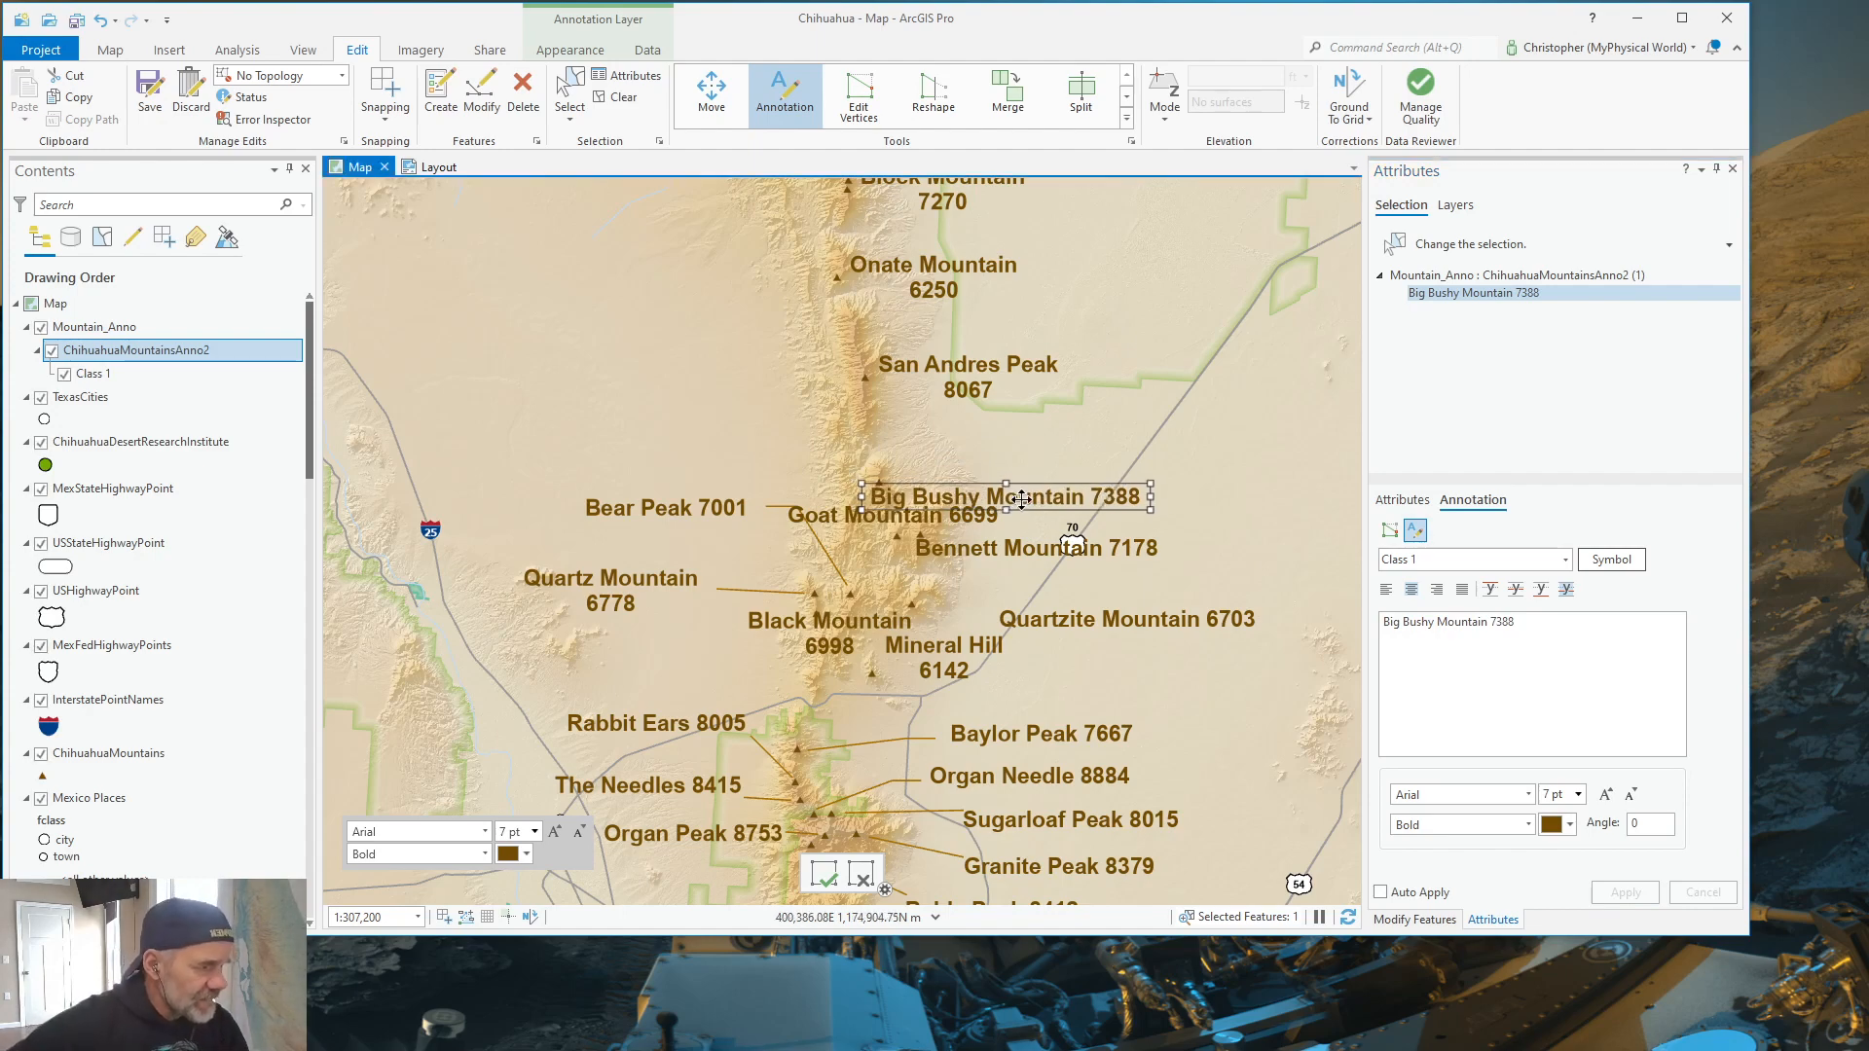
Step: Move the Big Bushy, Goat and Bennett Mountain labels apart into open terrain
{"action": "left_click_drag", "start_coordinate": [1007, 497], "coordinate": [1051, 450]}
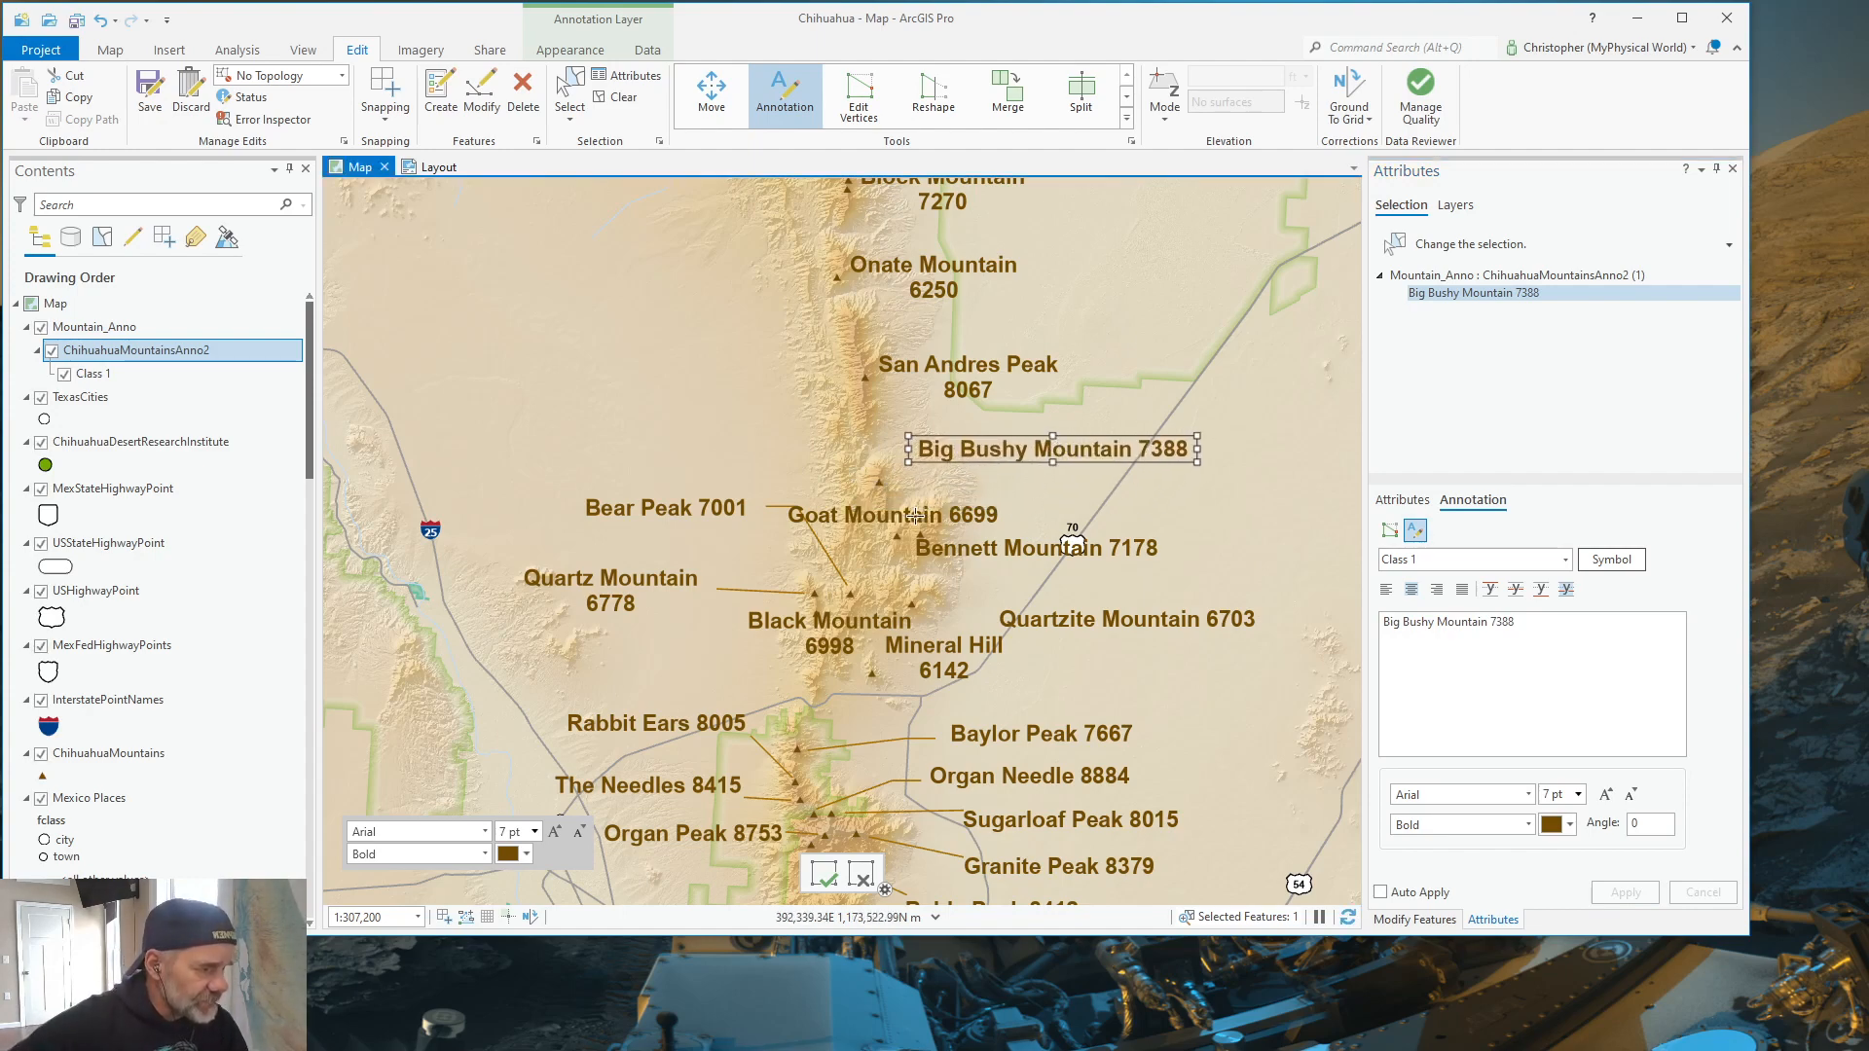
{"action": "left_click", "coordinate": [891, 515]}
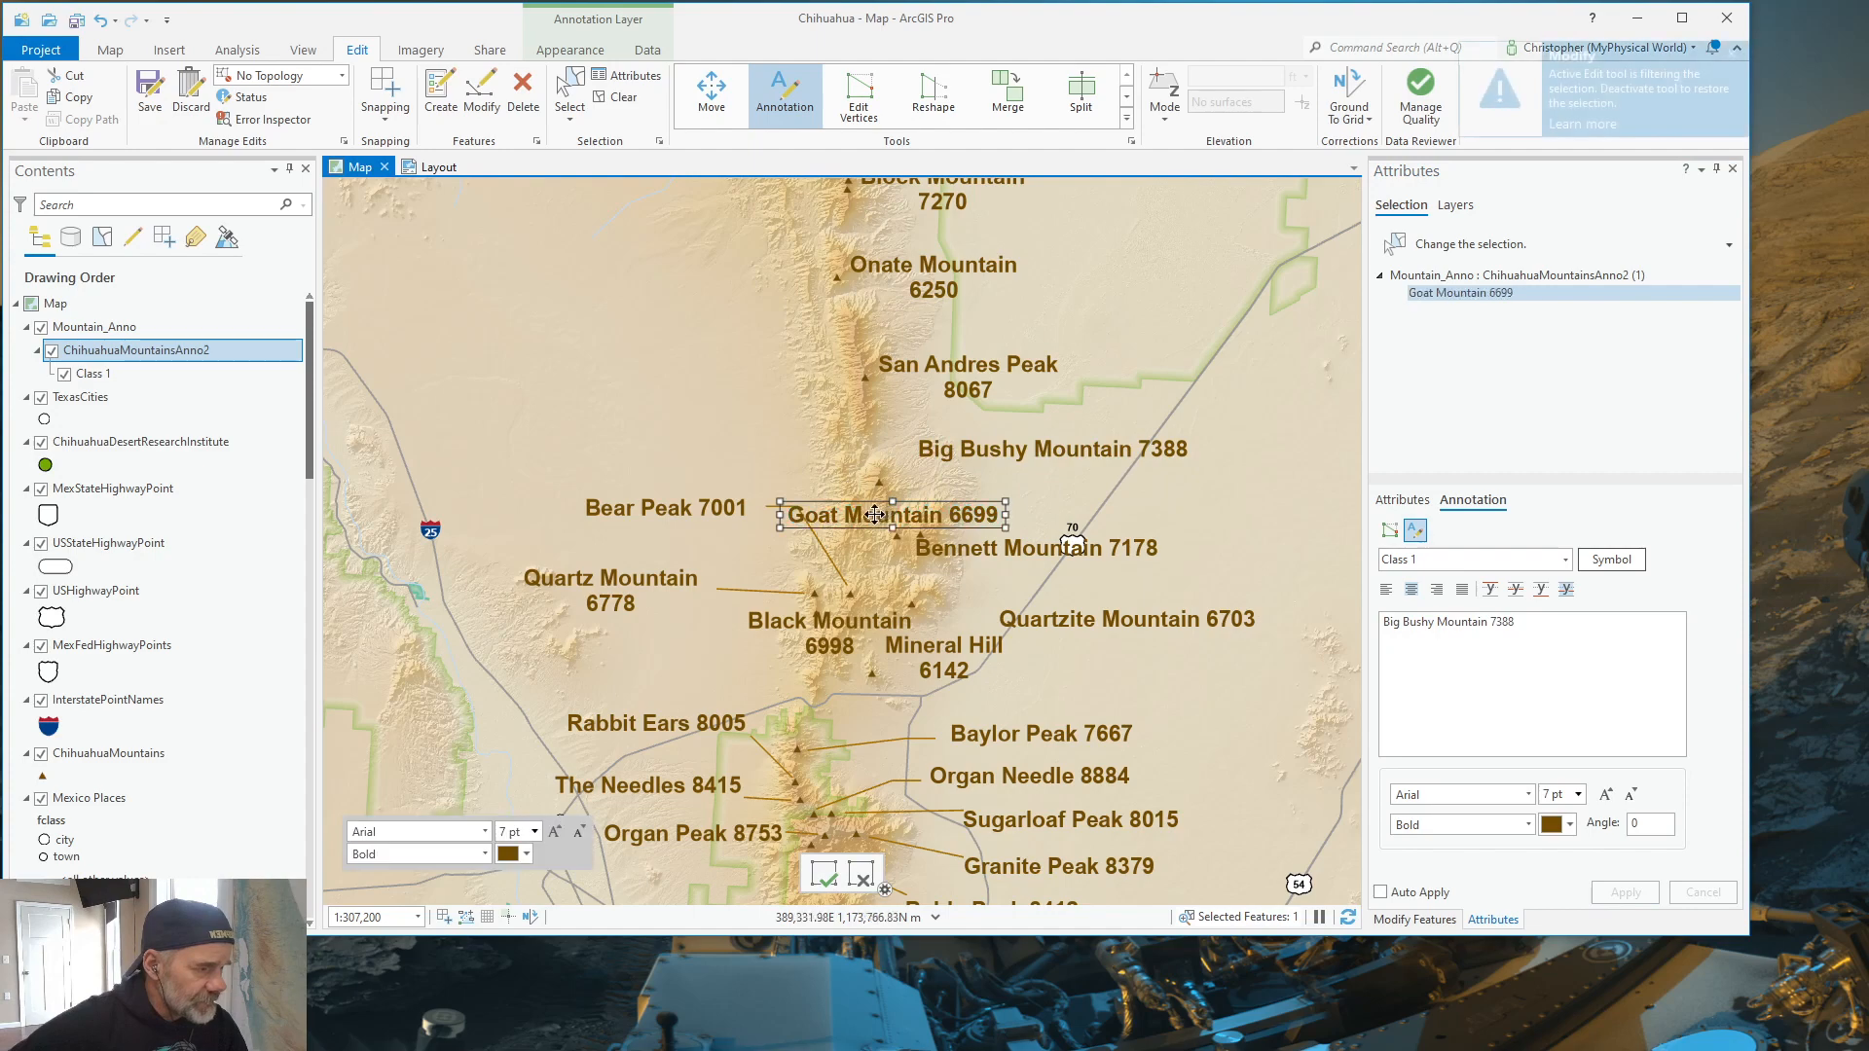
{"action": "left_click_drag", "start_coordinate": [892, 515], "coordinate": [744, 450]}
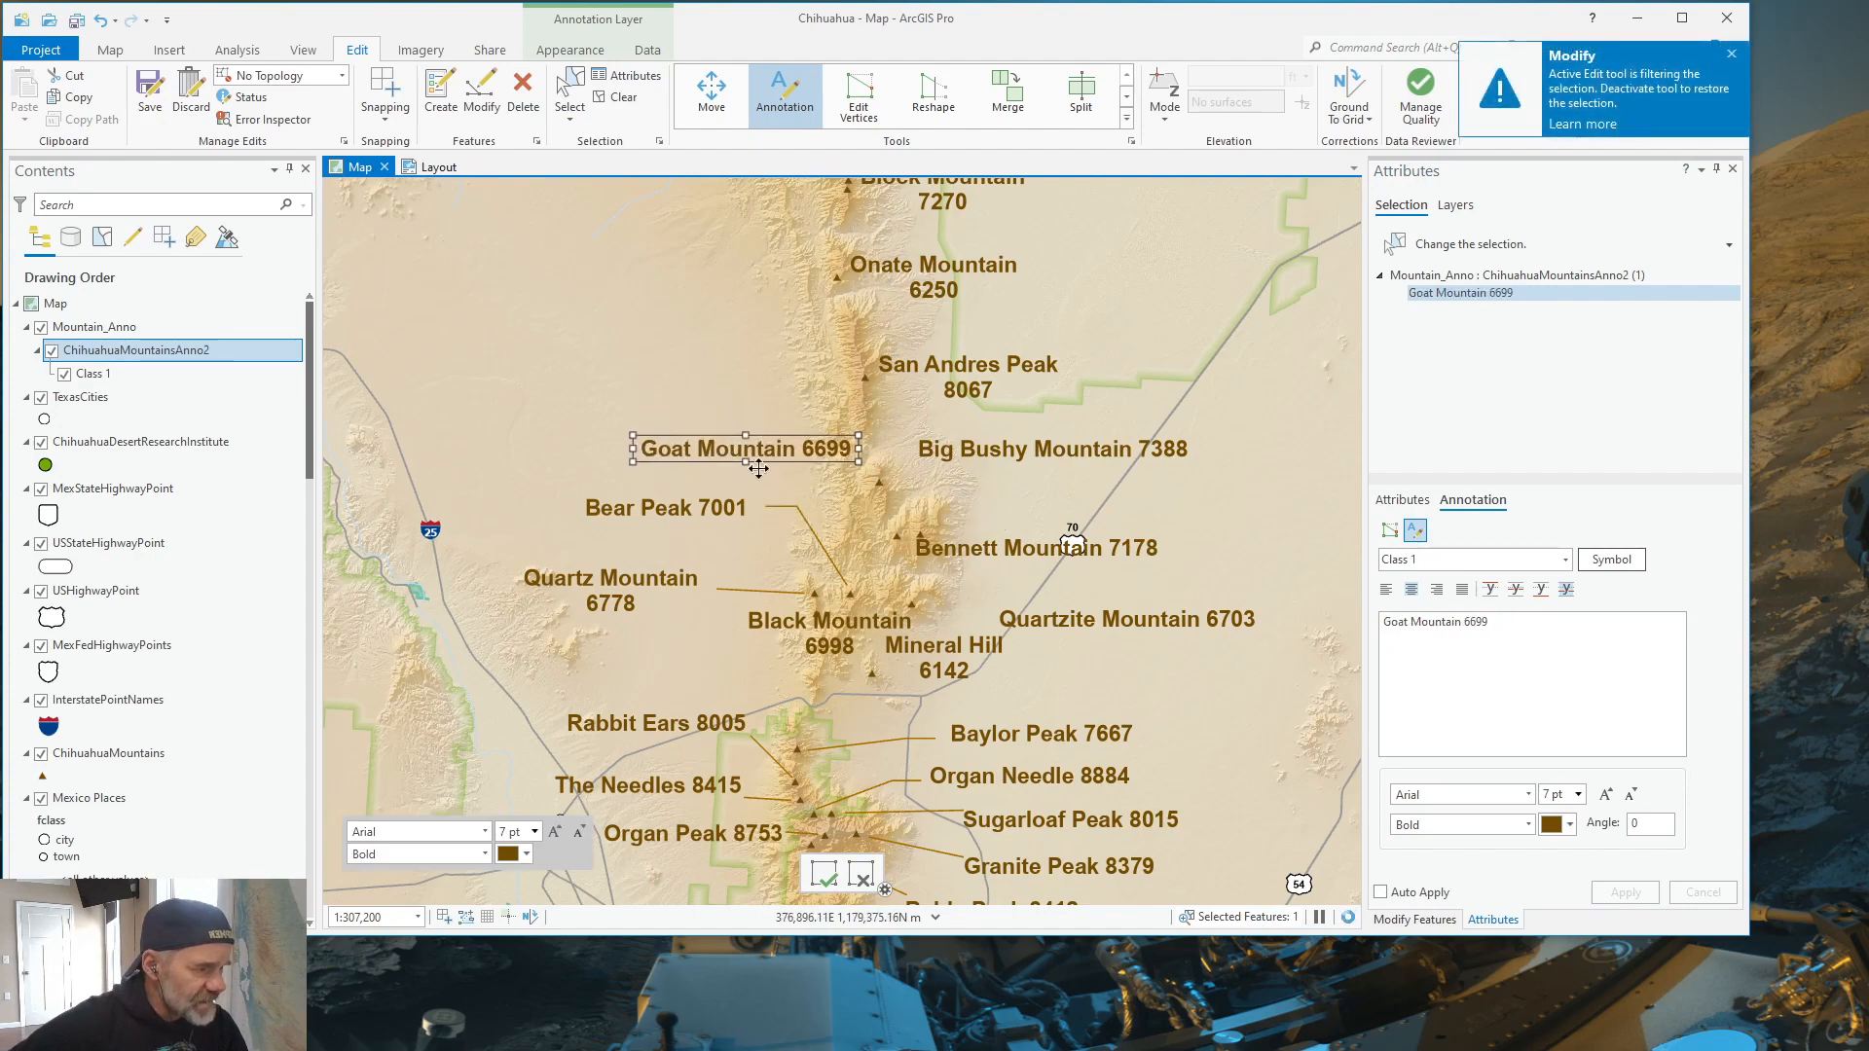
{"action": "left_click", "coordinate": [1035, 547]}
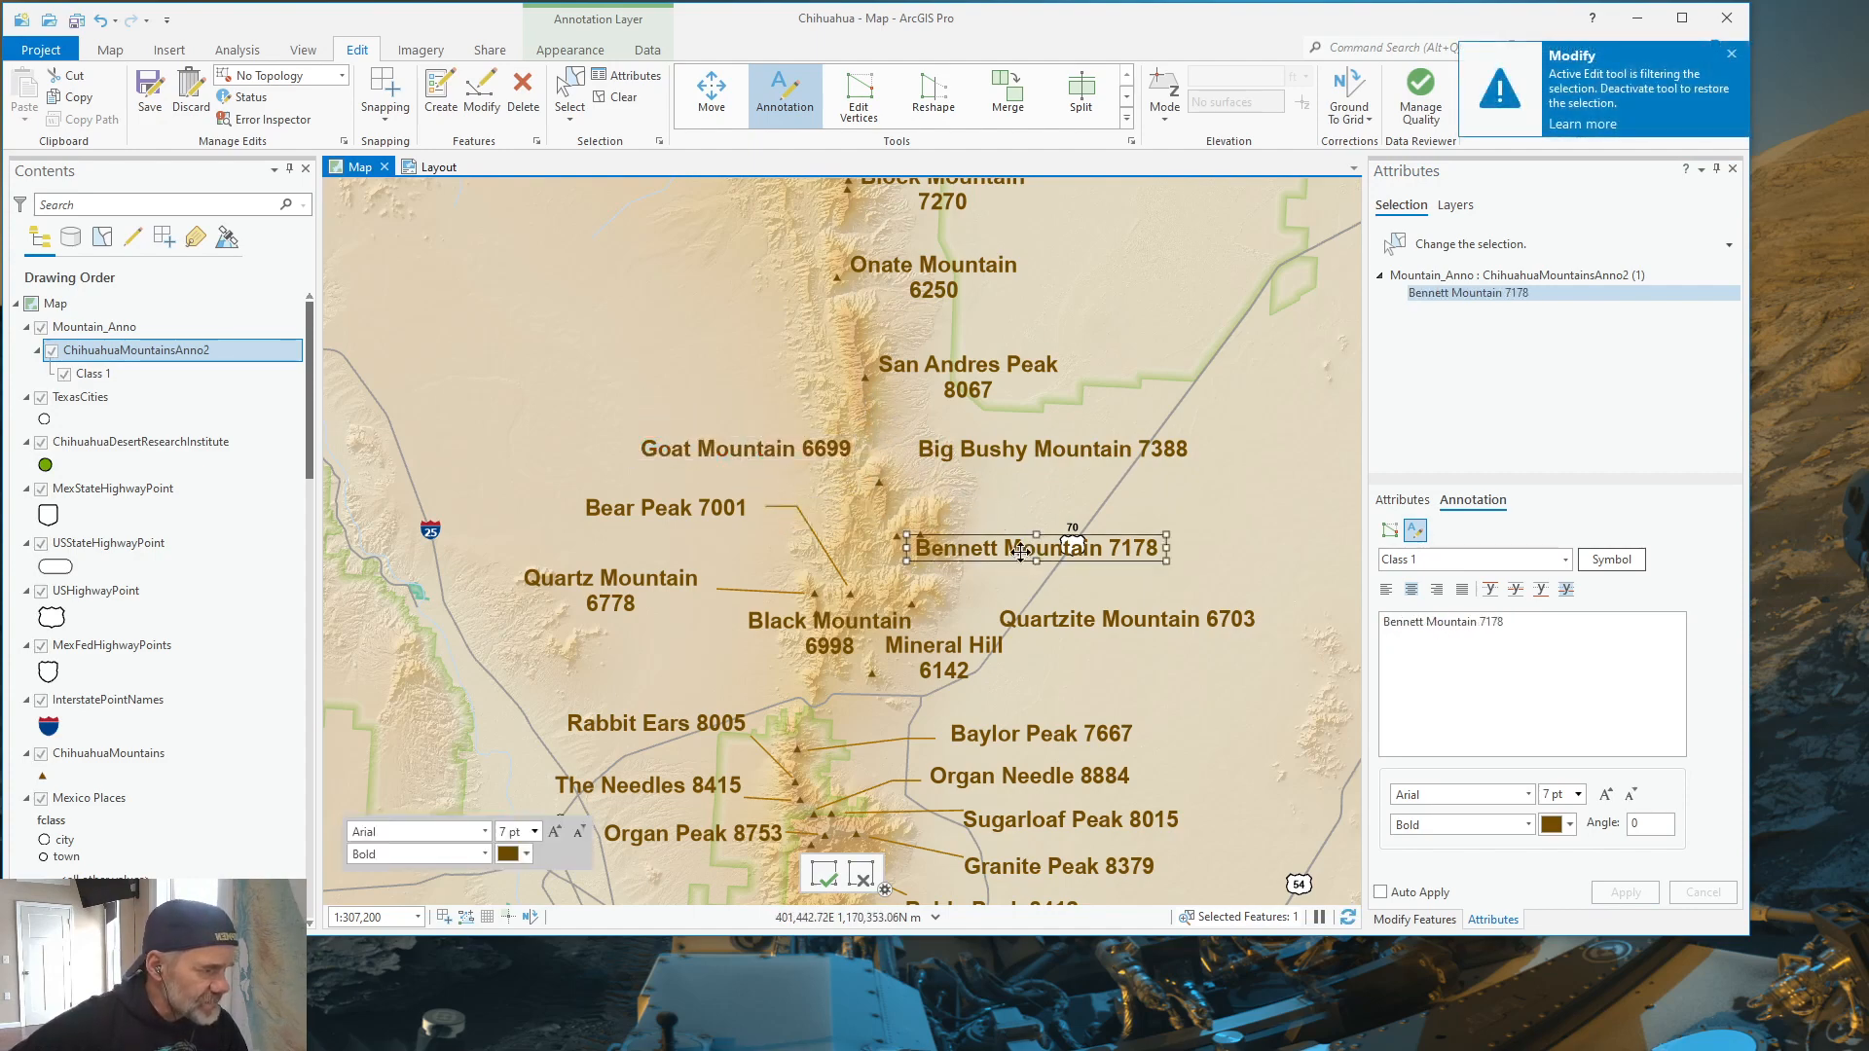
{"action": "left_click_drag", "start_coordinate": [1036, 548], "coordinate": [1137, 495]}
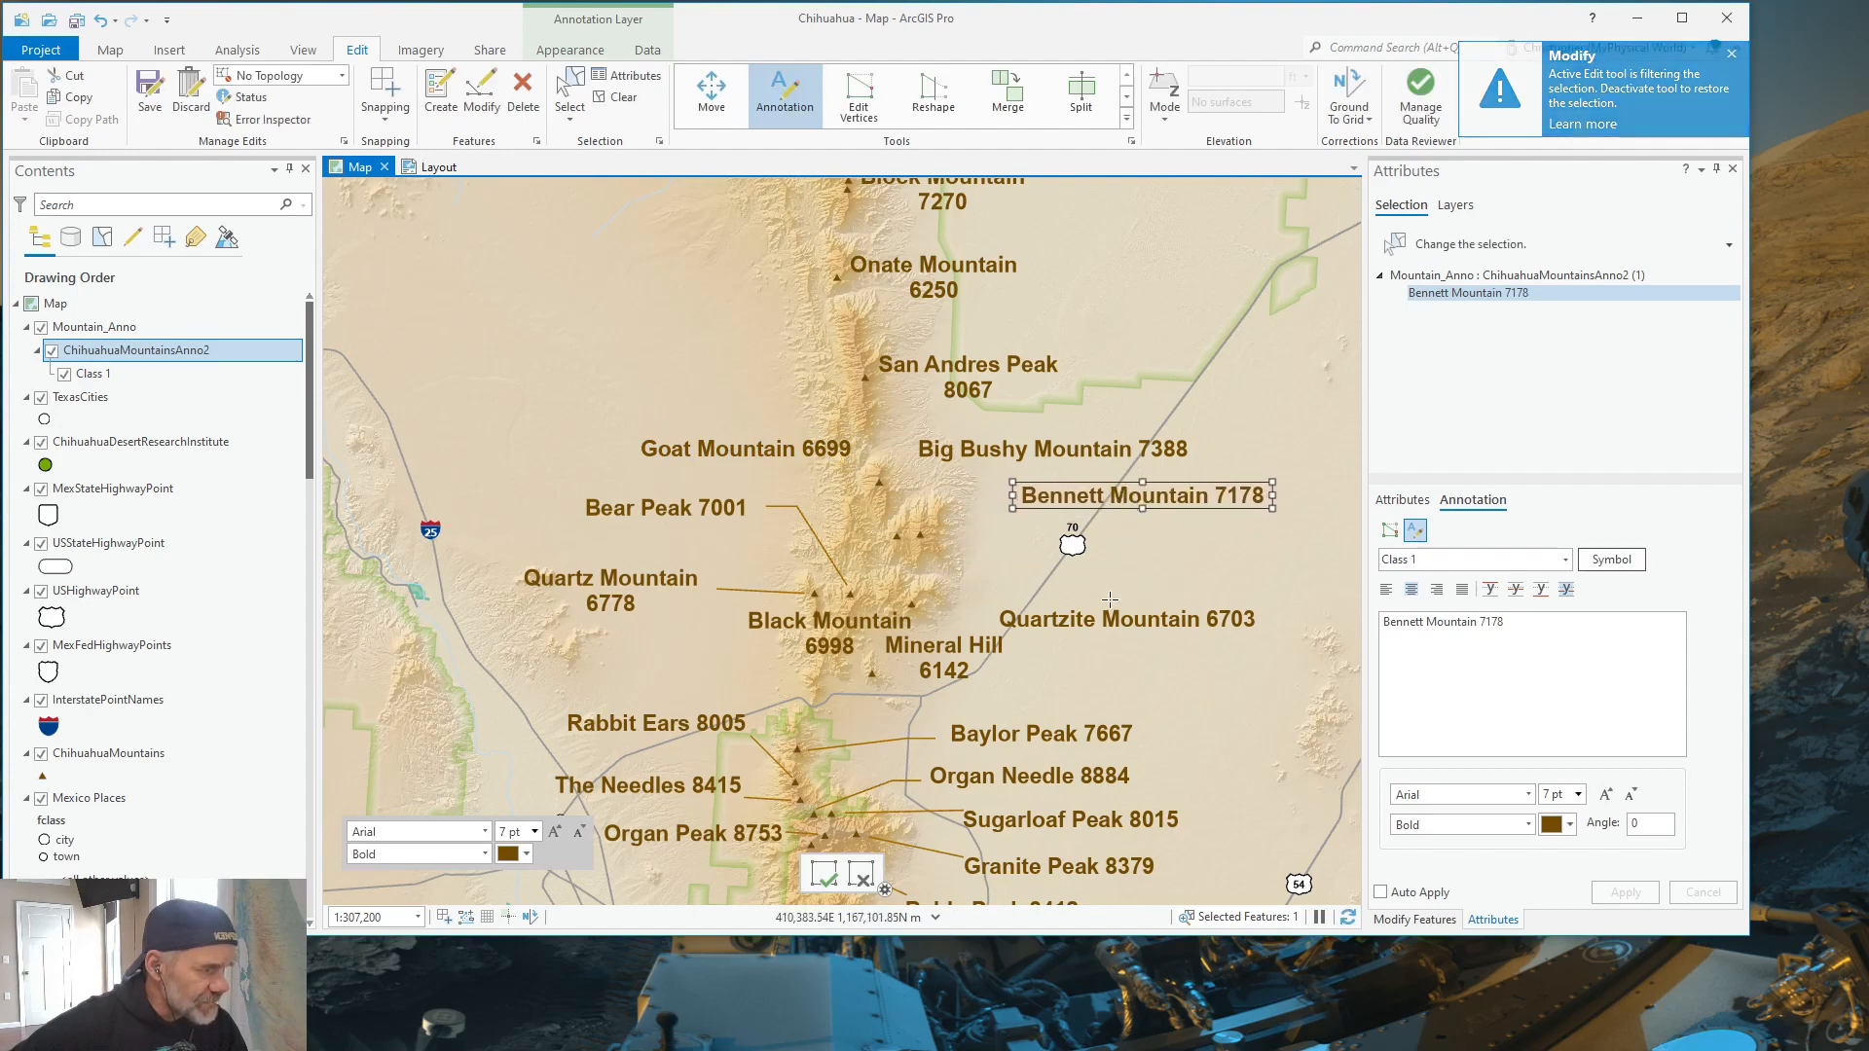
{"action": "left_click", "coordinate": [1156, 610]}
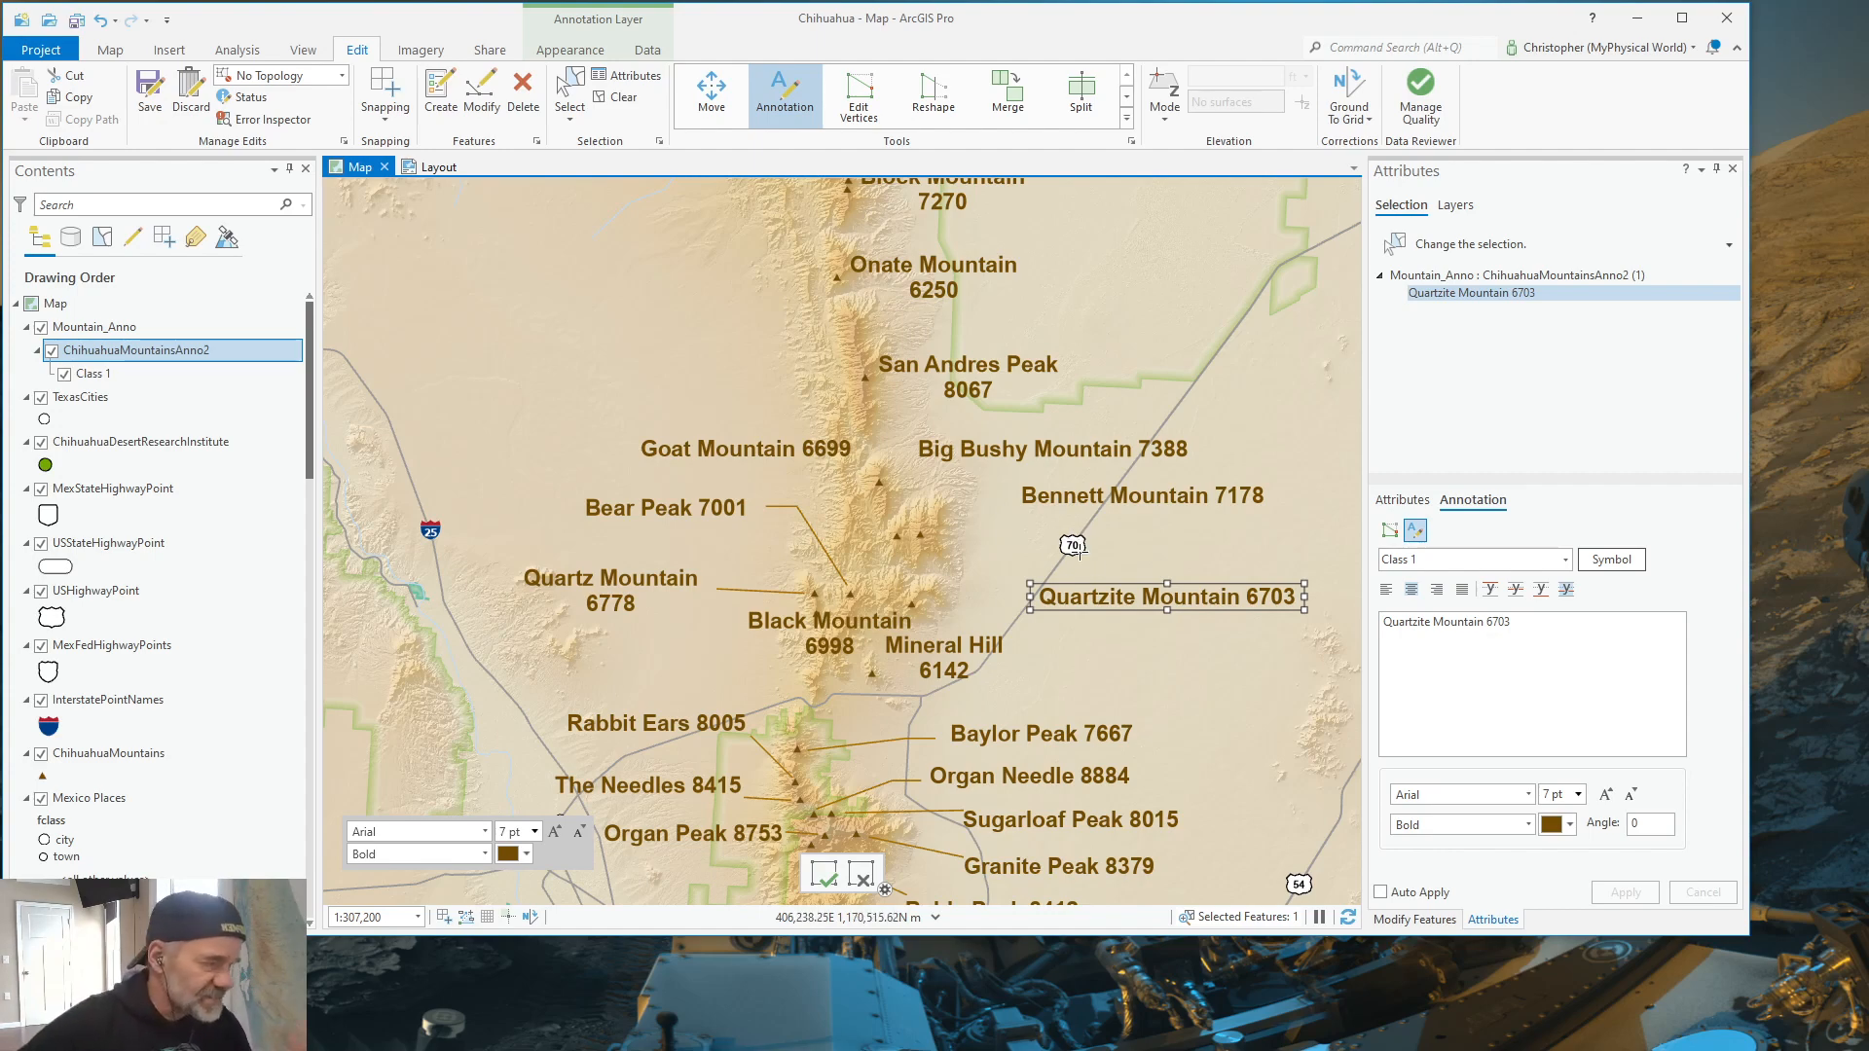
{"action": "mouse_move", "coordinate": [1004, 469]}
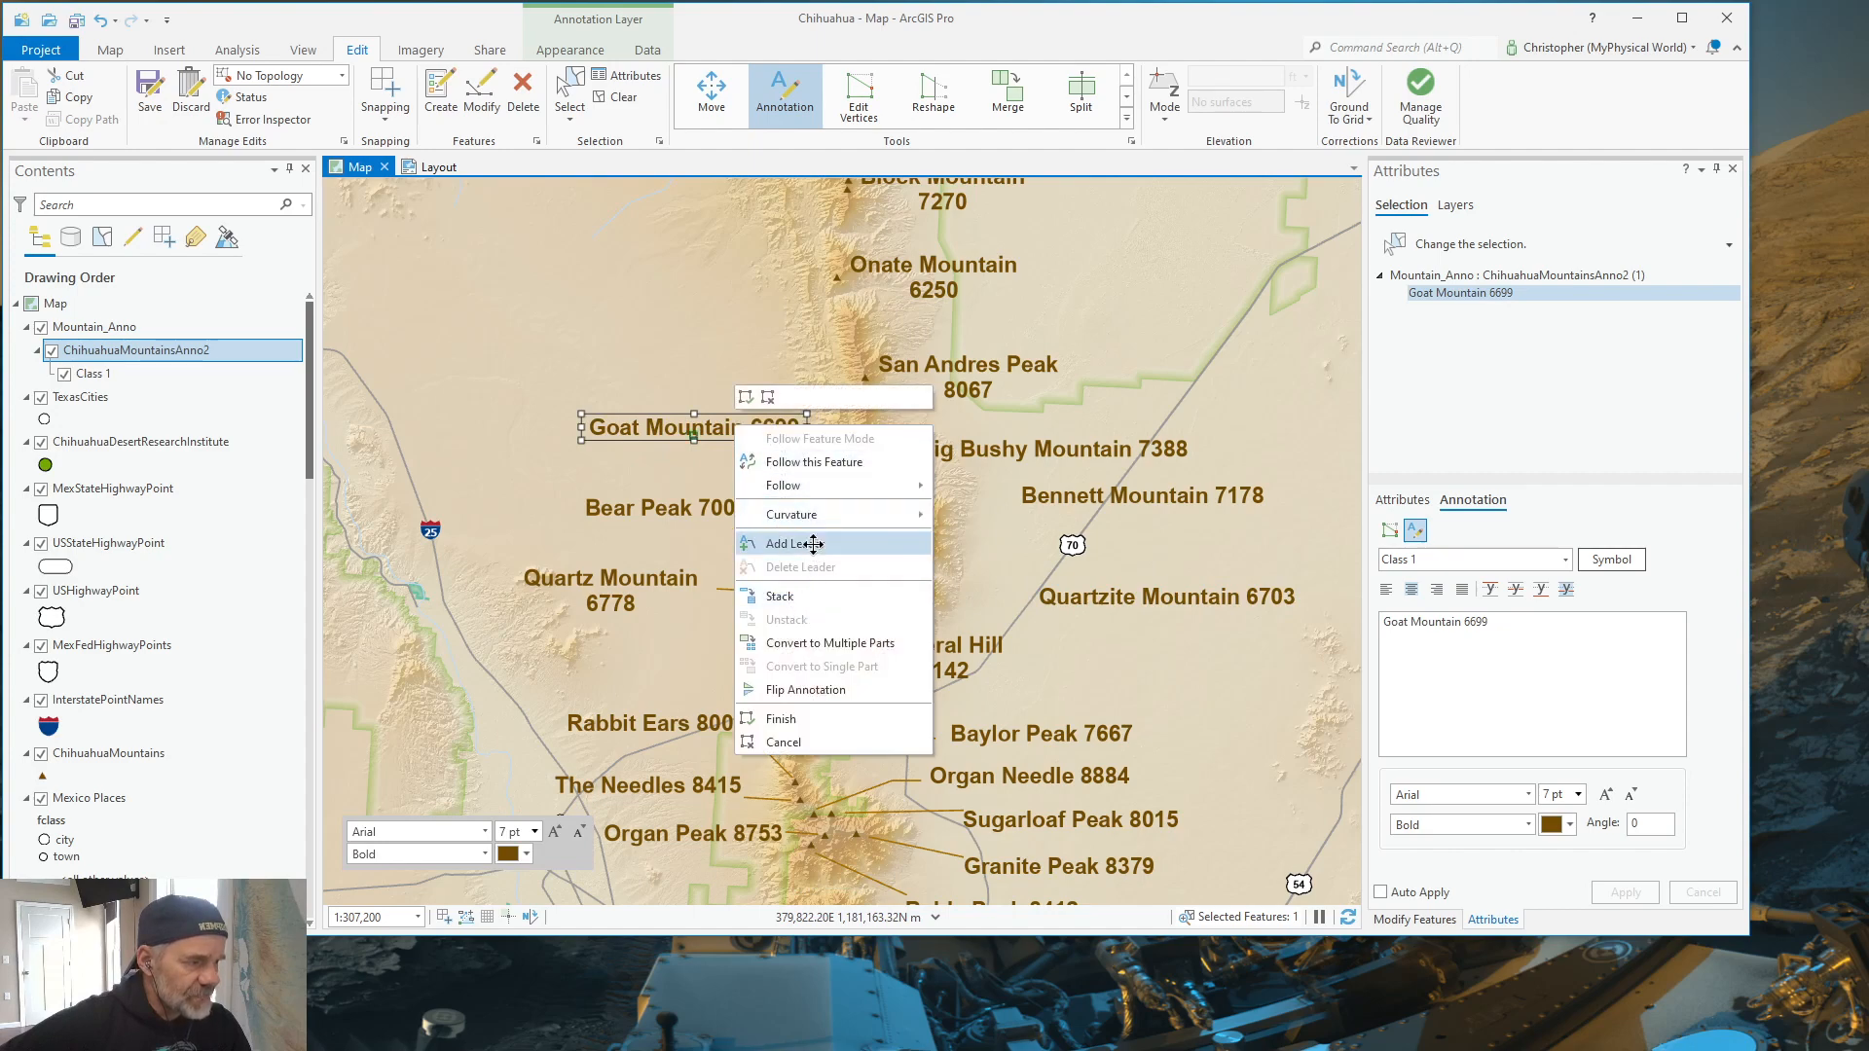
Step: Start a leader line on the Goat Mountain 6699 label
{"action": "left_click", "coordinate": [792, 543]}
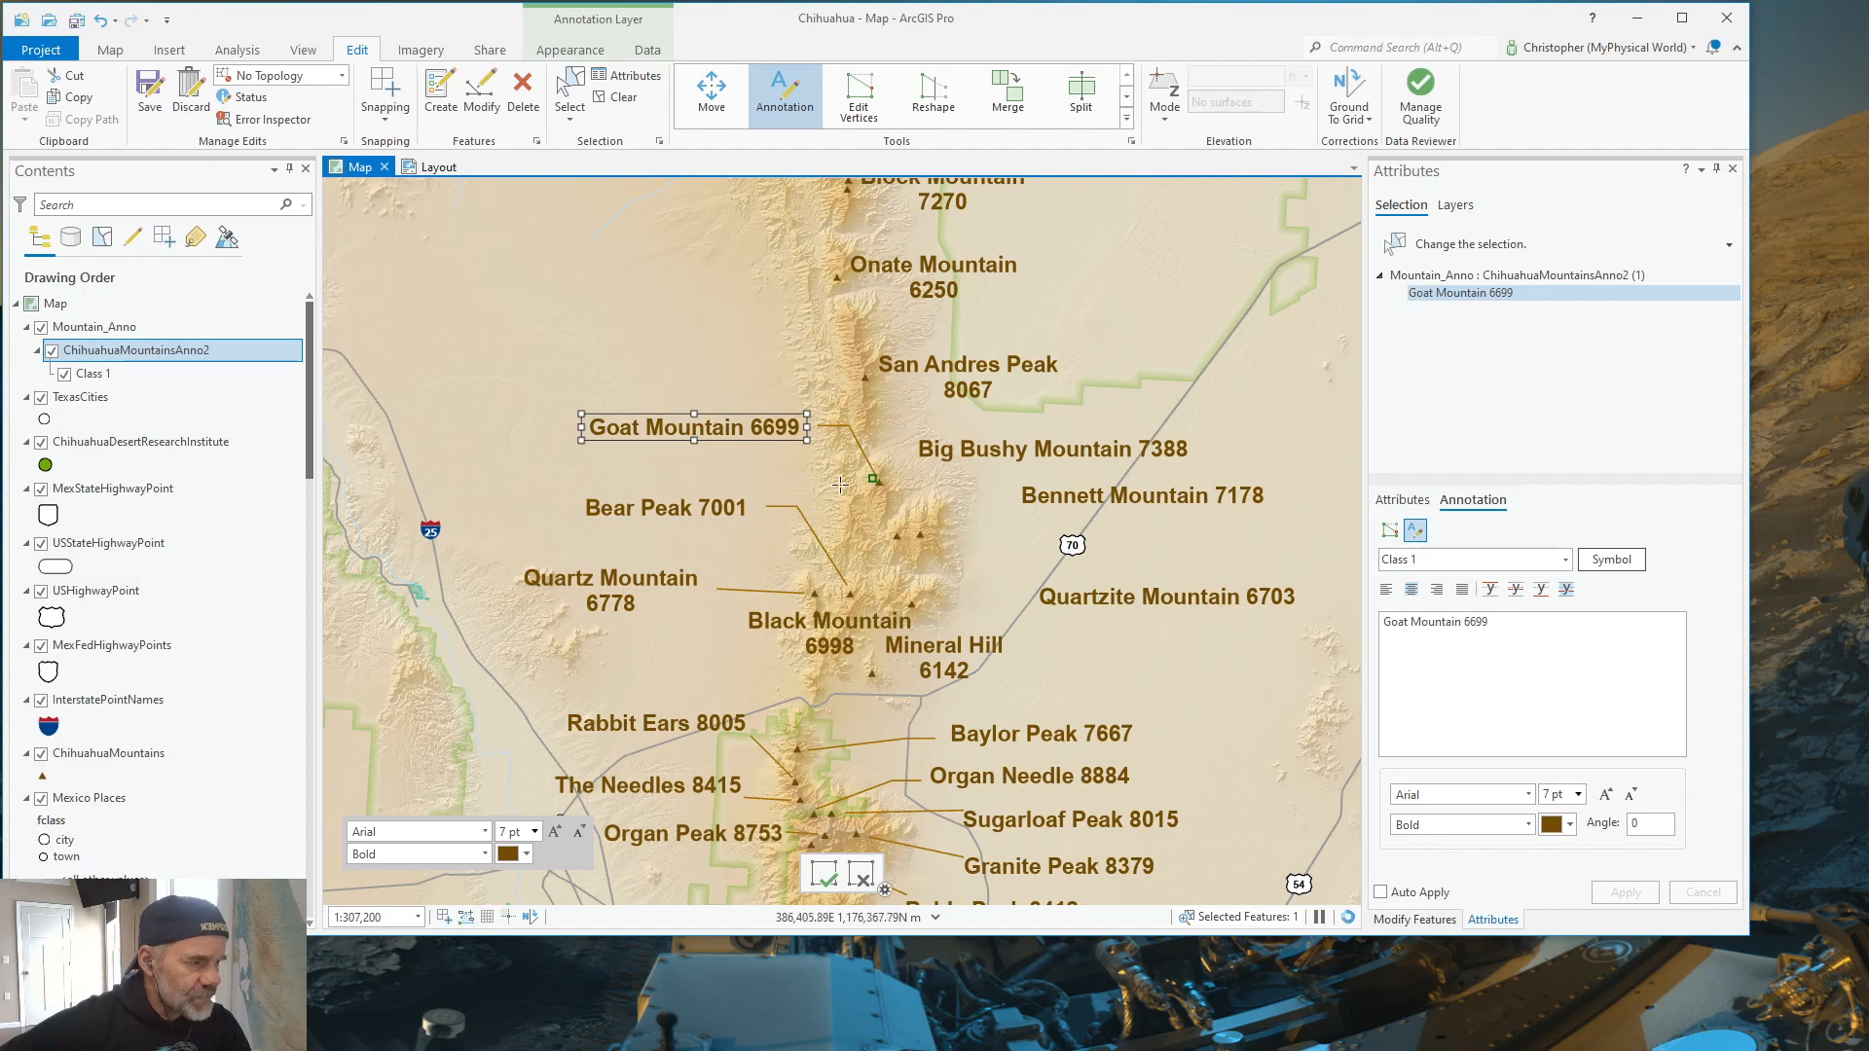
{"action": "mouse_move", "coordinate": [1013, 492]}
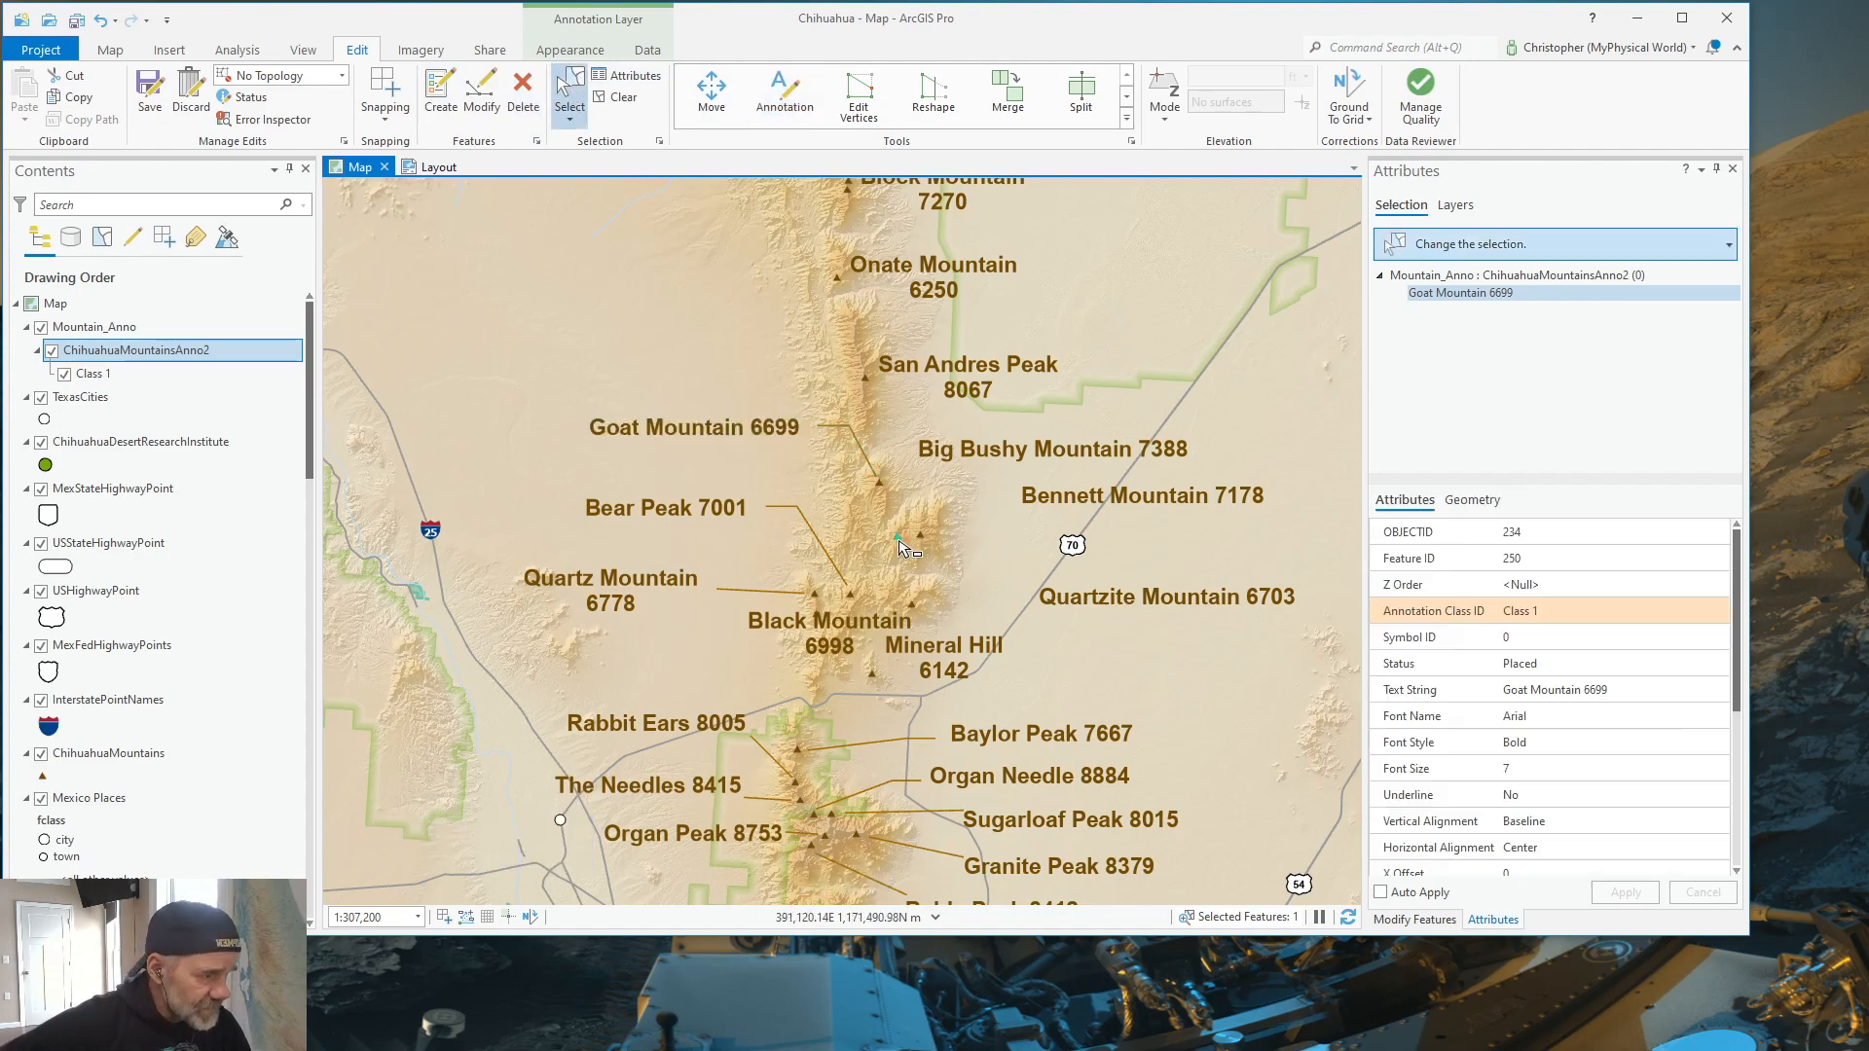
Step: Identify the Goat Mountain peak and snap the 6699 label's leader end onto it
{"action": "left_click", "coordinate": [896, 538]}
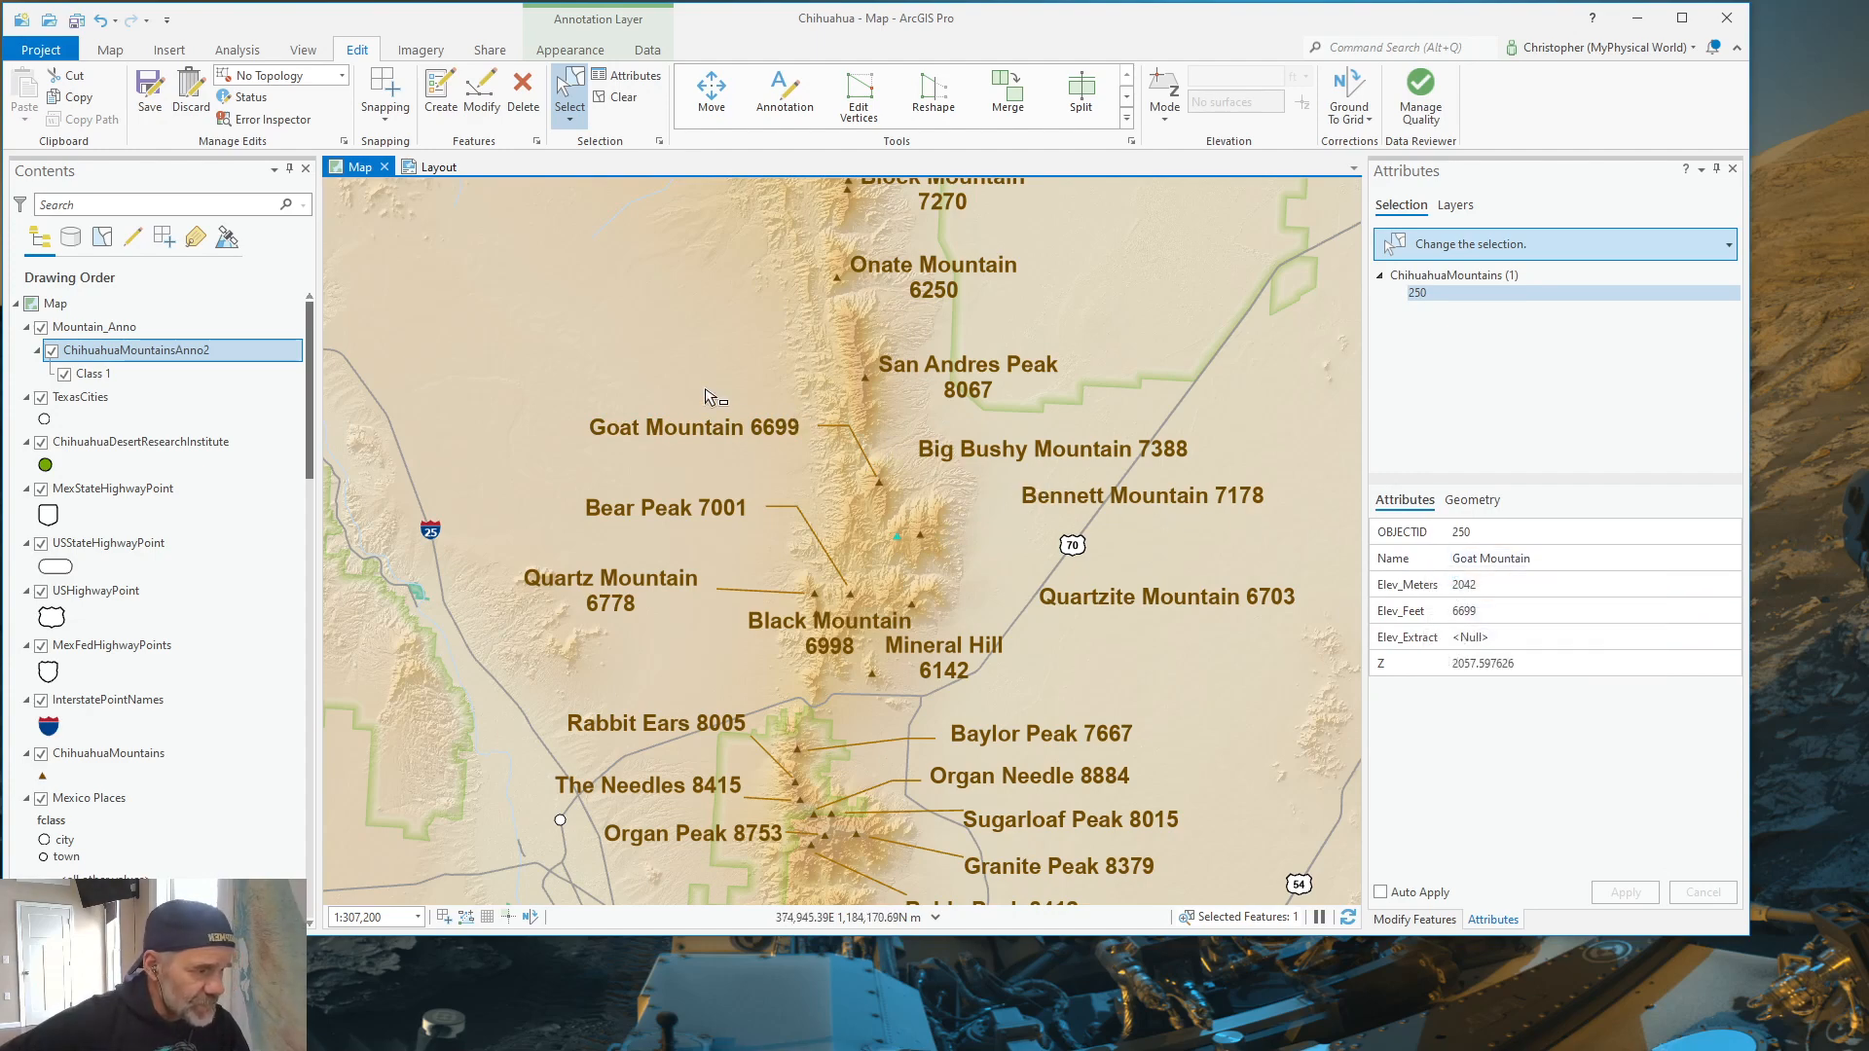
{"action": "mouse_move", "coordinate": [893, 493]}
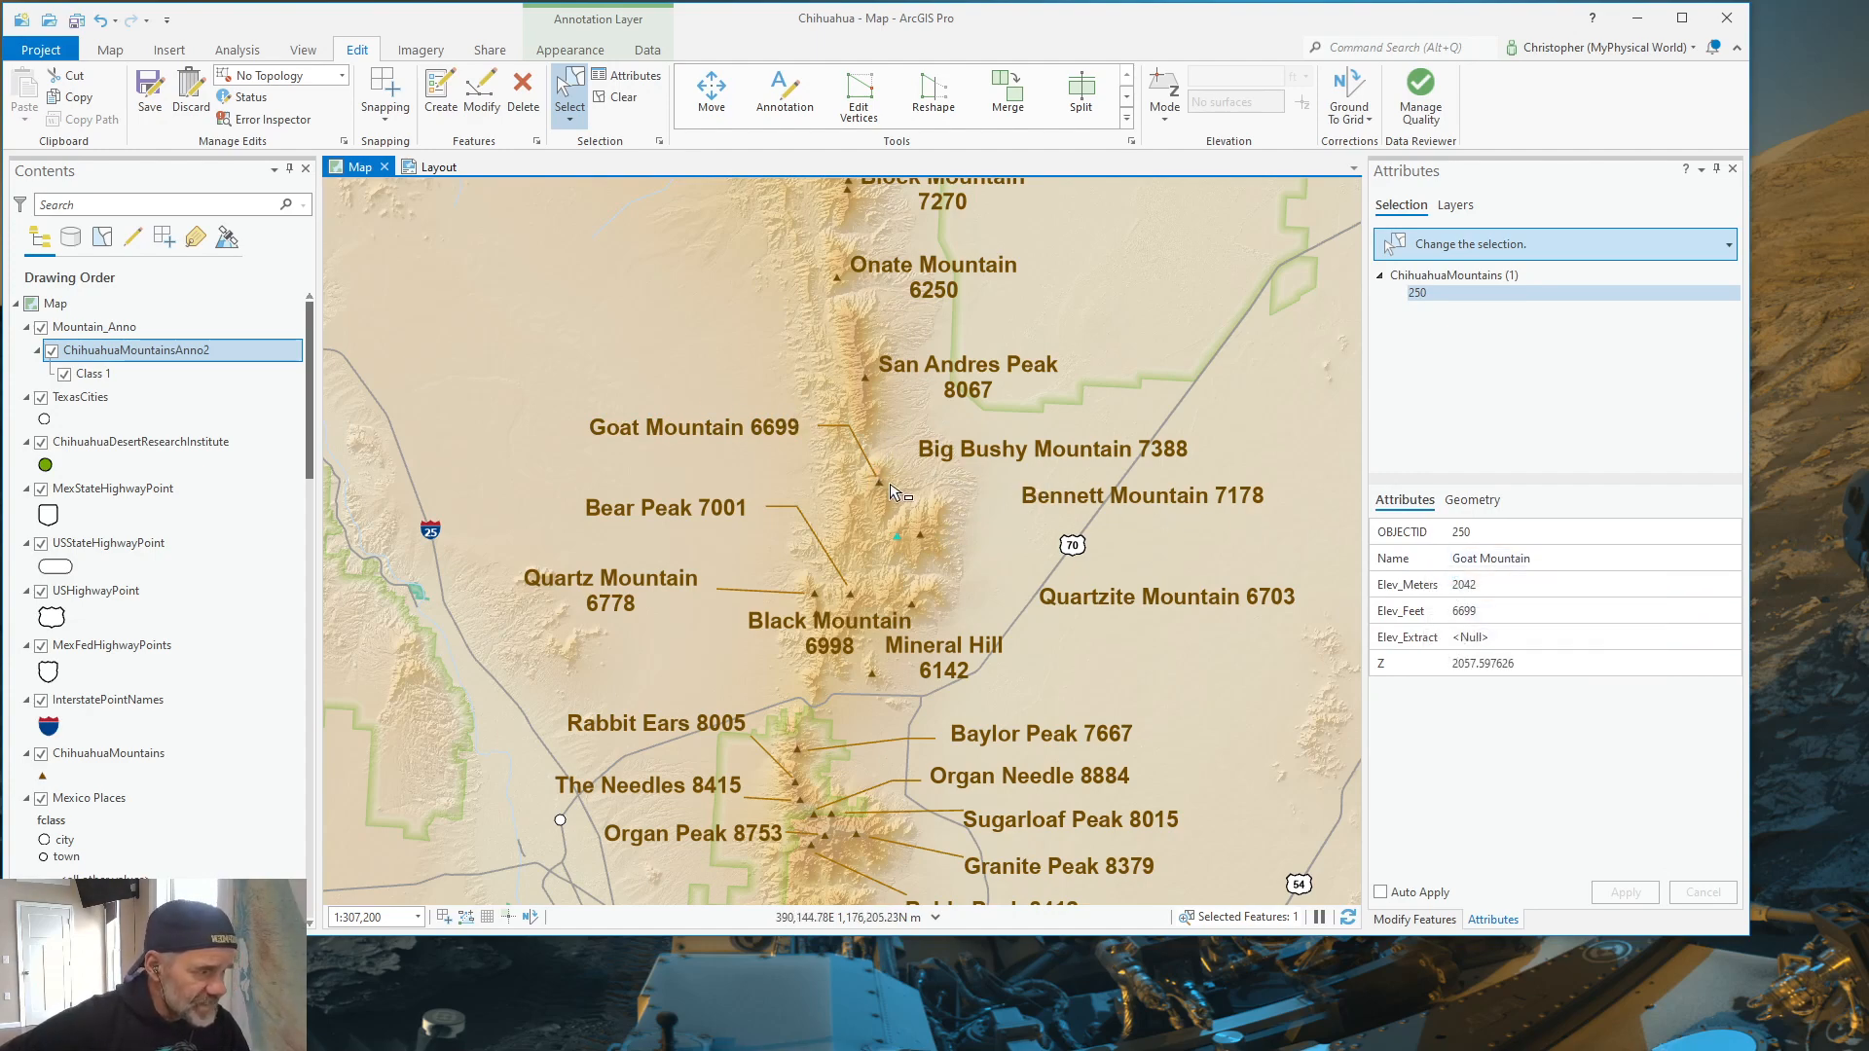
{"action": "left_click", "coordinate": [856, 93]}
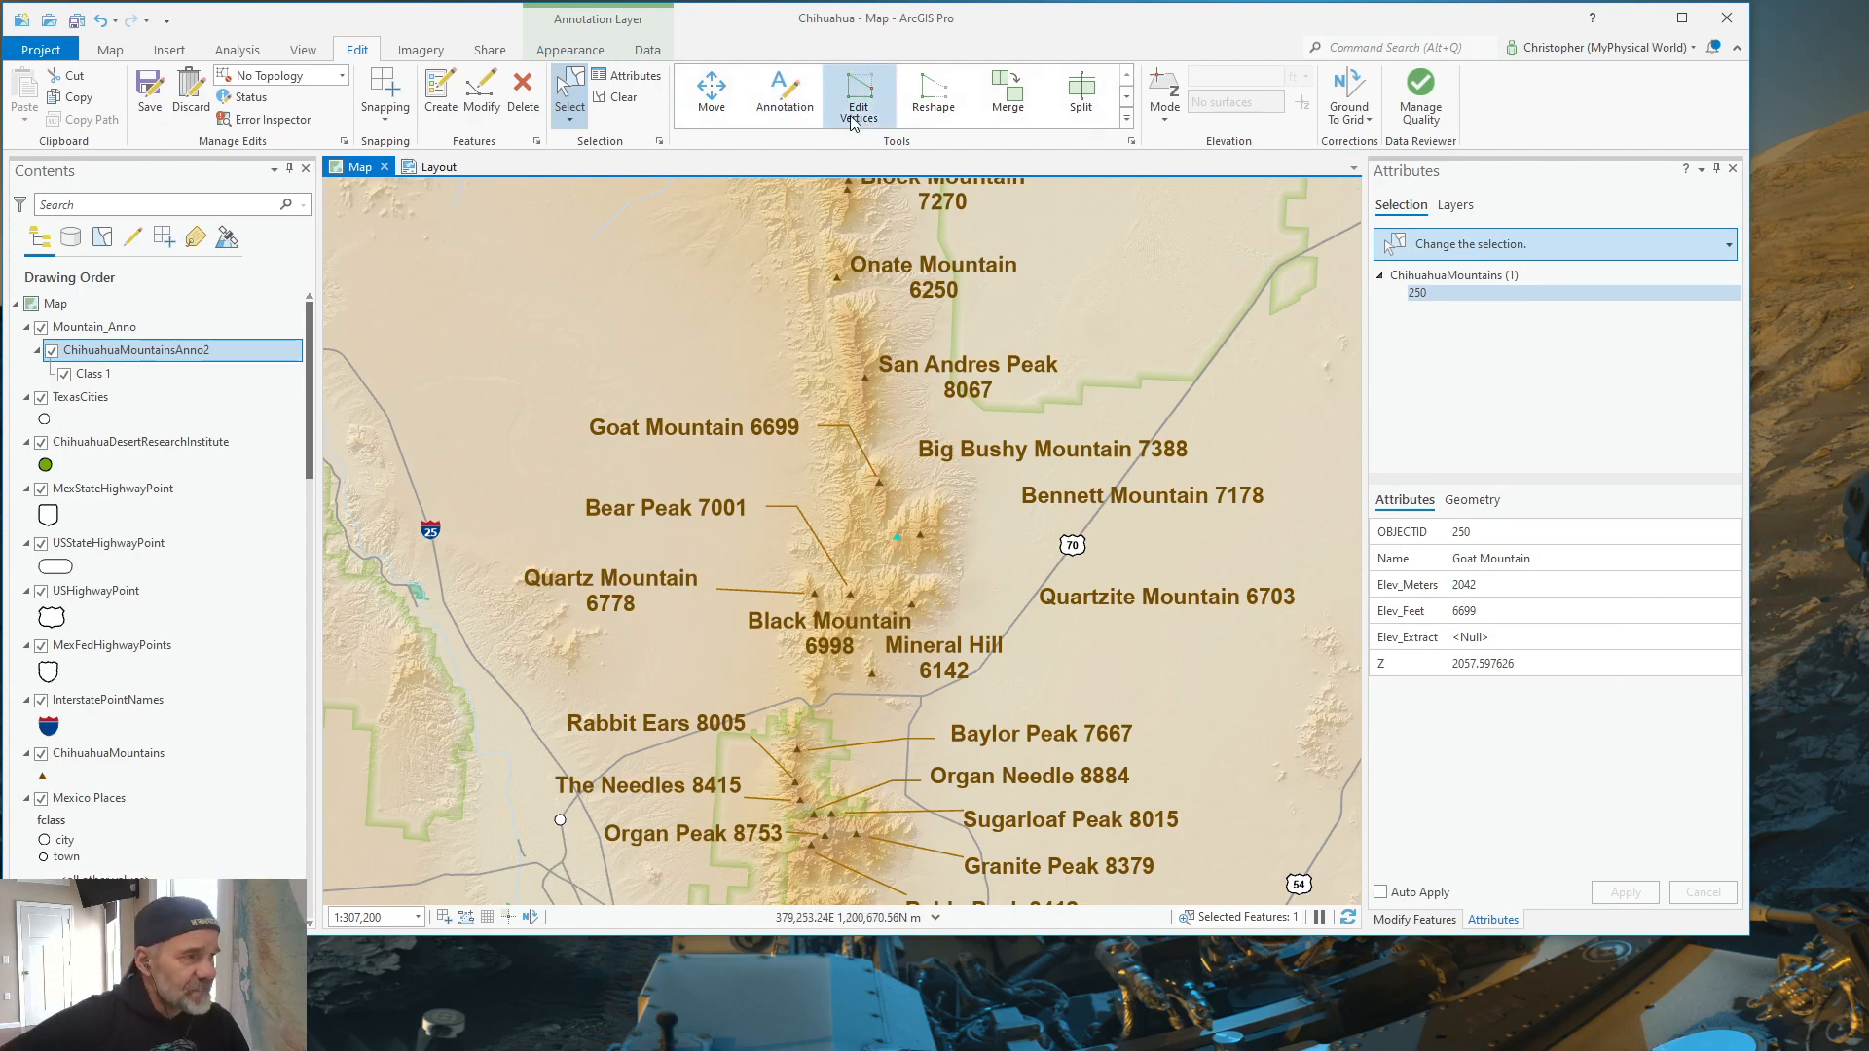
{"action": "left_click", "coordinate": [858, 93]}
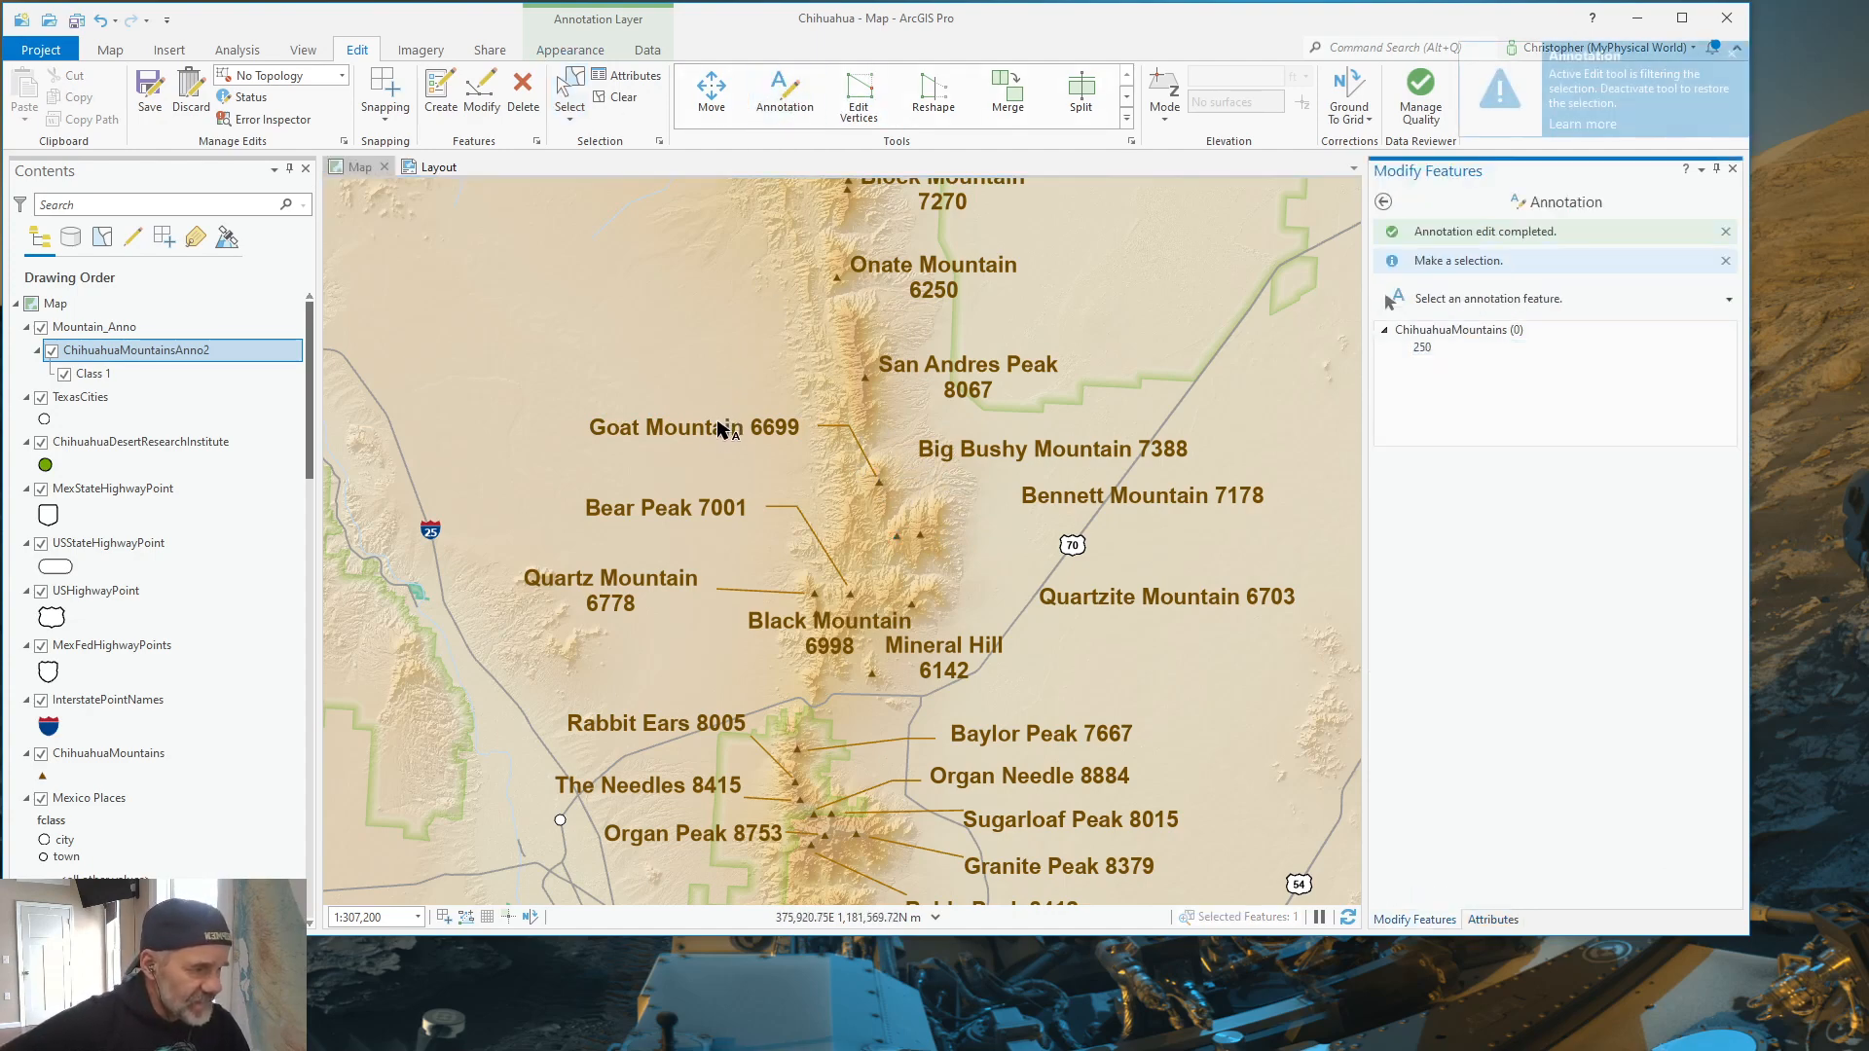
{"action": "left_click", "coordinate": [694, 426]}
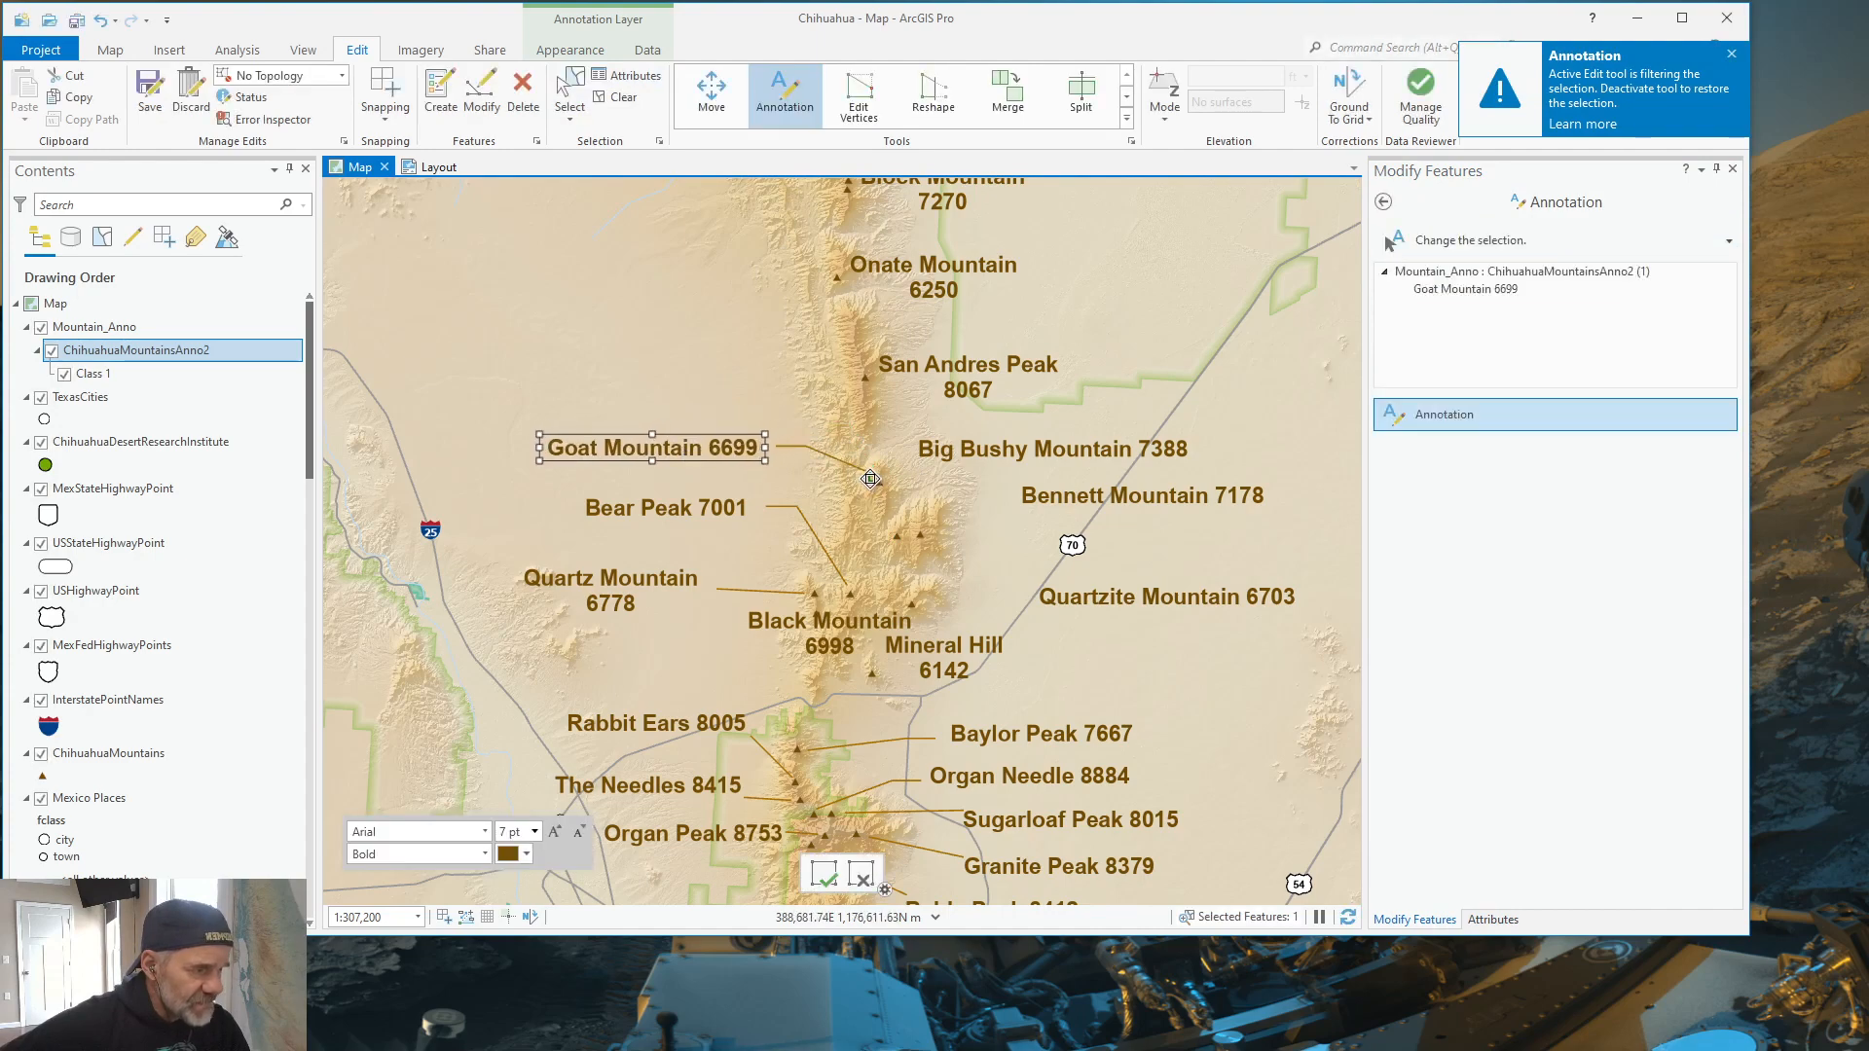
{"action": "left_click_drag", "start_coordinate": [867, 479], "coordinate": [887, 537]}
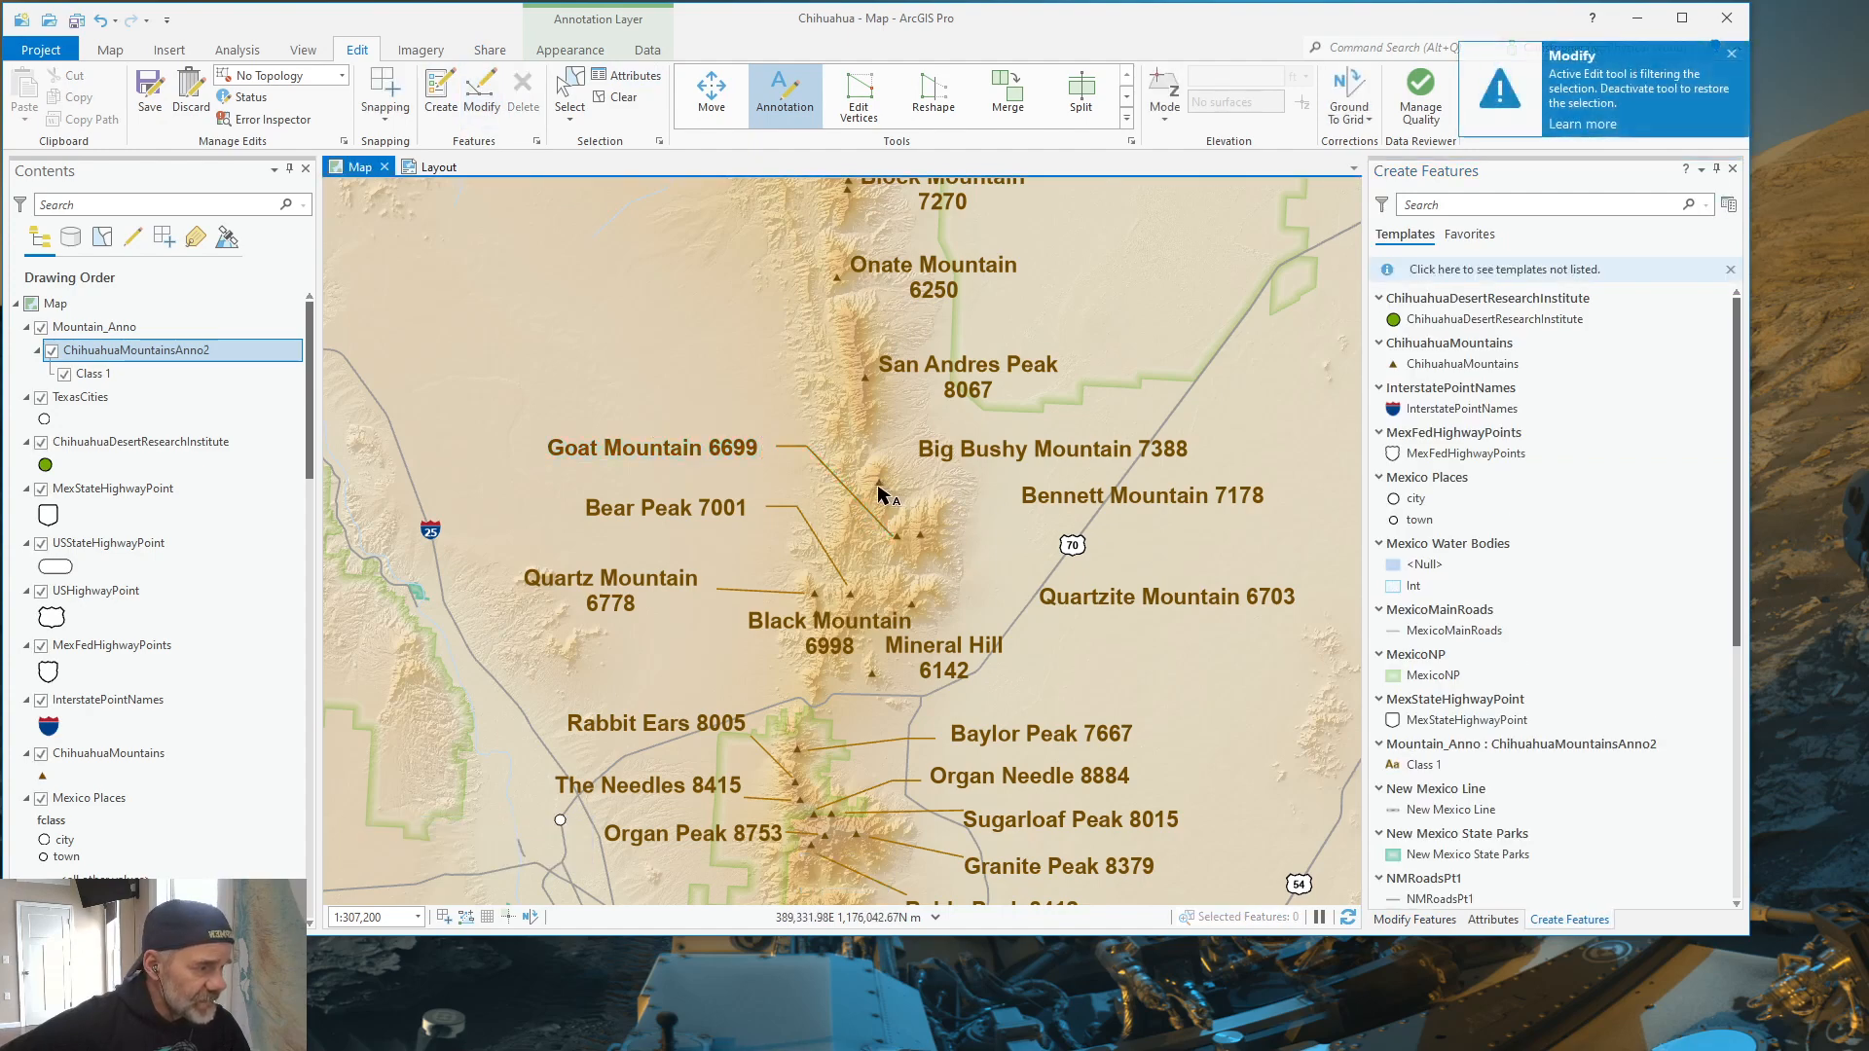
{"action": "left_click", "coordinate": [882, 488]}
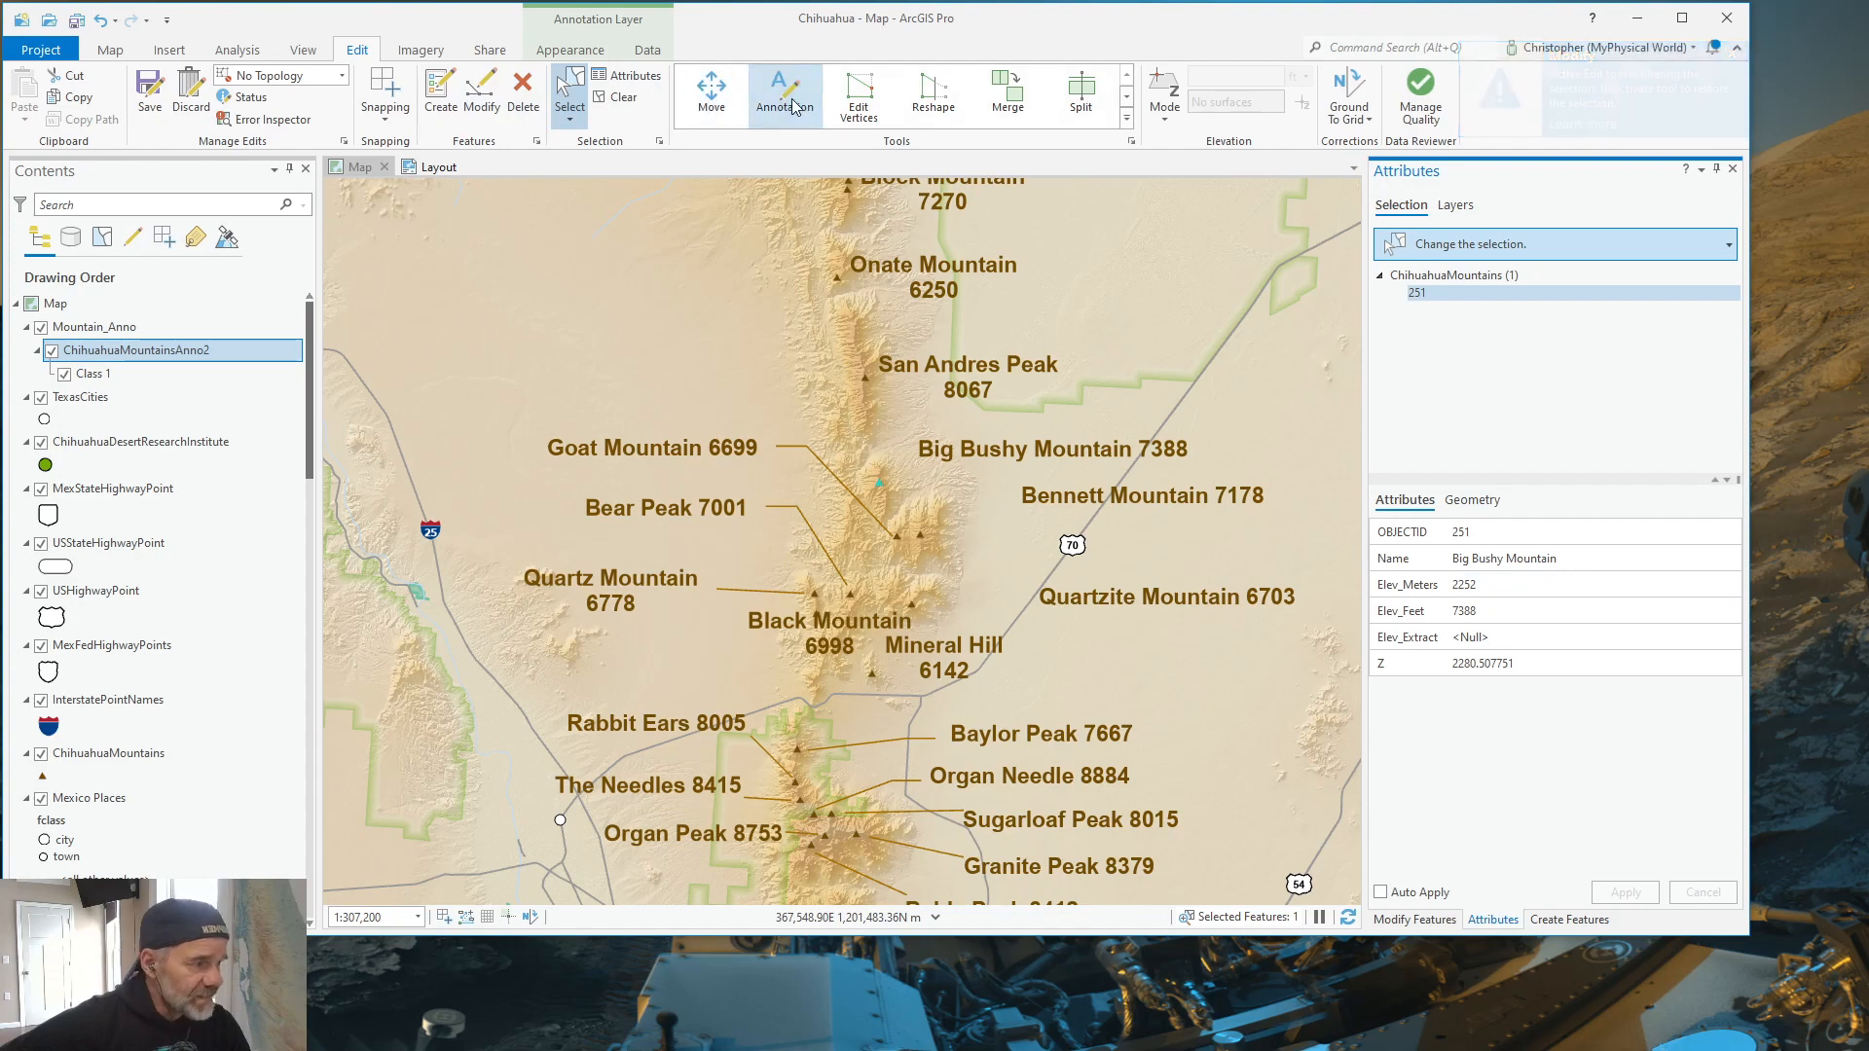
Step: Drag the Big Bushy Mountain 7388 label northwest into the plain above Goat Mountain
{"action": "left_click", "coordinate": [785, 93]}
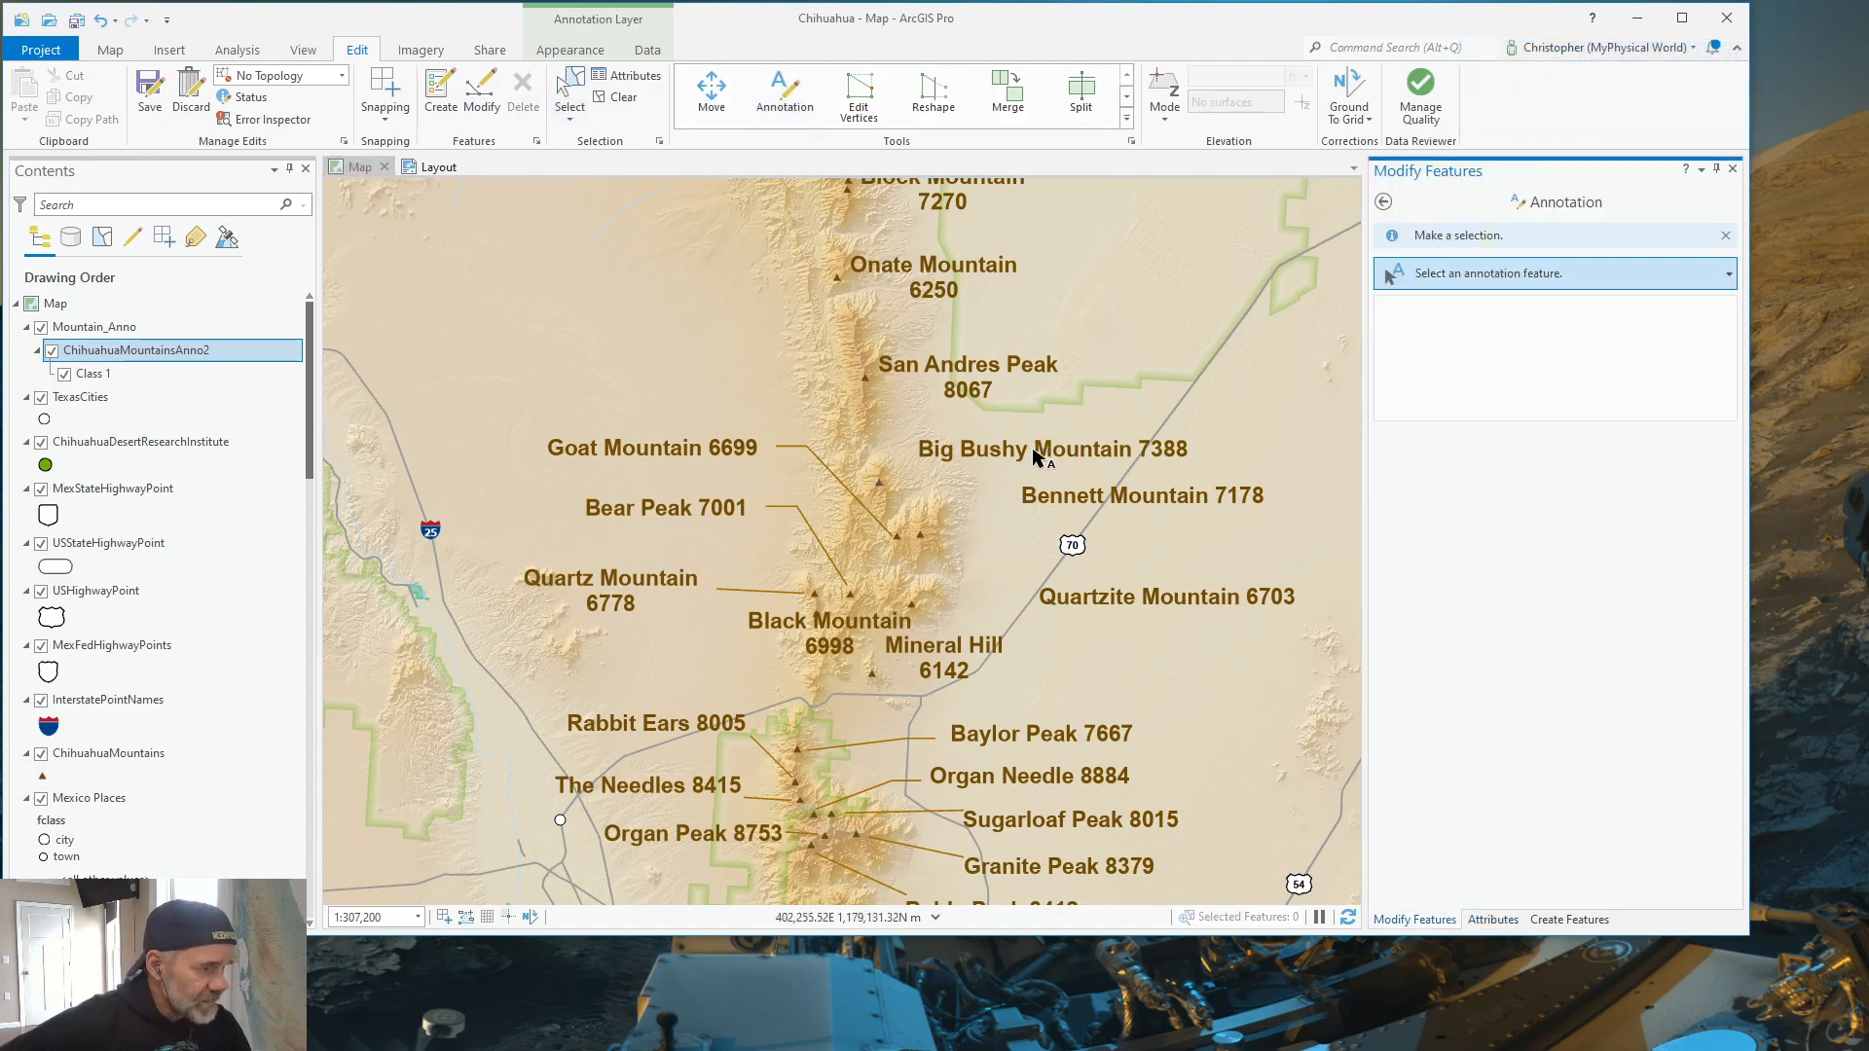
{"action": "left_click", "coordinate": [1052, 450]}
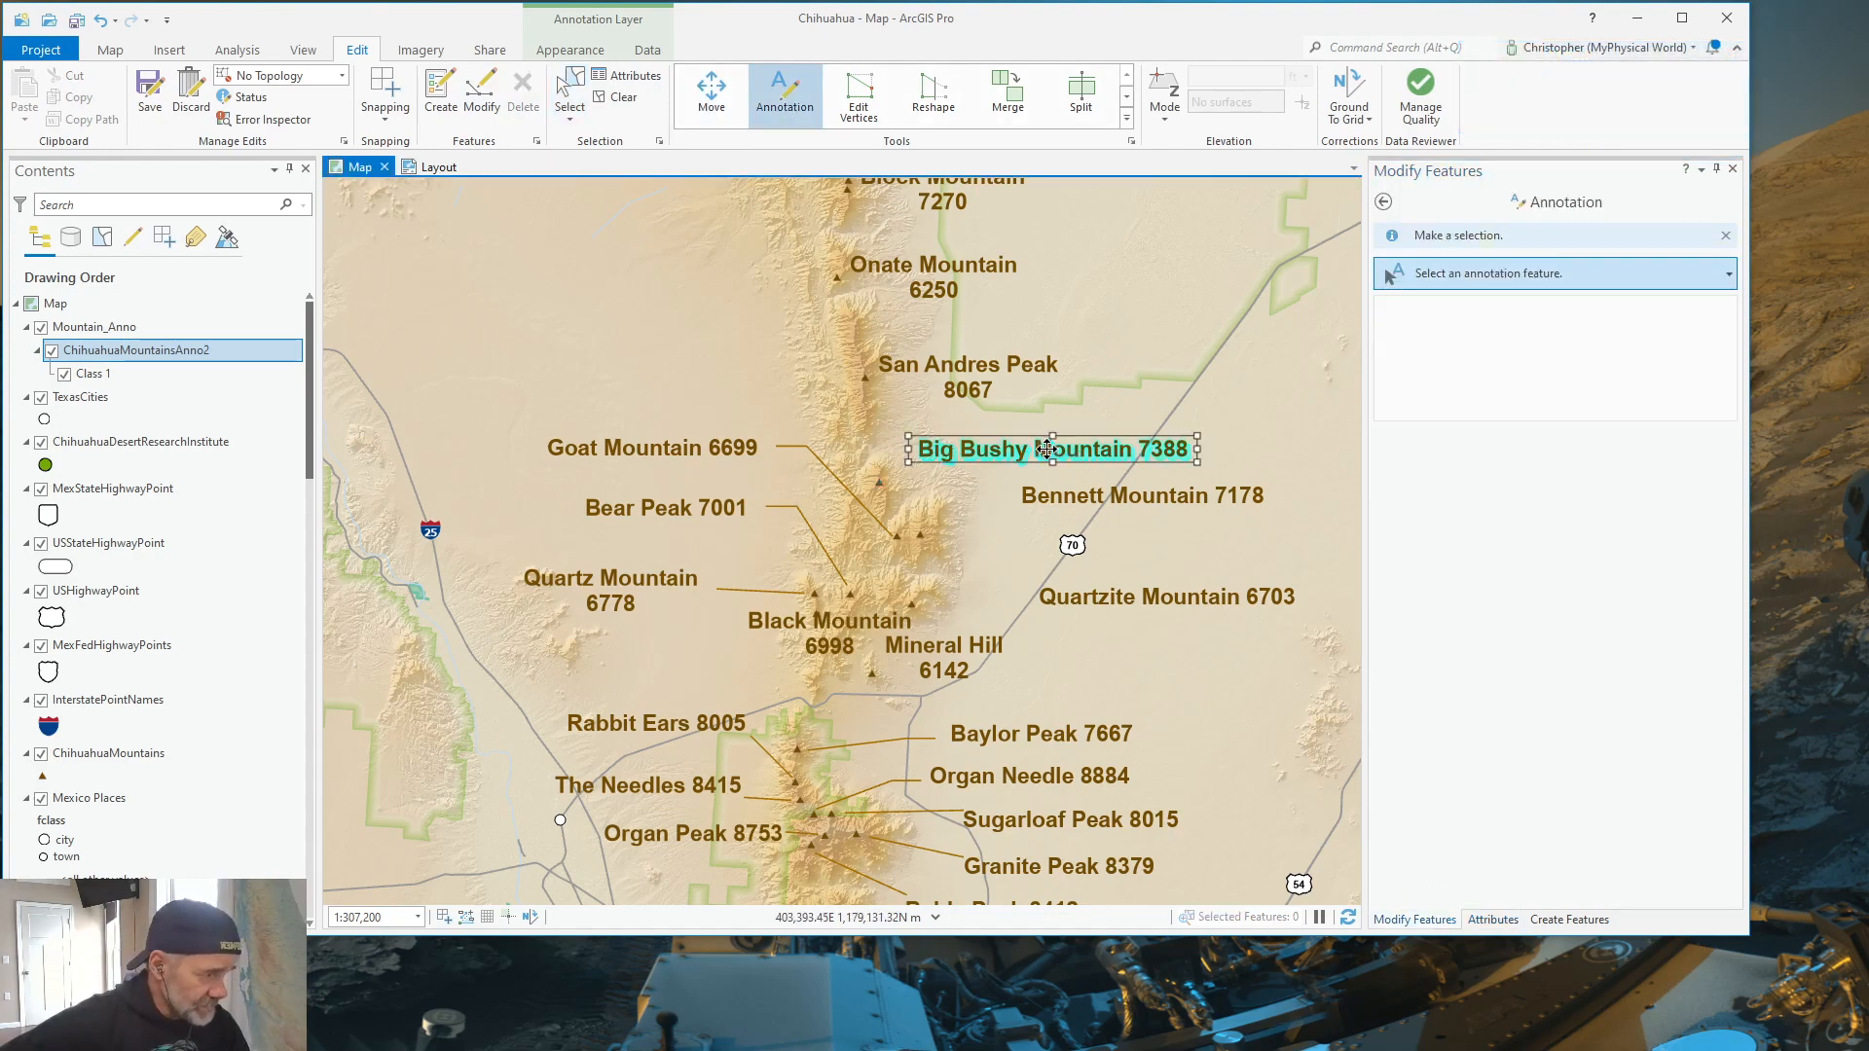
{"action": "left_click_drag", "start_coordinate": [1046, 449], "coordinate": [855, 398]}
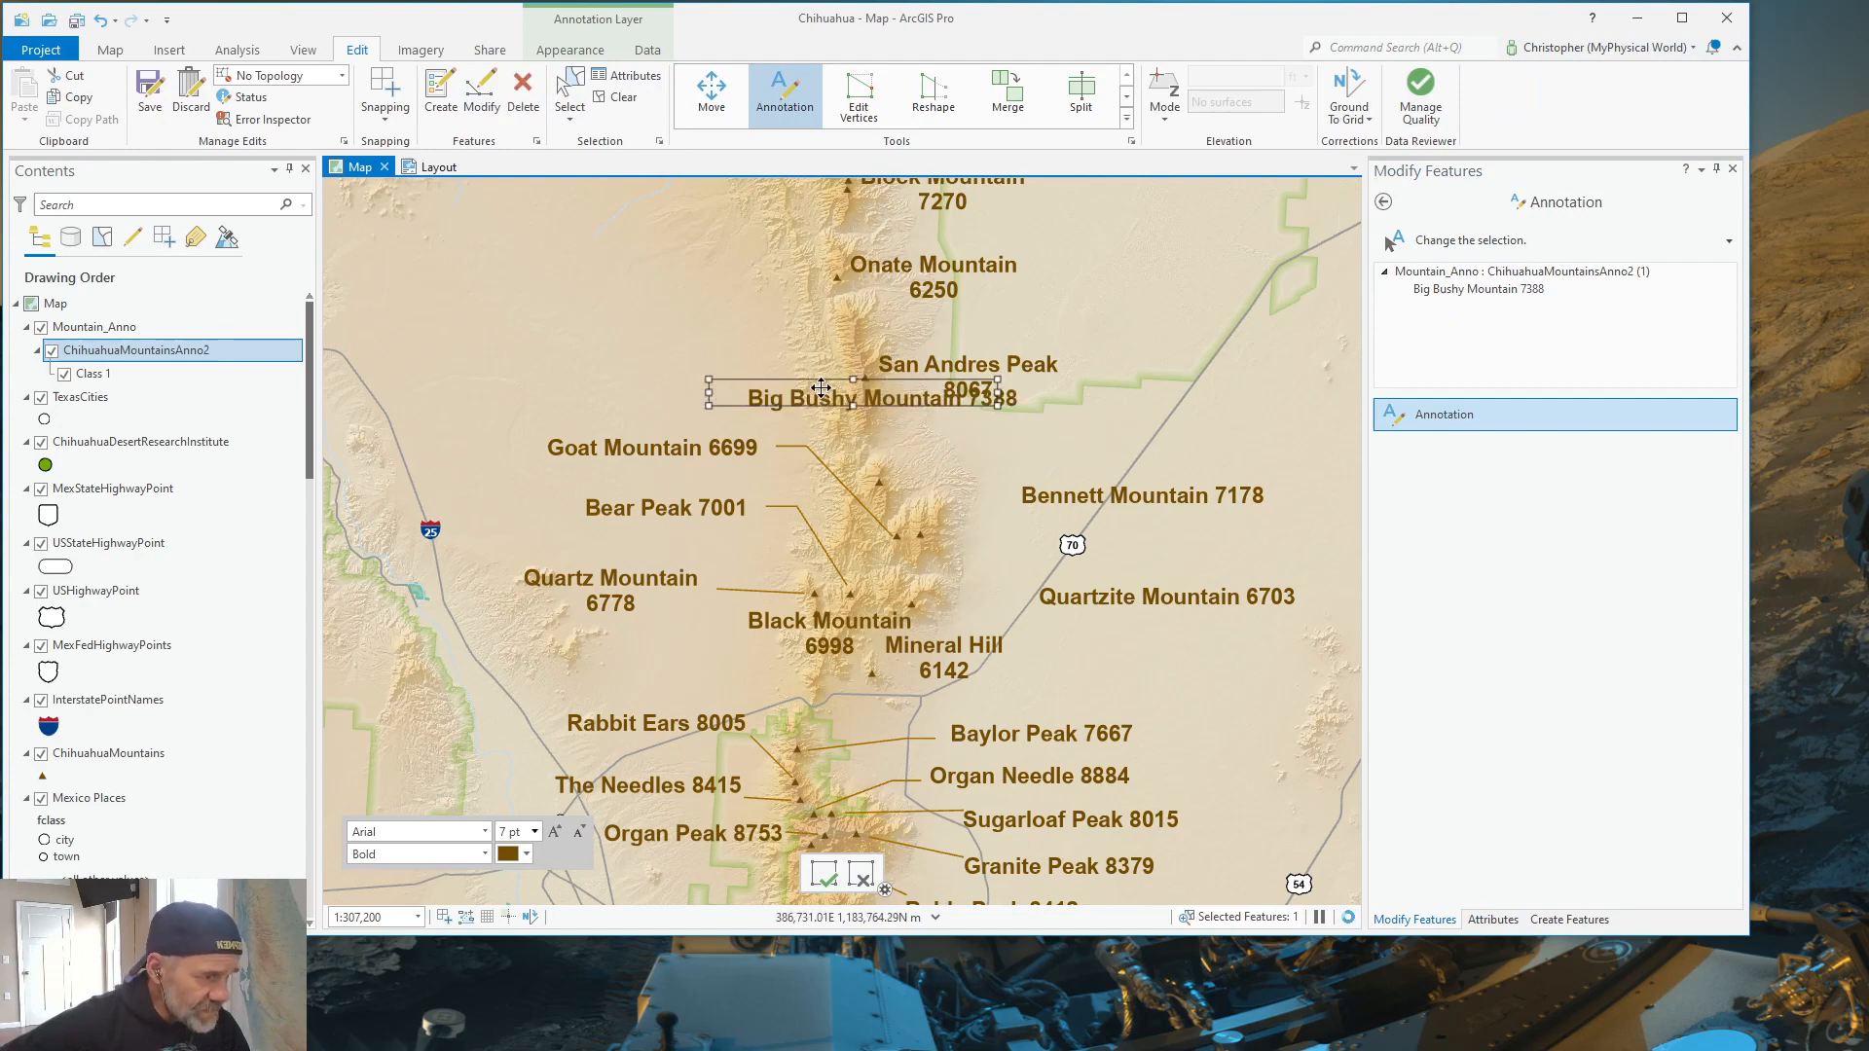
{"action": "left_click_drag", "start_coordinate": [855, 398], "coordinate": [617, 387]}
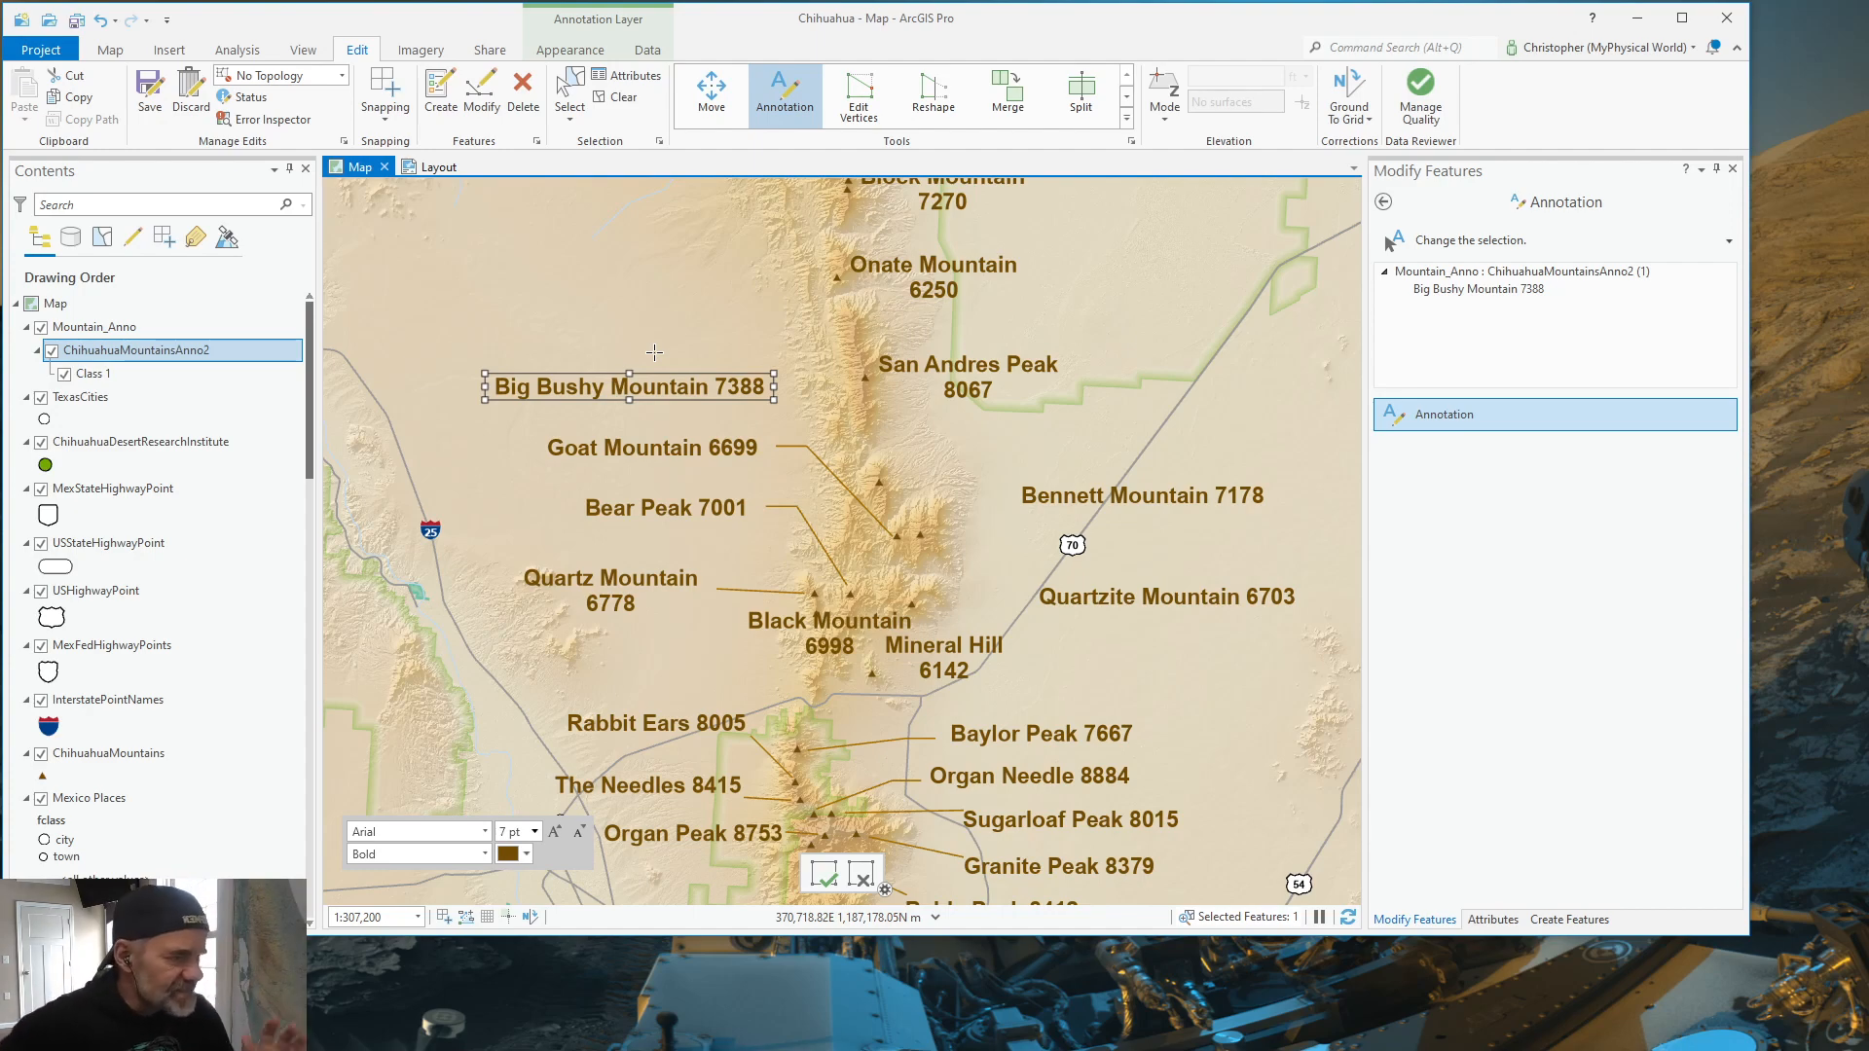
{"action": "mouse_move", "coordinate": [699, 360]}
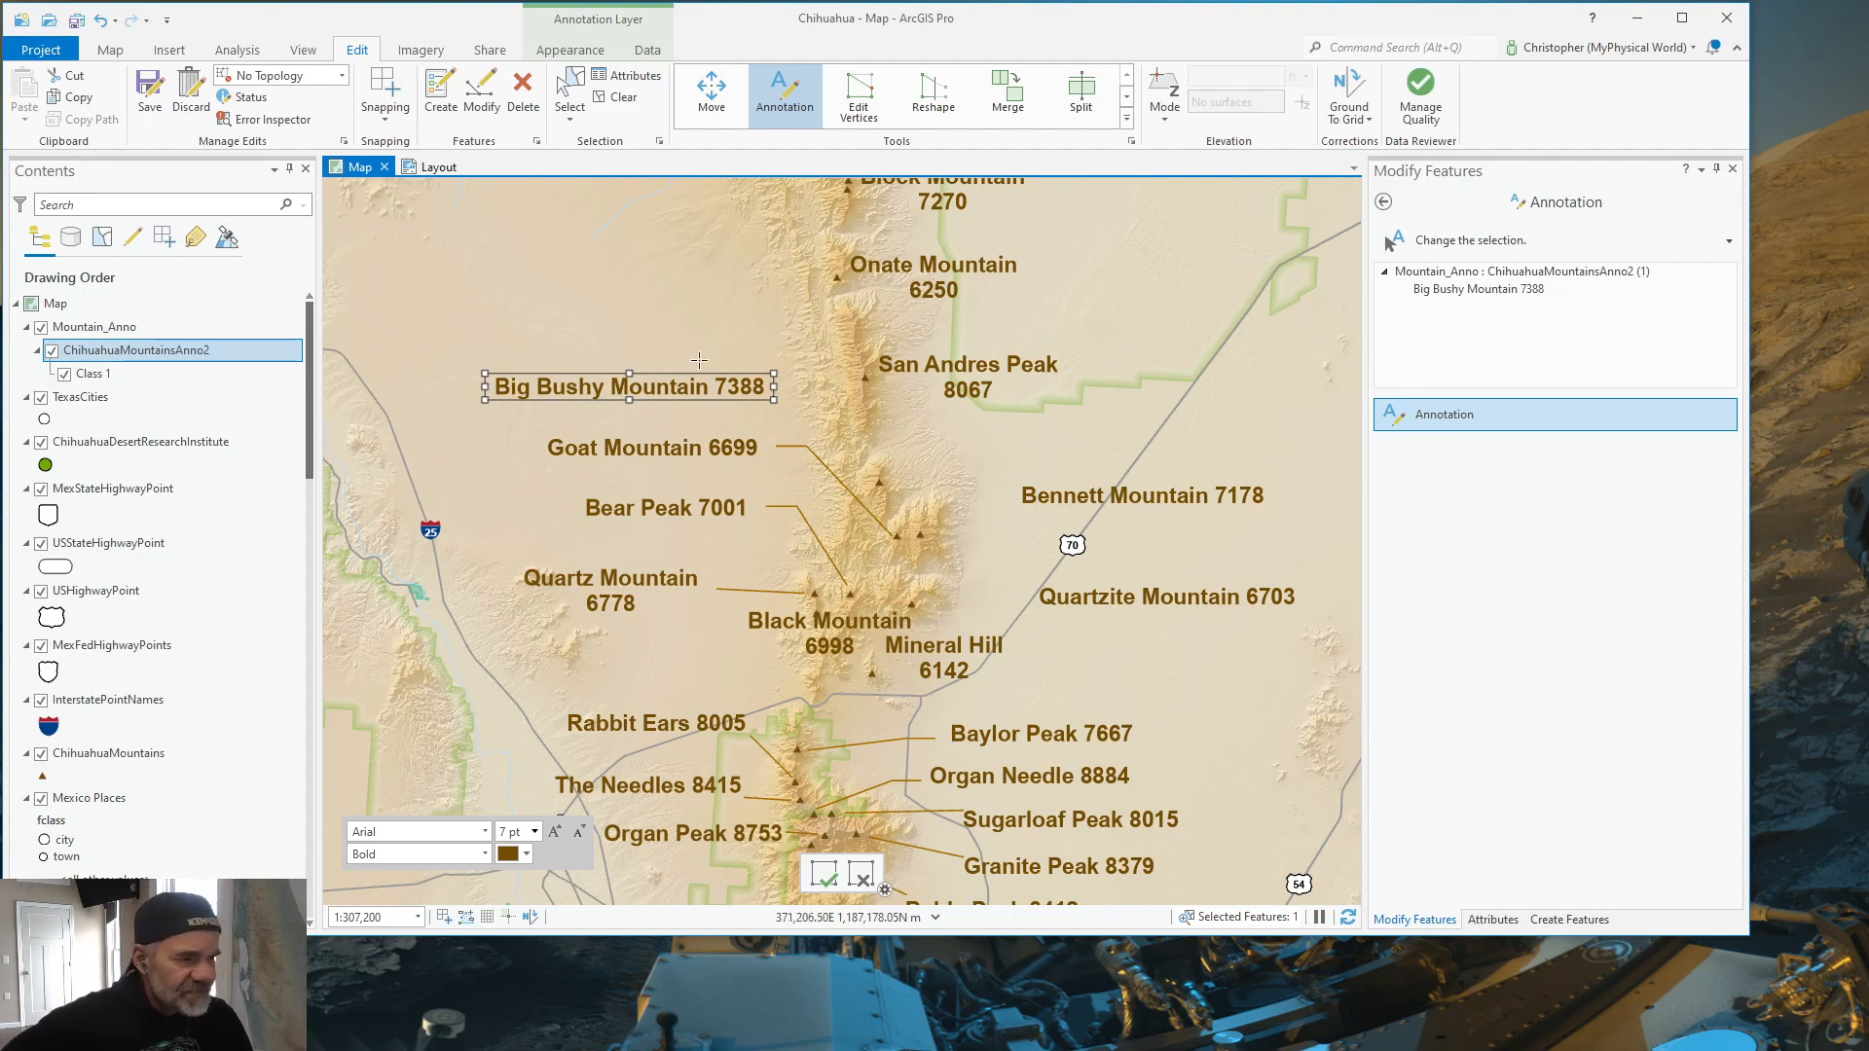
{"action": "mouse_move", "coordinate": [510, 286]}
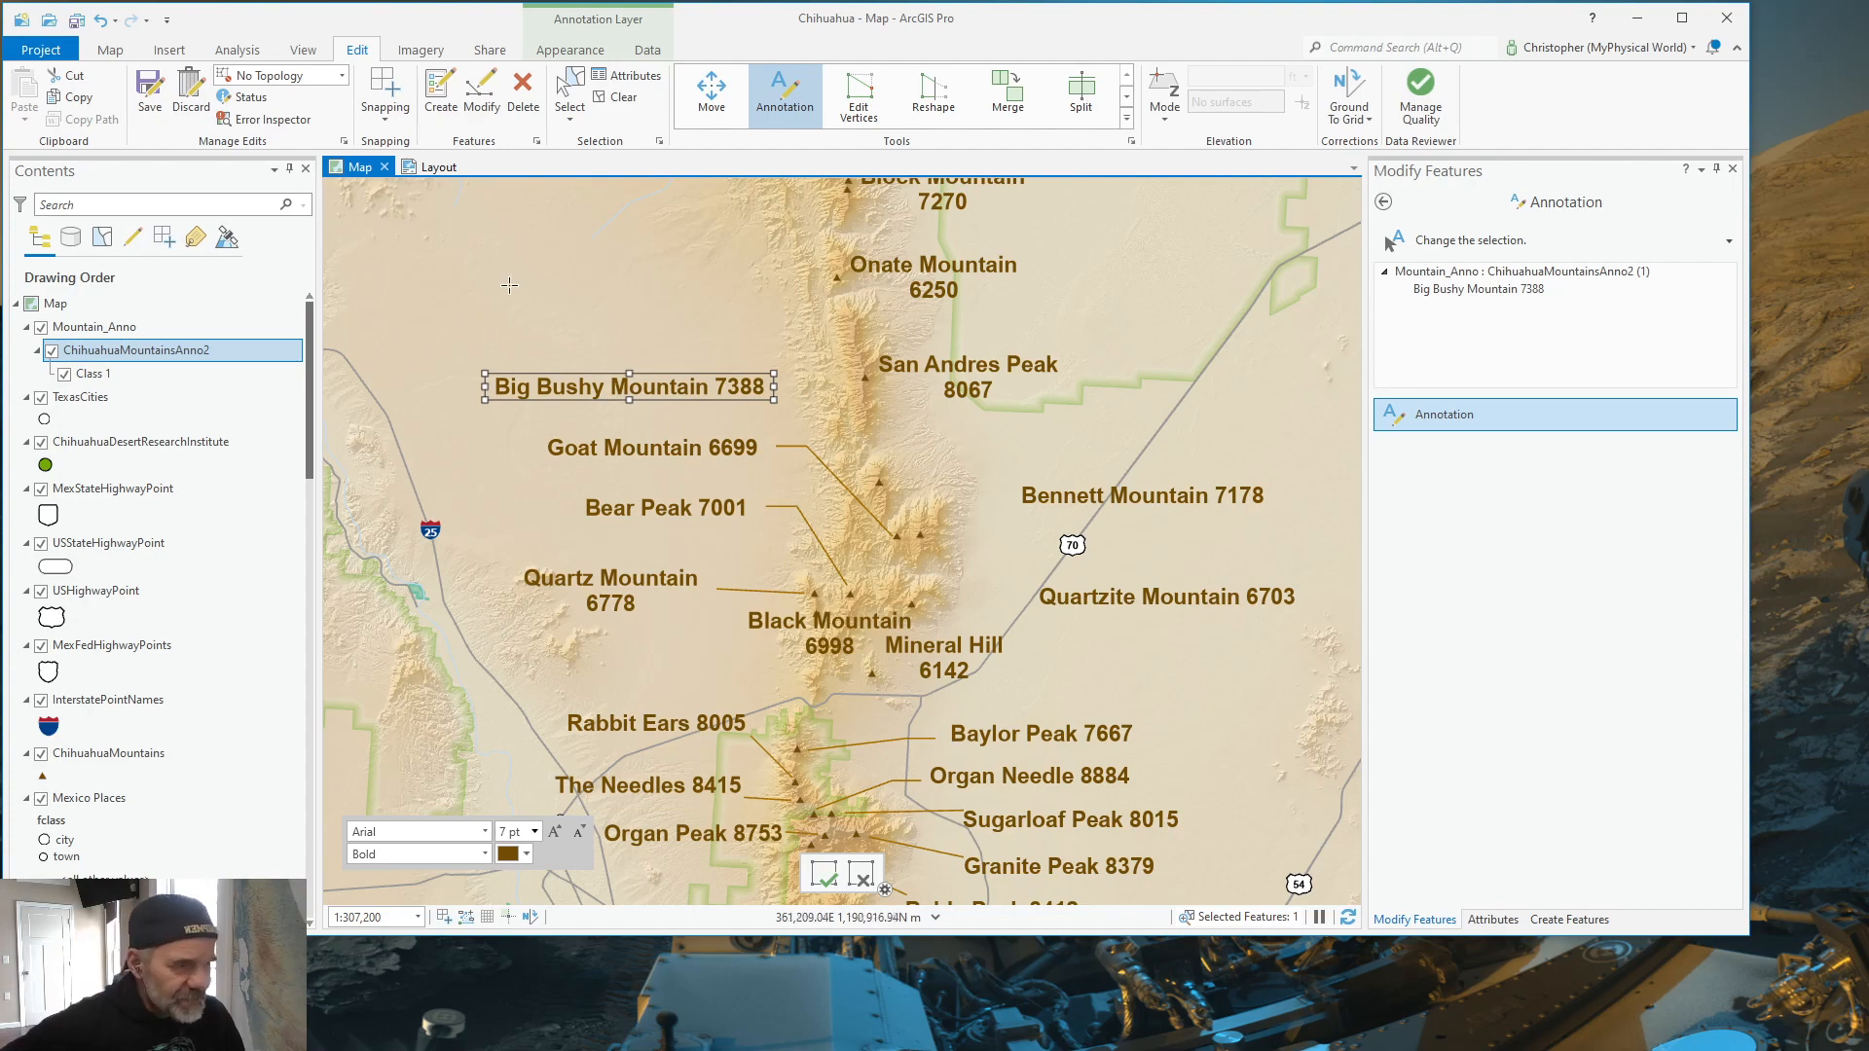
{"action": "mouse_move", "coordinate": [1199, 430]}
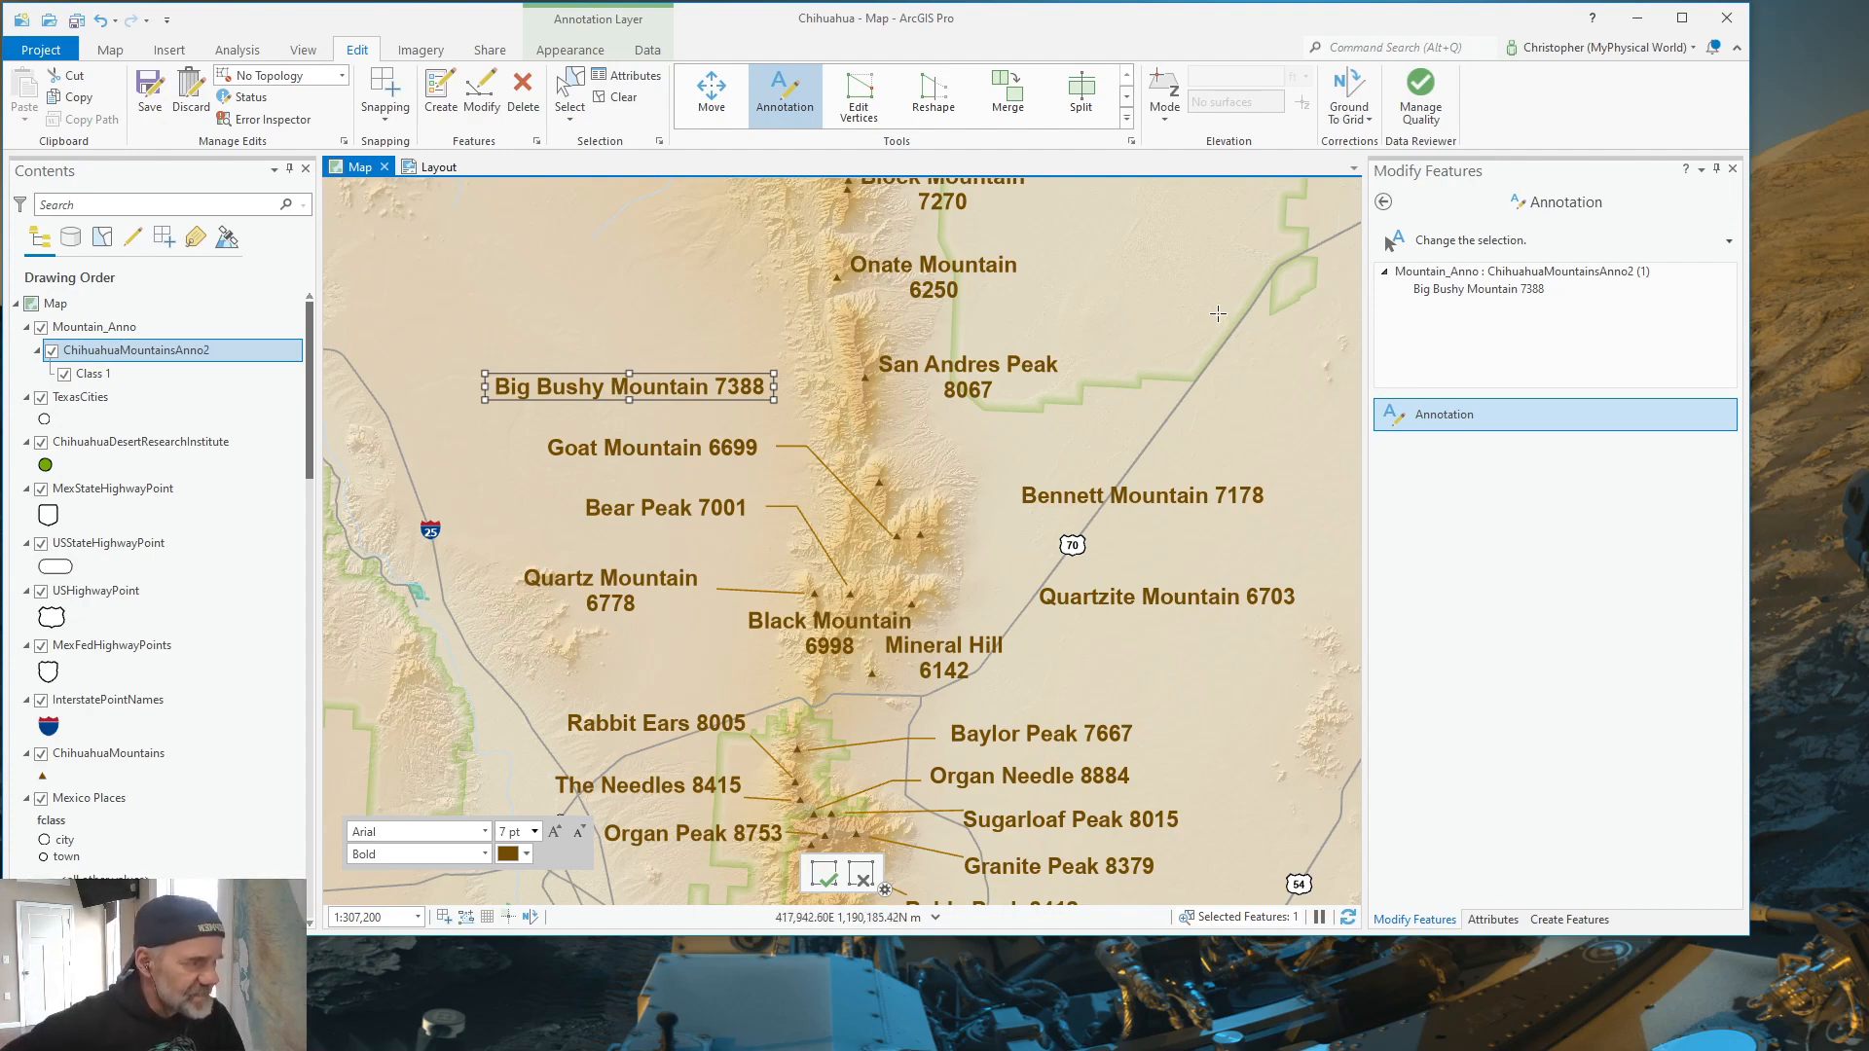
{"action": "mouse_move", "coordinate": [1122, 248]}
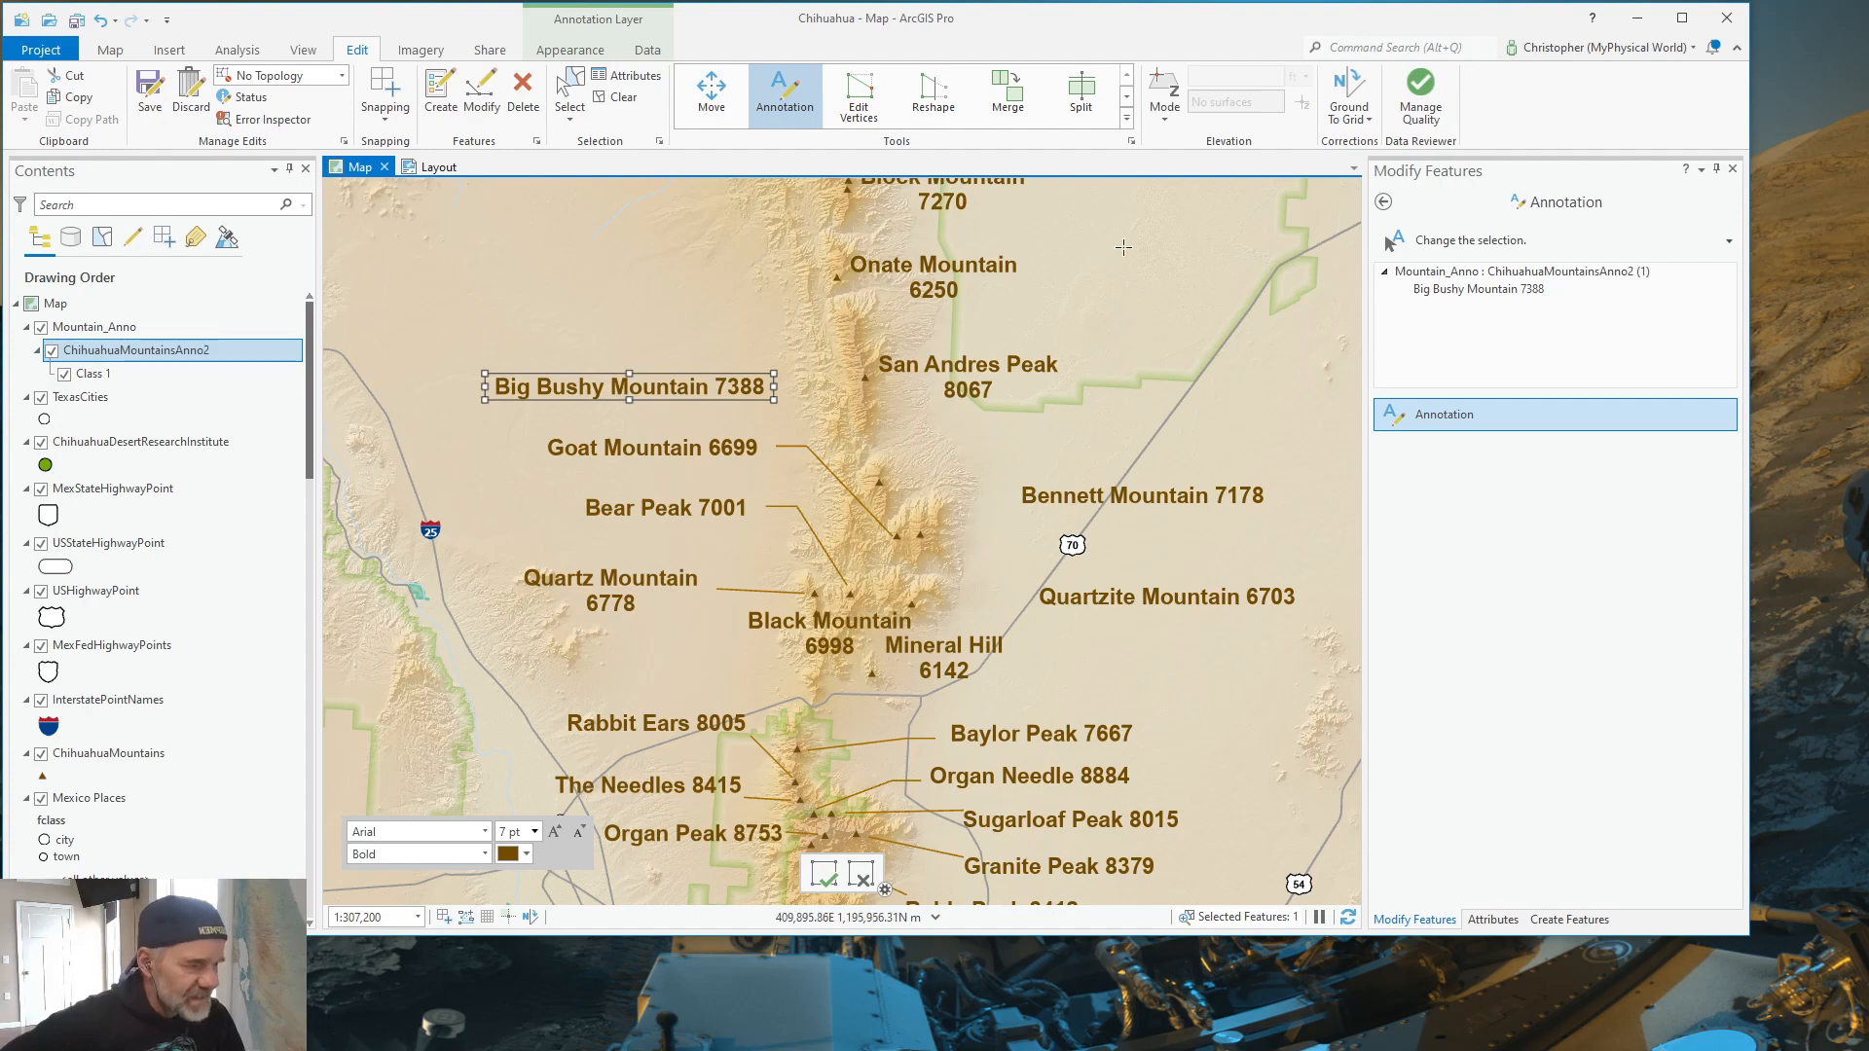
{"action": "mouse_move", "coordinate": [929, 423]}
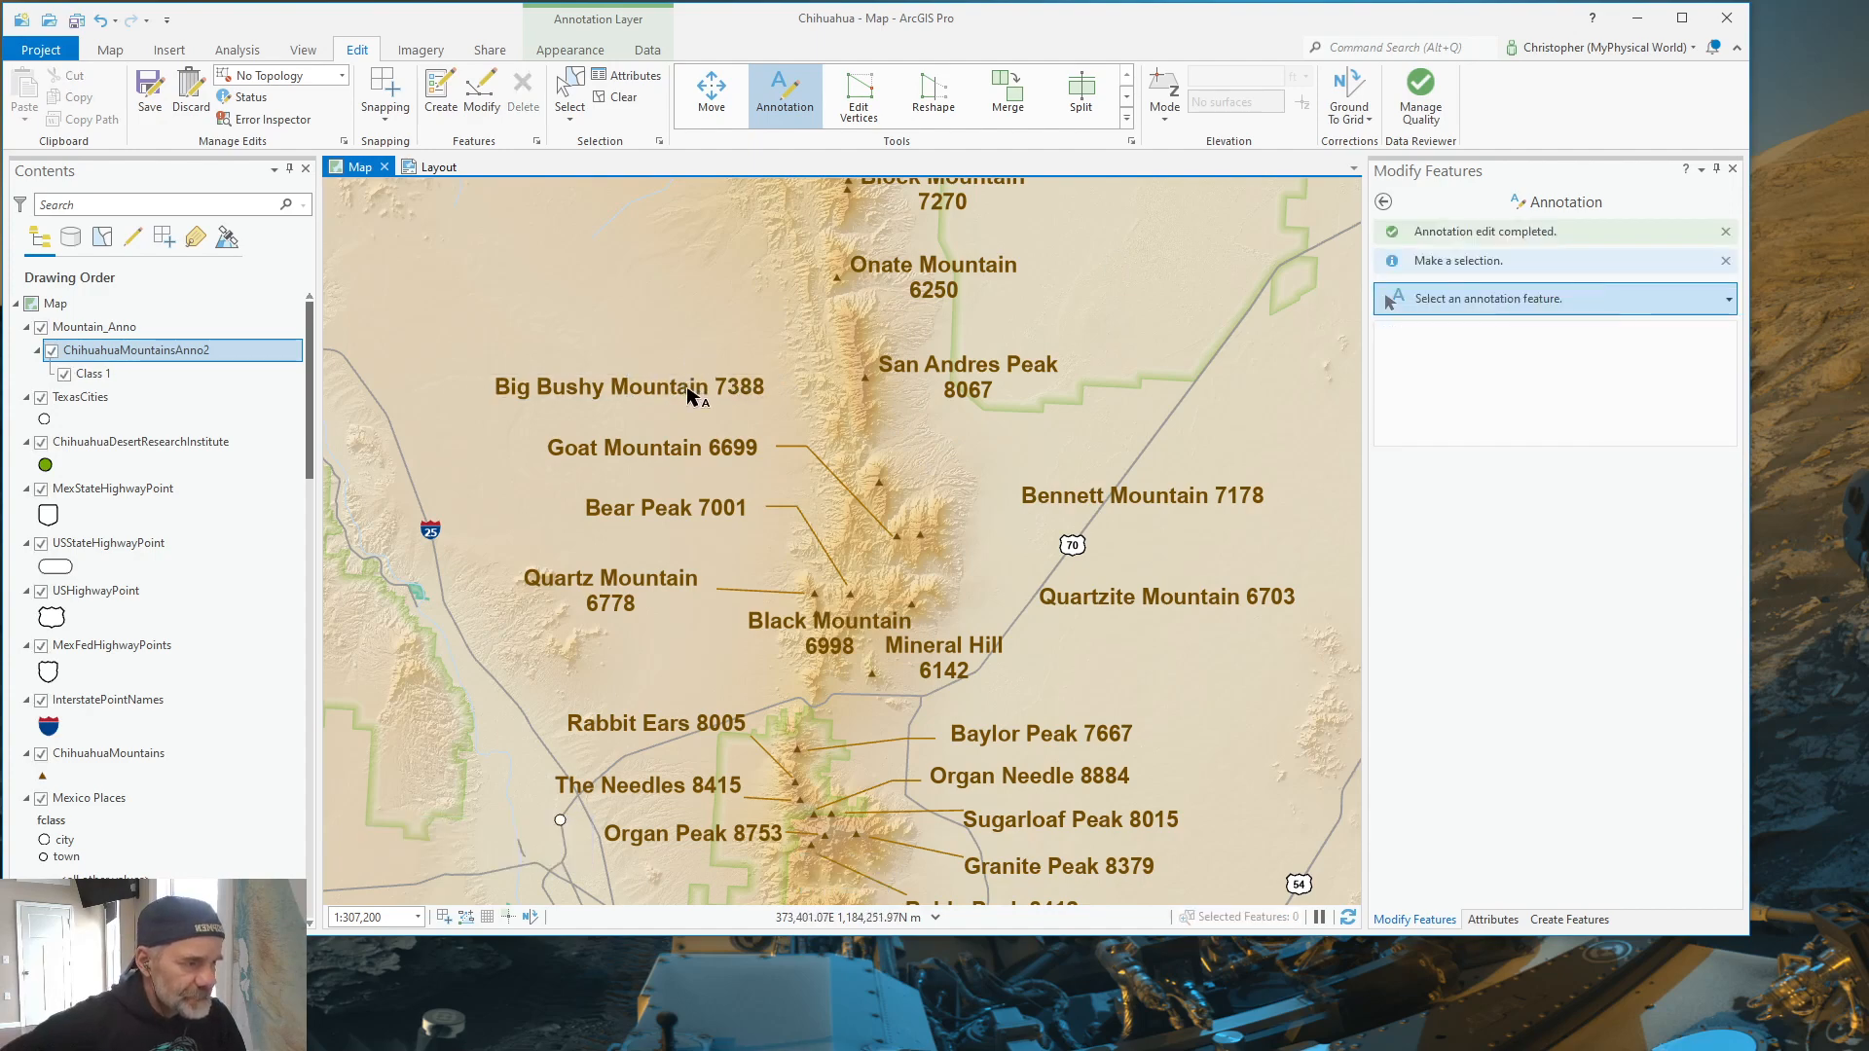
Step: Begin a leader for the Big Bushy Mountain 7388 label from its context menu
{"action": "right_click", "coordinate": [626, 386]}
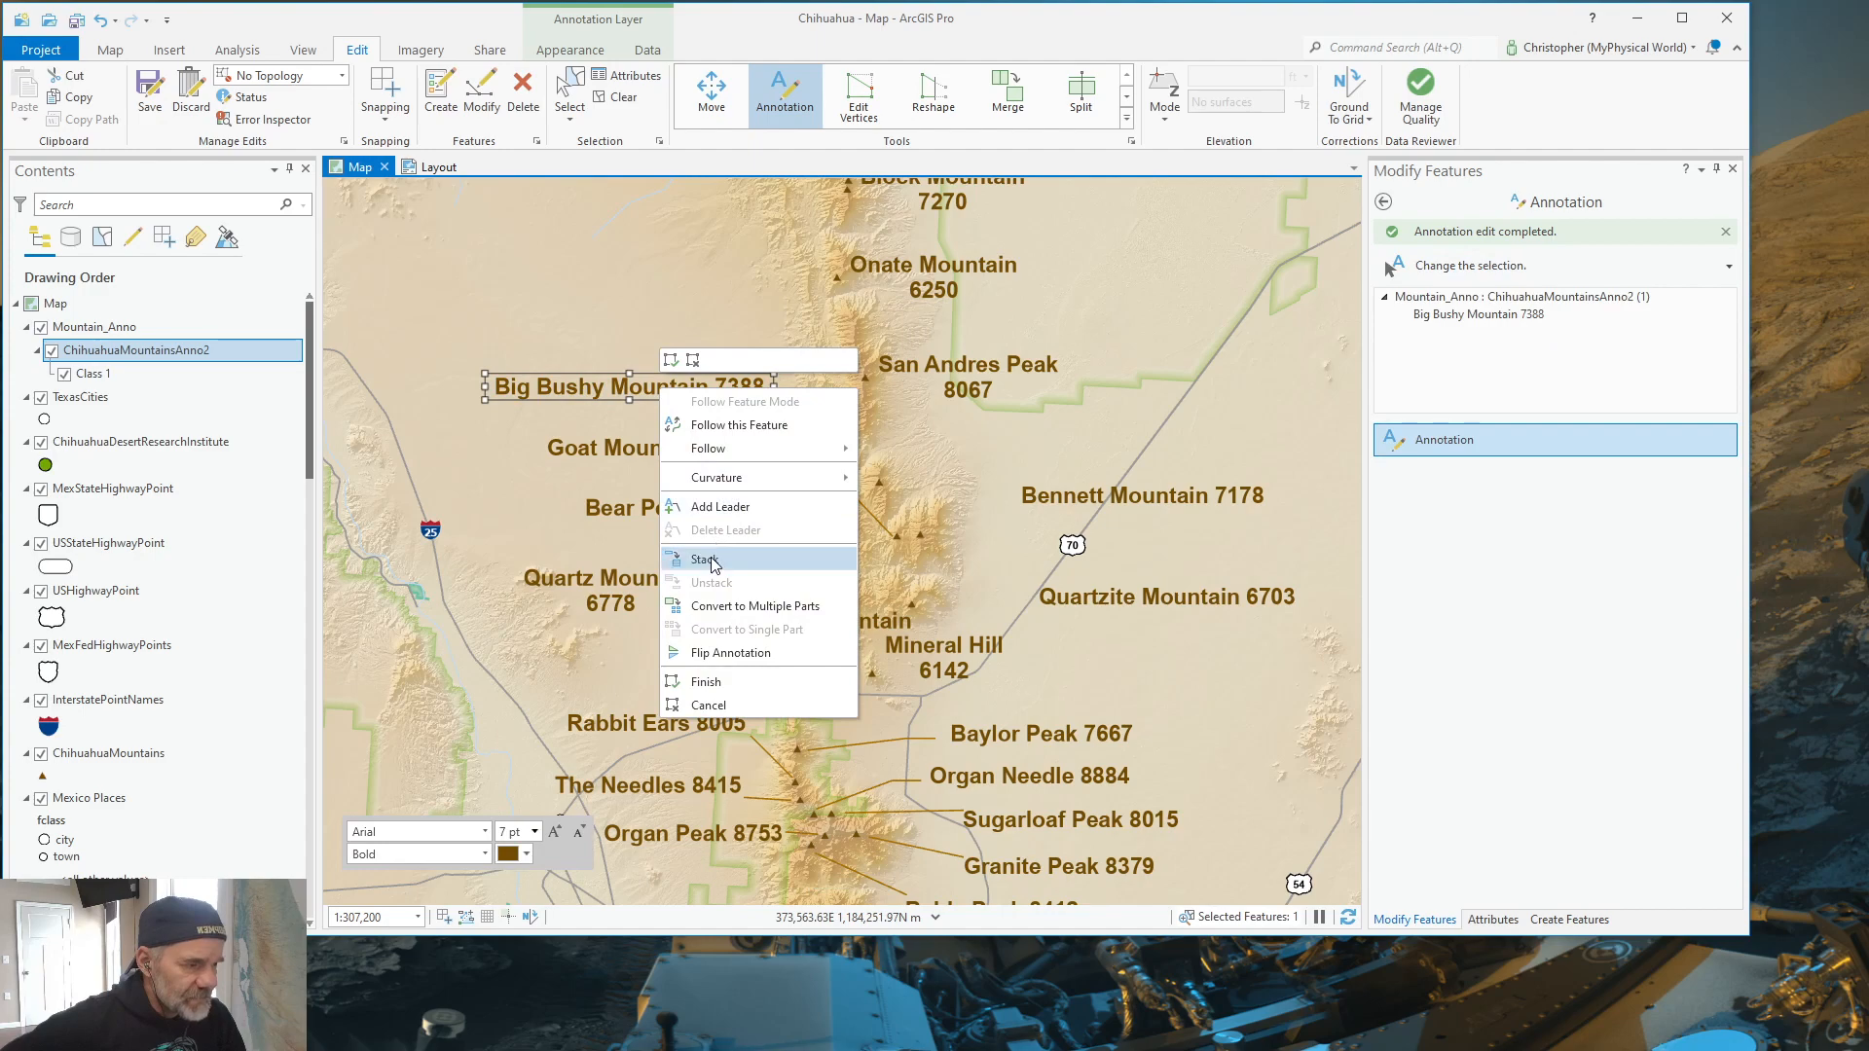
{"action": "left_click", "coordinate": [706, 559]}
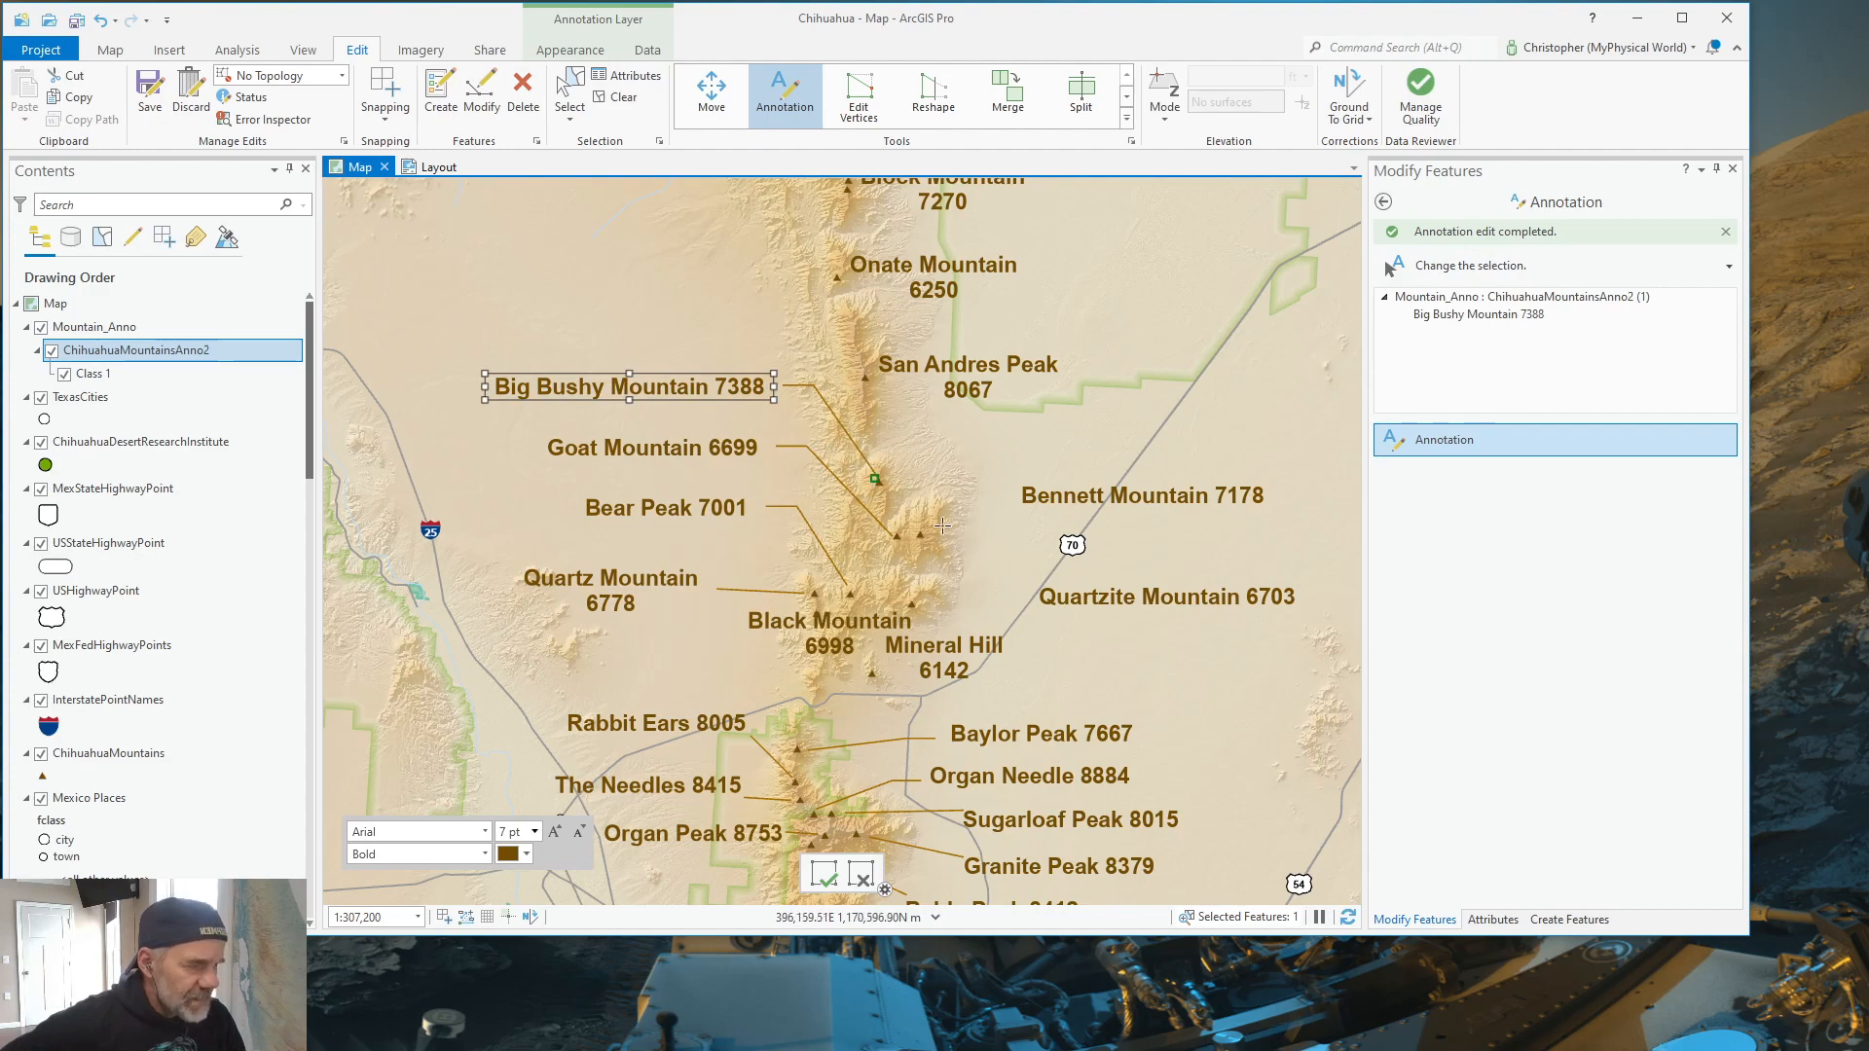
{"action": "mouse_move", "coordinate": [781, 450]}
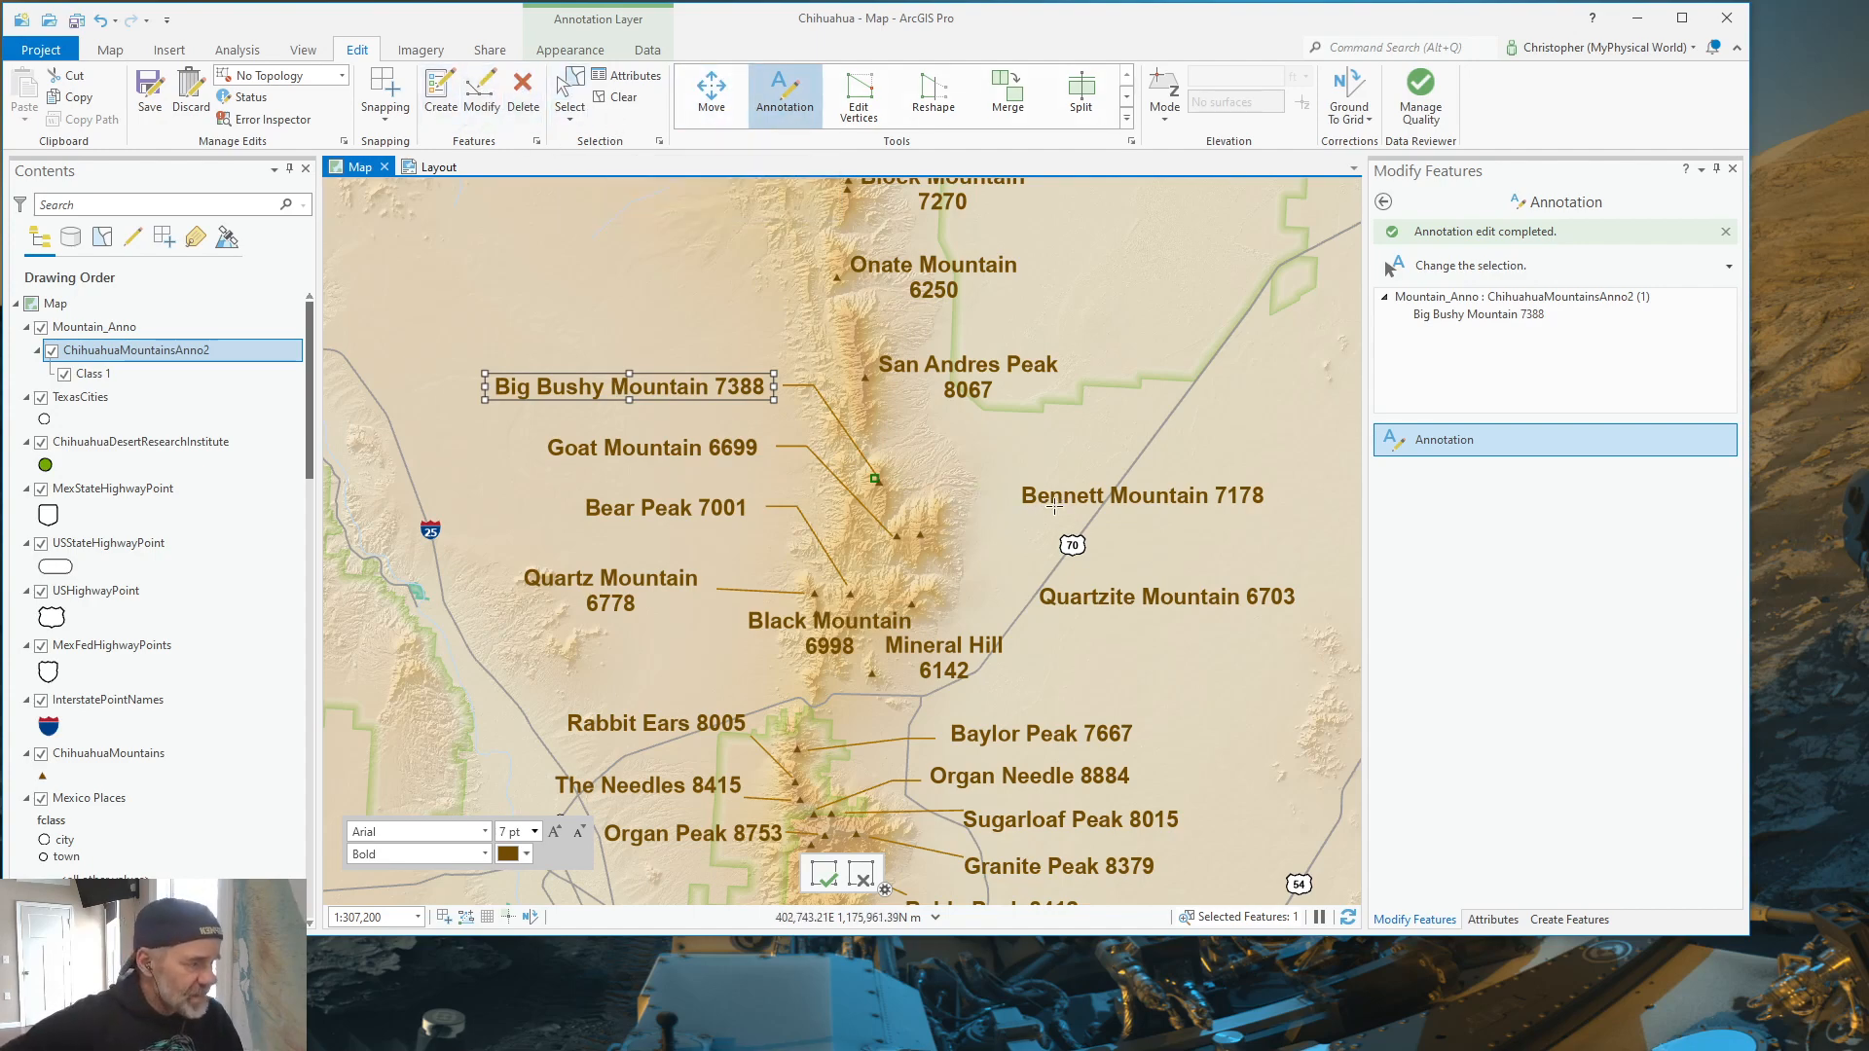
Step: Raise the Bennett Mountain 7178 label slightly and bring up its leader options
{"action": "left_click", "coordinate": [1142, 494]}
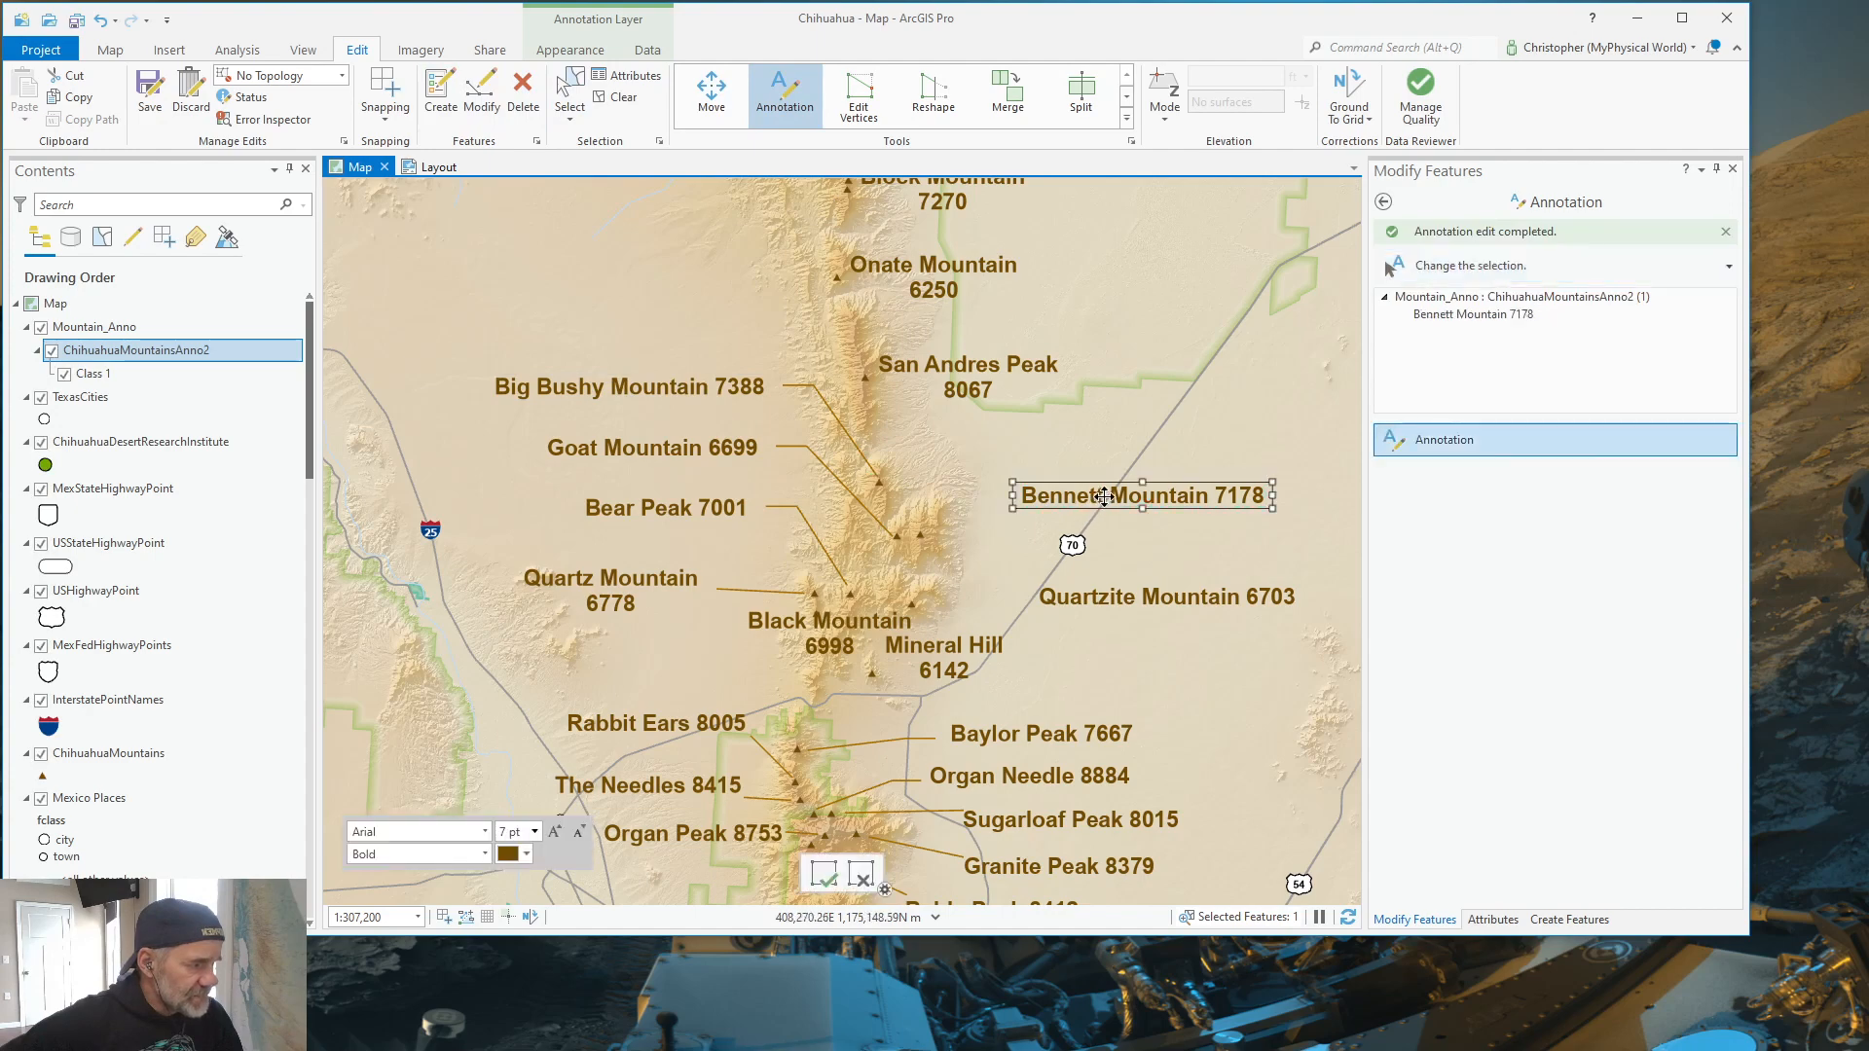
{"action": "left_click_drag", "start_coordinate": [1106, 495], "coordinate": [1088, 461]}
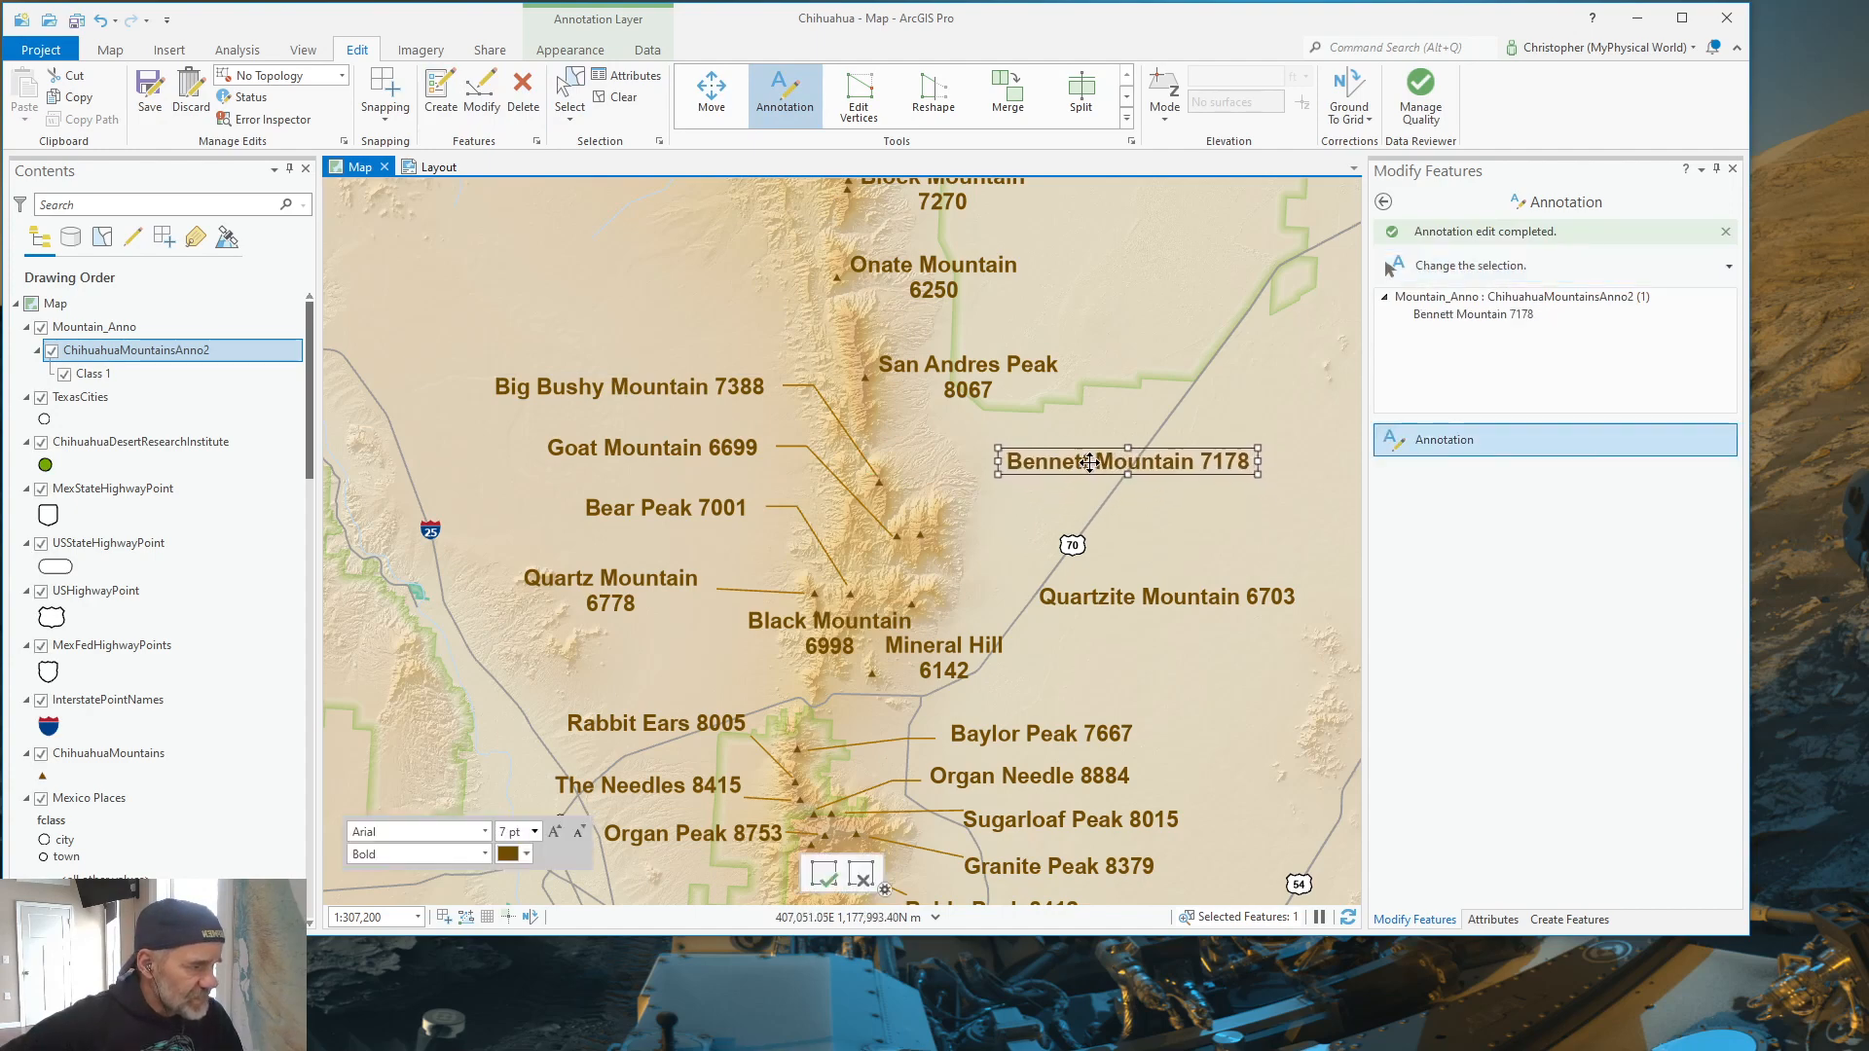
{"action": "right_click", "coordinate": [1088, 463]}
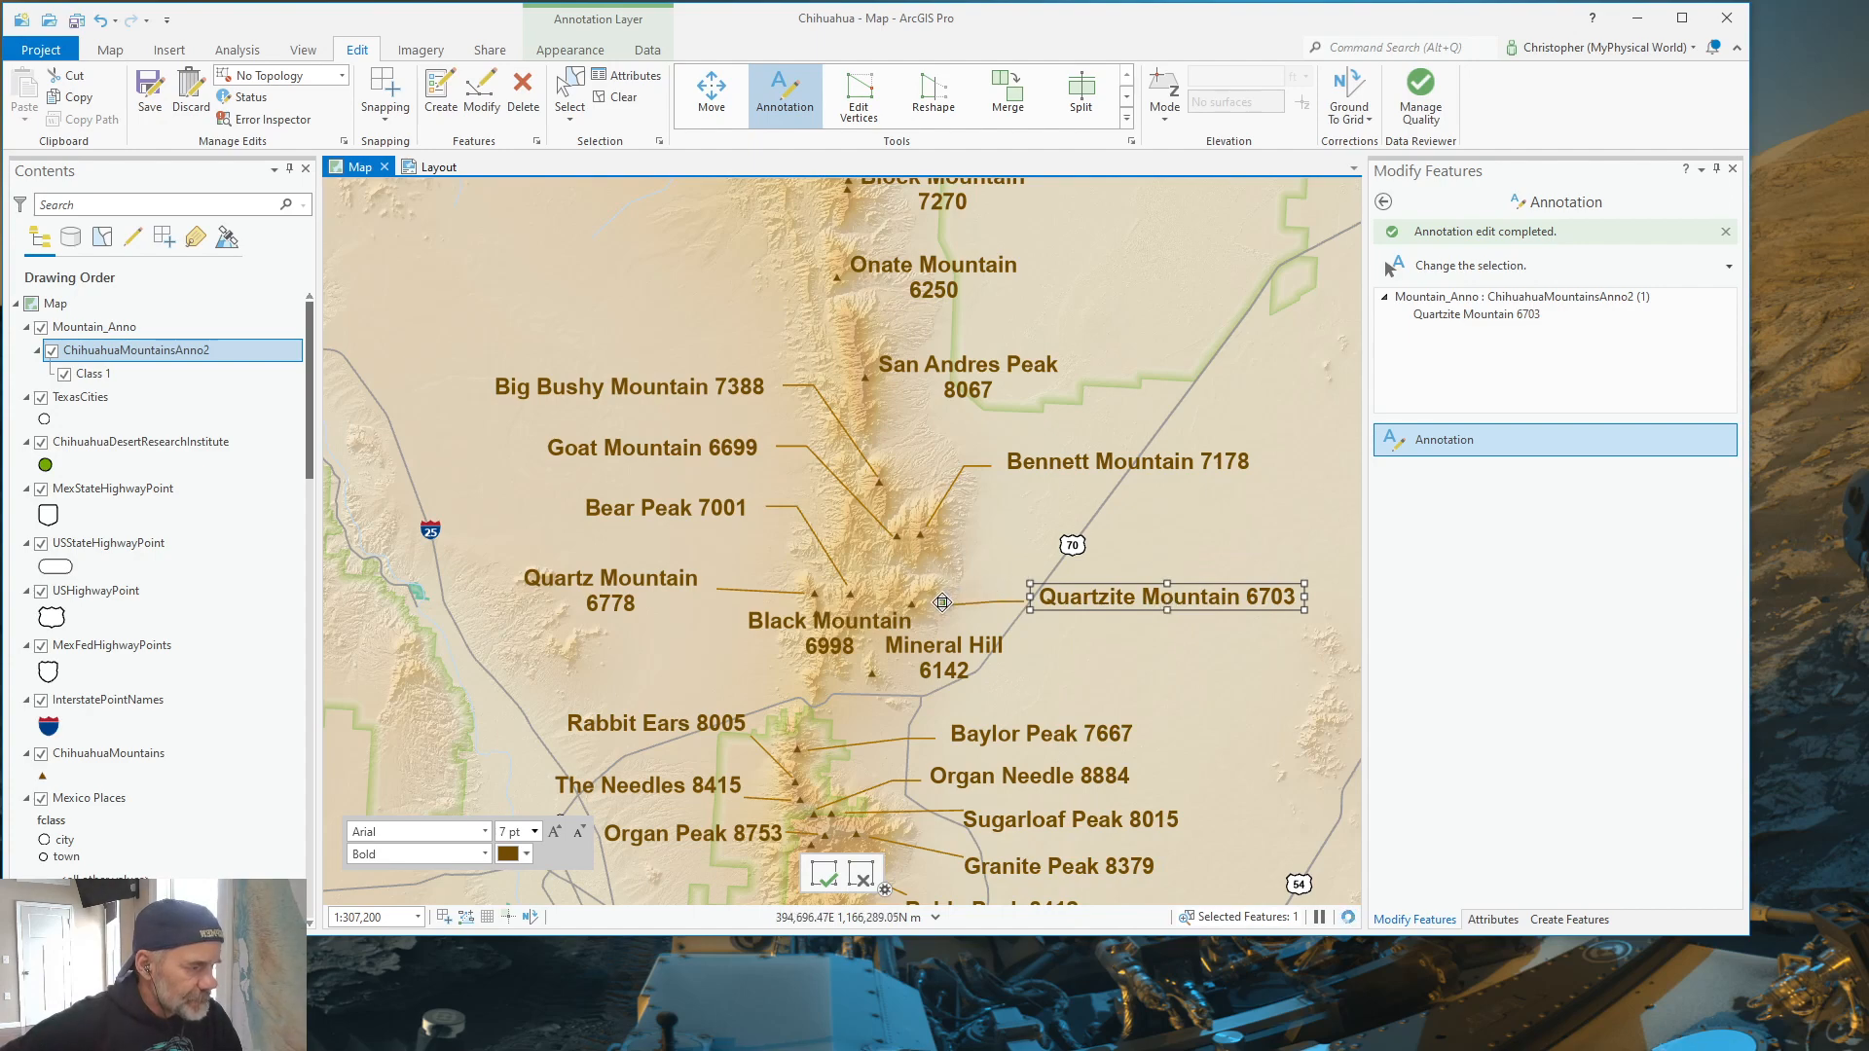
{"action": "mouse_move", "coordinate": [940, 603]}
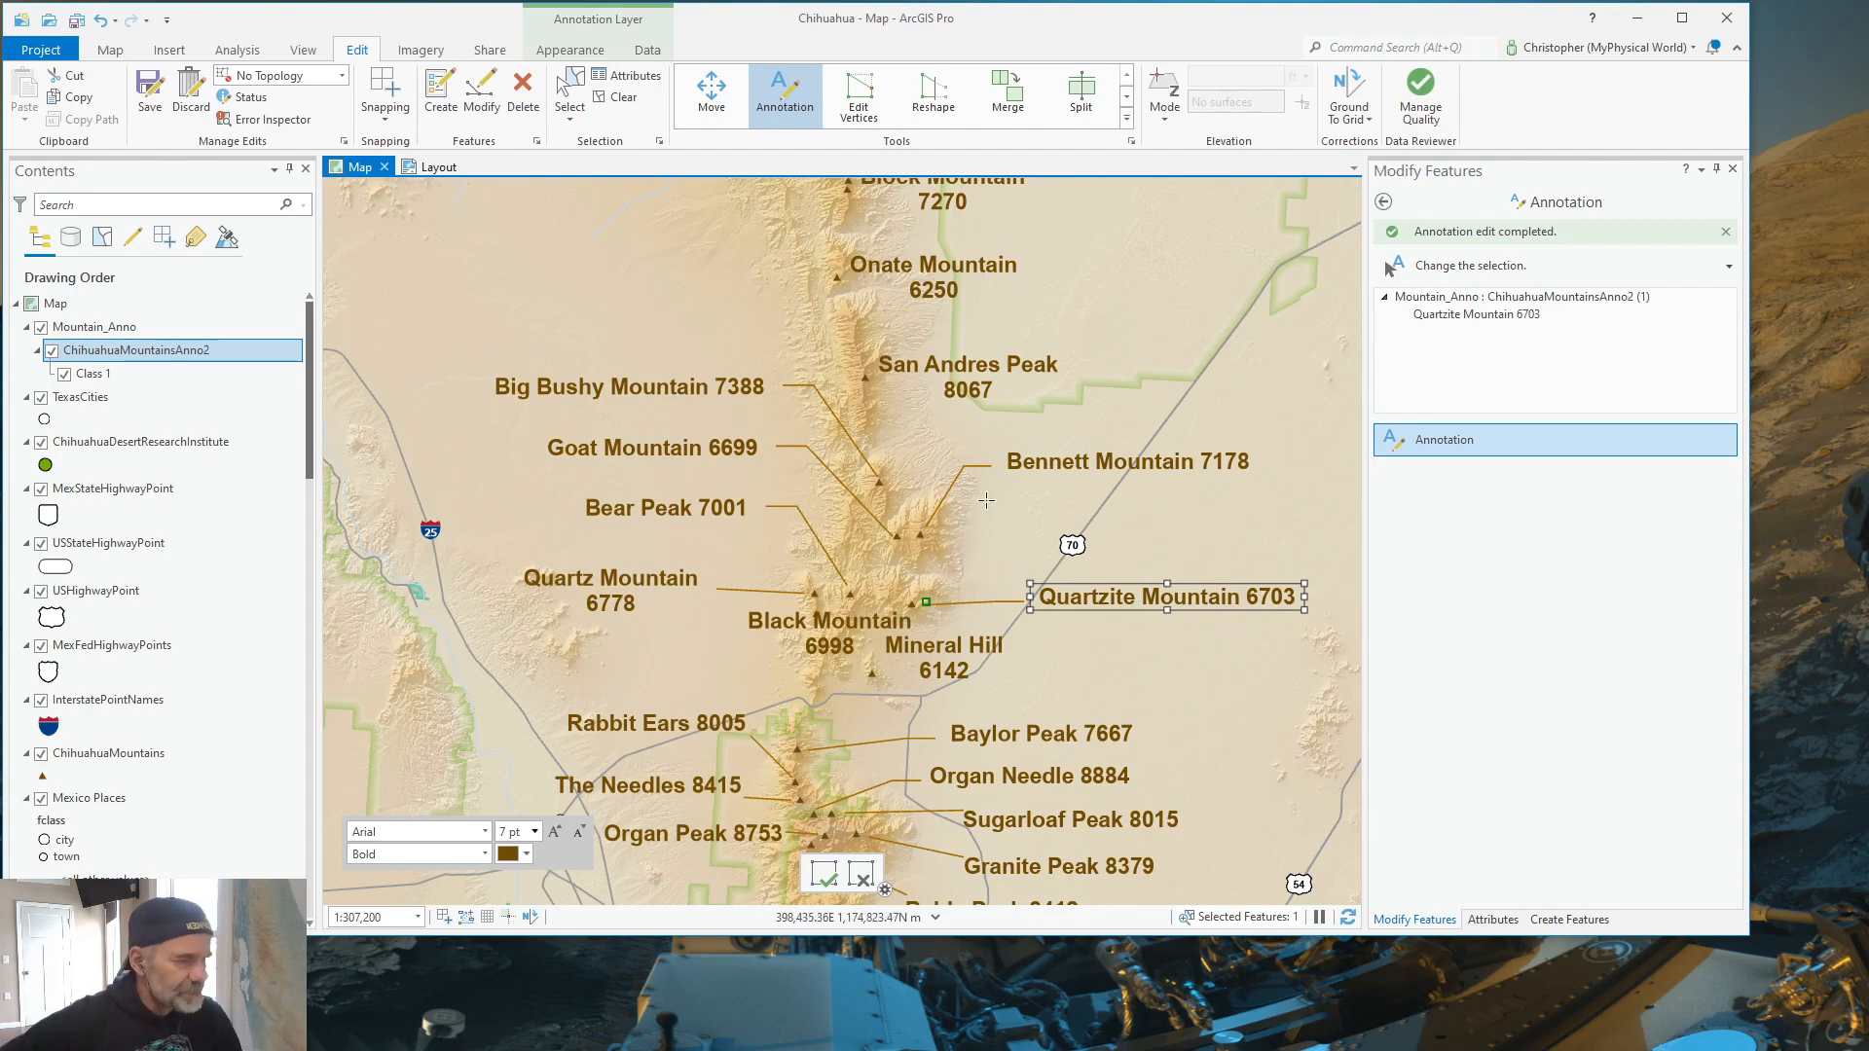
{"action": "mouse_move", "coordinate": [697, 329]}
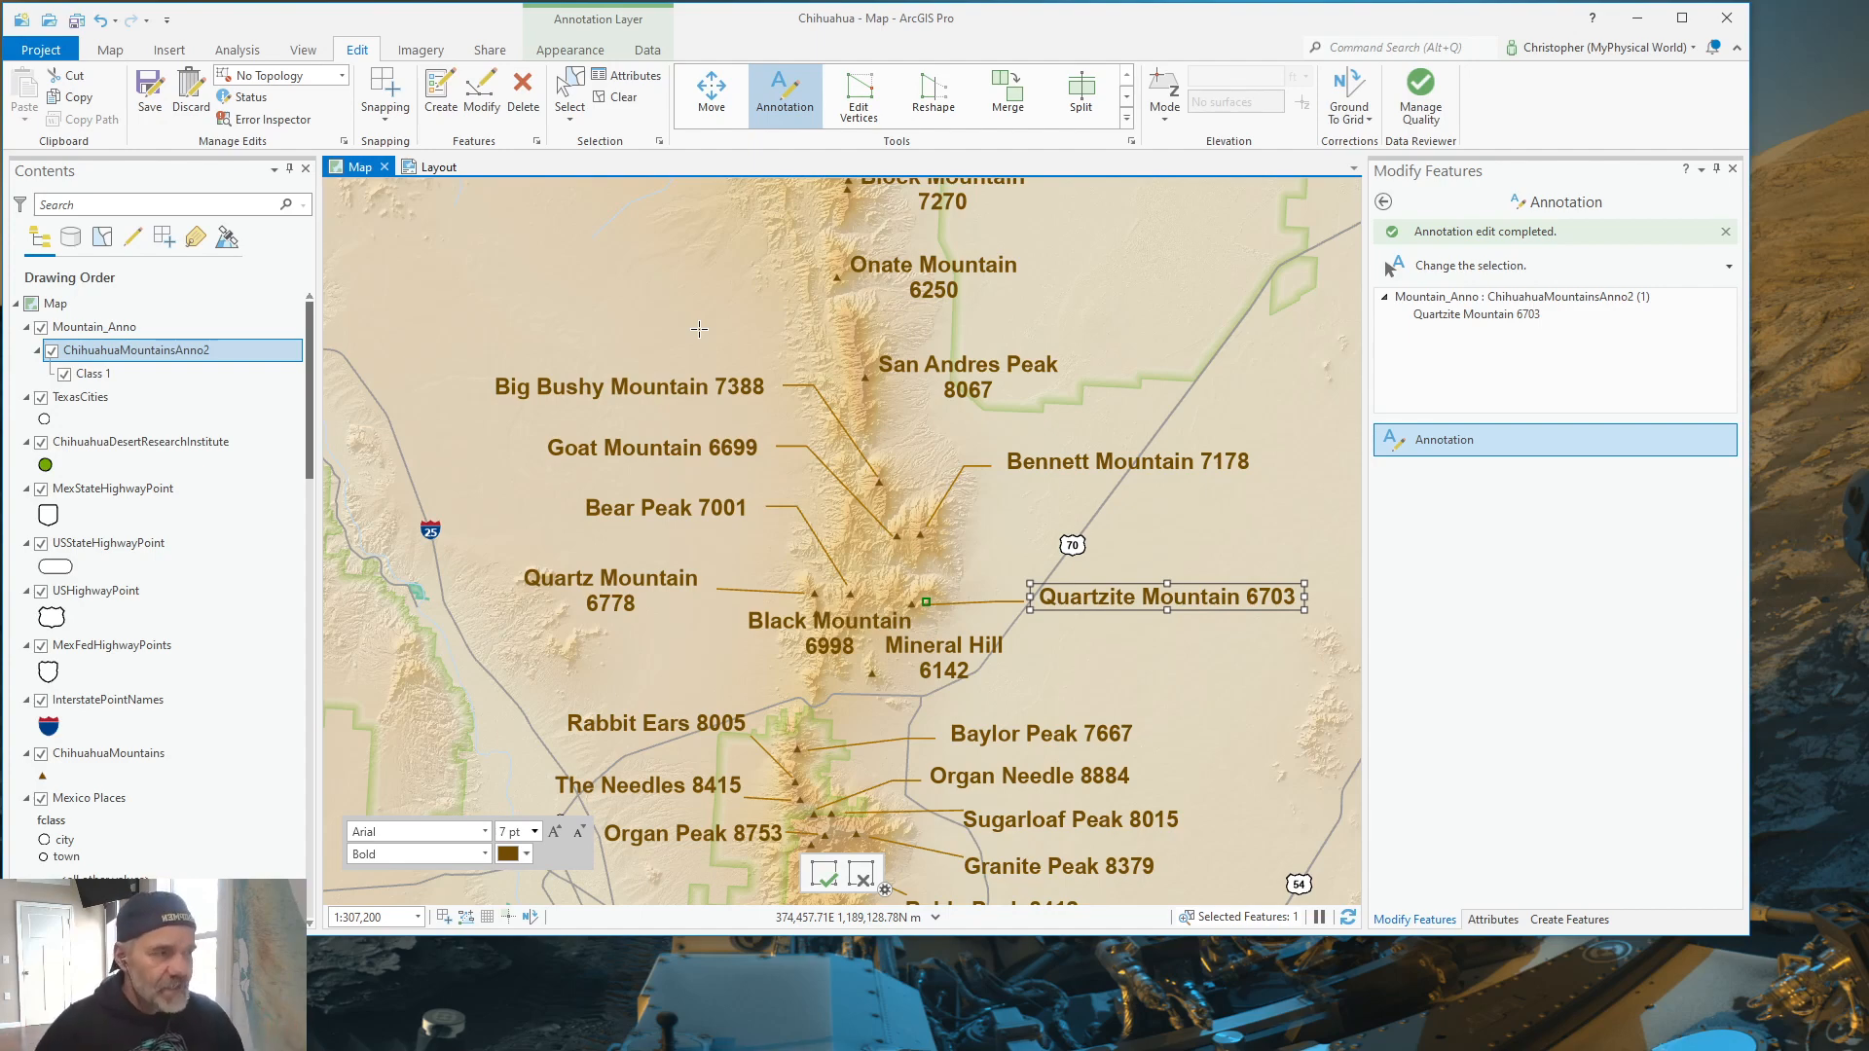
{"action": "mouse_move", "coordinate": [753, 304]}
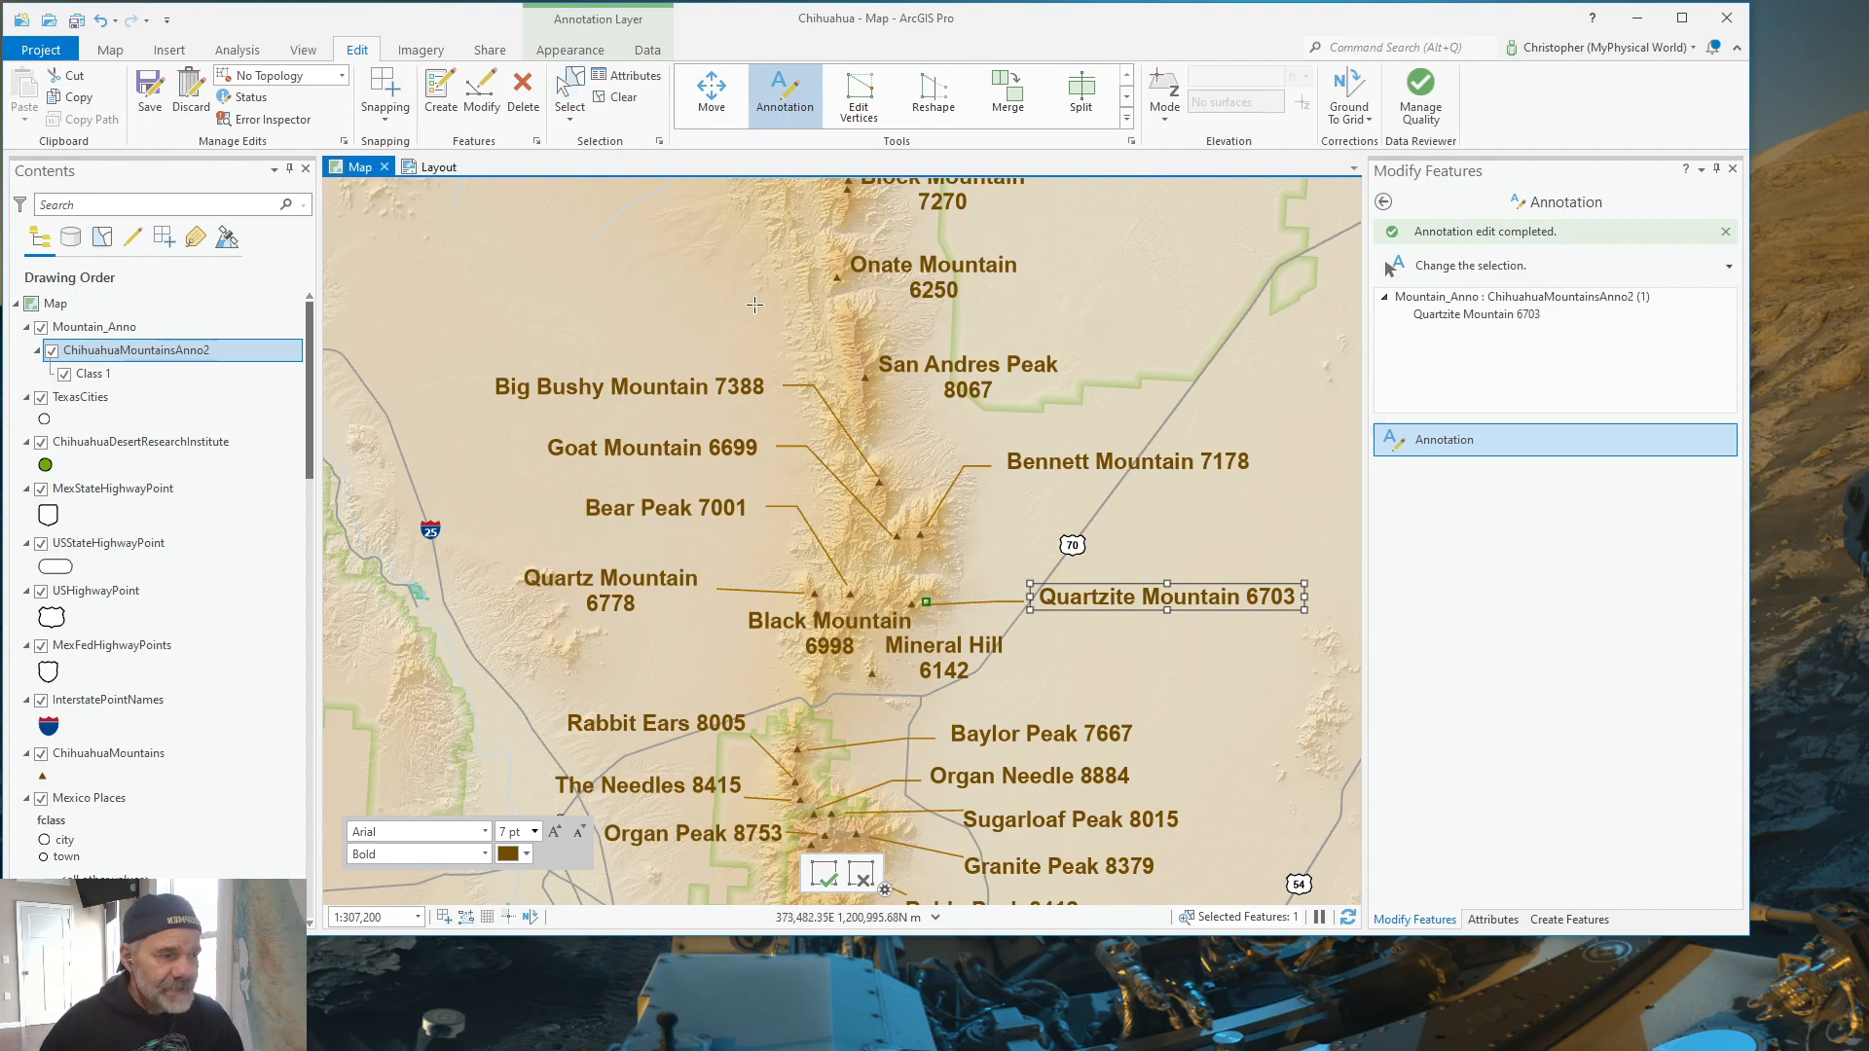